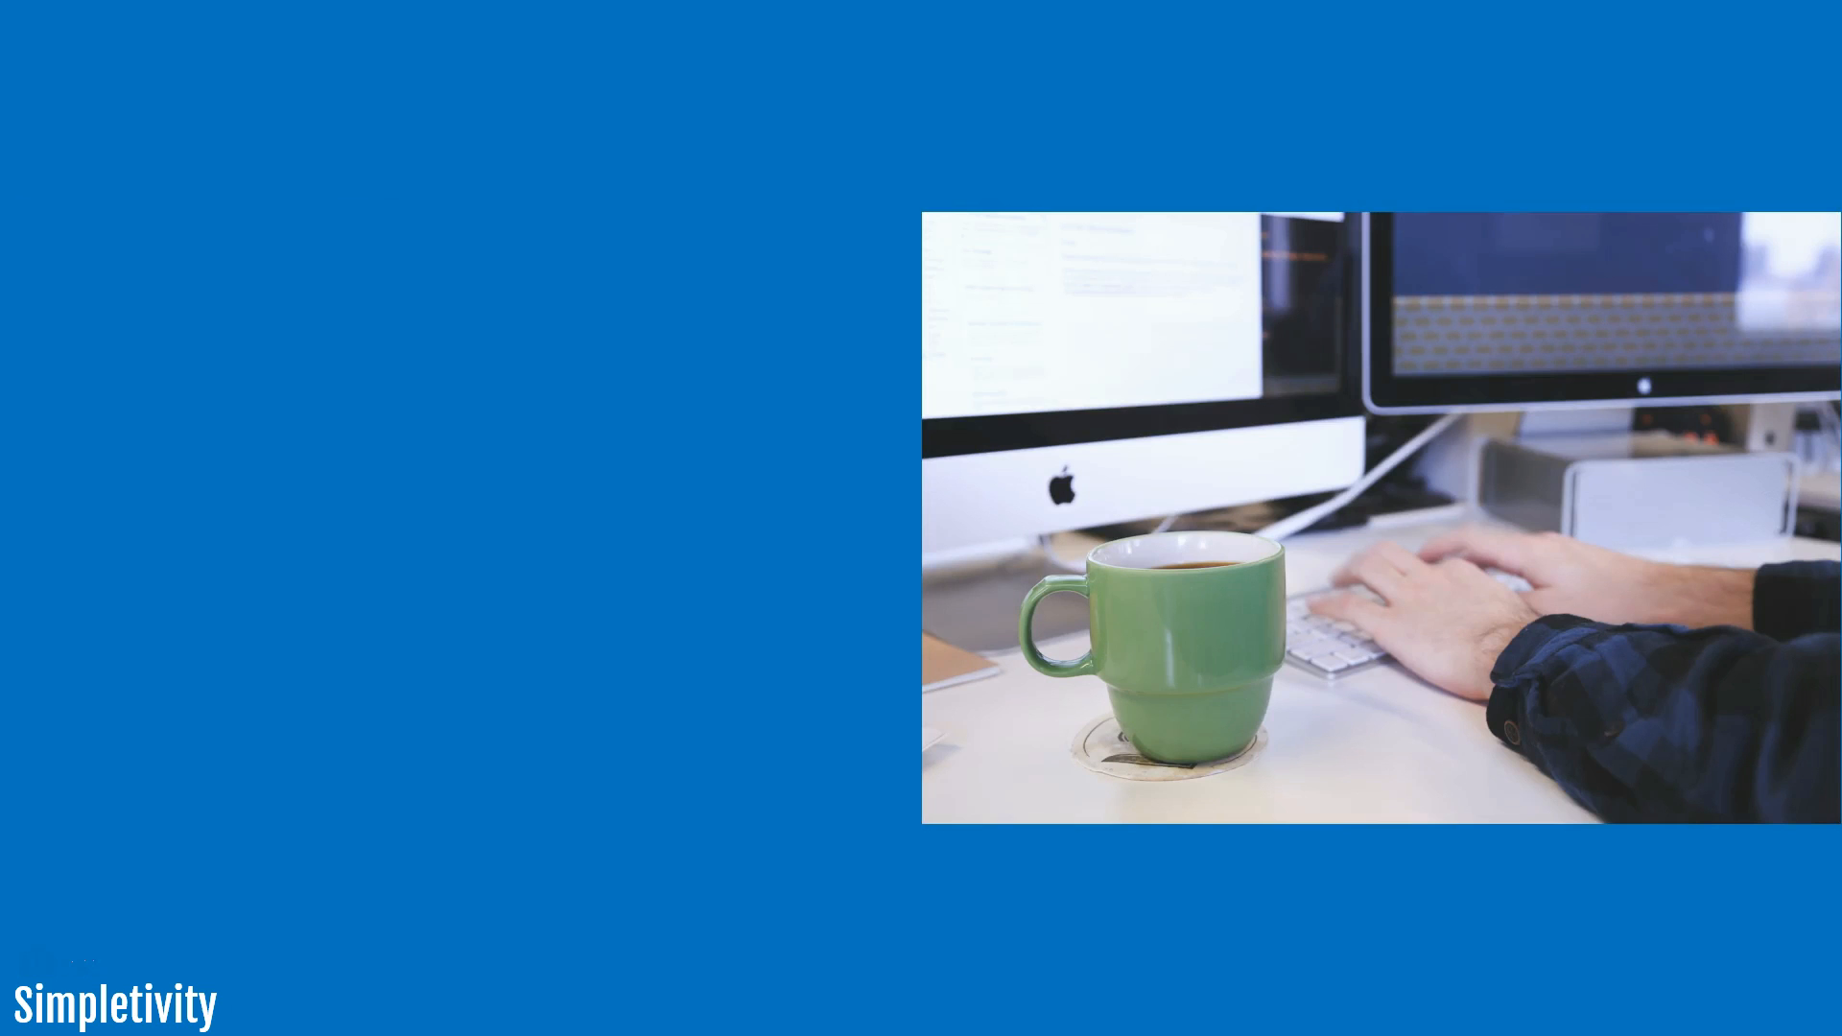
# Start an expanded new Gmail message addressed to the Scott Hotmail contact
pyautogui.press('alt+tab')
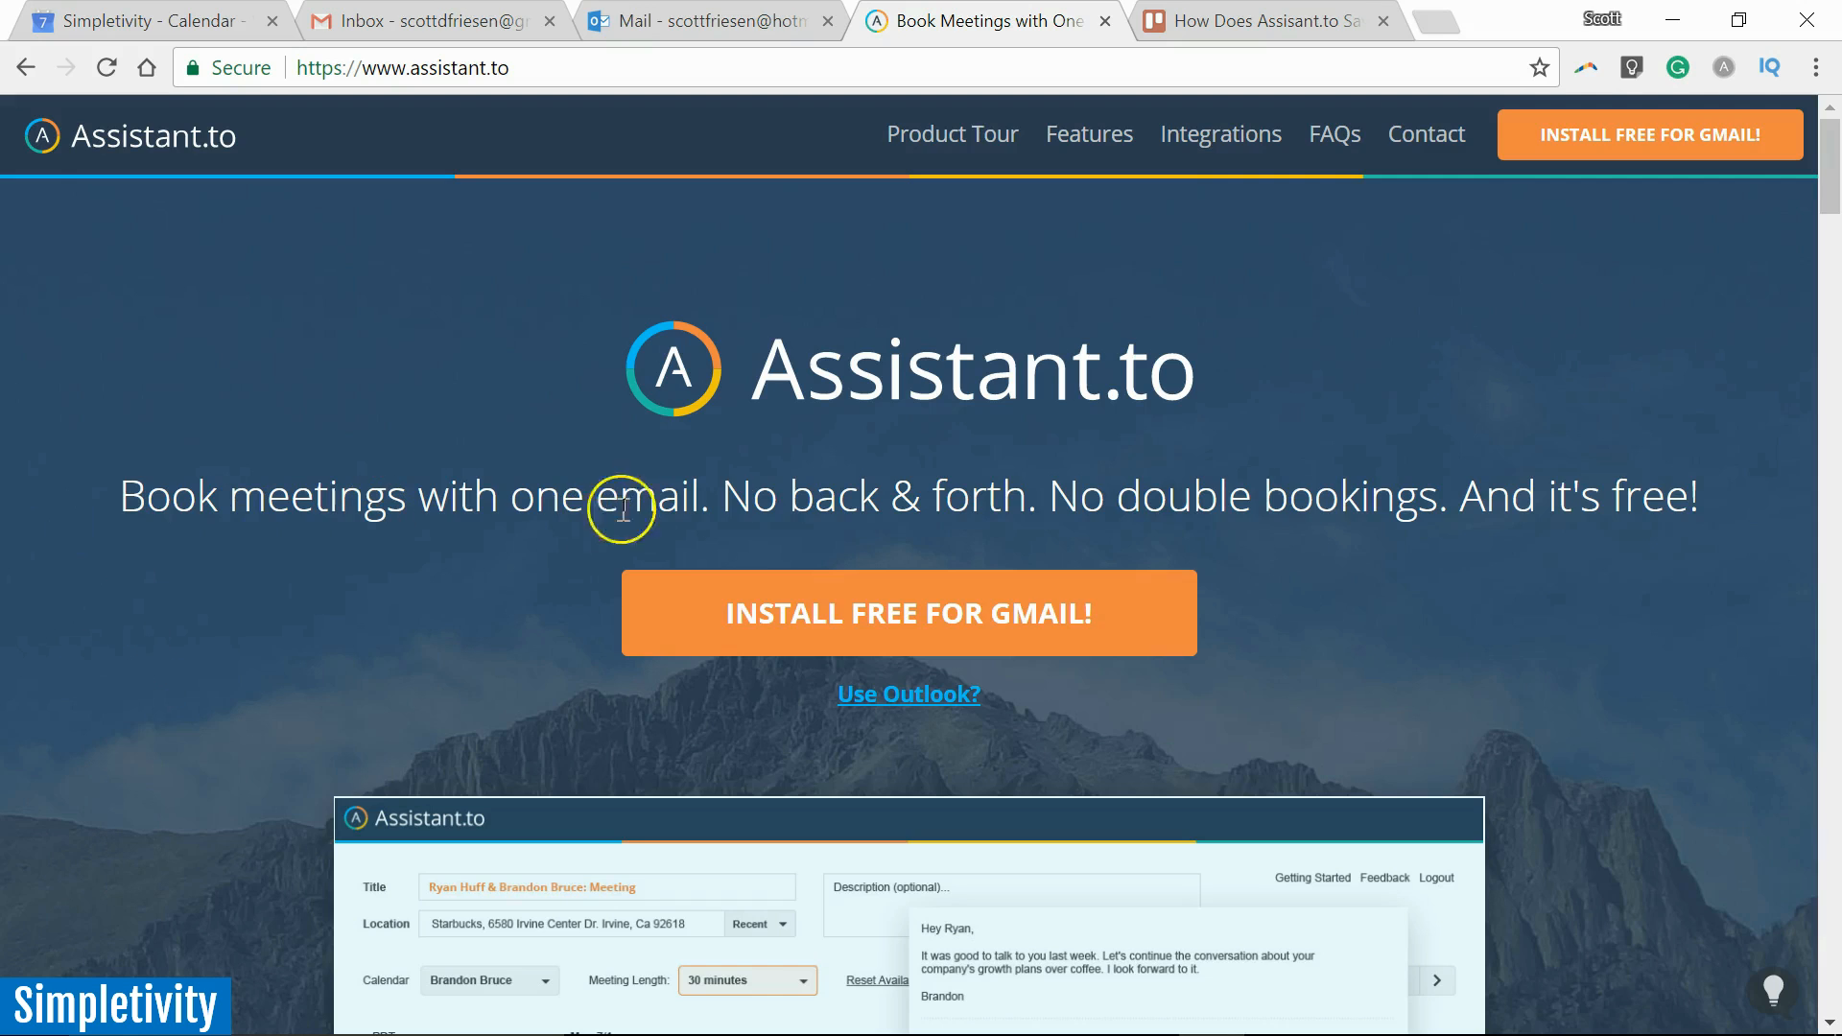
pyautogui.moveTo(1141, 459)
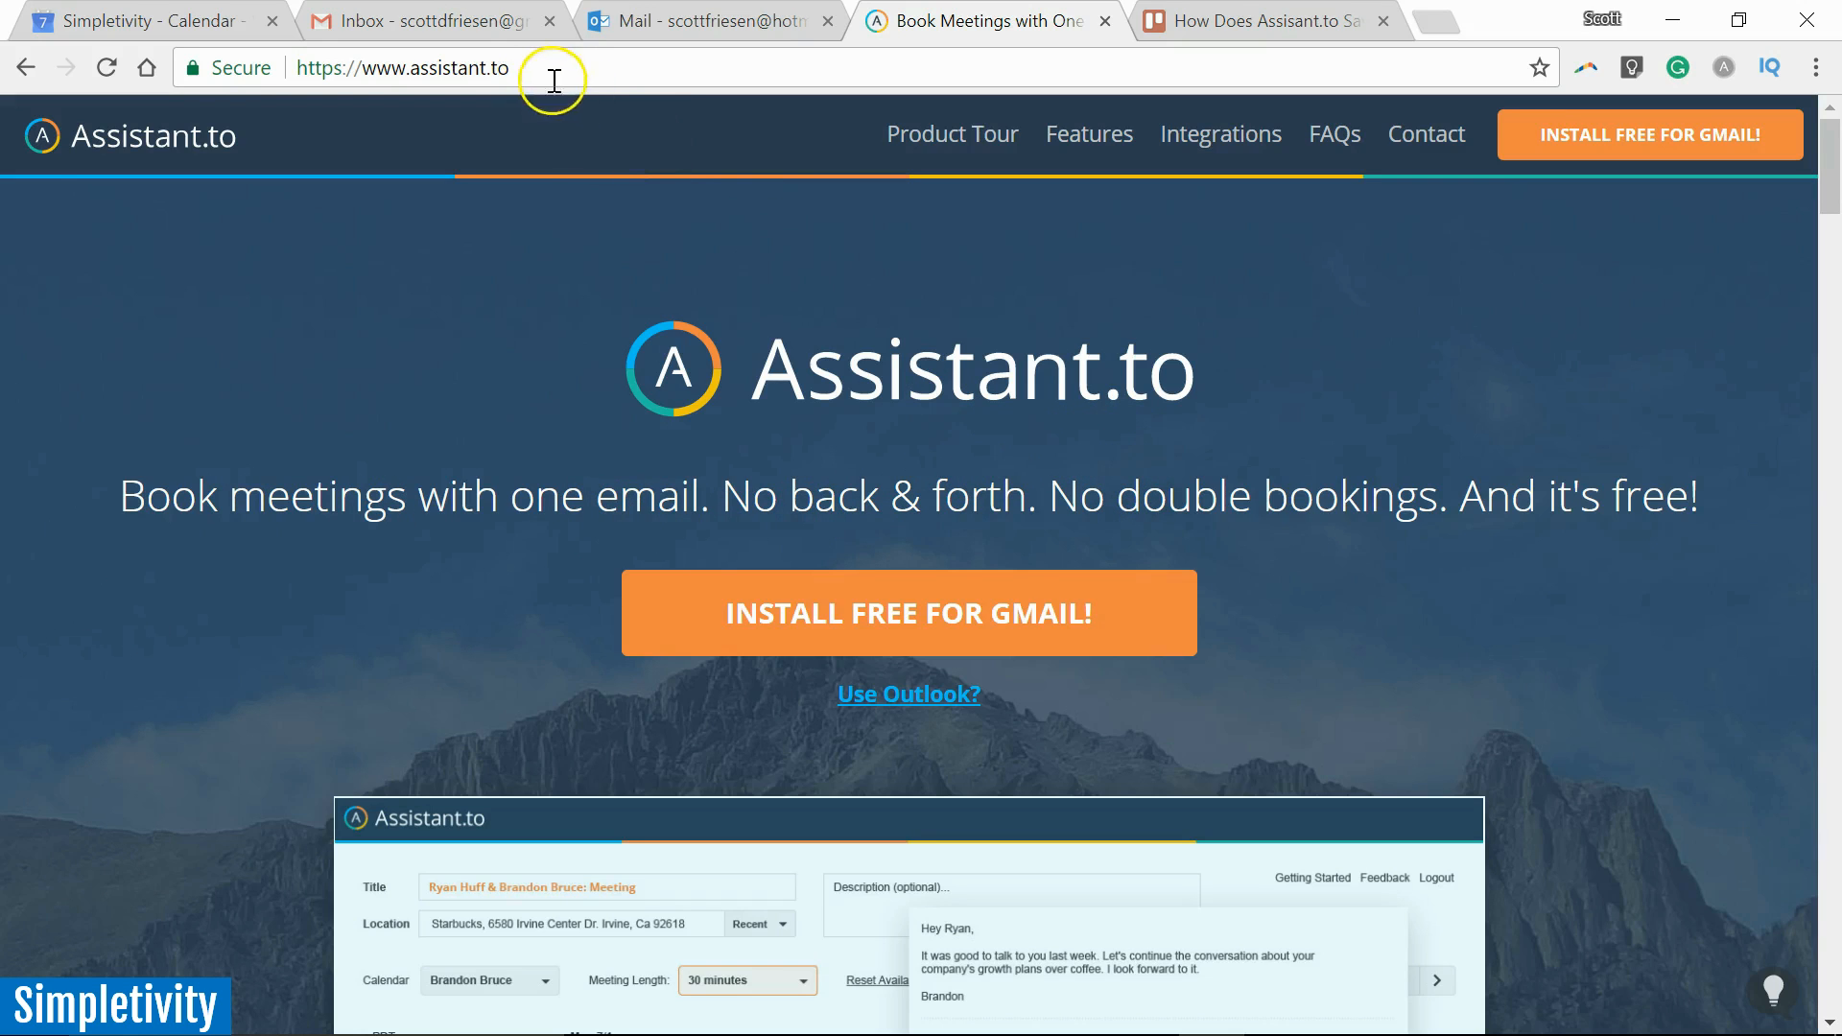
pyautogui.moveTo(466, 109)
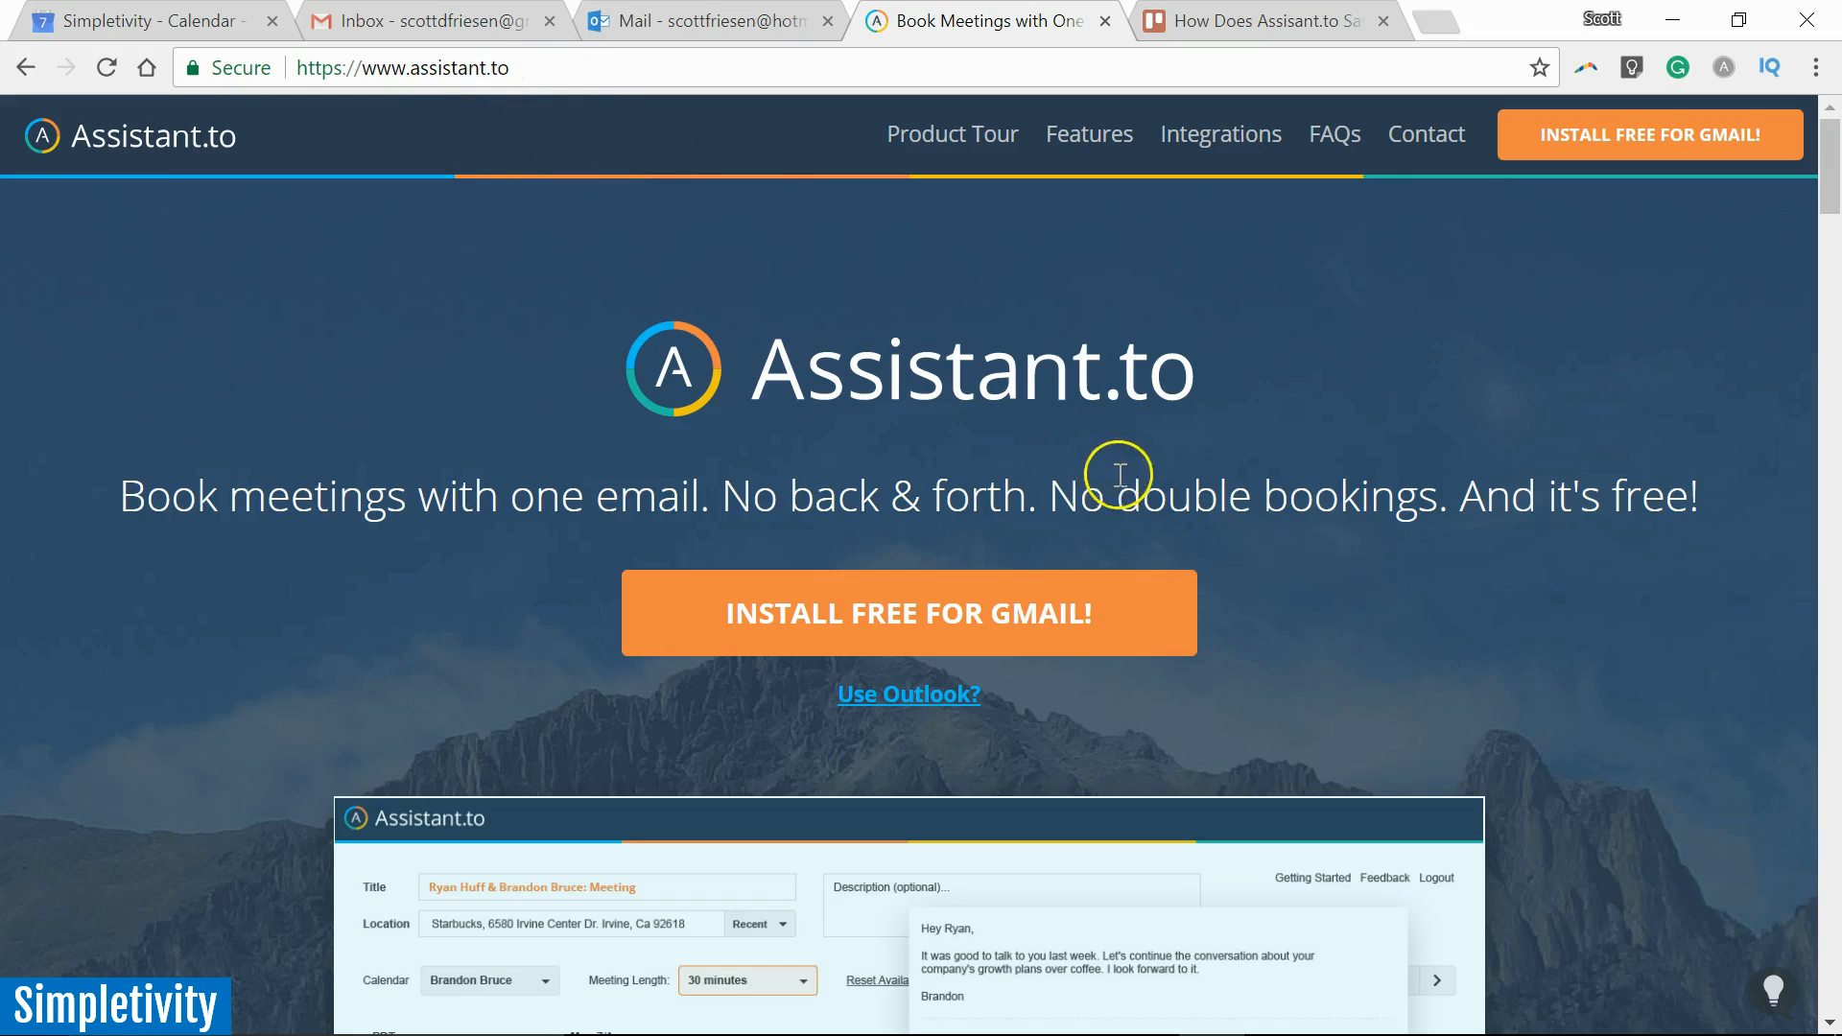
pyautogui.moveTo(1067, 553)
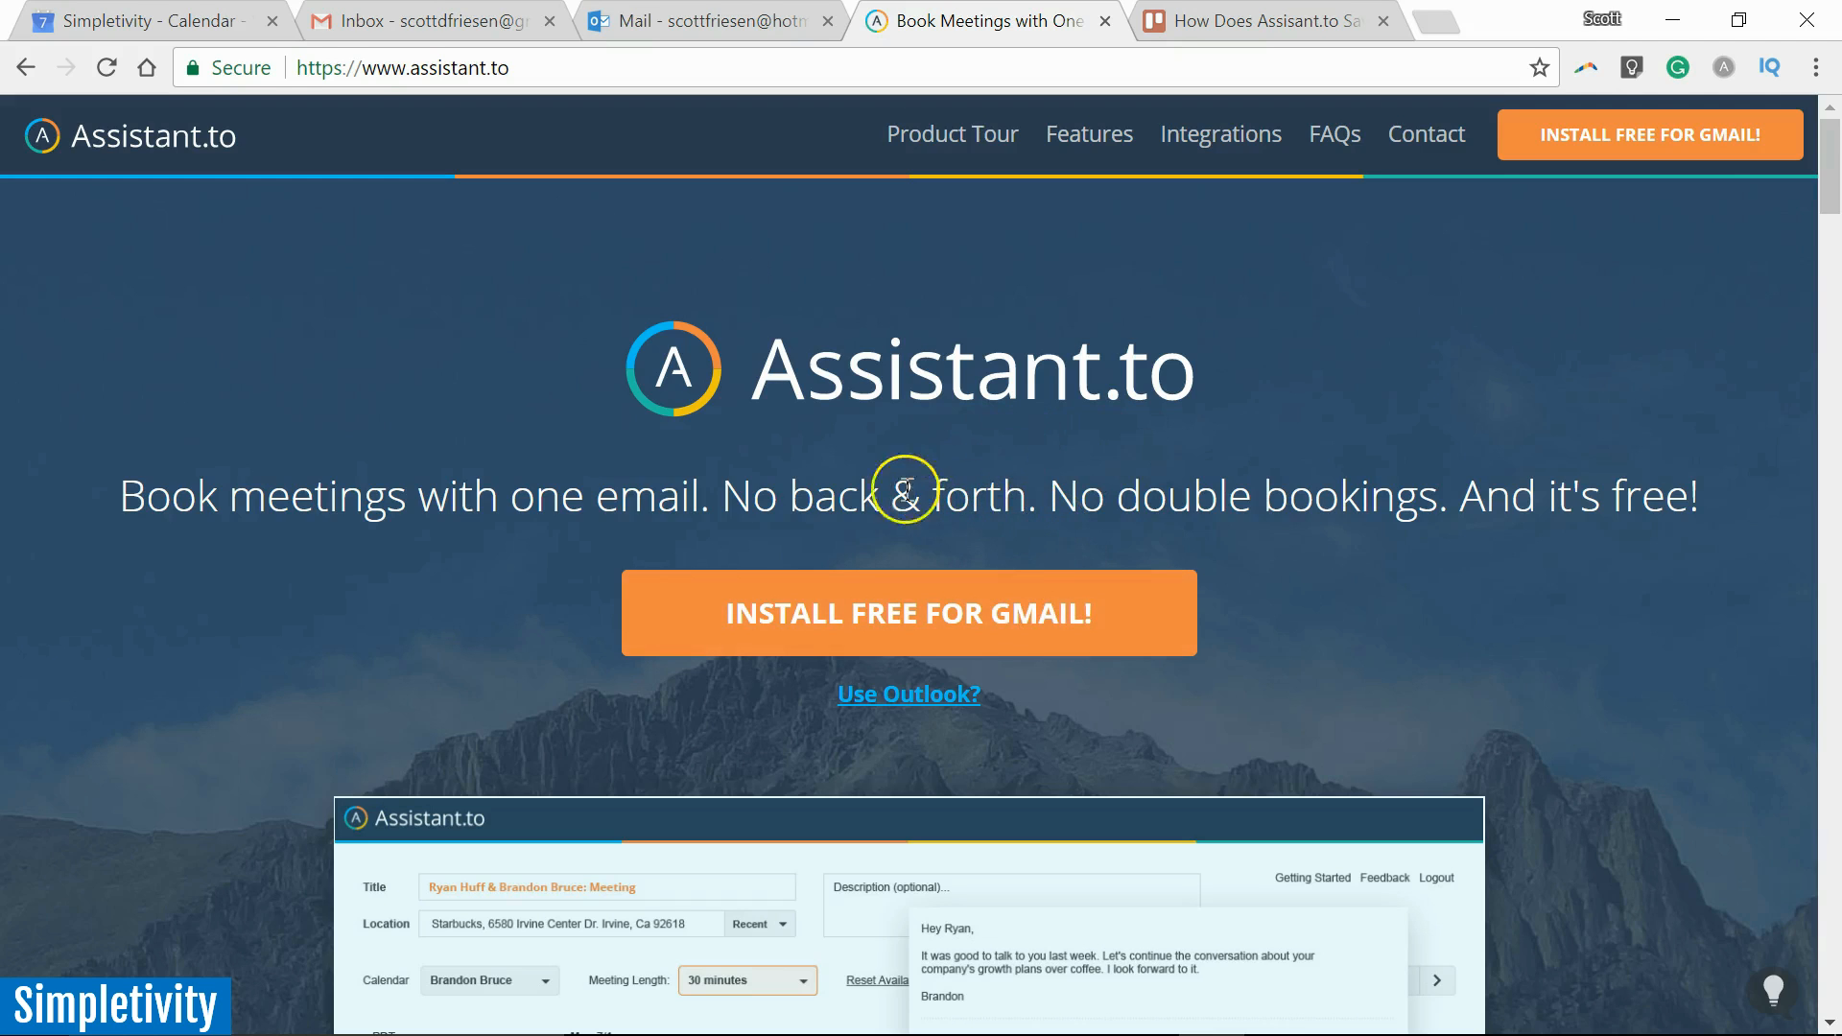
pyautogui.moveTo(941, 455)
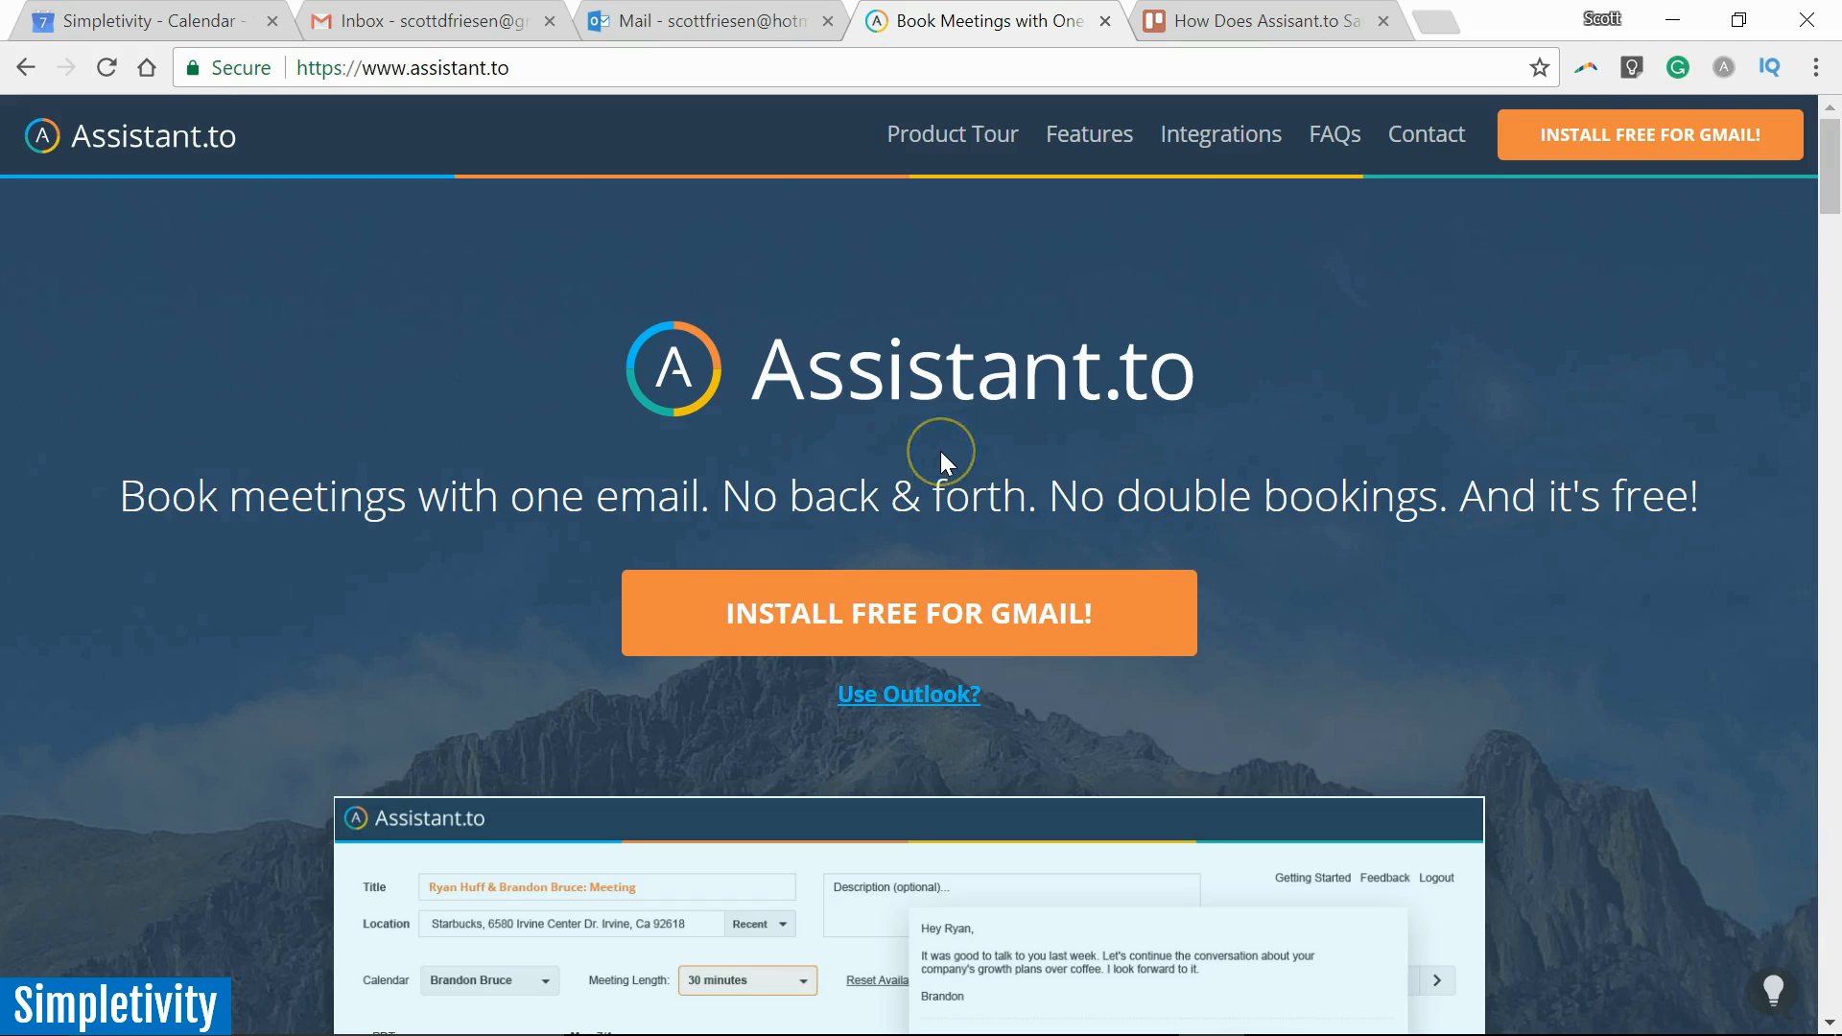
pyautogui.moveTo(979, 444)
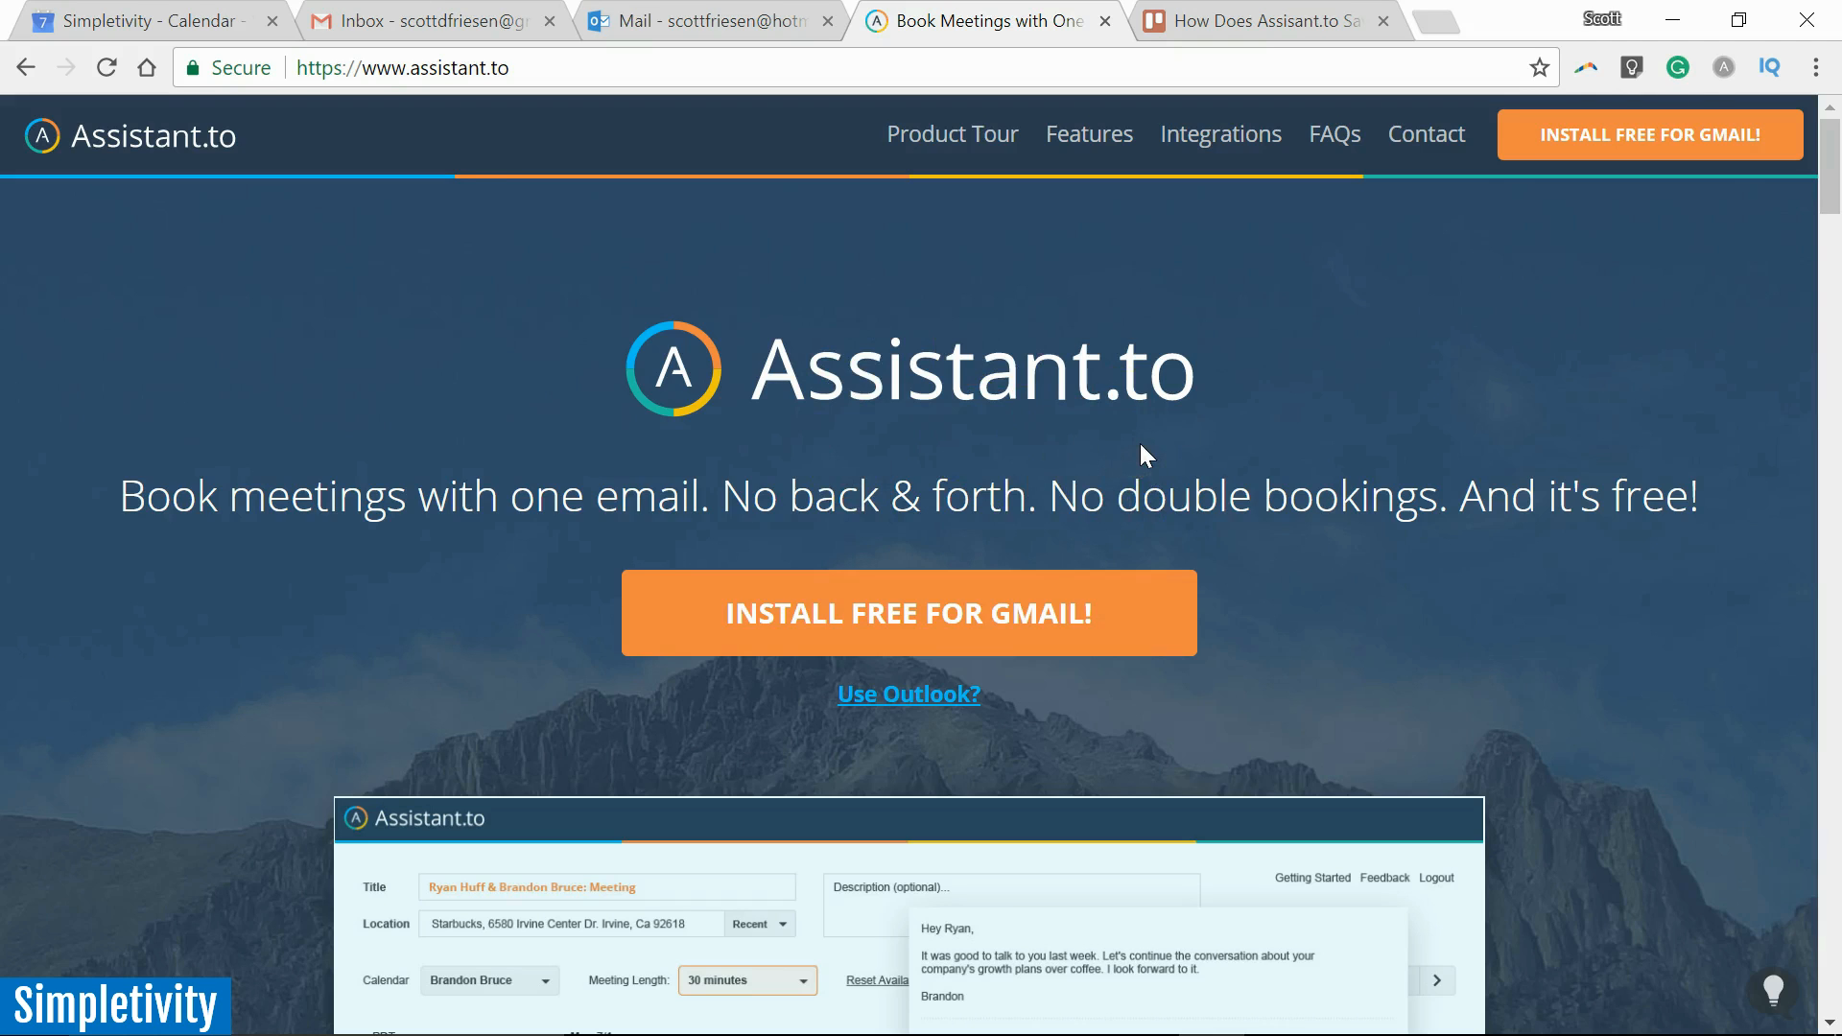
pyautogui.moveTo(964, 653)
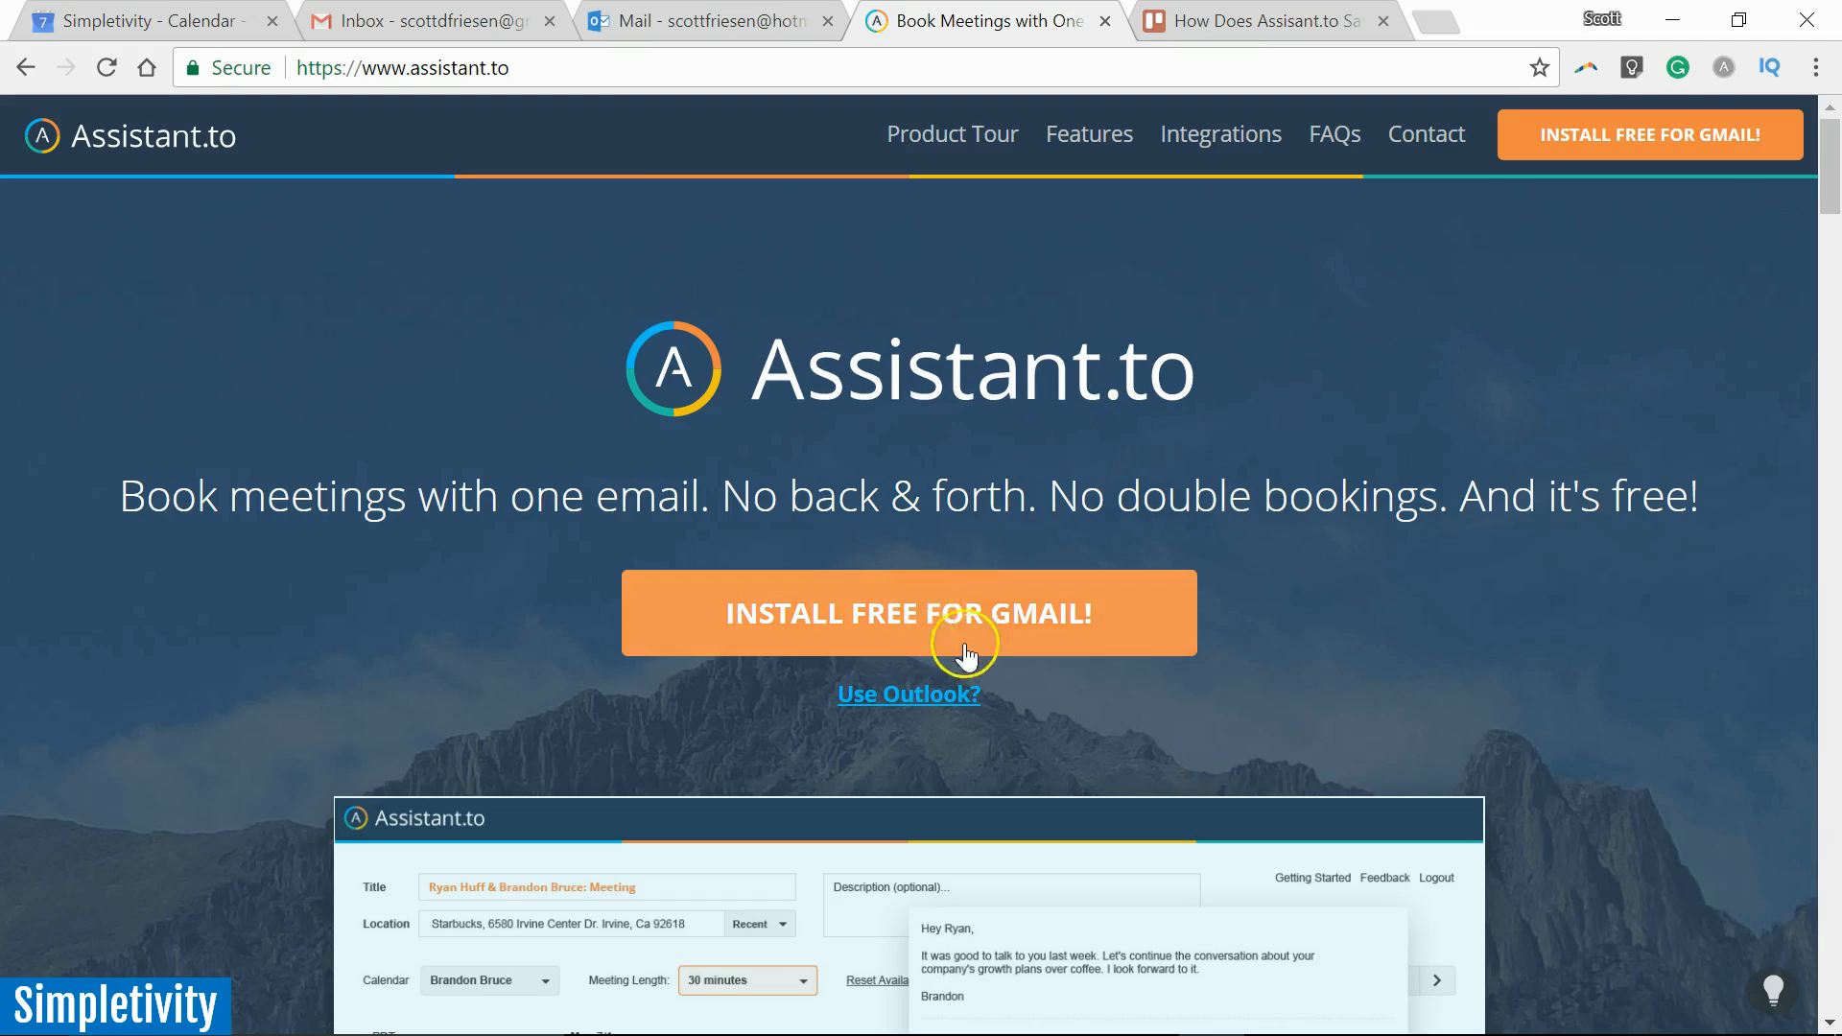
pyautogui.moveTo(1111, 625)
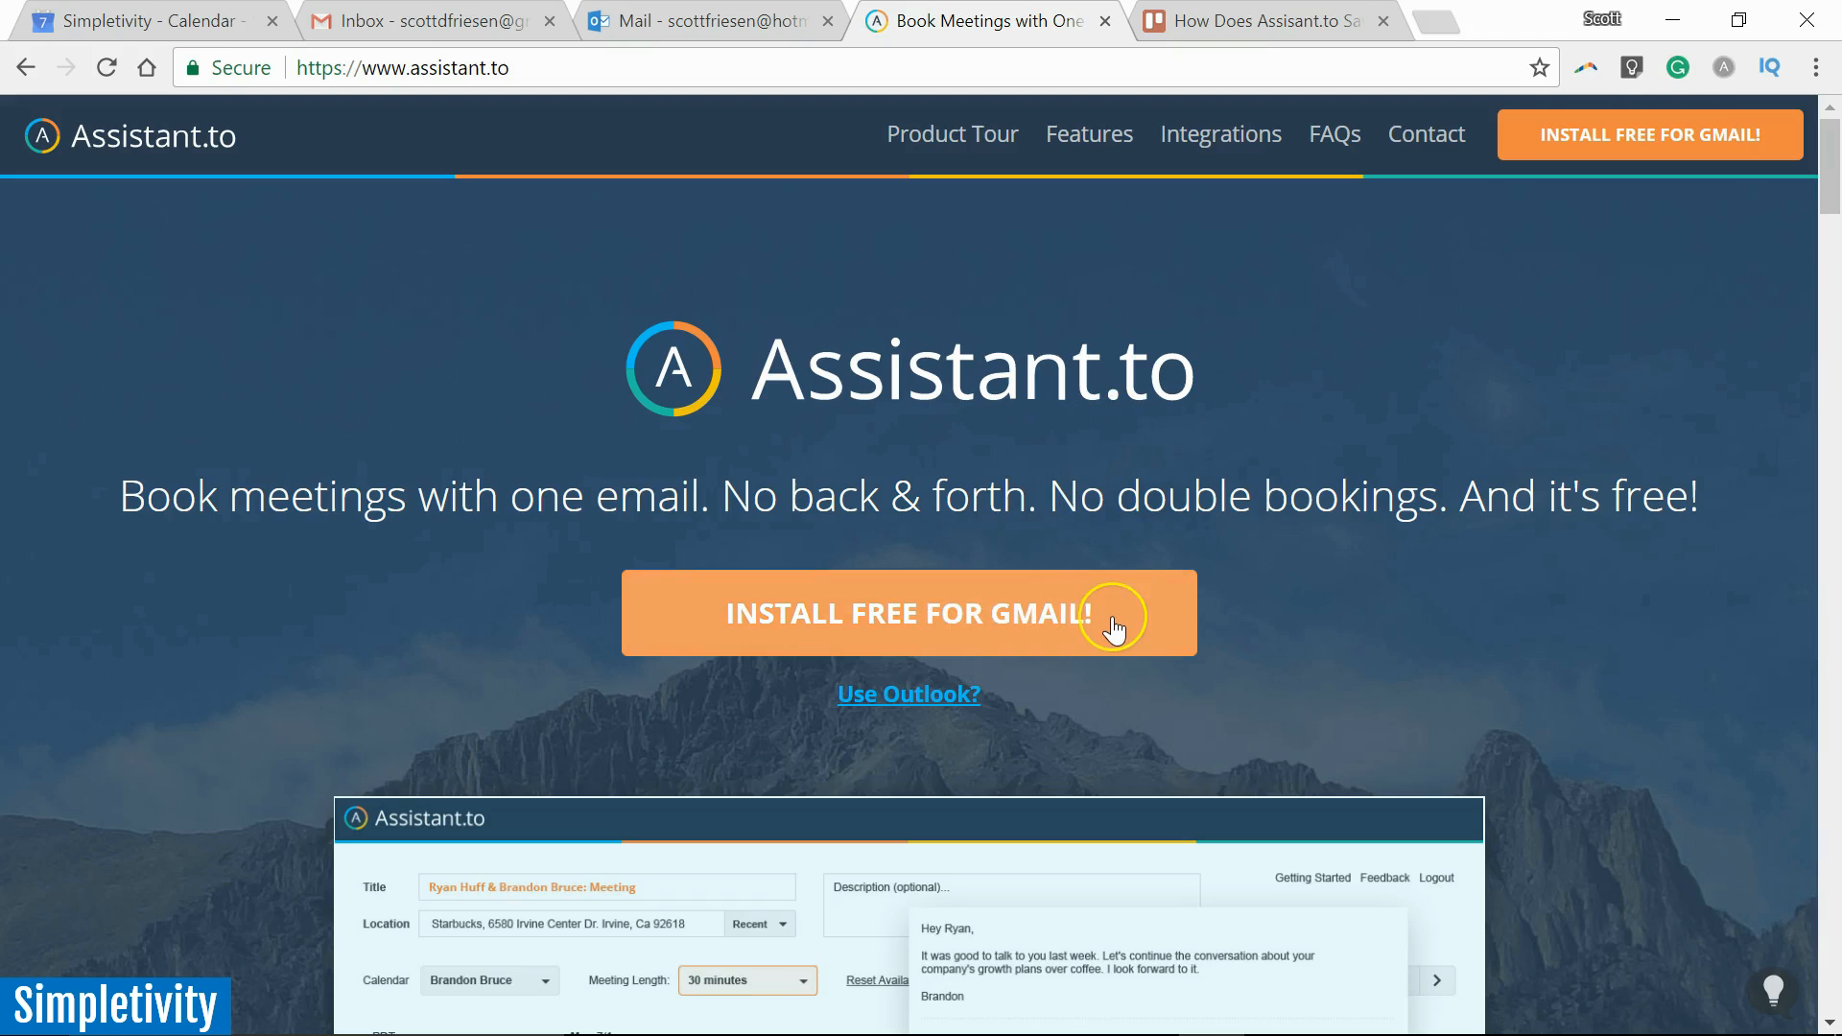
pyautogui.moveTo(1152, 627)
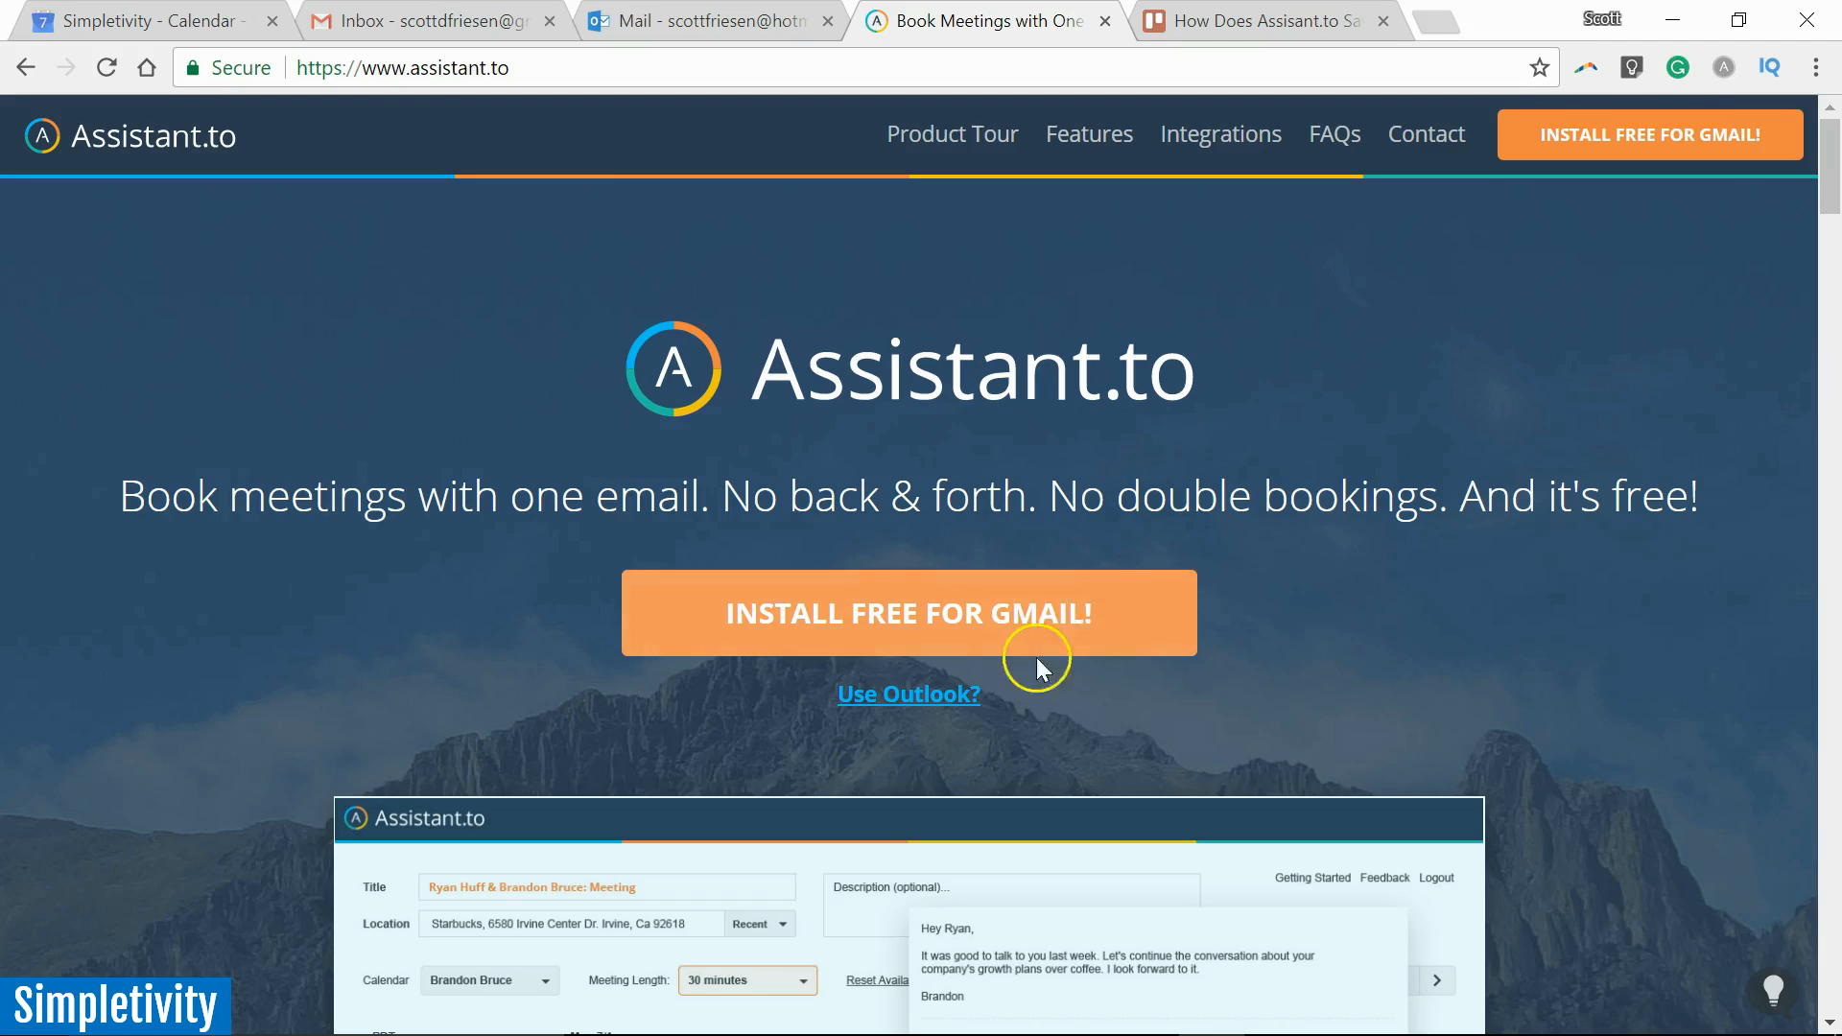
pyautogui.moveTo(1184, 679)
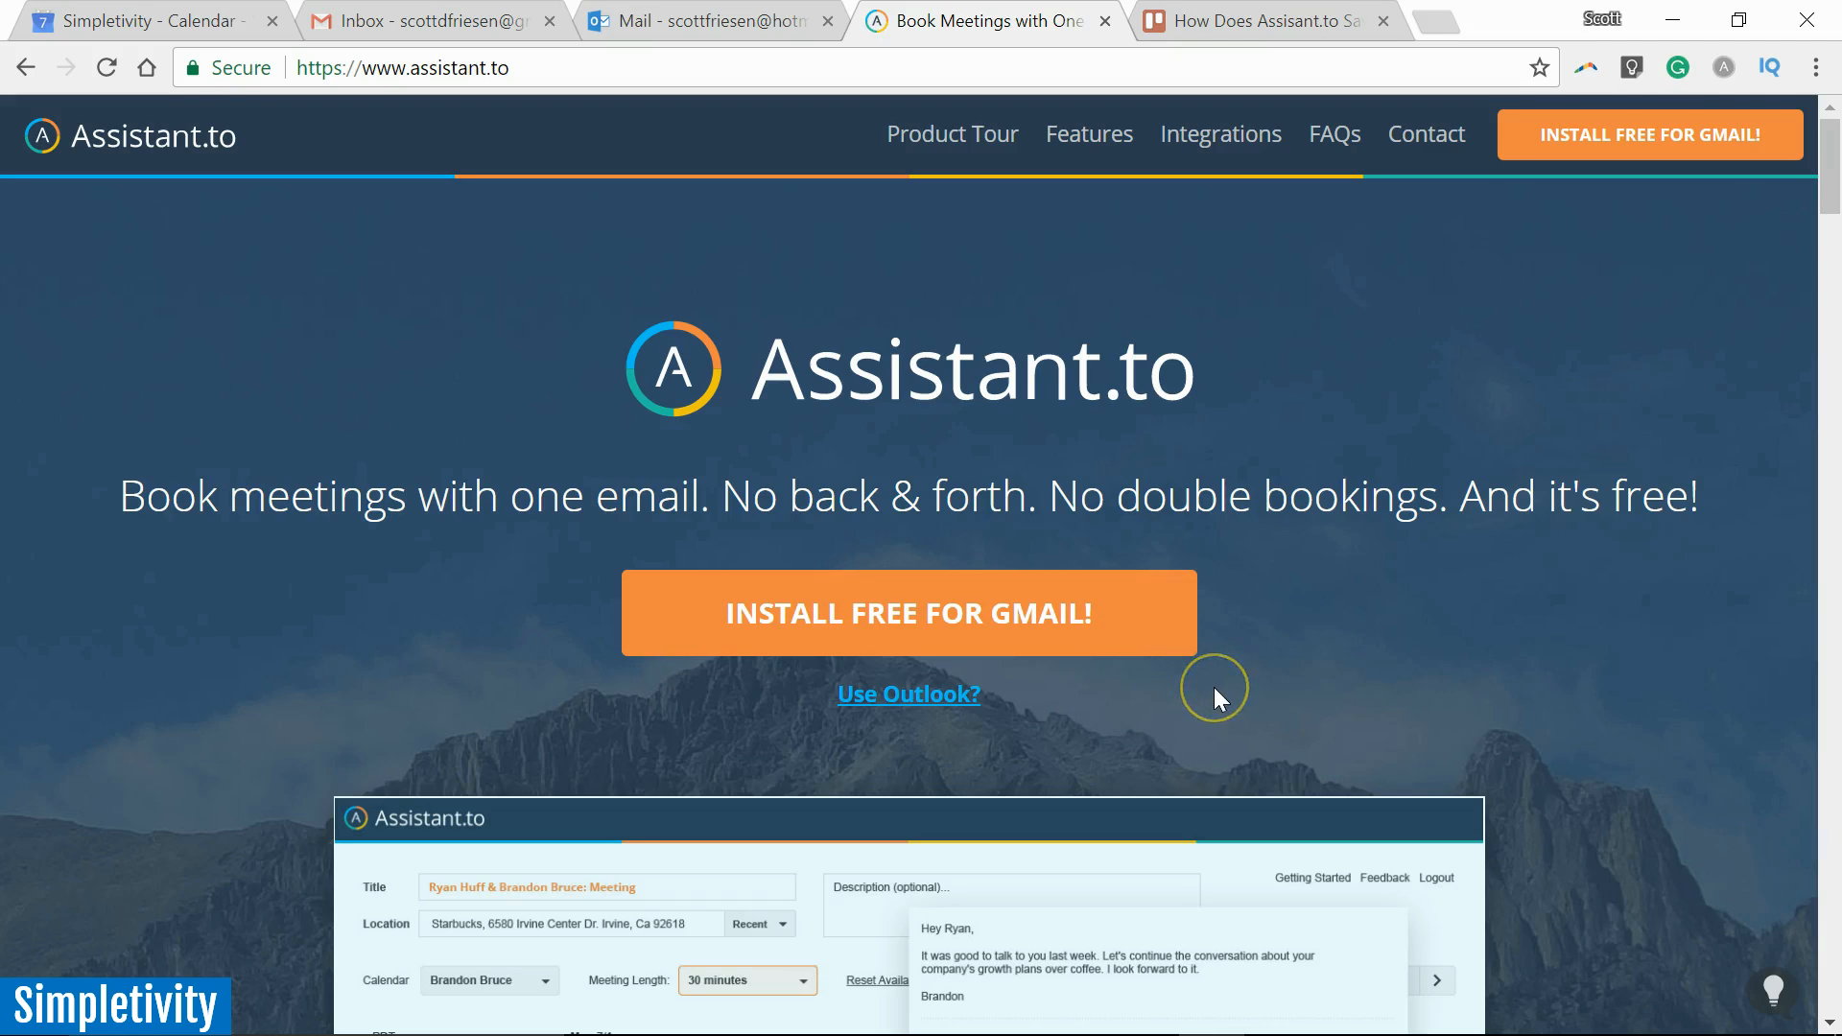
pyautogui.moveTo(1290, 670)
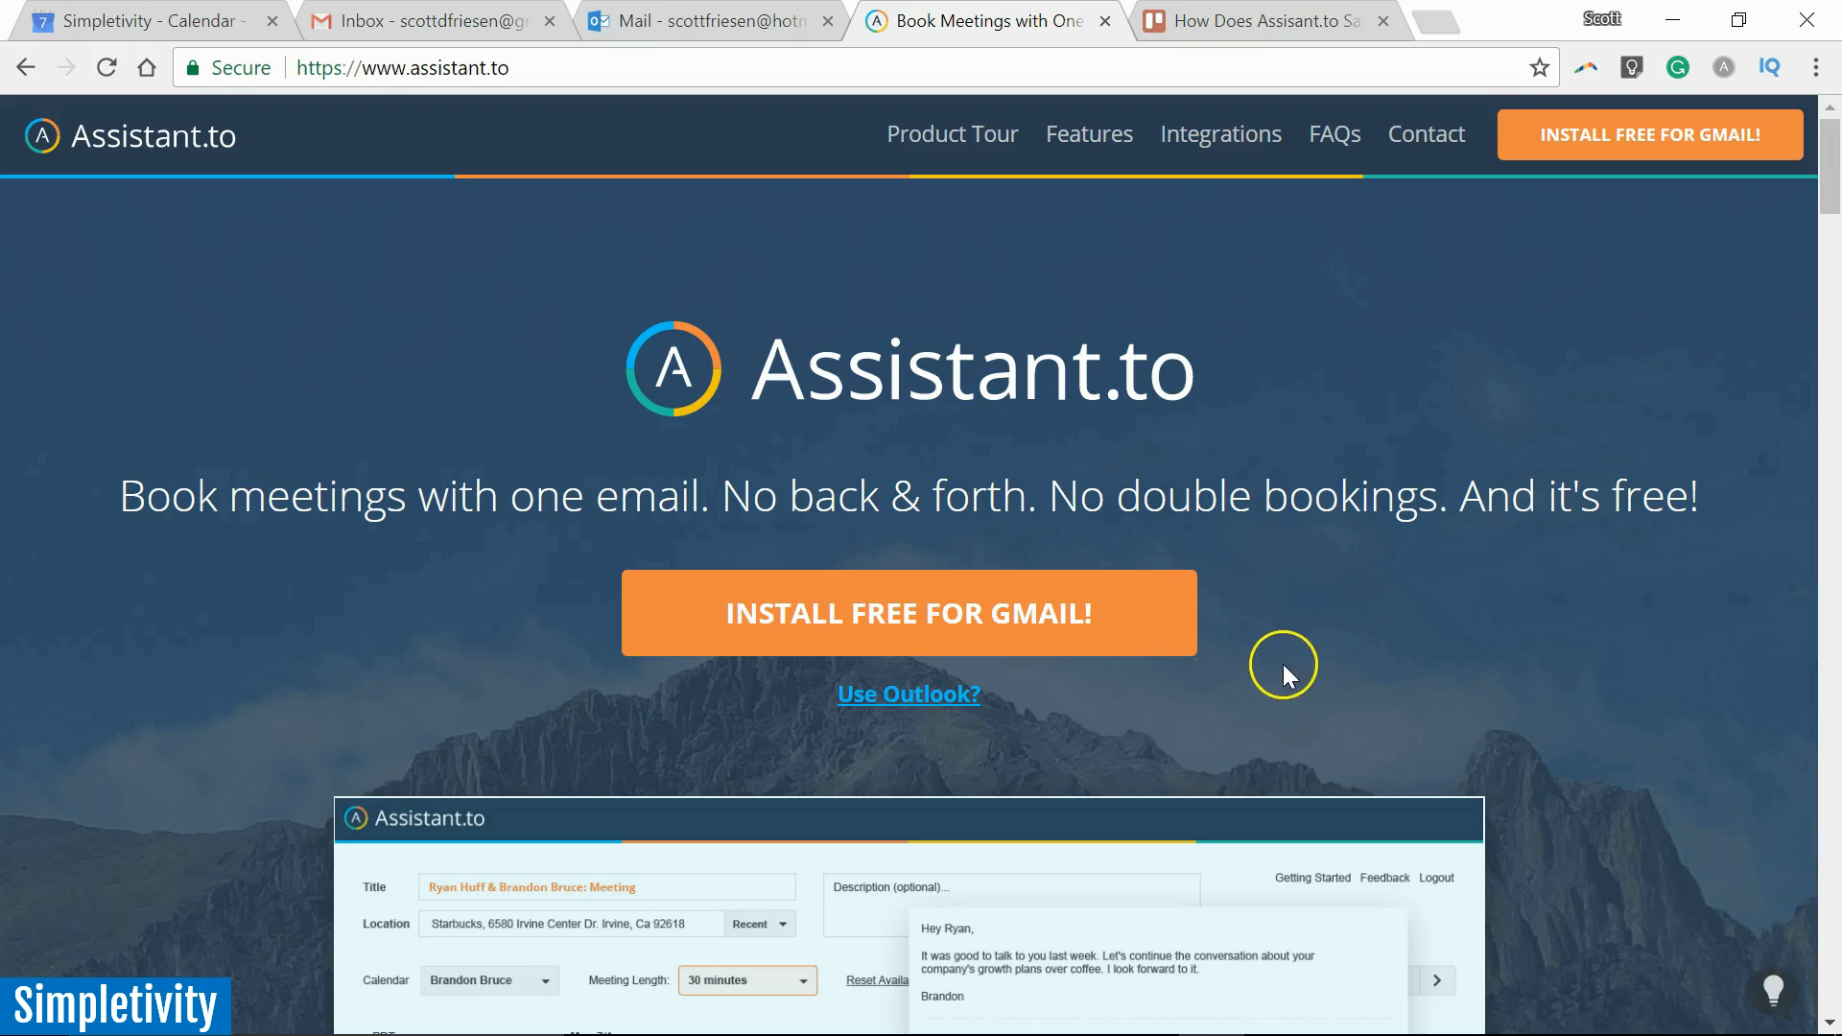
pyautogui.moveTo(1032, 433)
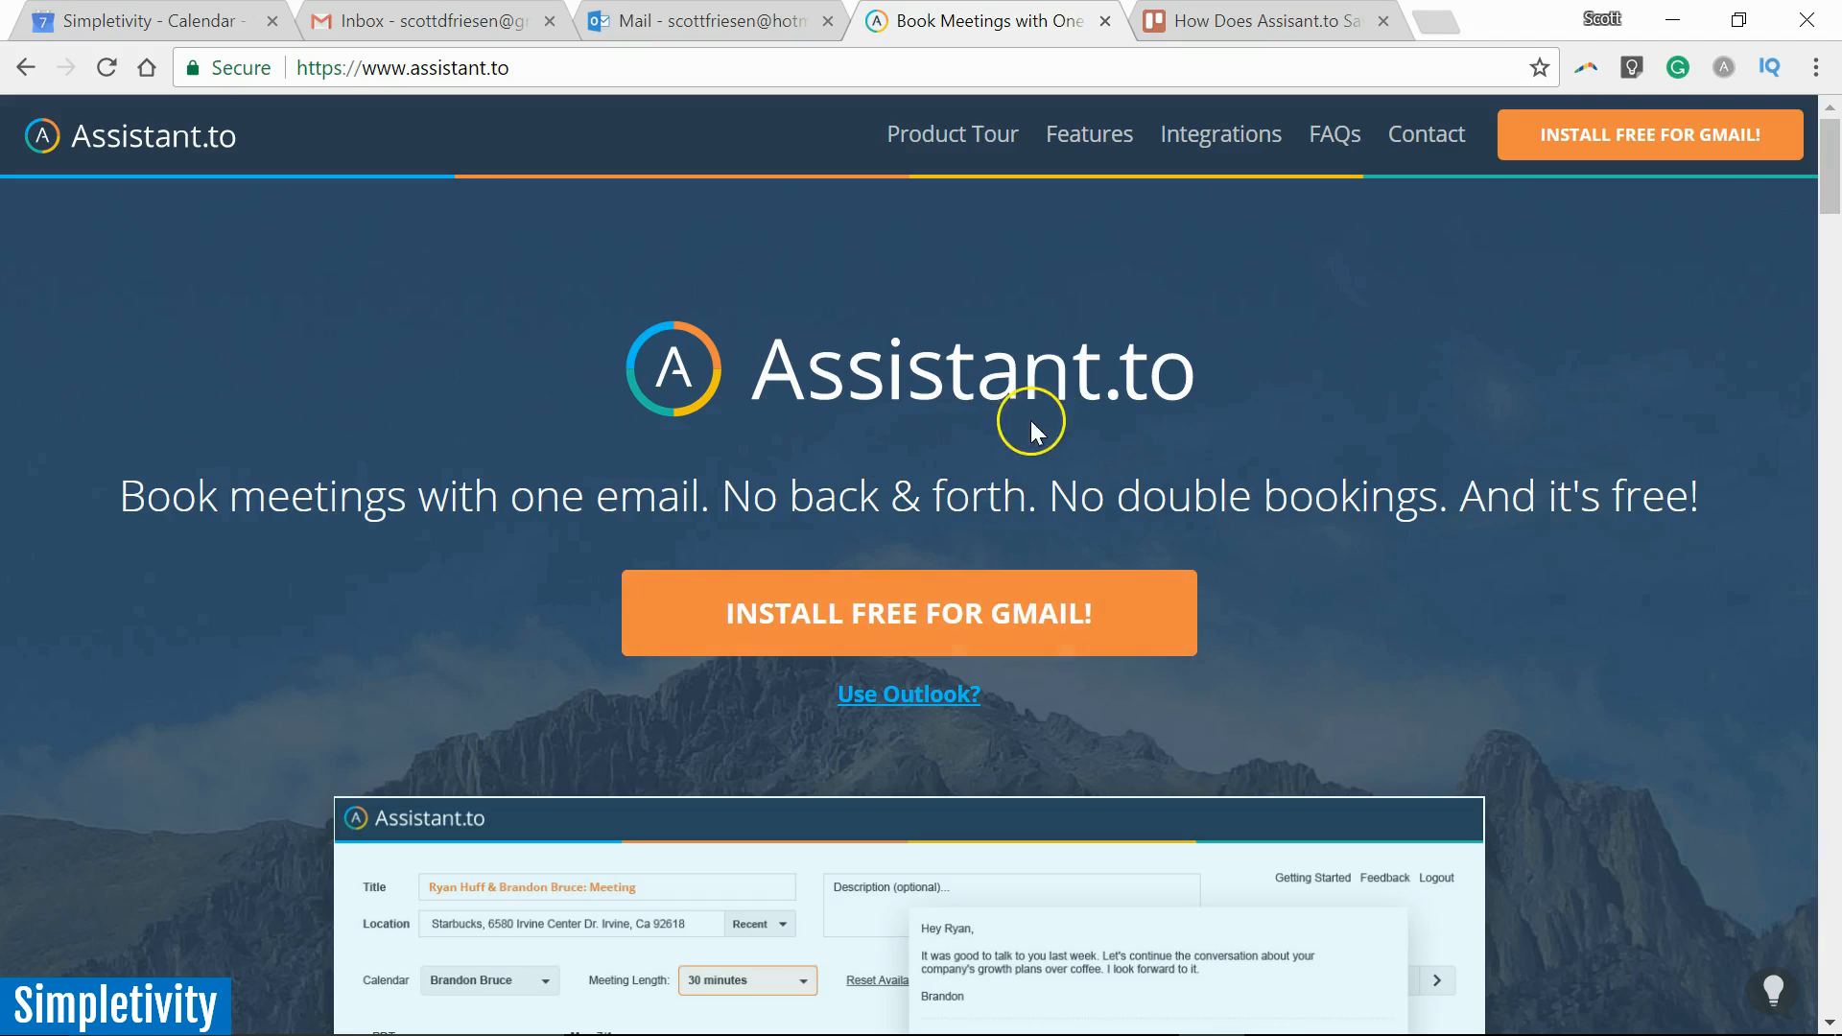
pyautogui.moveTo(1166, 448)
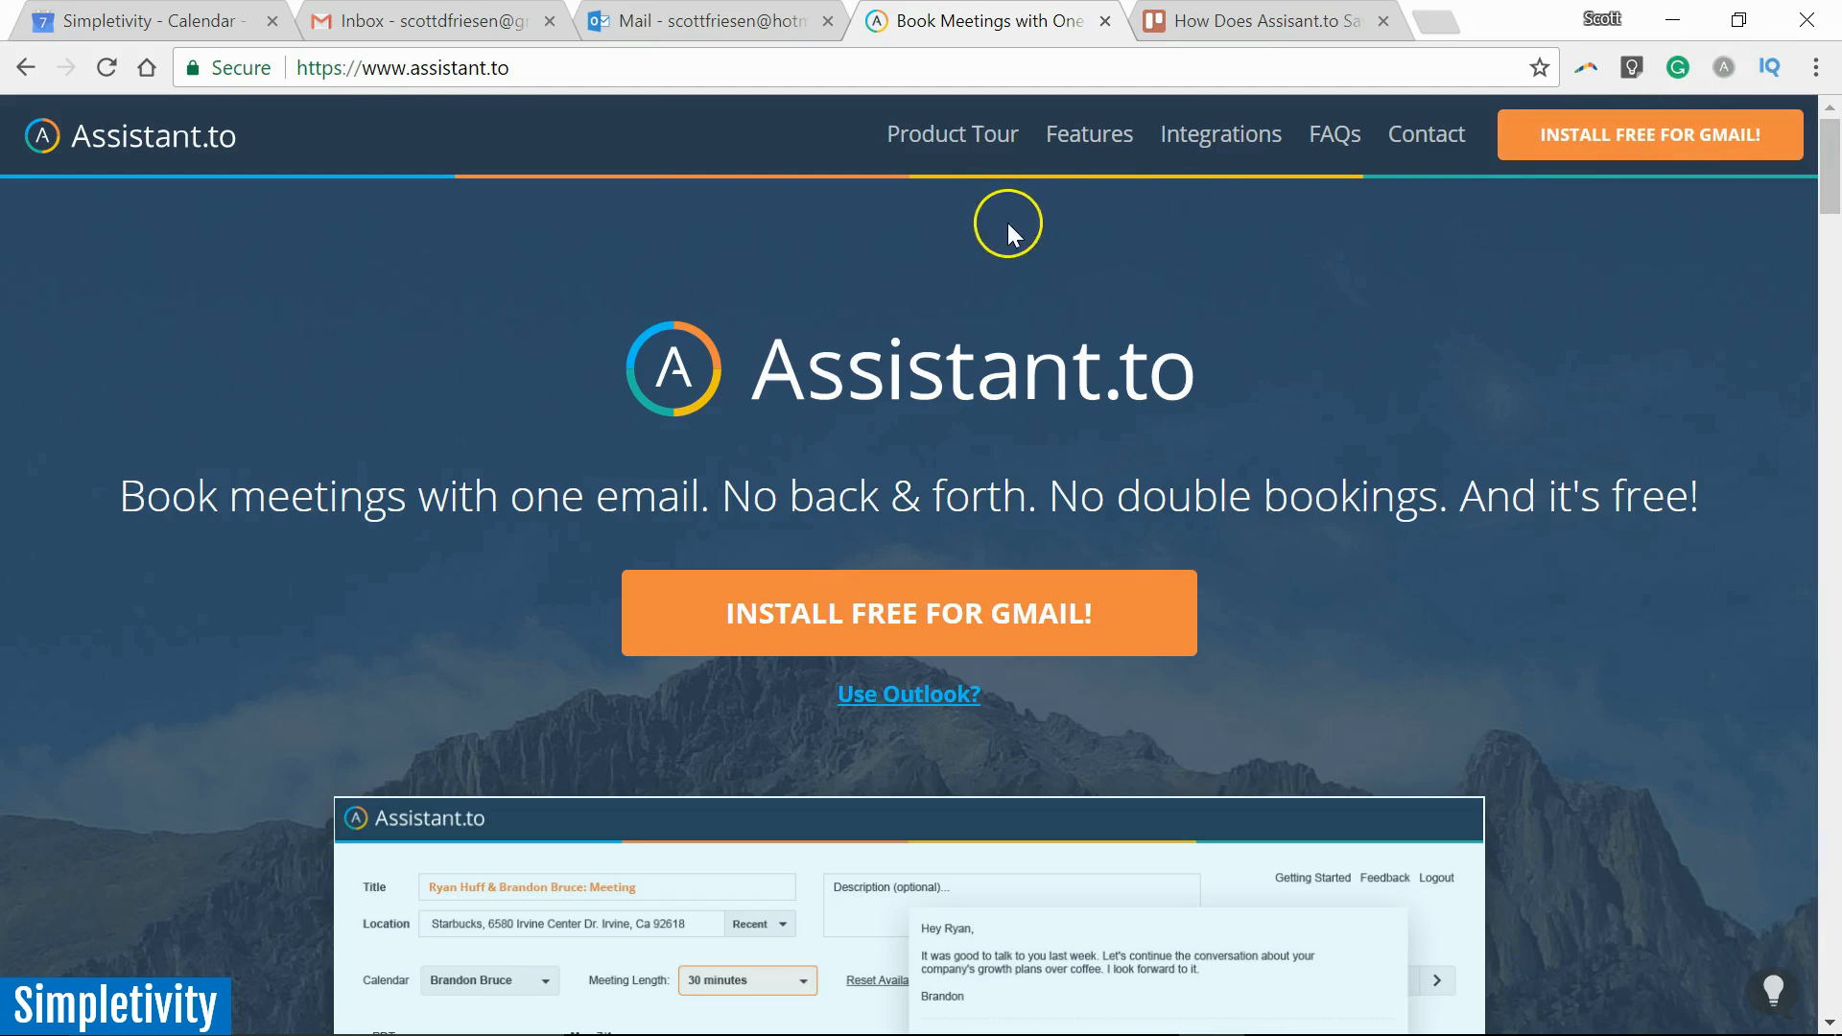
pyautogui.click(429, 21)
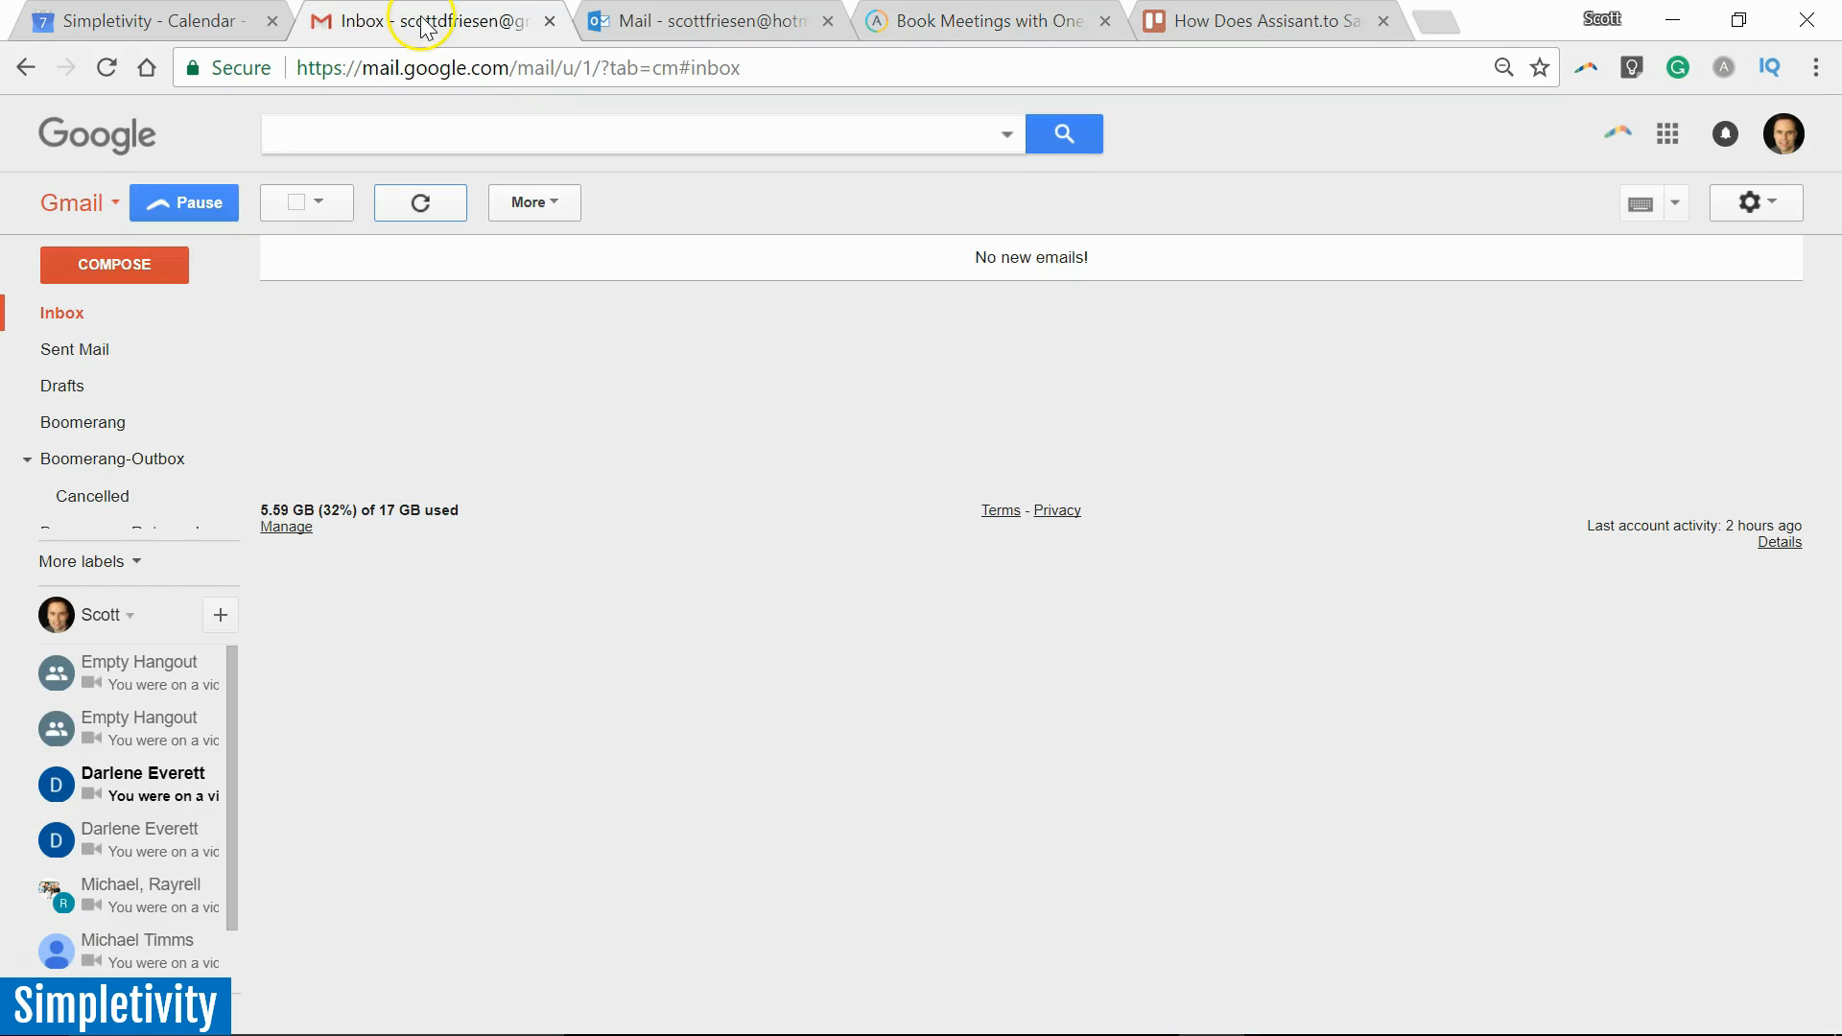
pyautogui.click(114, 265)
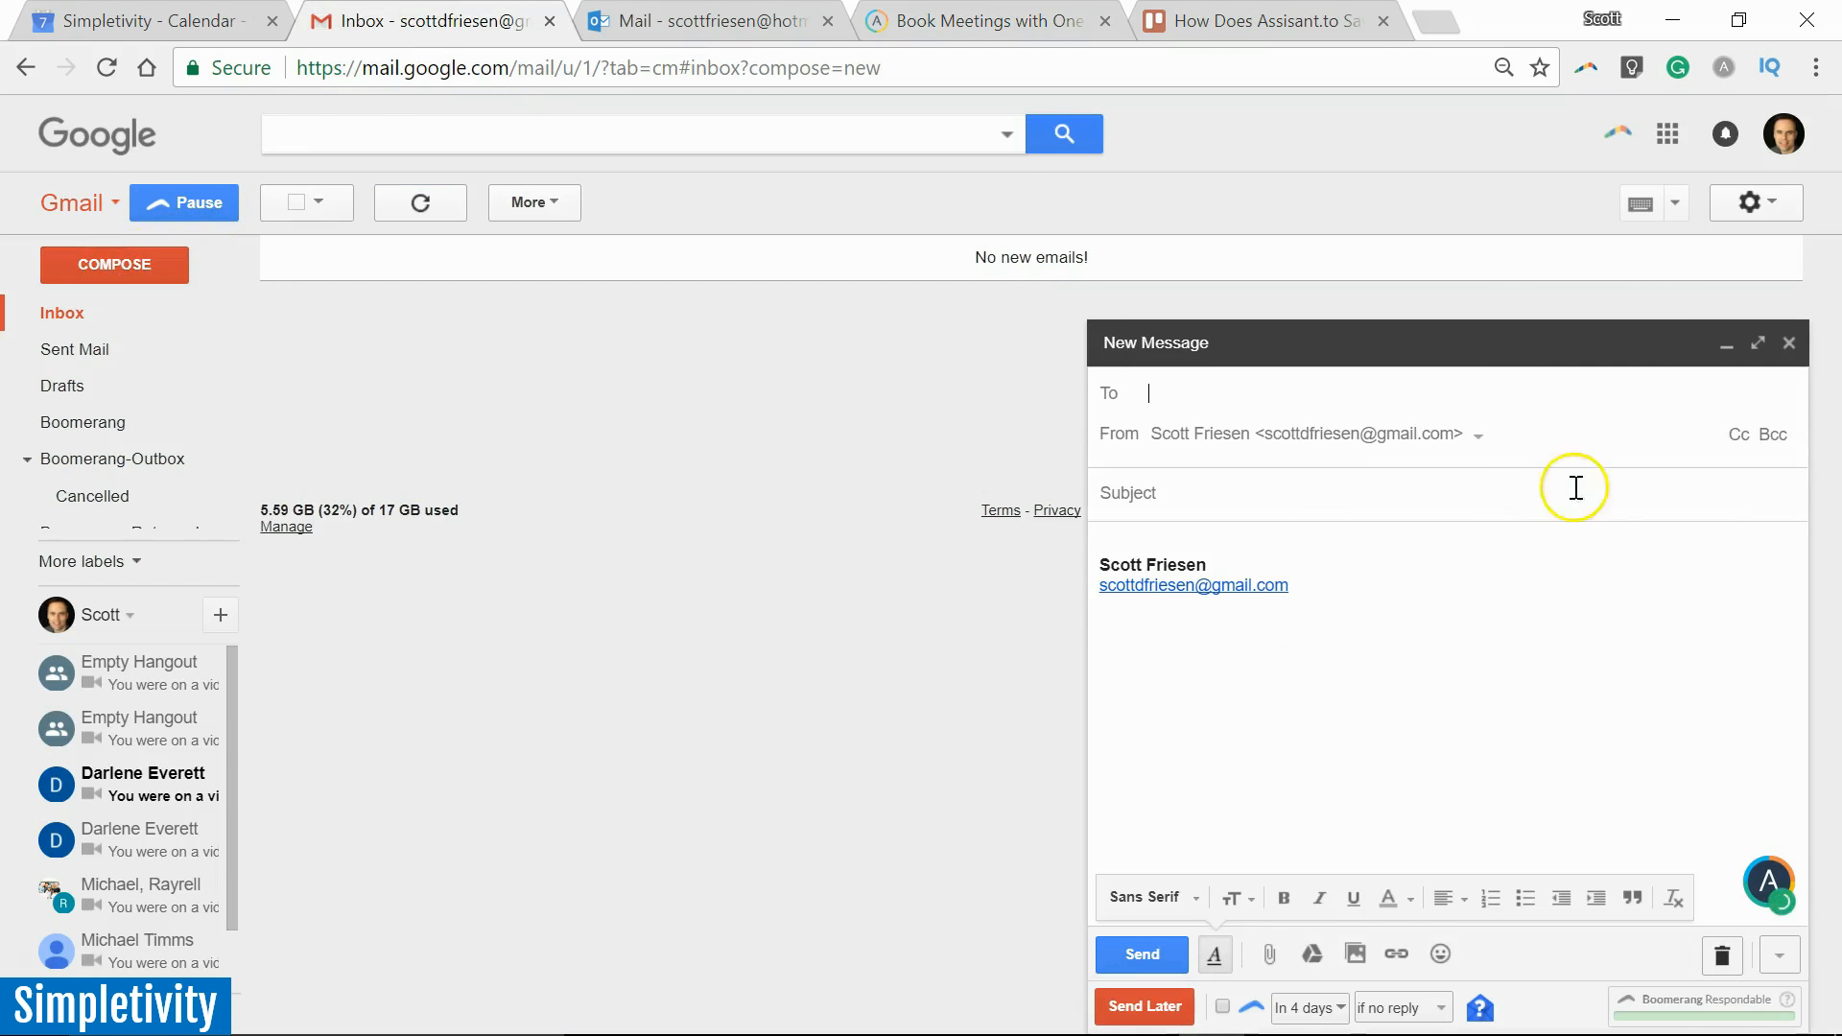
pyautogui.click(1757, 341)
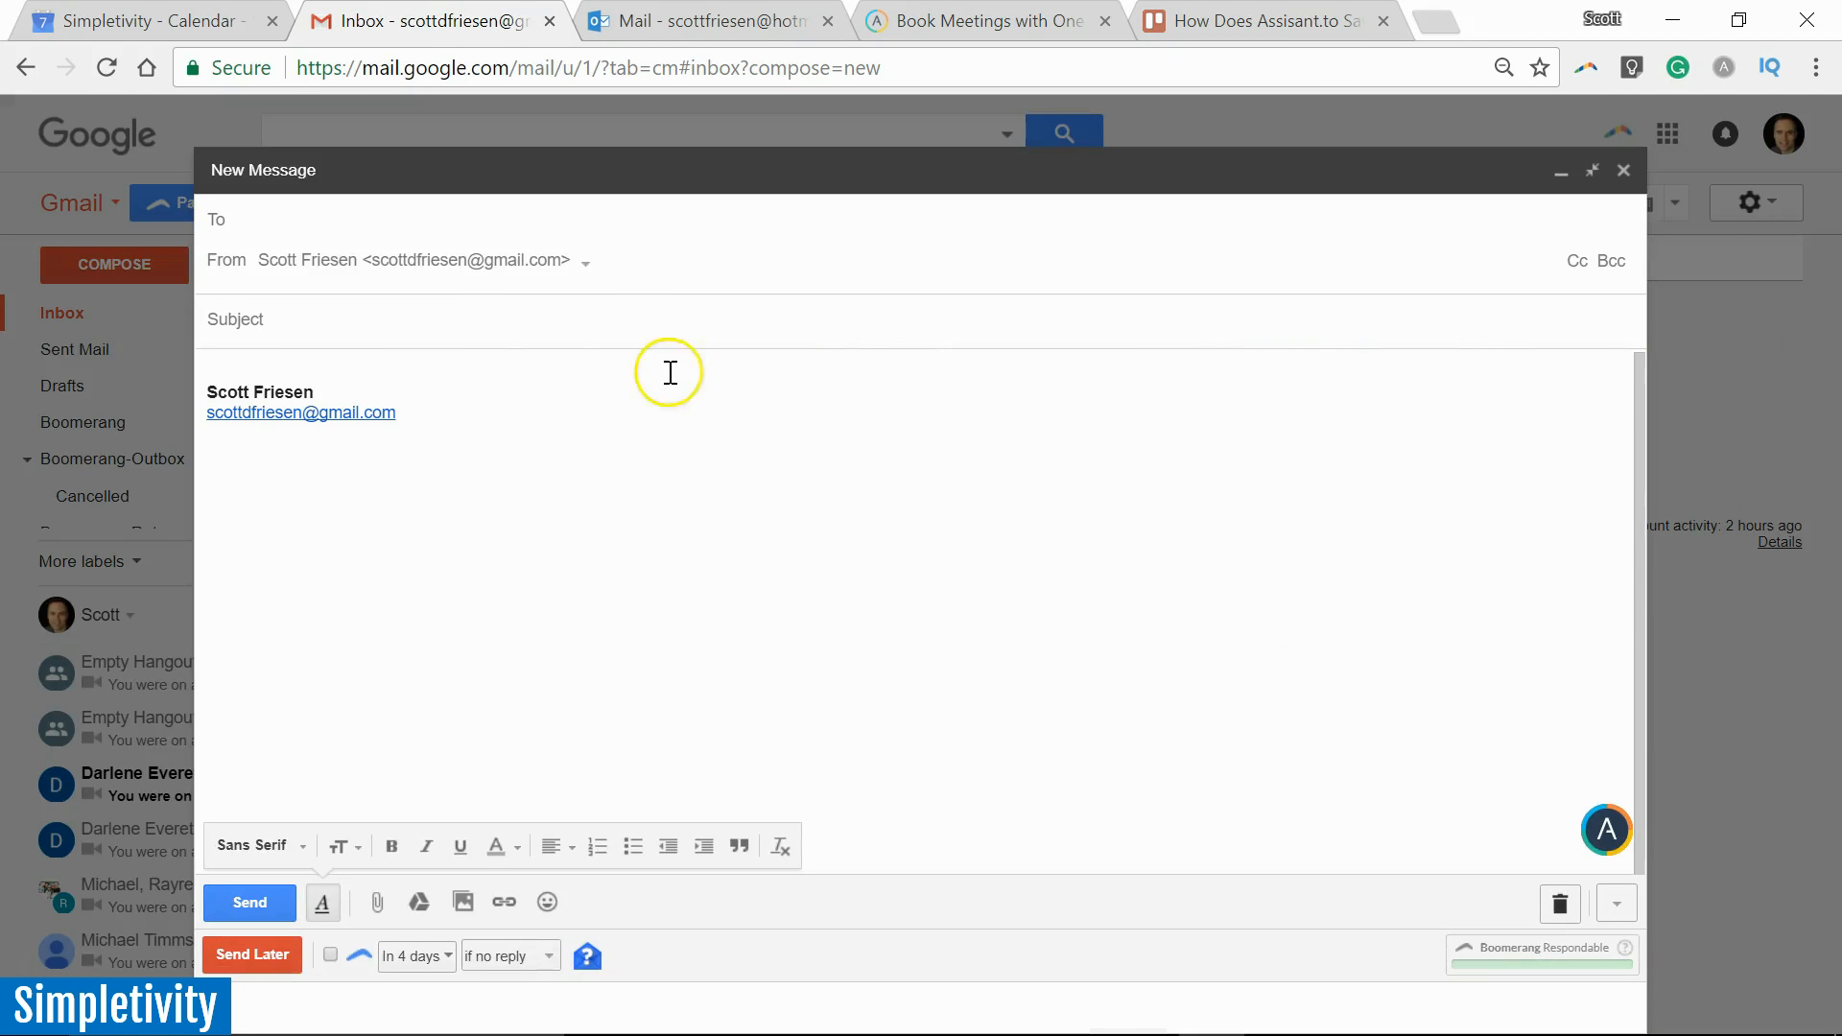
pyautogui.write('scott')
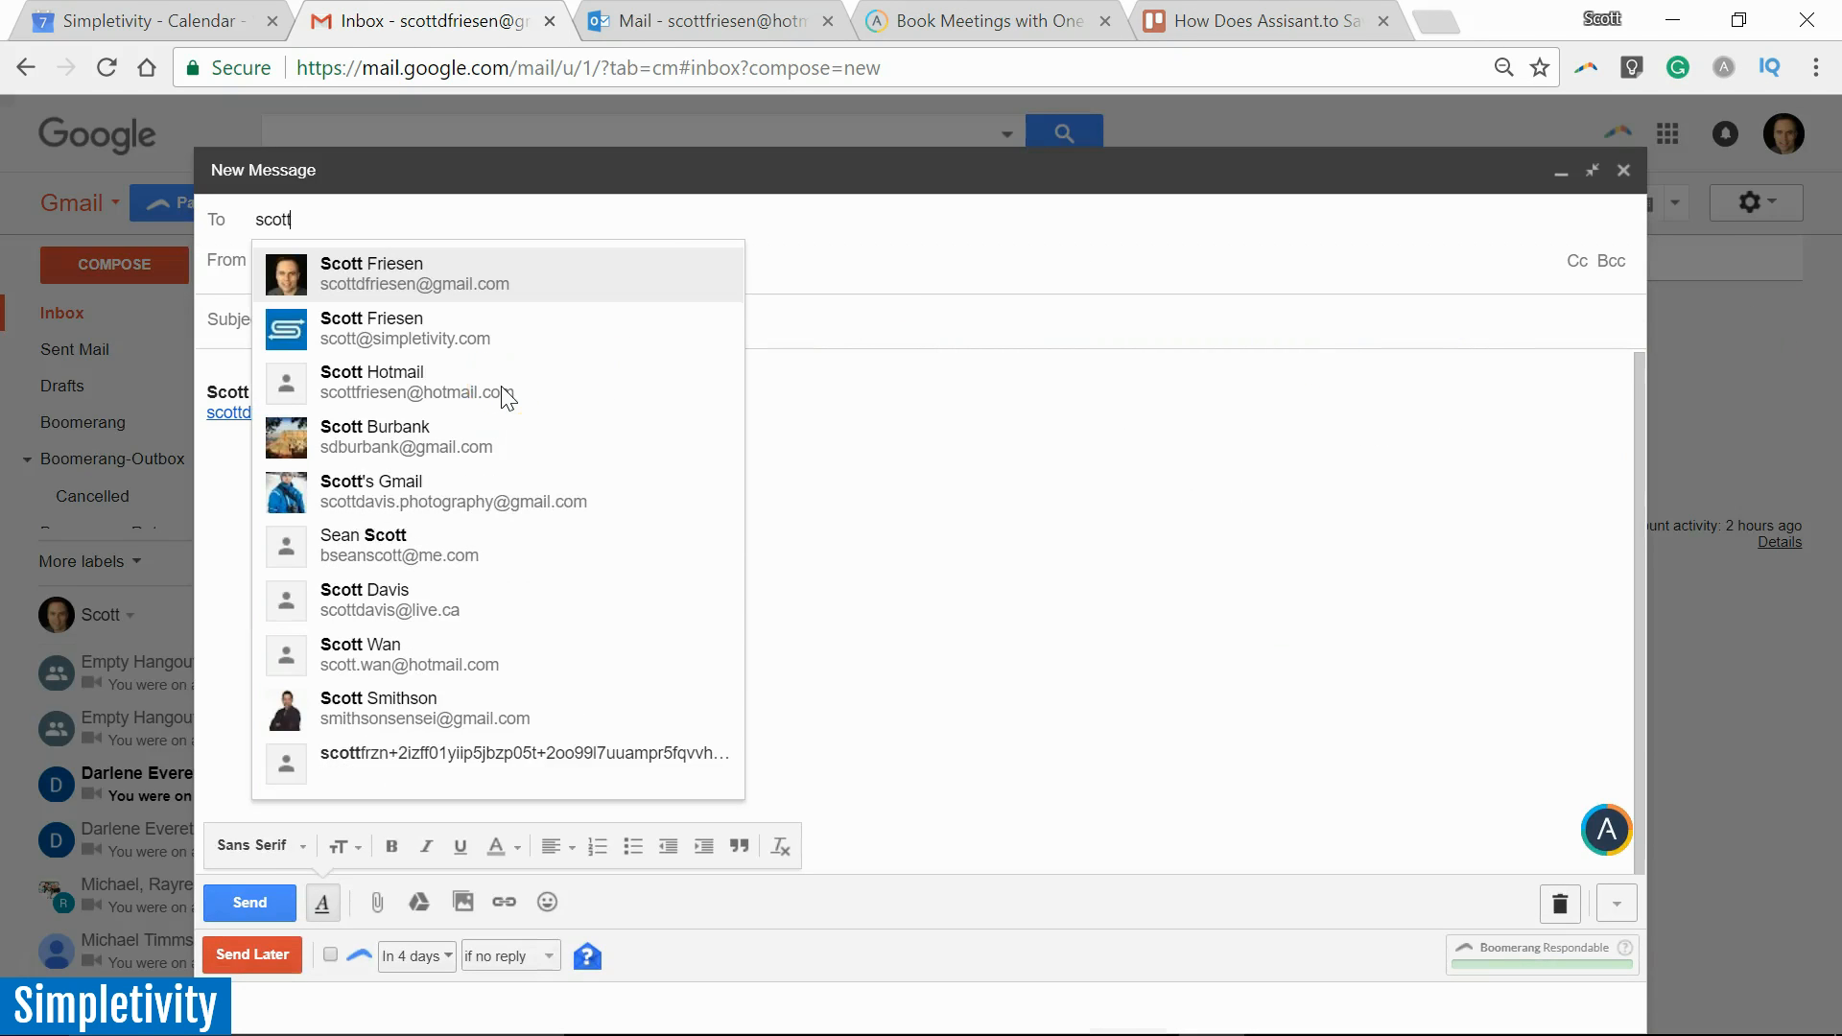
pyautogui.write('fri')
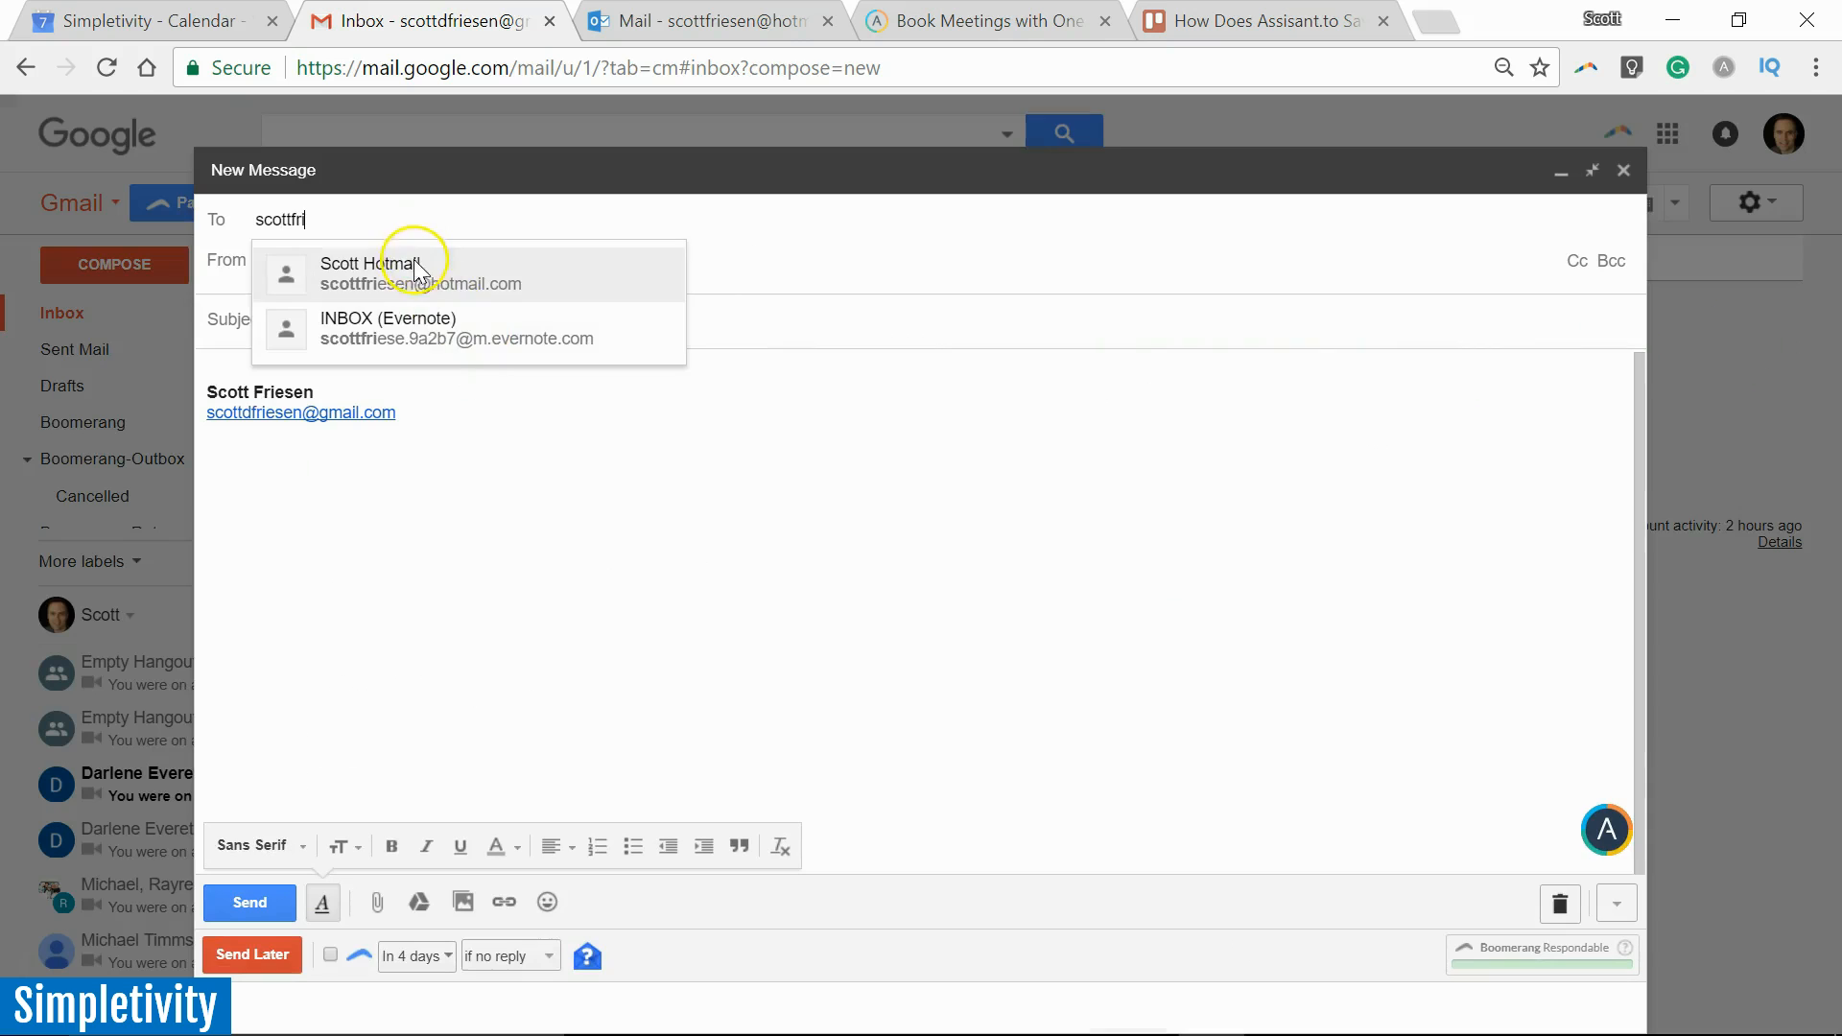
pyautogui.click(400, 273)
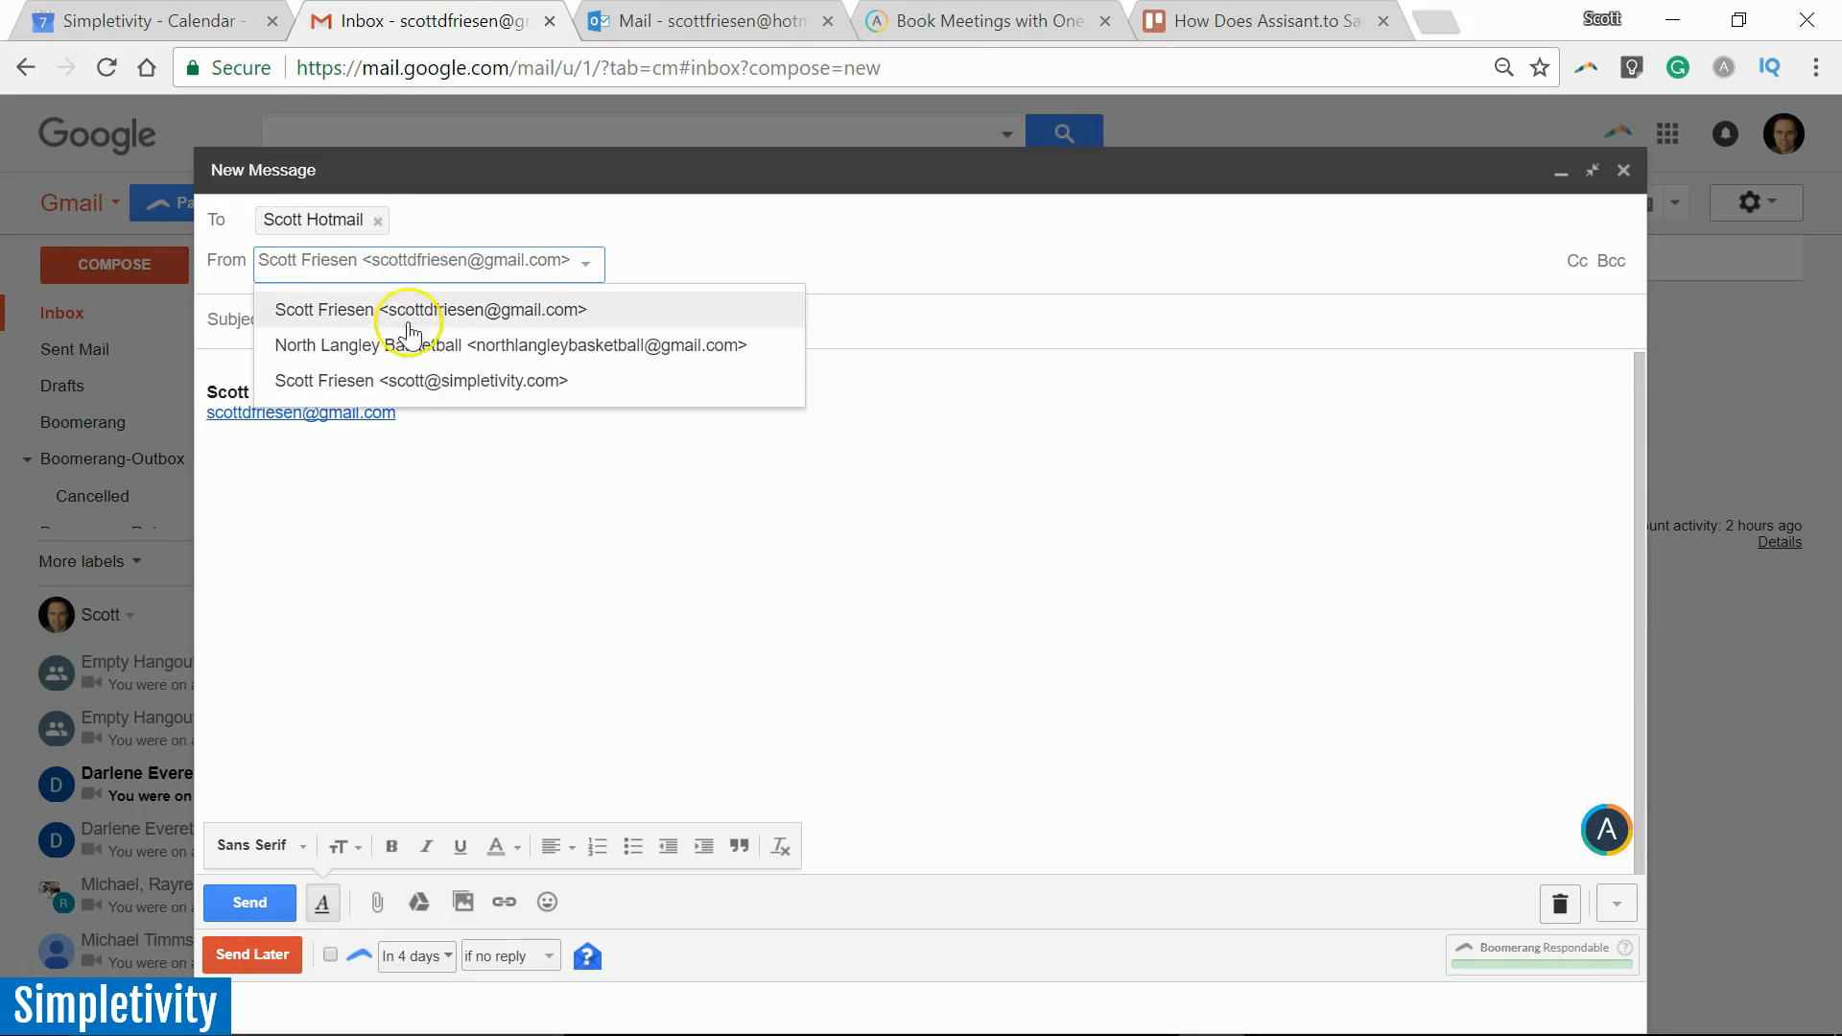
pyautogui.click(429, 309)
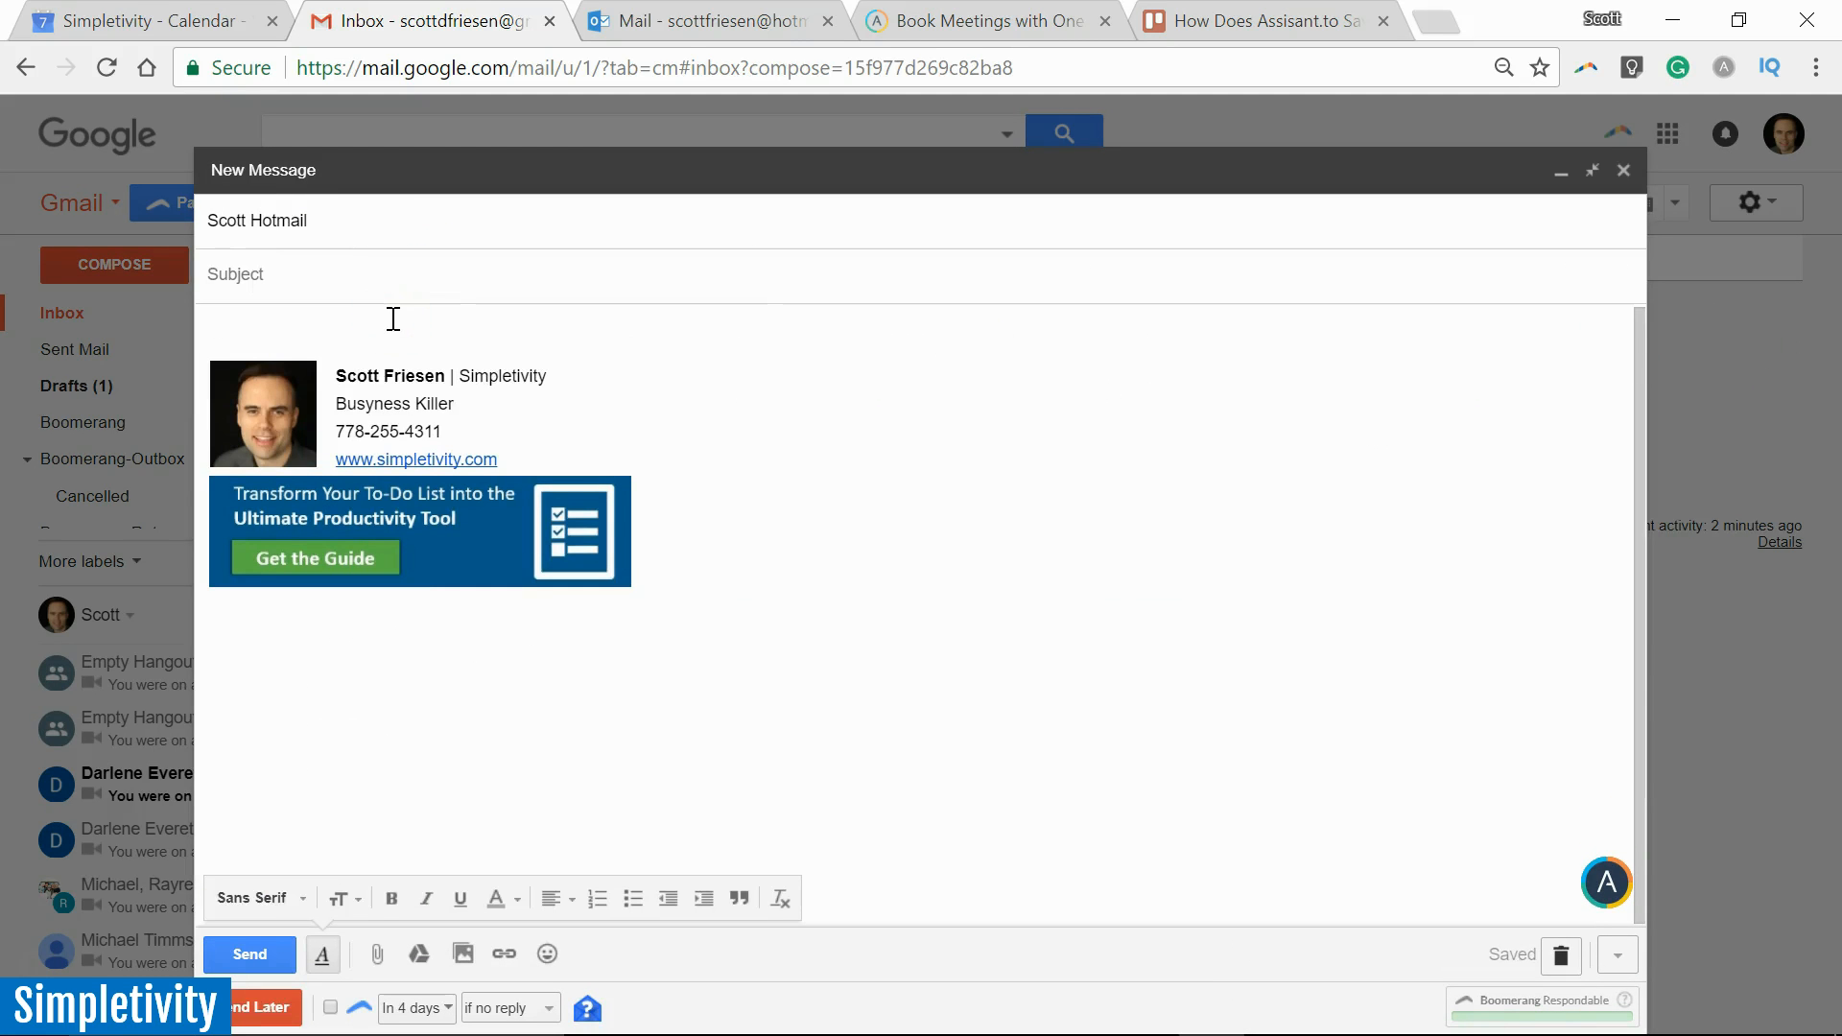
# Add subject 'Can we meet this week?' and body 'Hi Scott… Looking forward to talking with you soon.'
pyautogui.write('Can we meet this week')
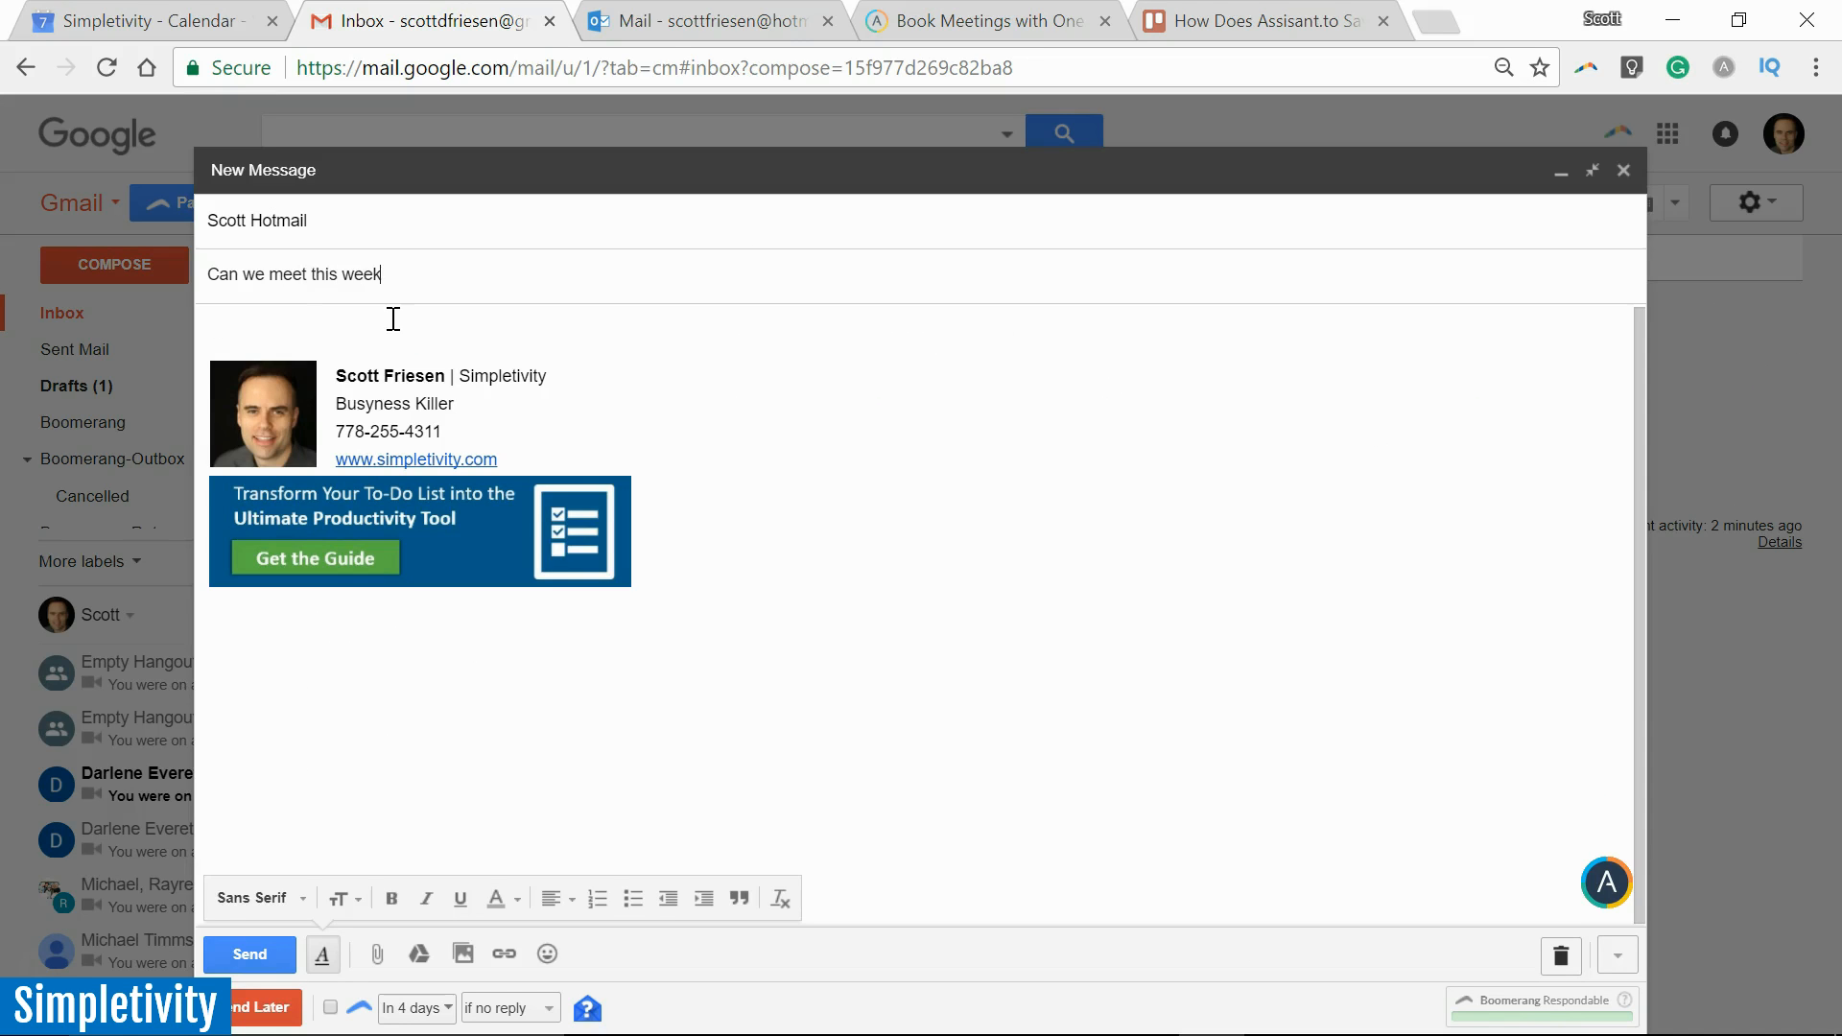
pyautogui.write('?')
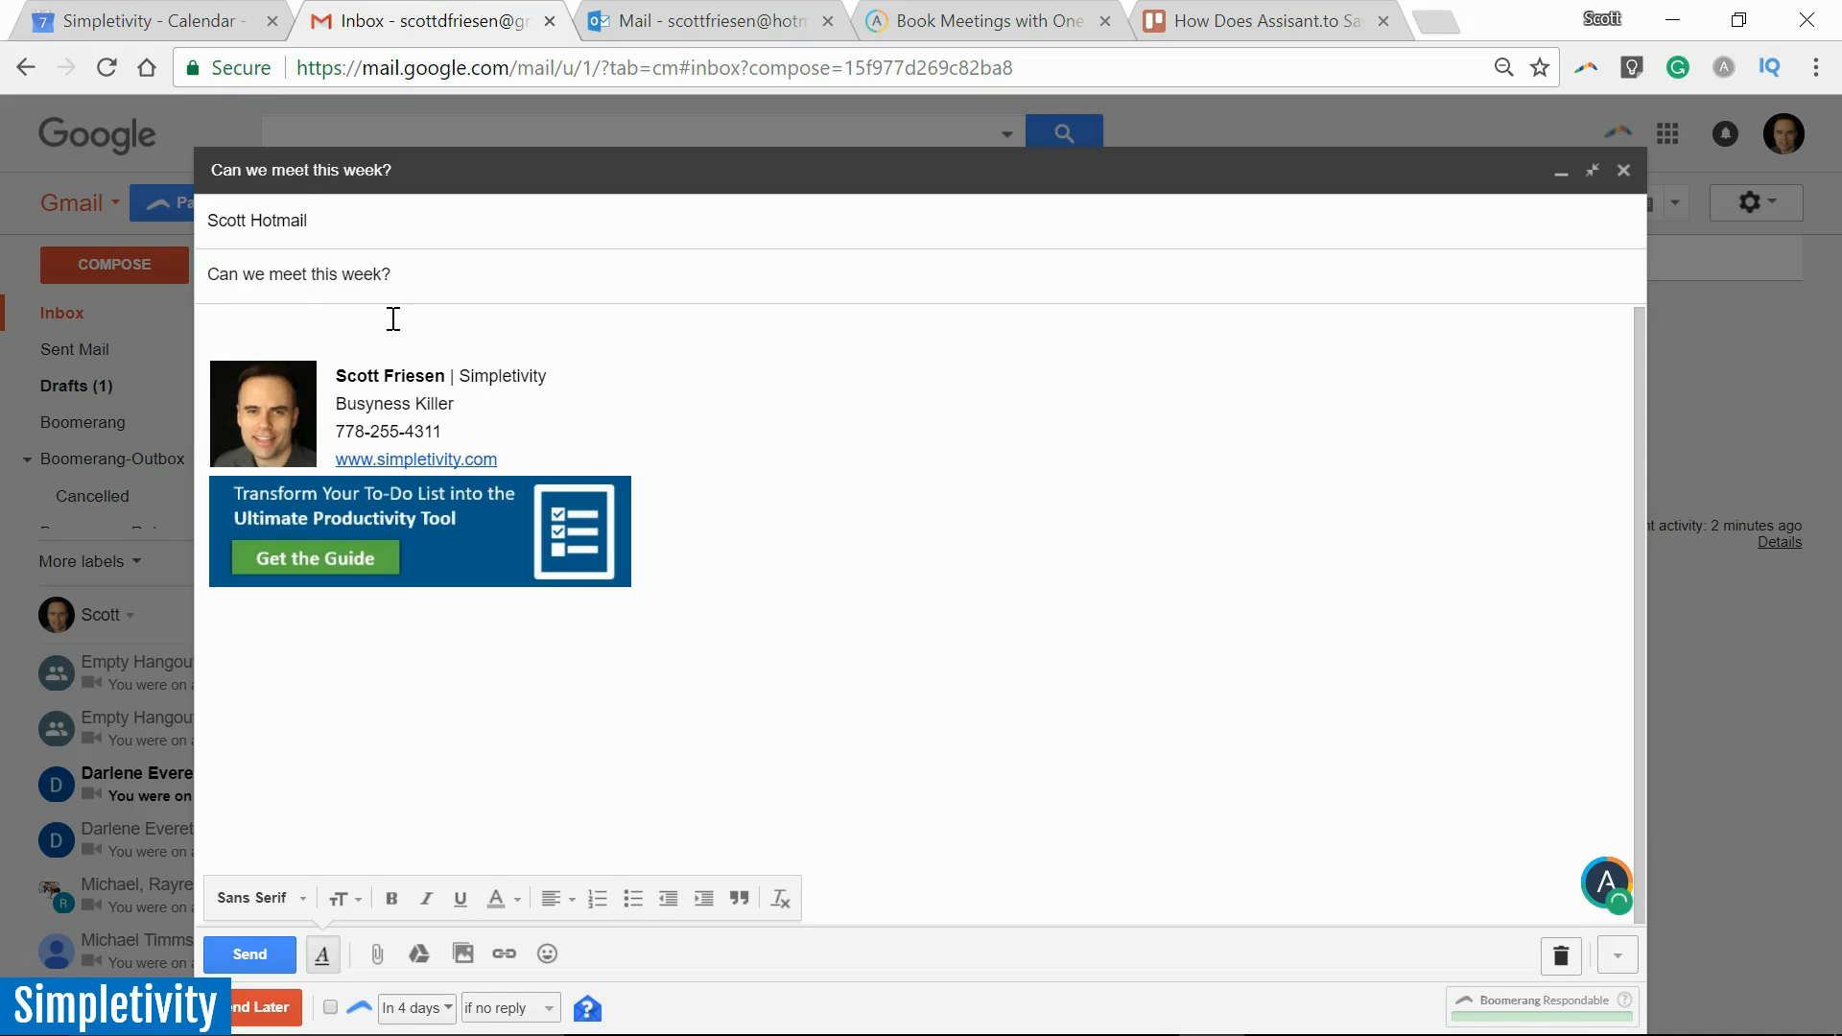
pyautogui.write('Hi Scott,')
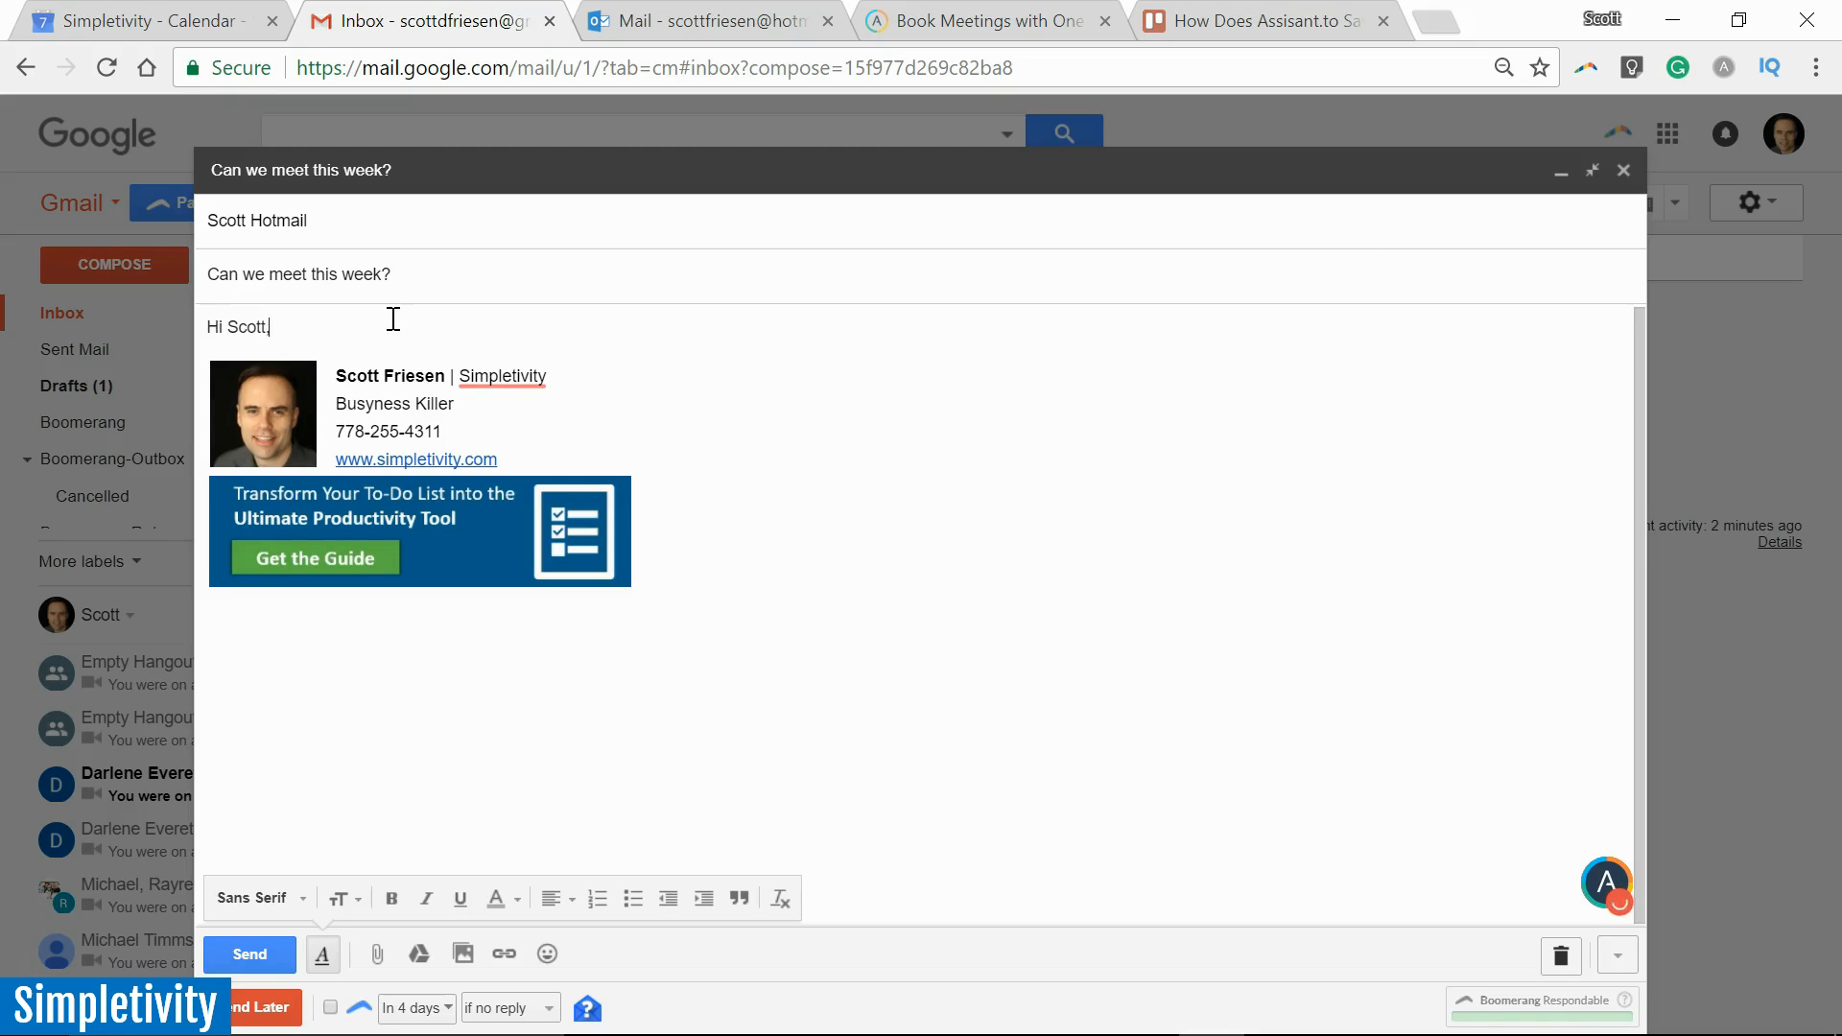
pyautogui.write('Looking')
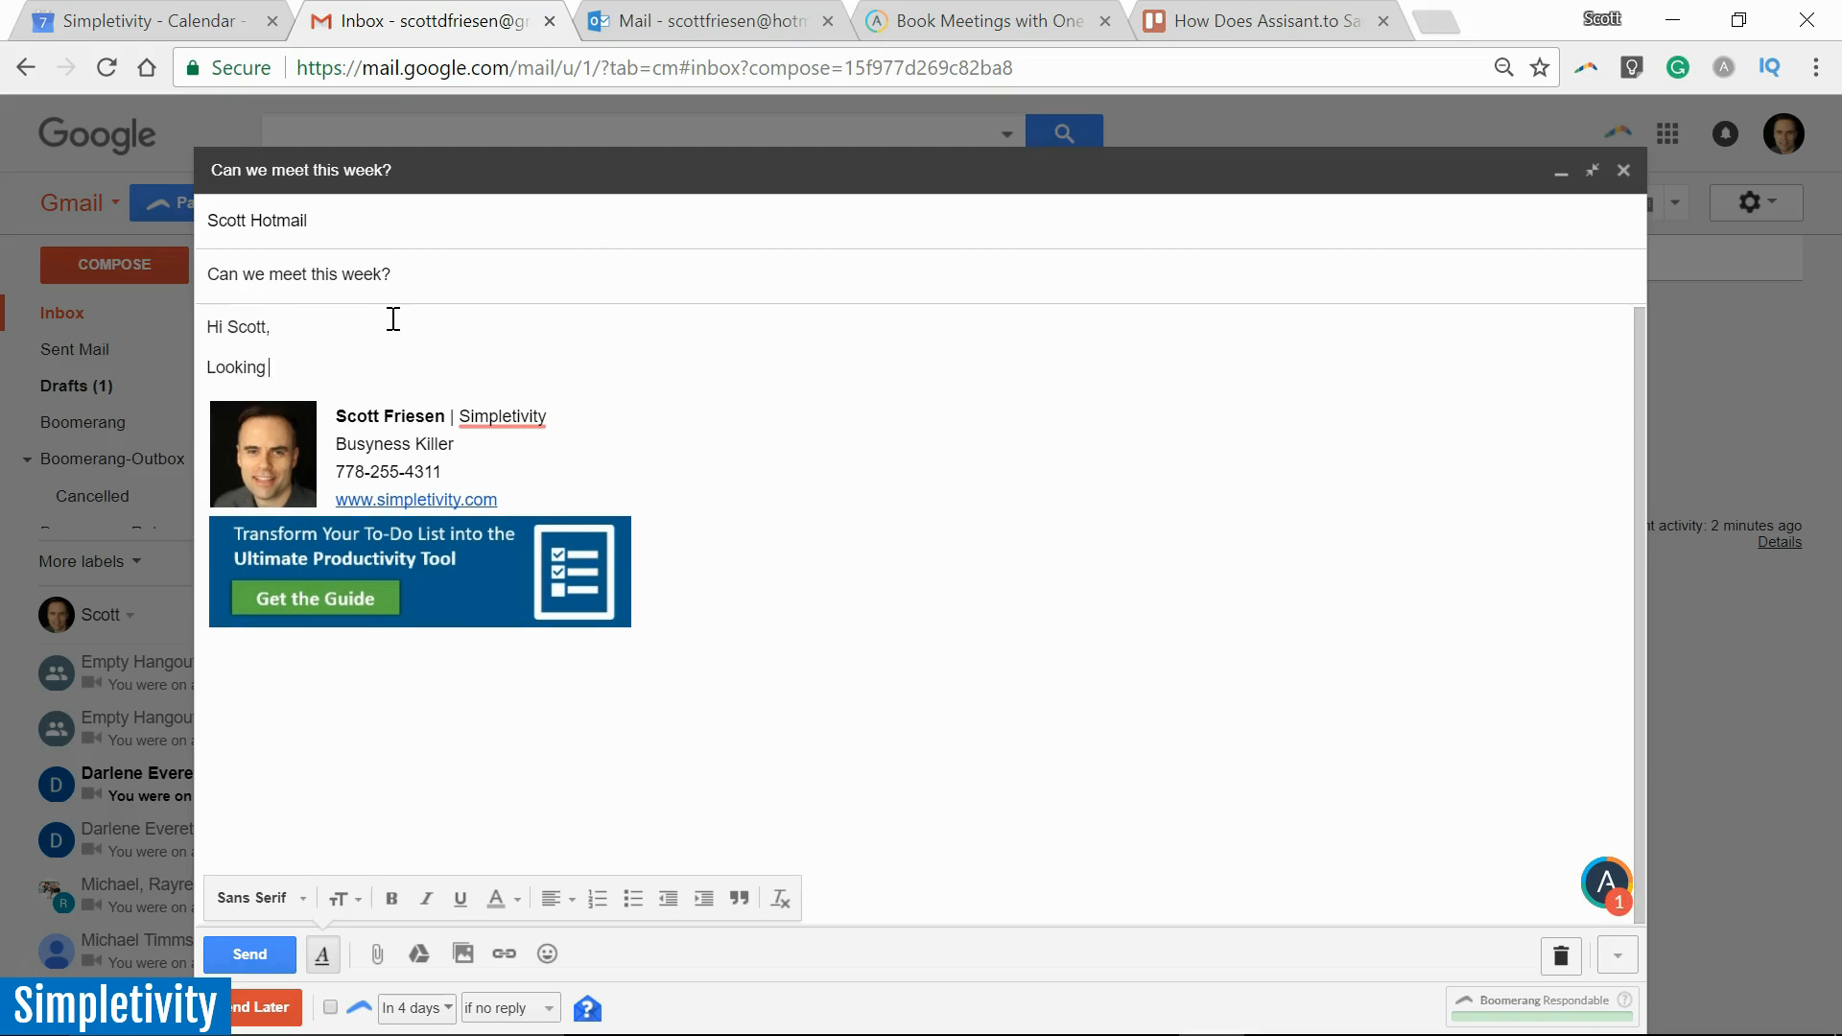
pyautogui.write('forward to talking')
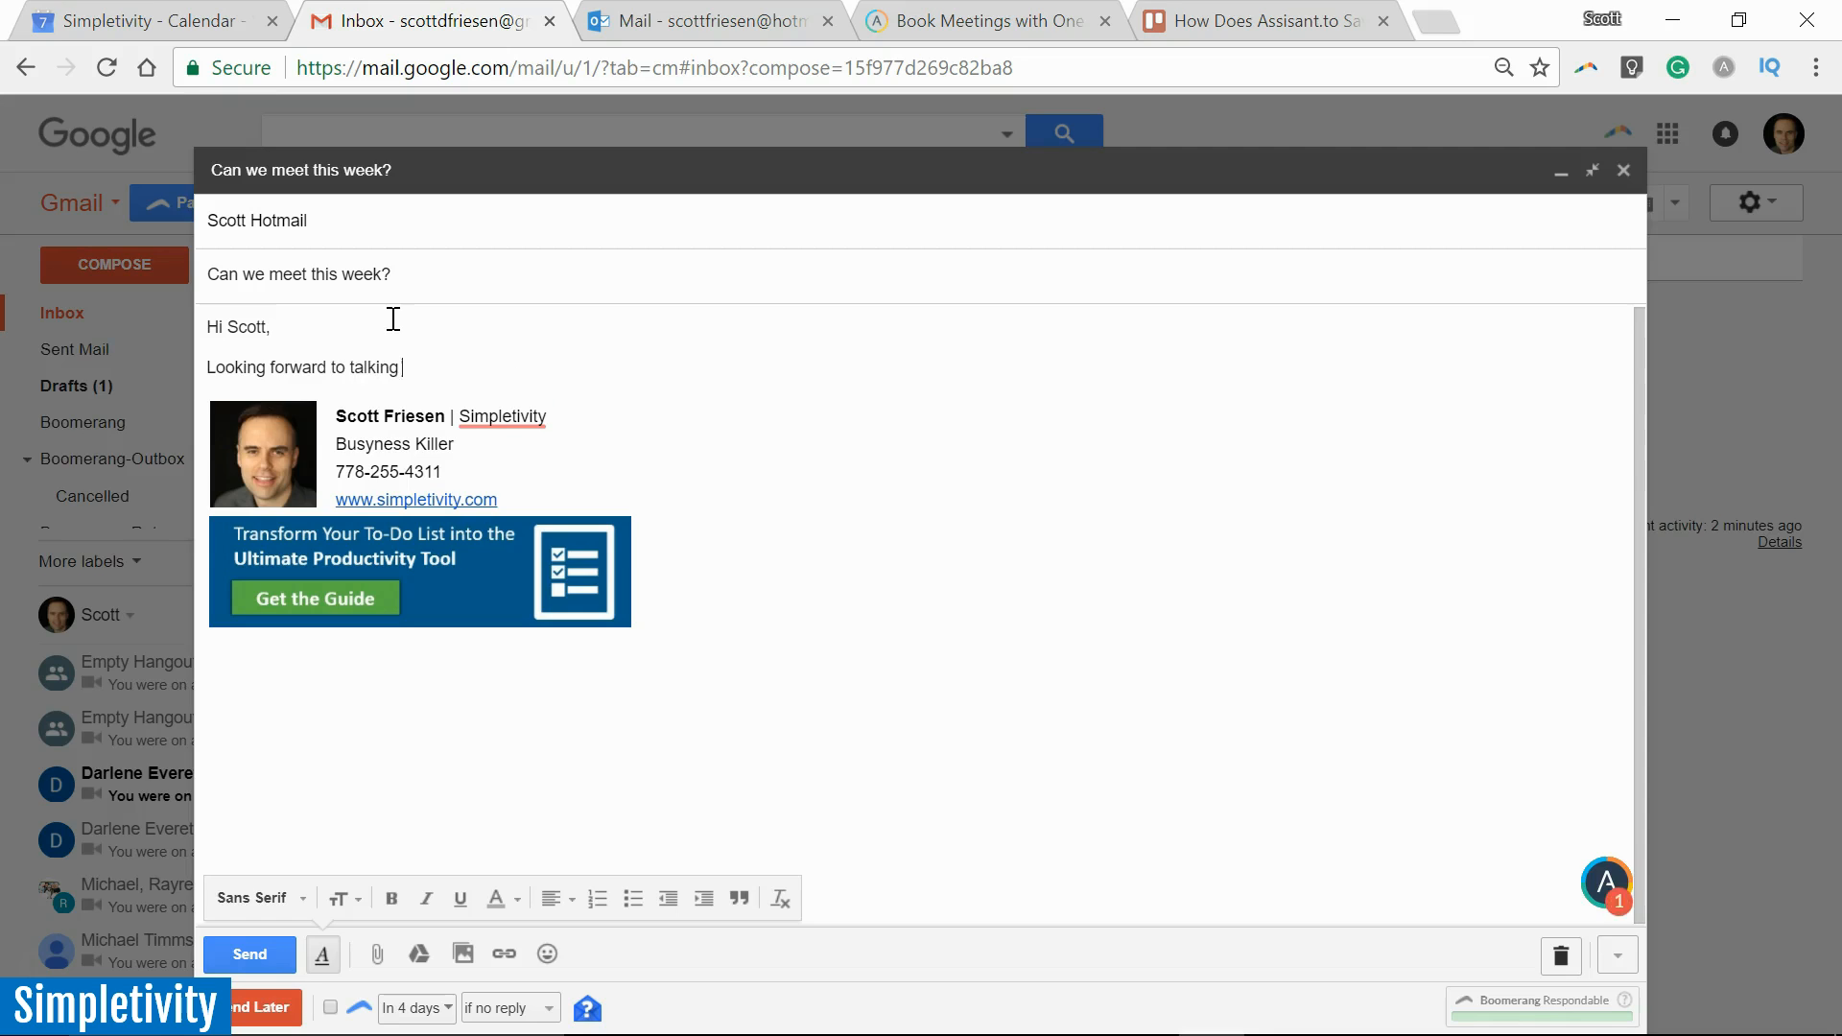
pyautogui.write('with you soon.')
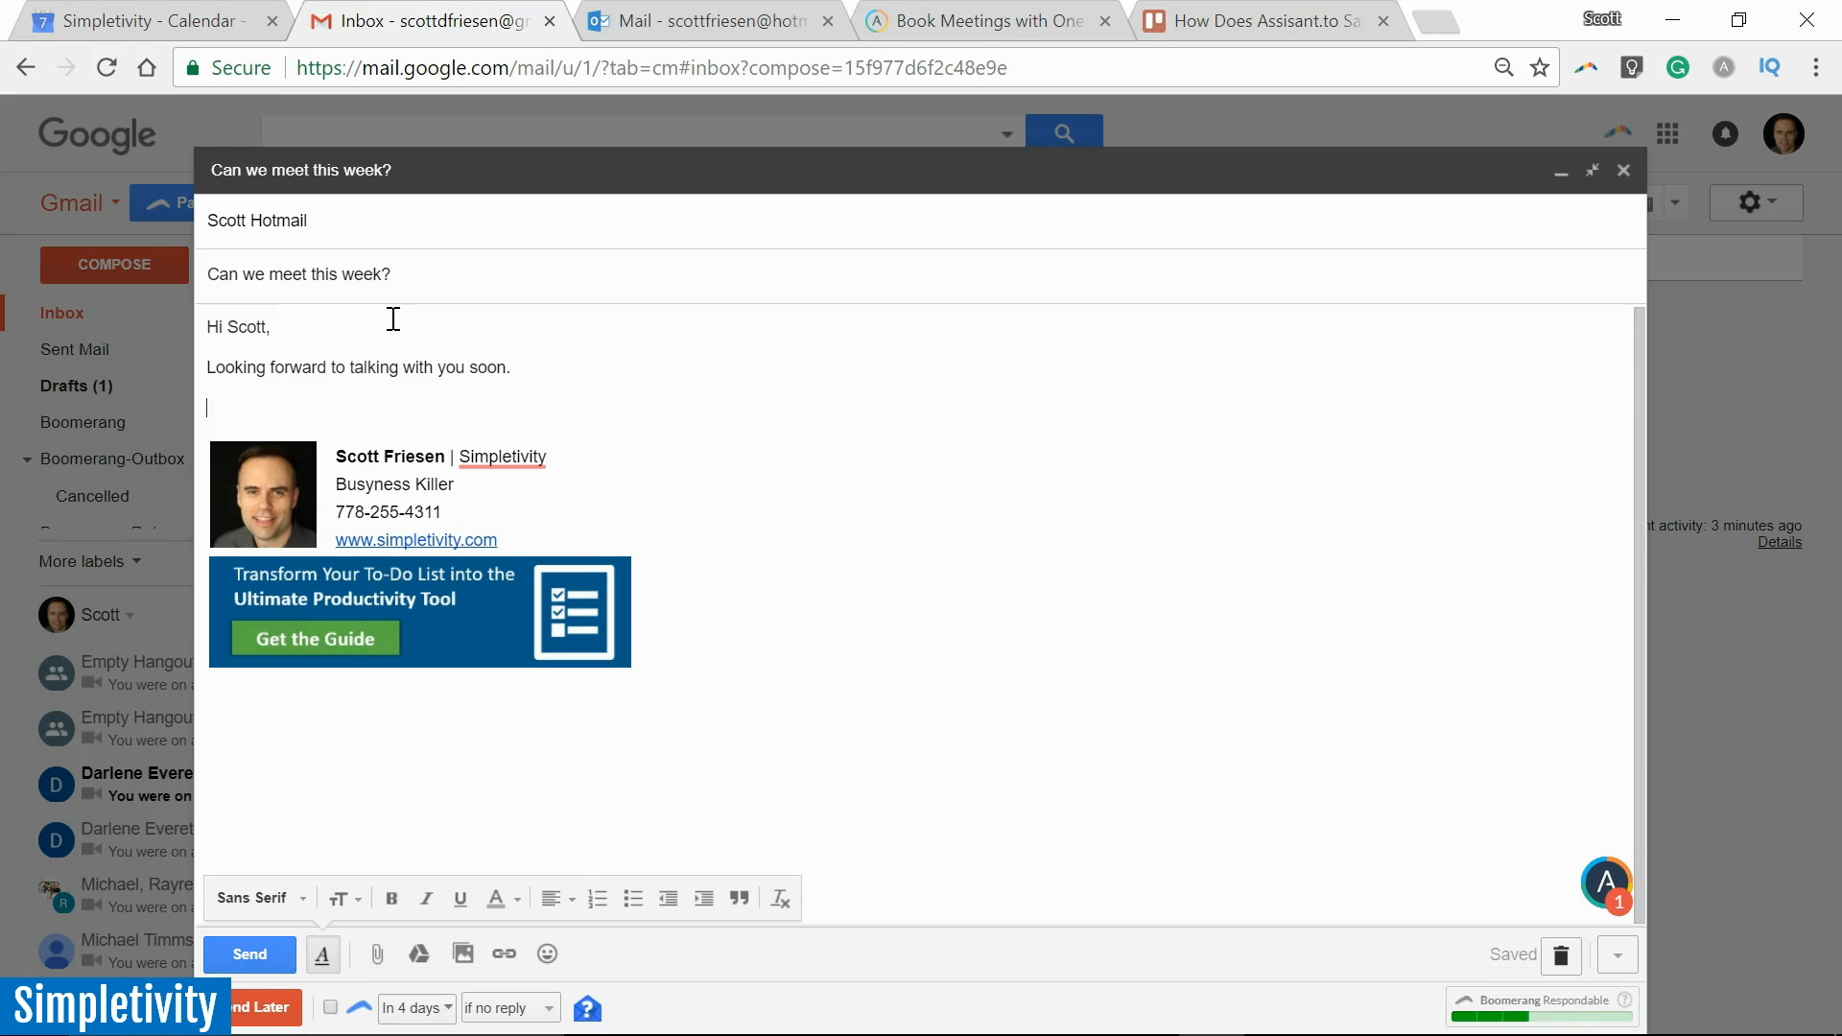
pyautogui.moveTo(529, 376)
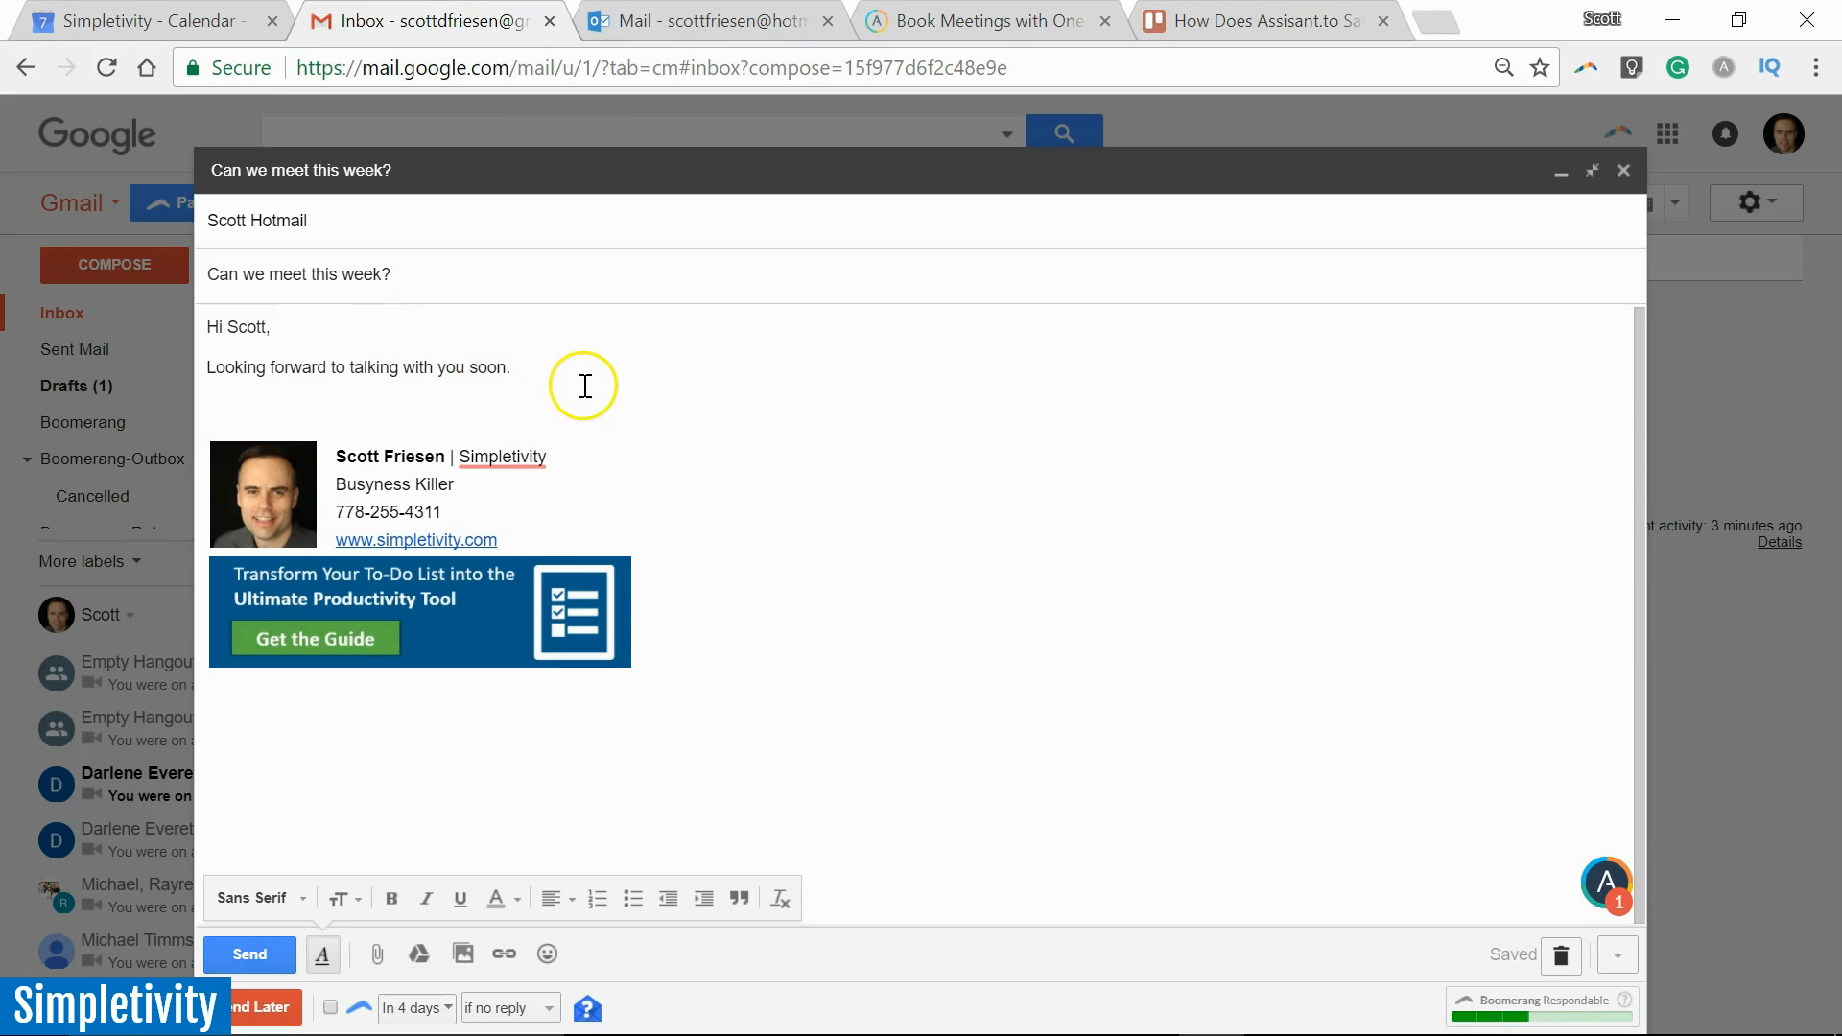
pyautogui.moveTo(590, 397)
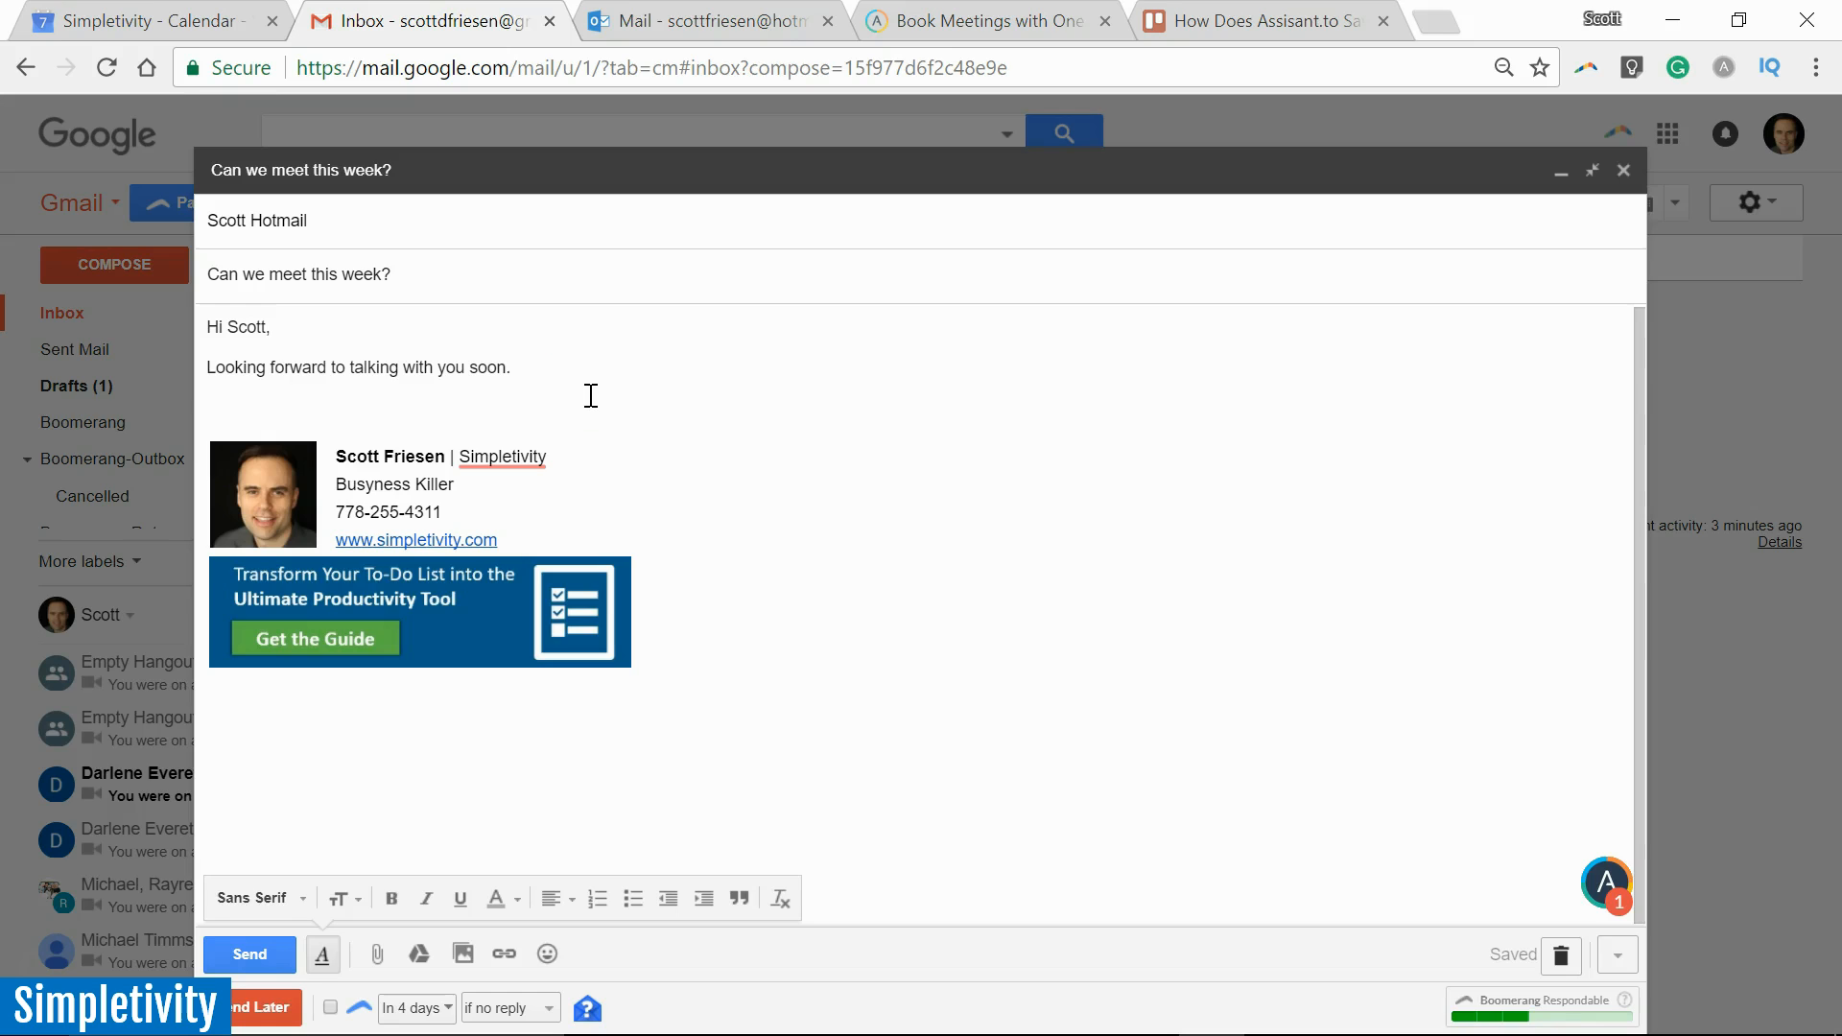
pyautogui.moveTo(548, 393)
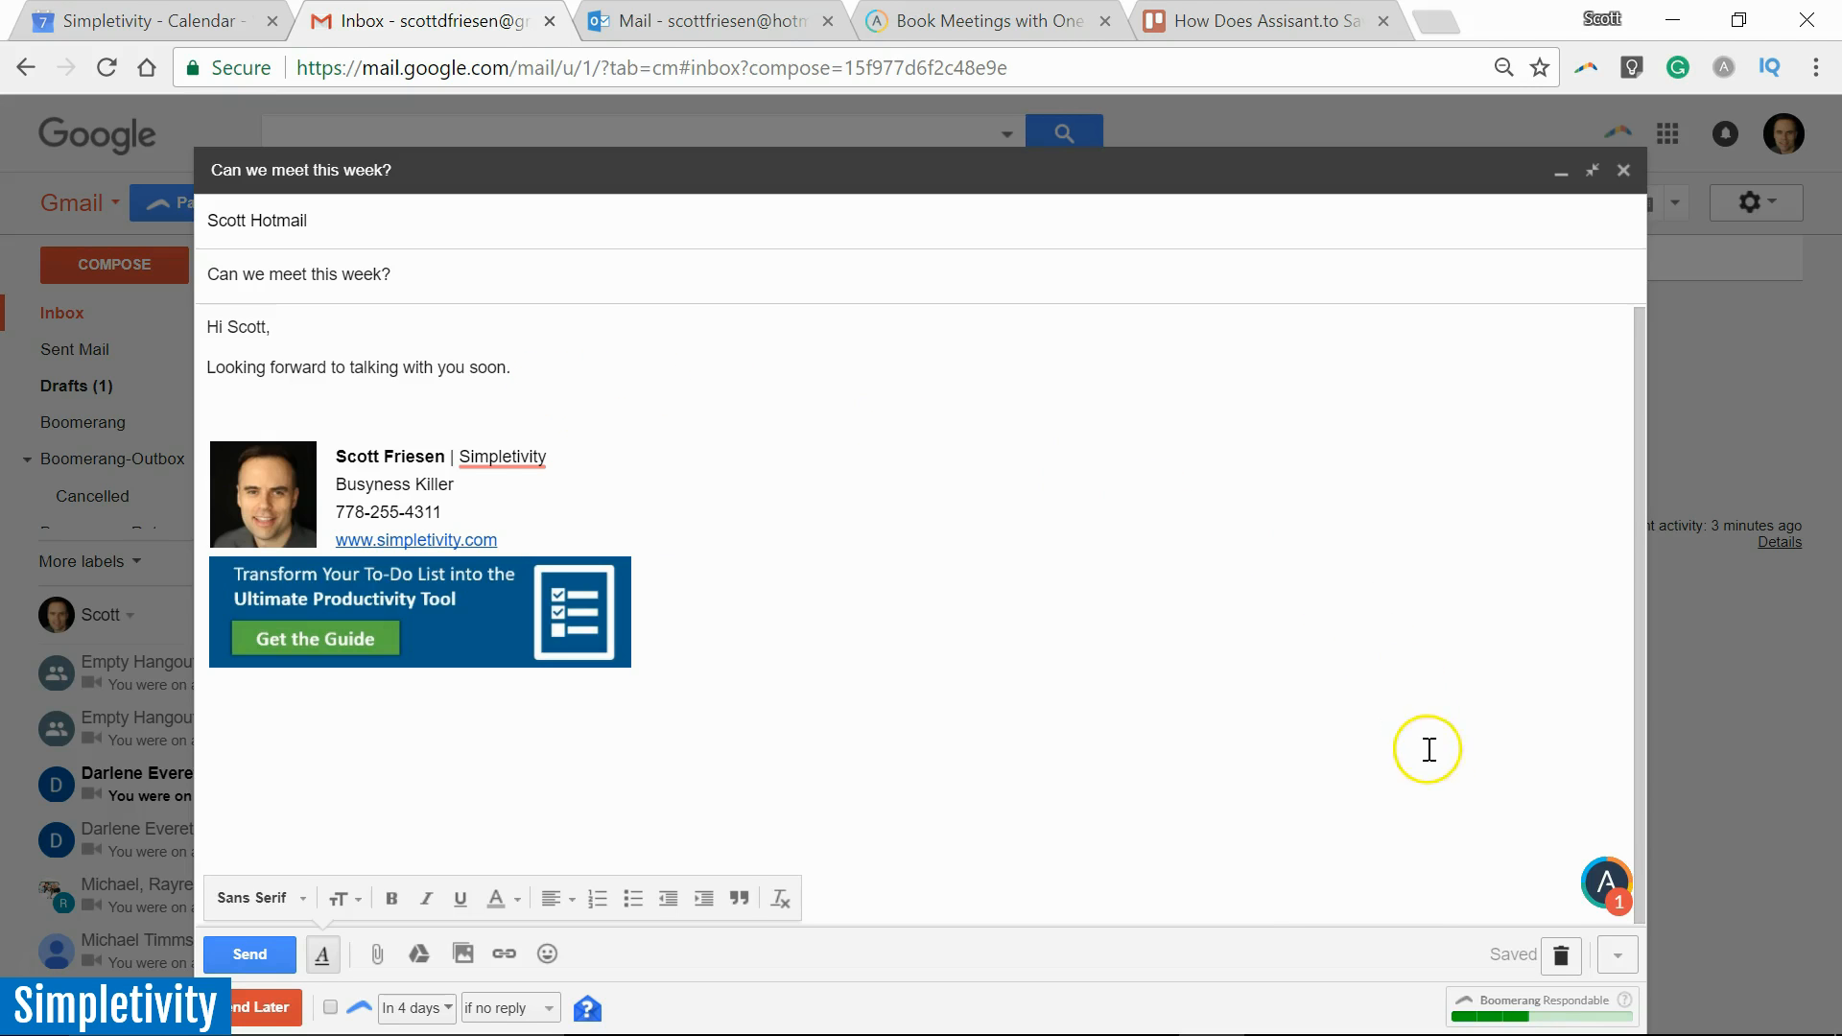
pyautogui.moveTo(1559, 852)
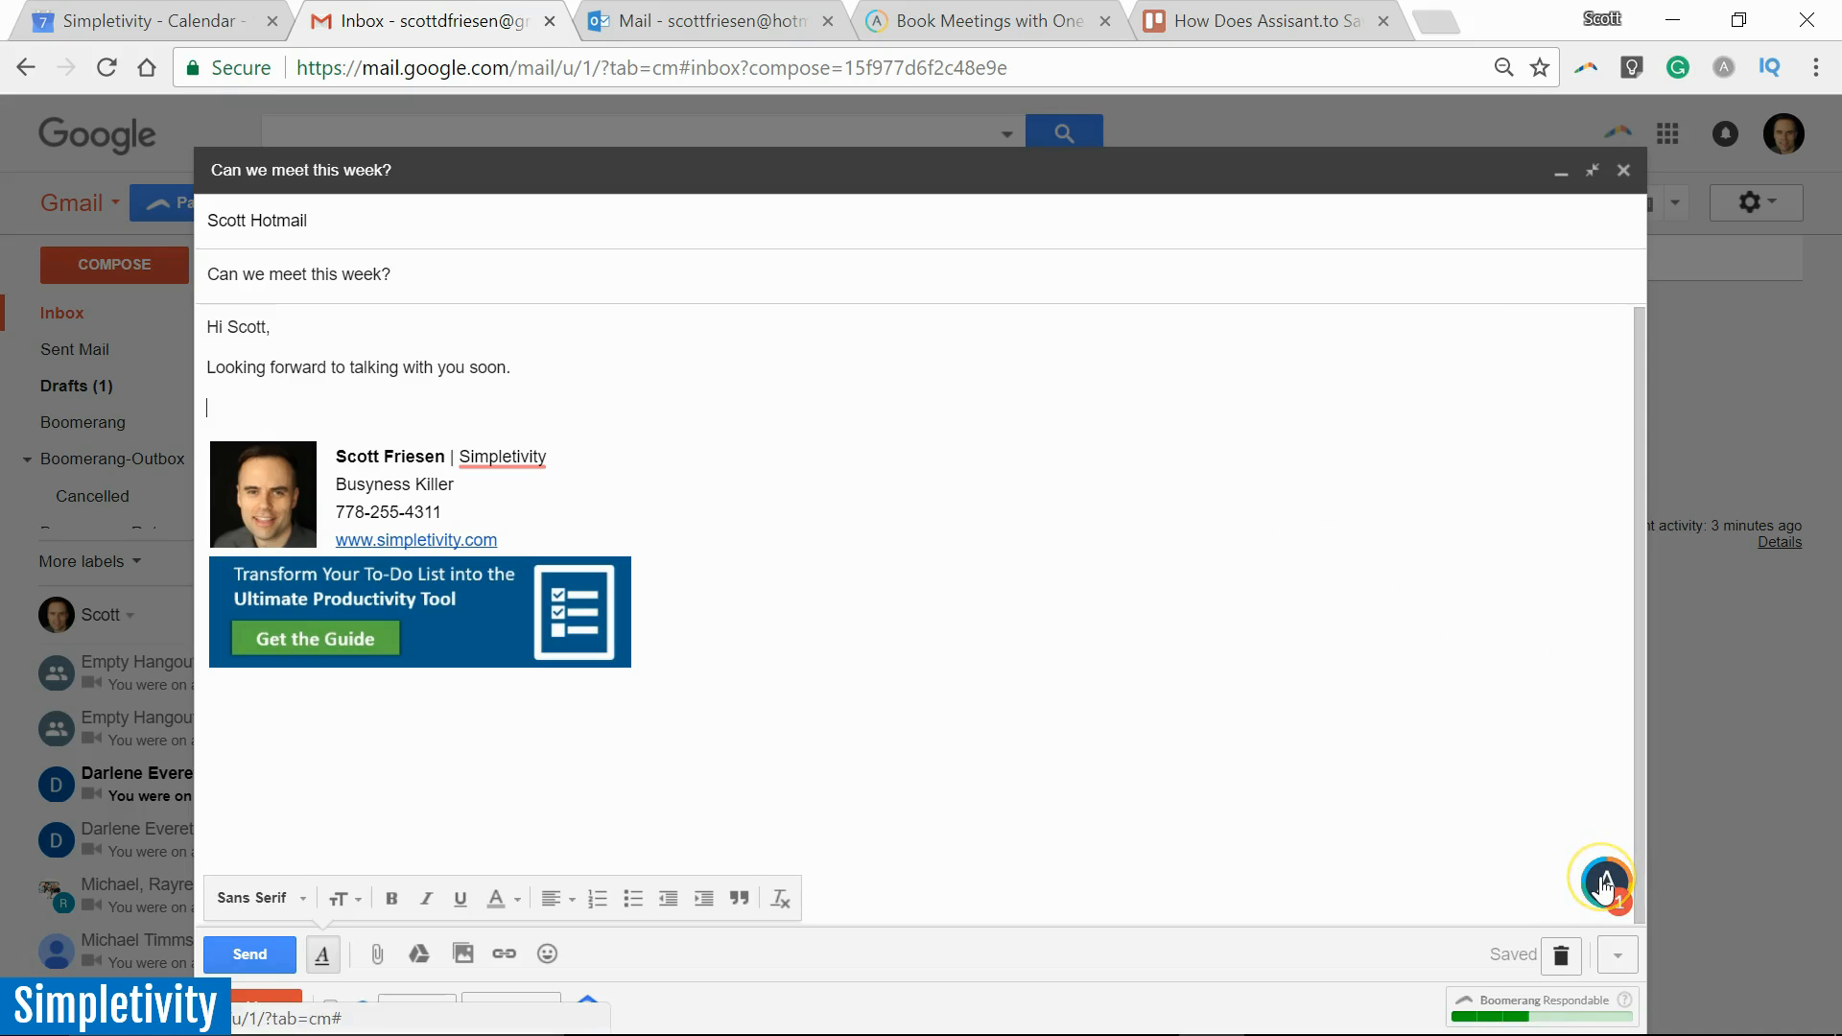
pyautogui.moveTo(1606, 883)
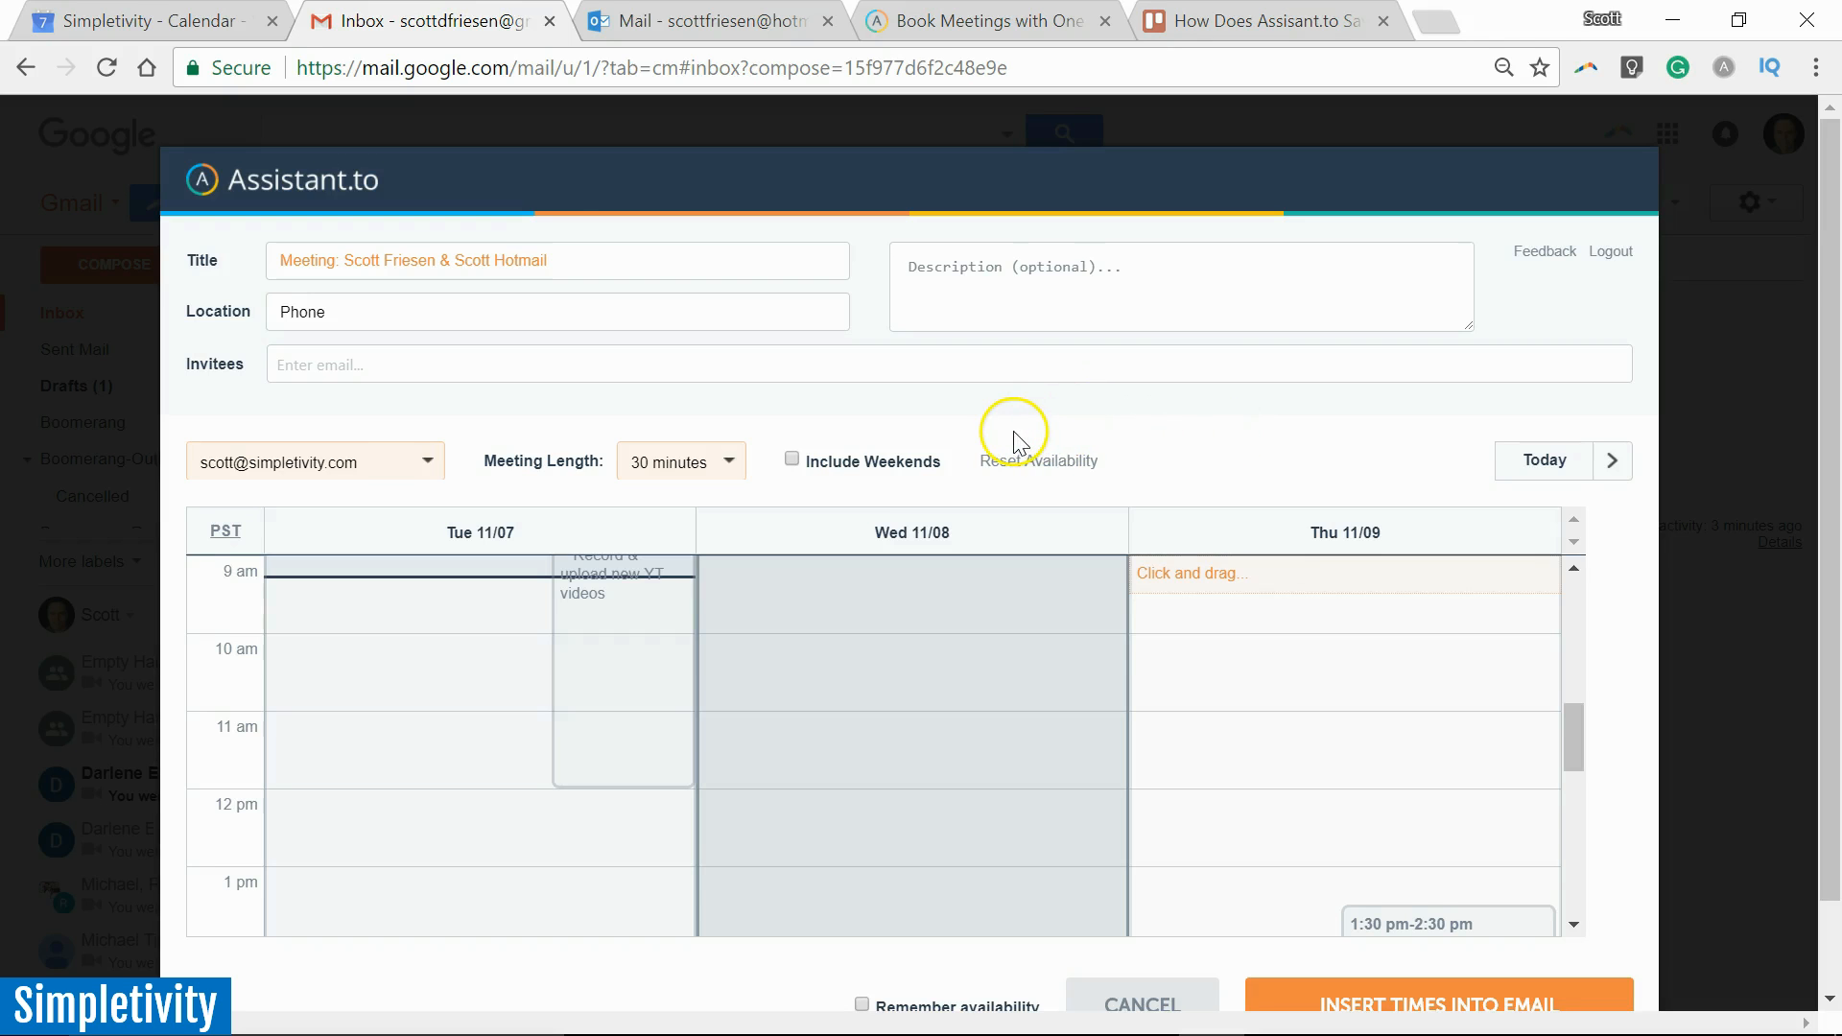
pyautogui.click(318, 260)
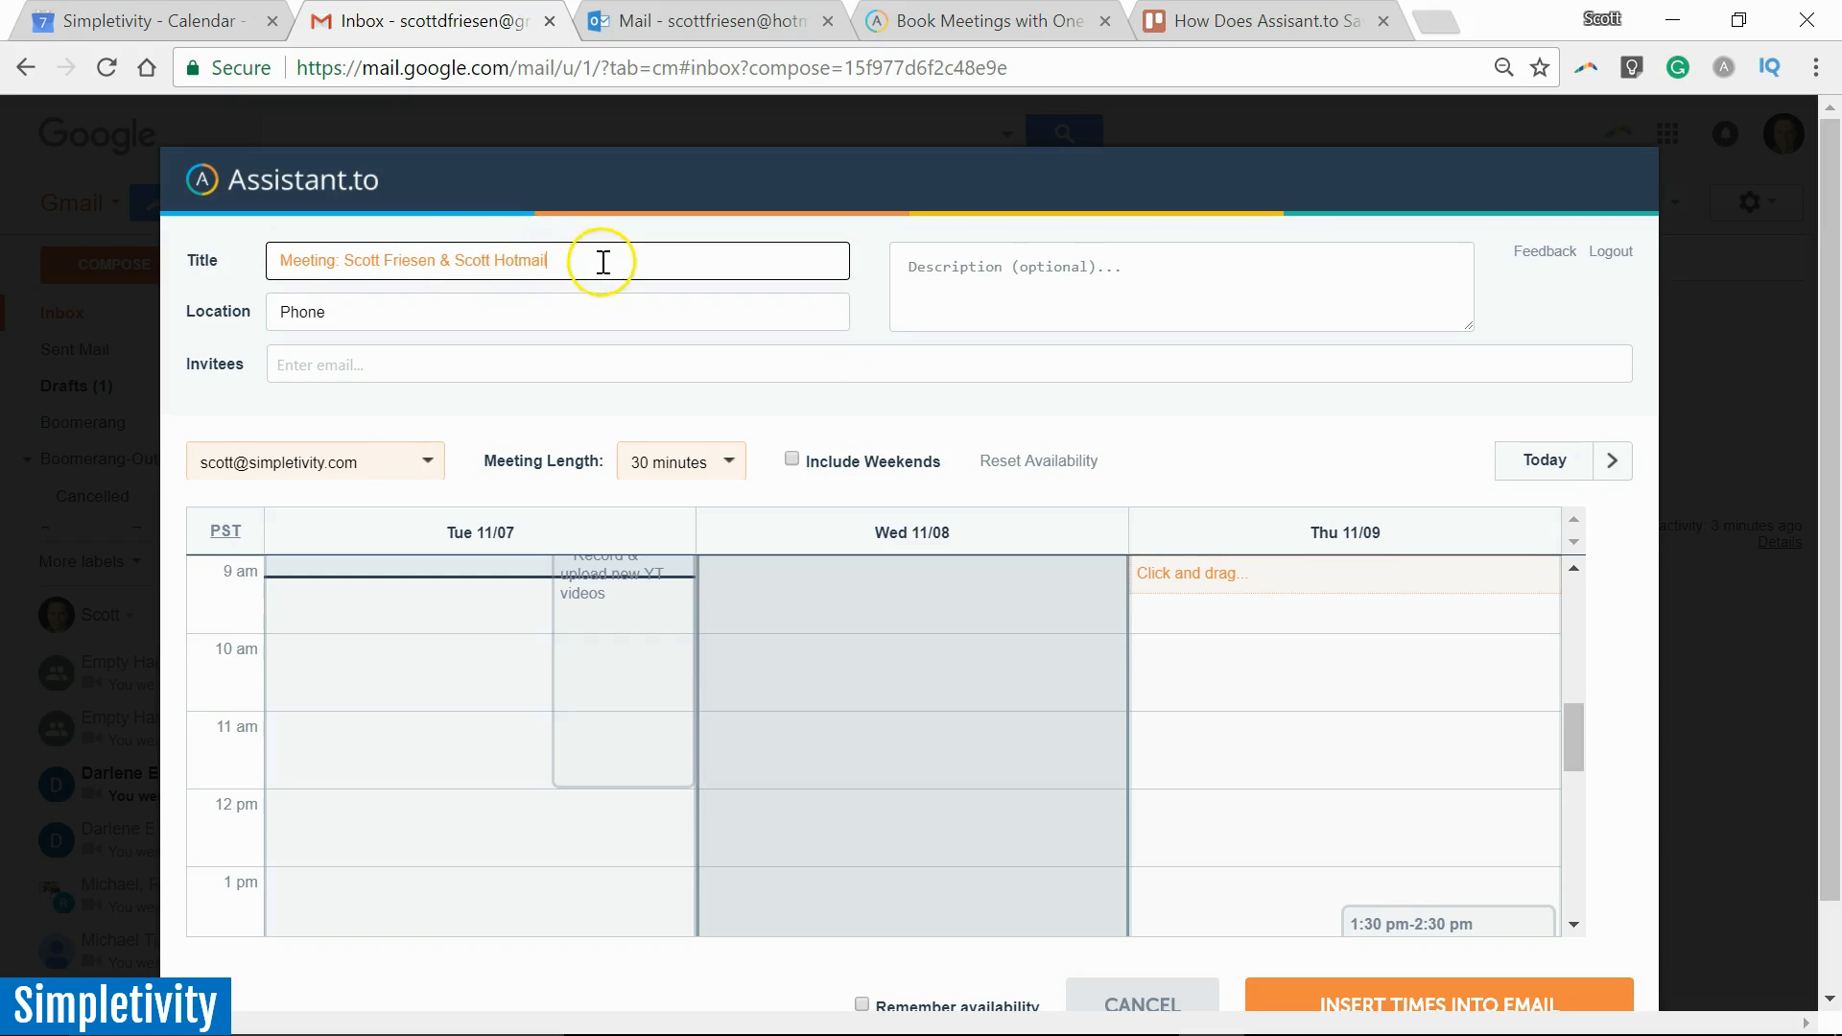
pyautogui.write('Scott')
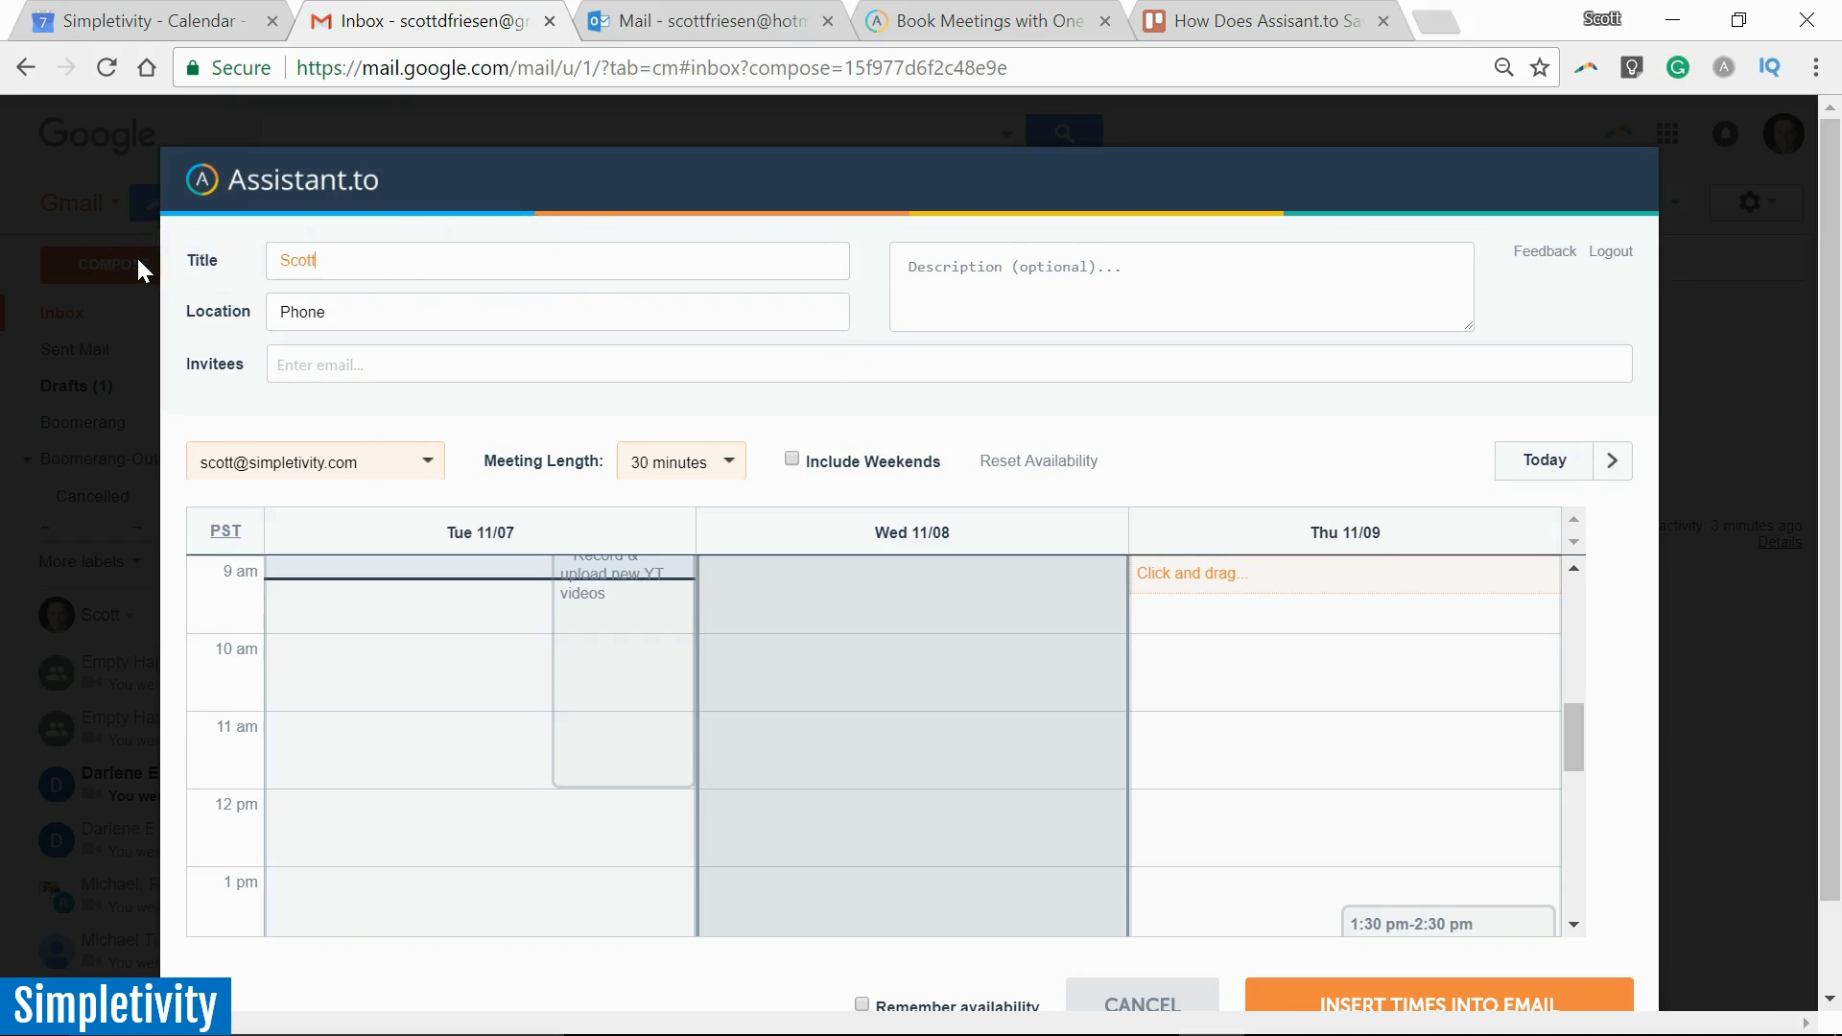
pyautogui.write('& Scott Chat')
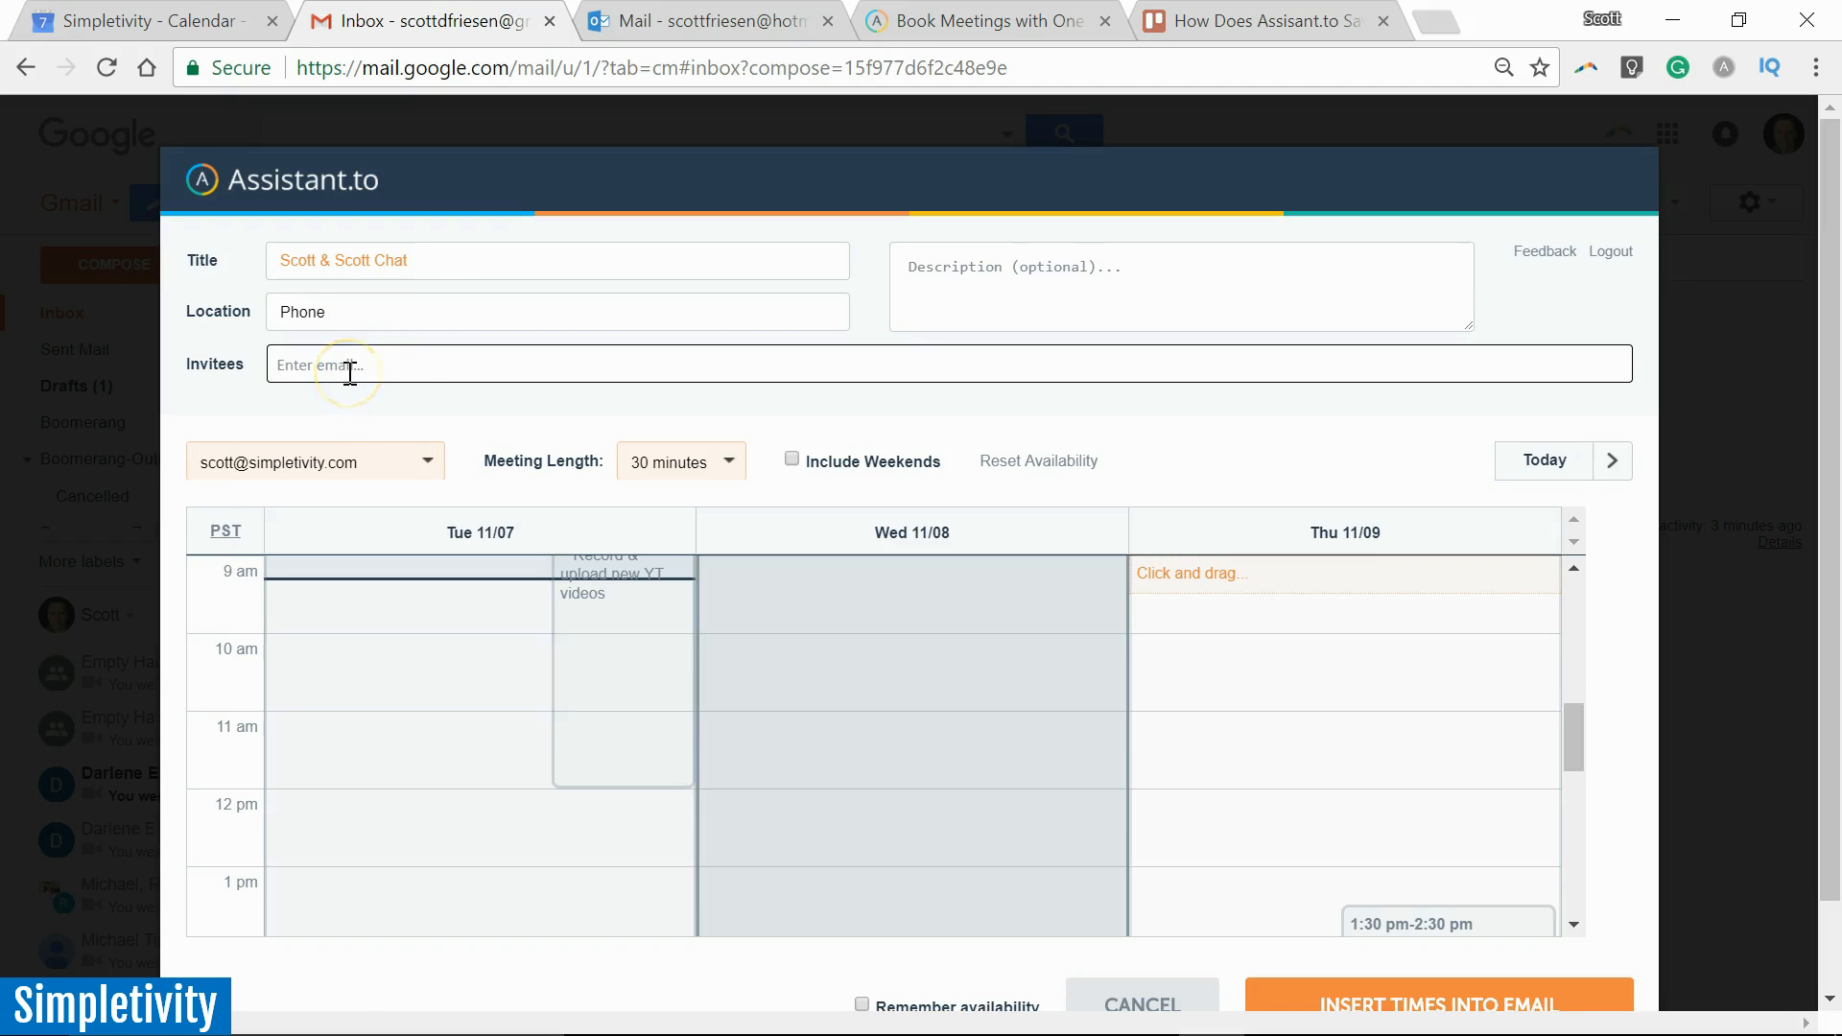
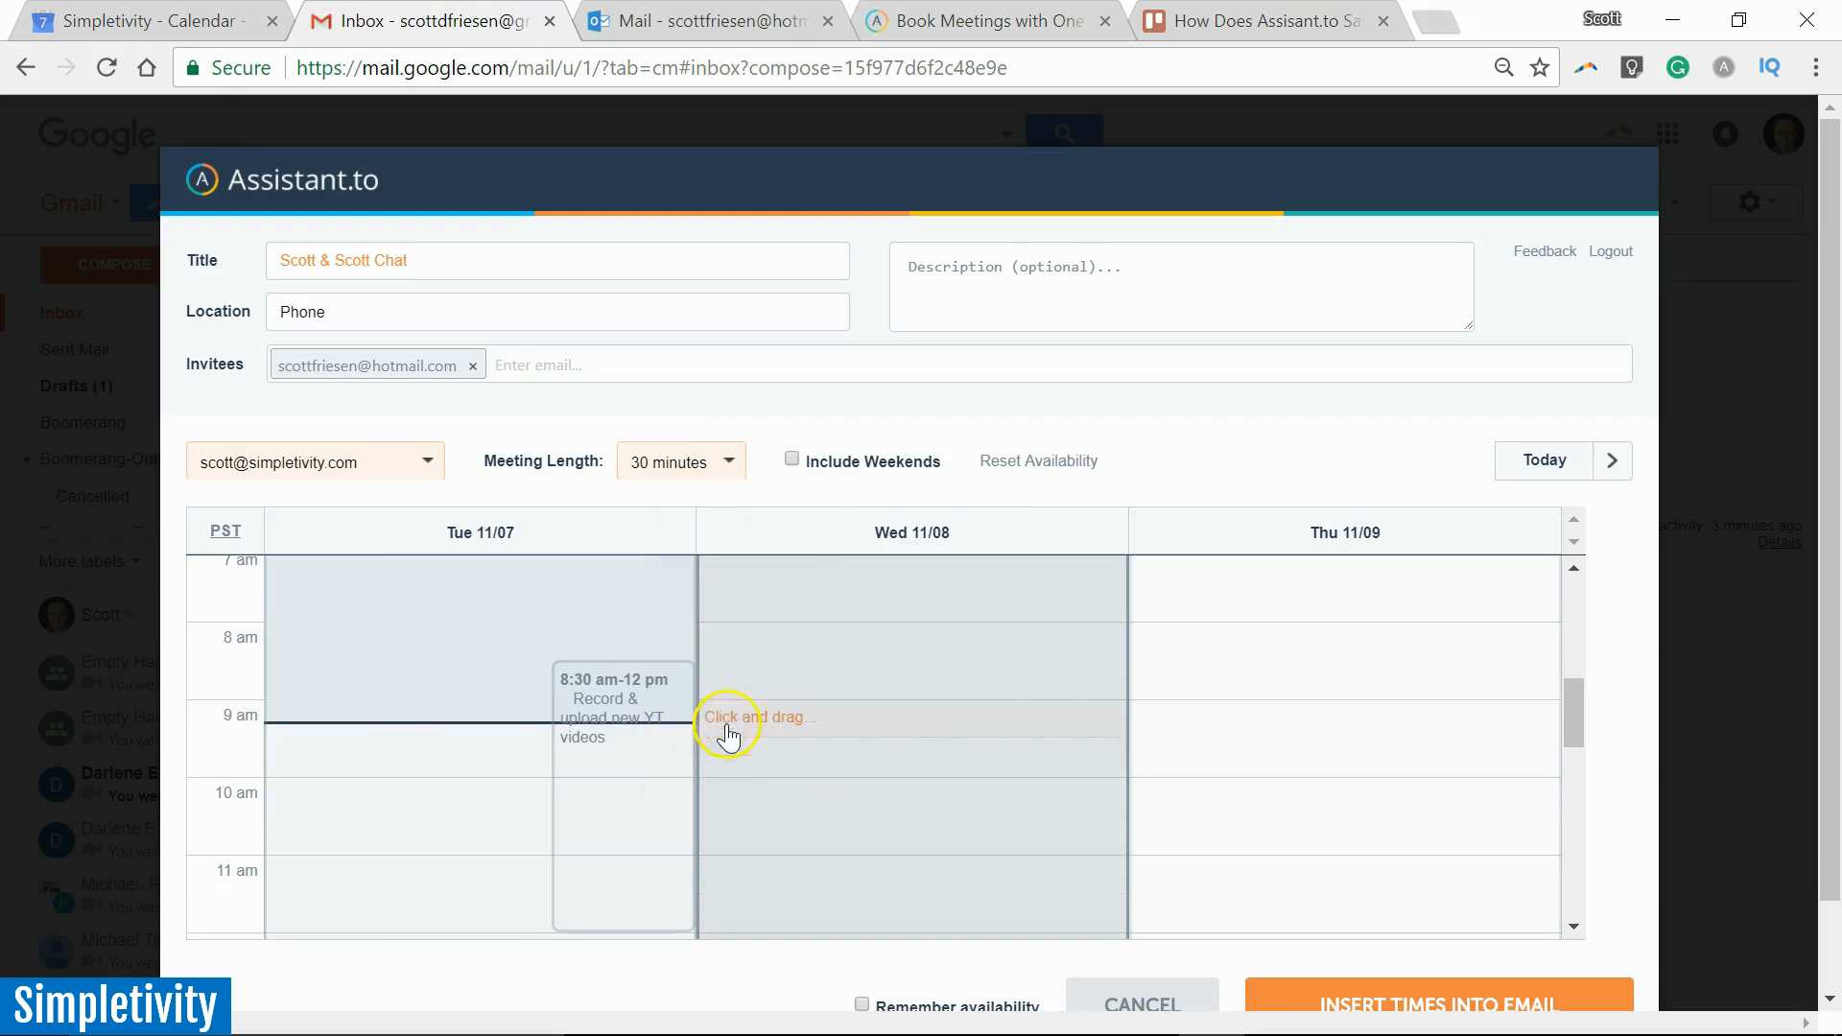
# Advance to next week and insert Tue 10:00am, Wed 9:00am and 2:00pm, Thu 10:00am slots
pyautogui.scroll(-3)
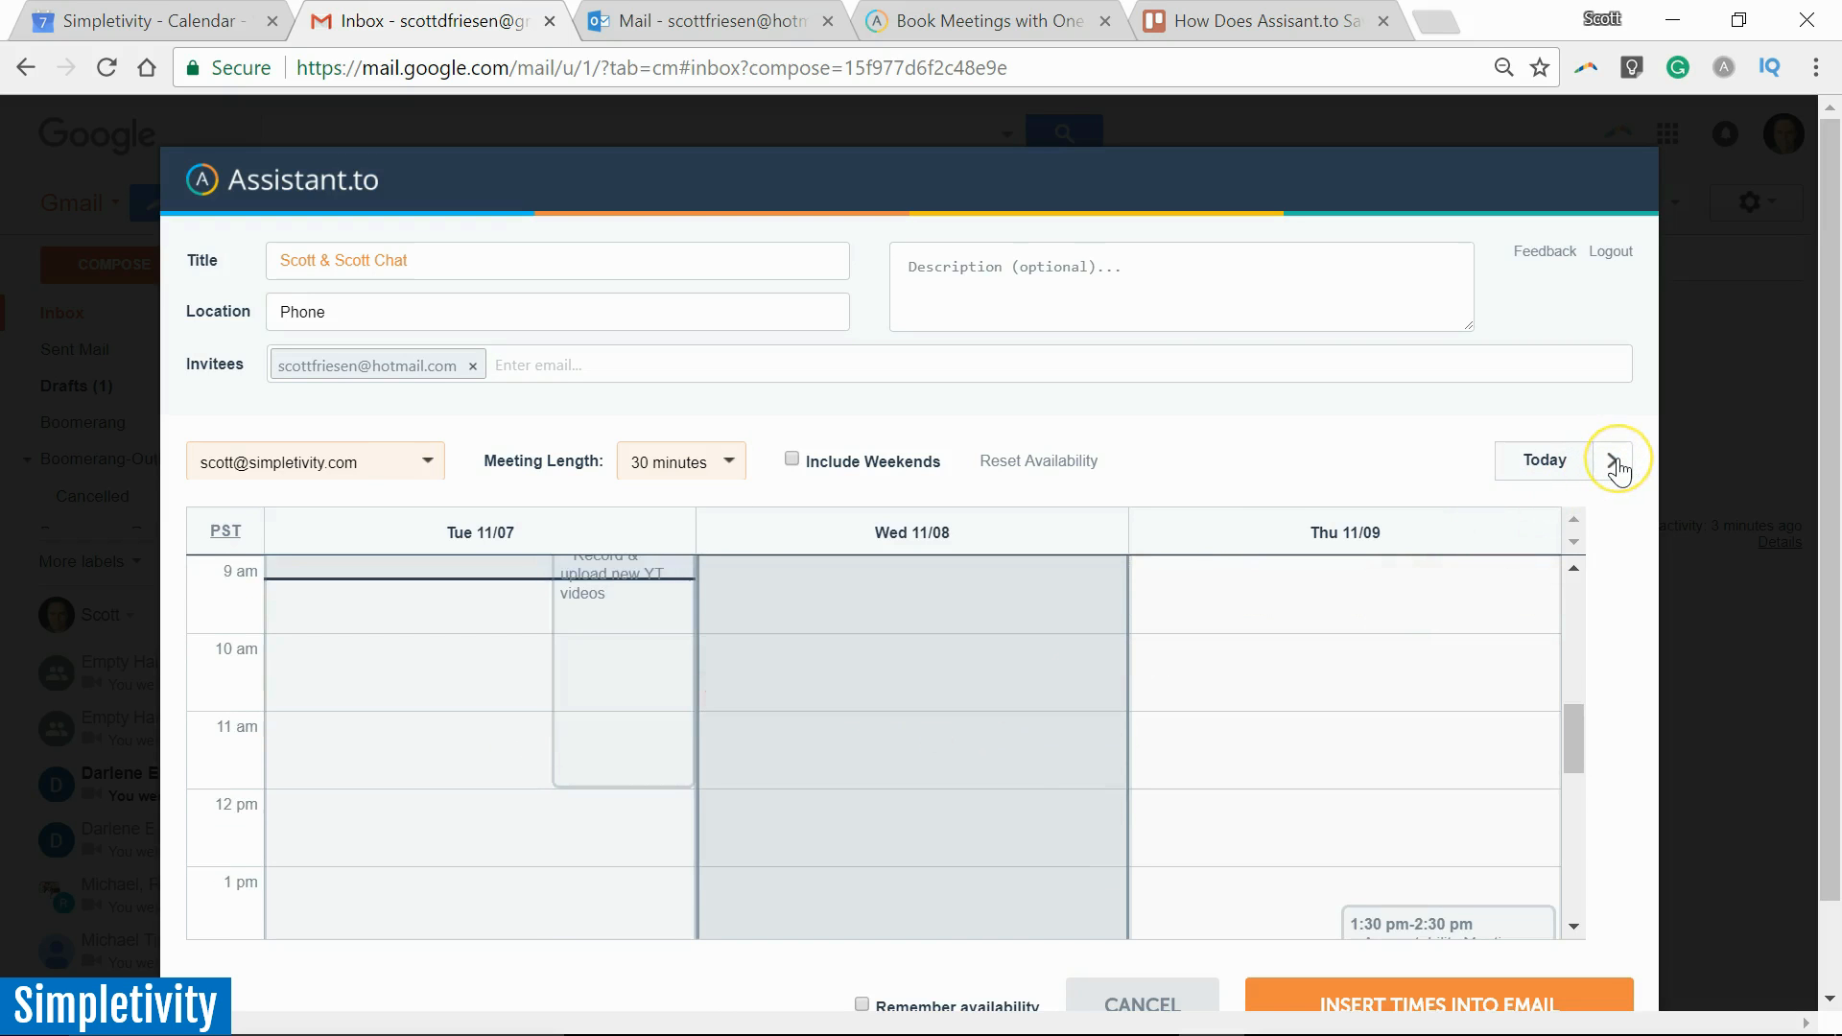
pyautogui.click(1619, 459)
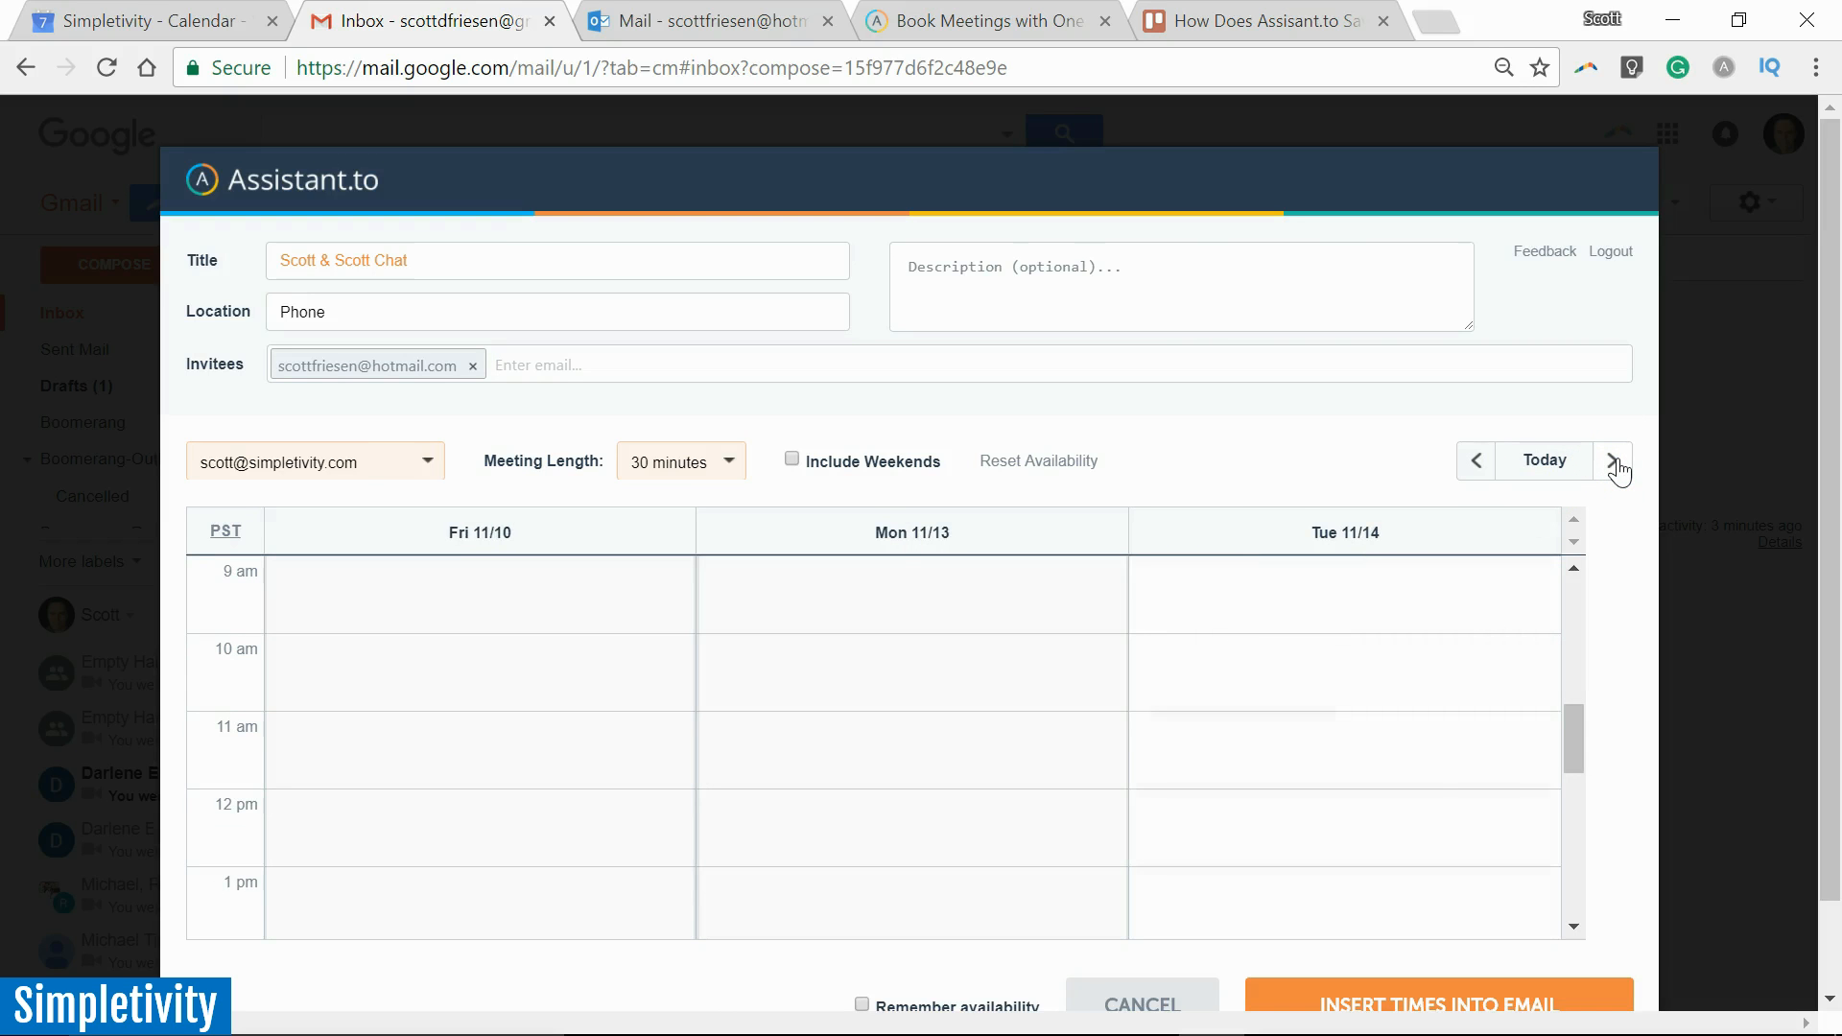
pyautogui.click(1612, 459)
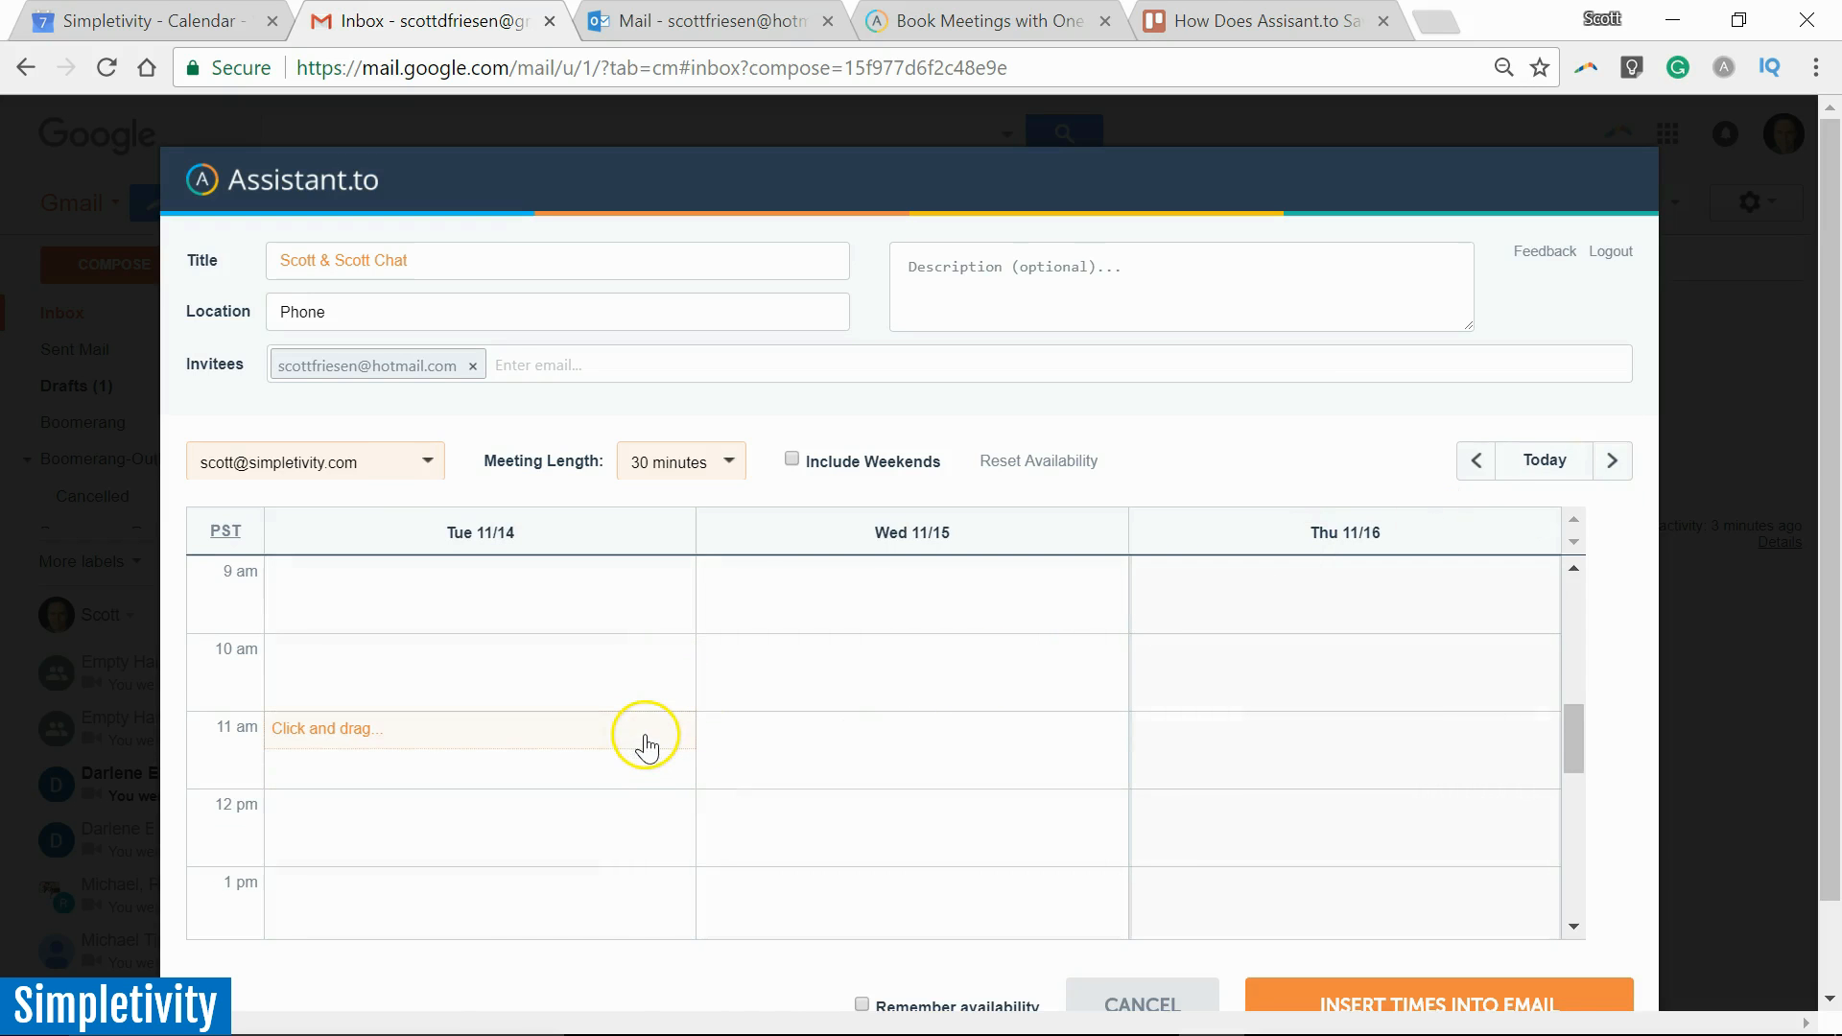
pyautogui.moveTo(553, 775)
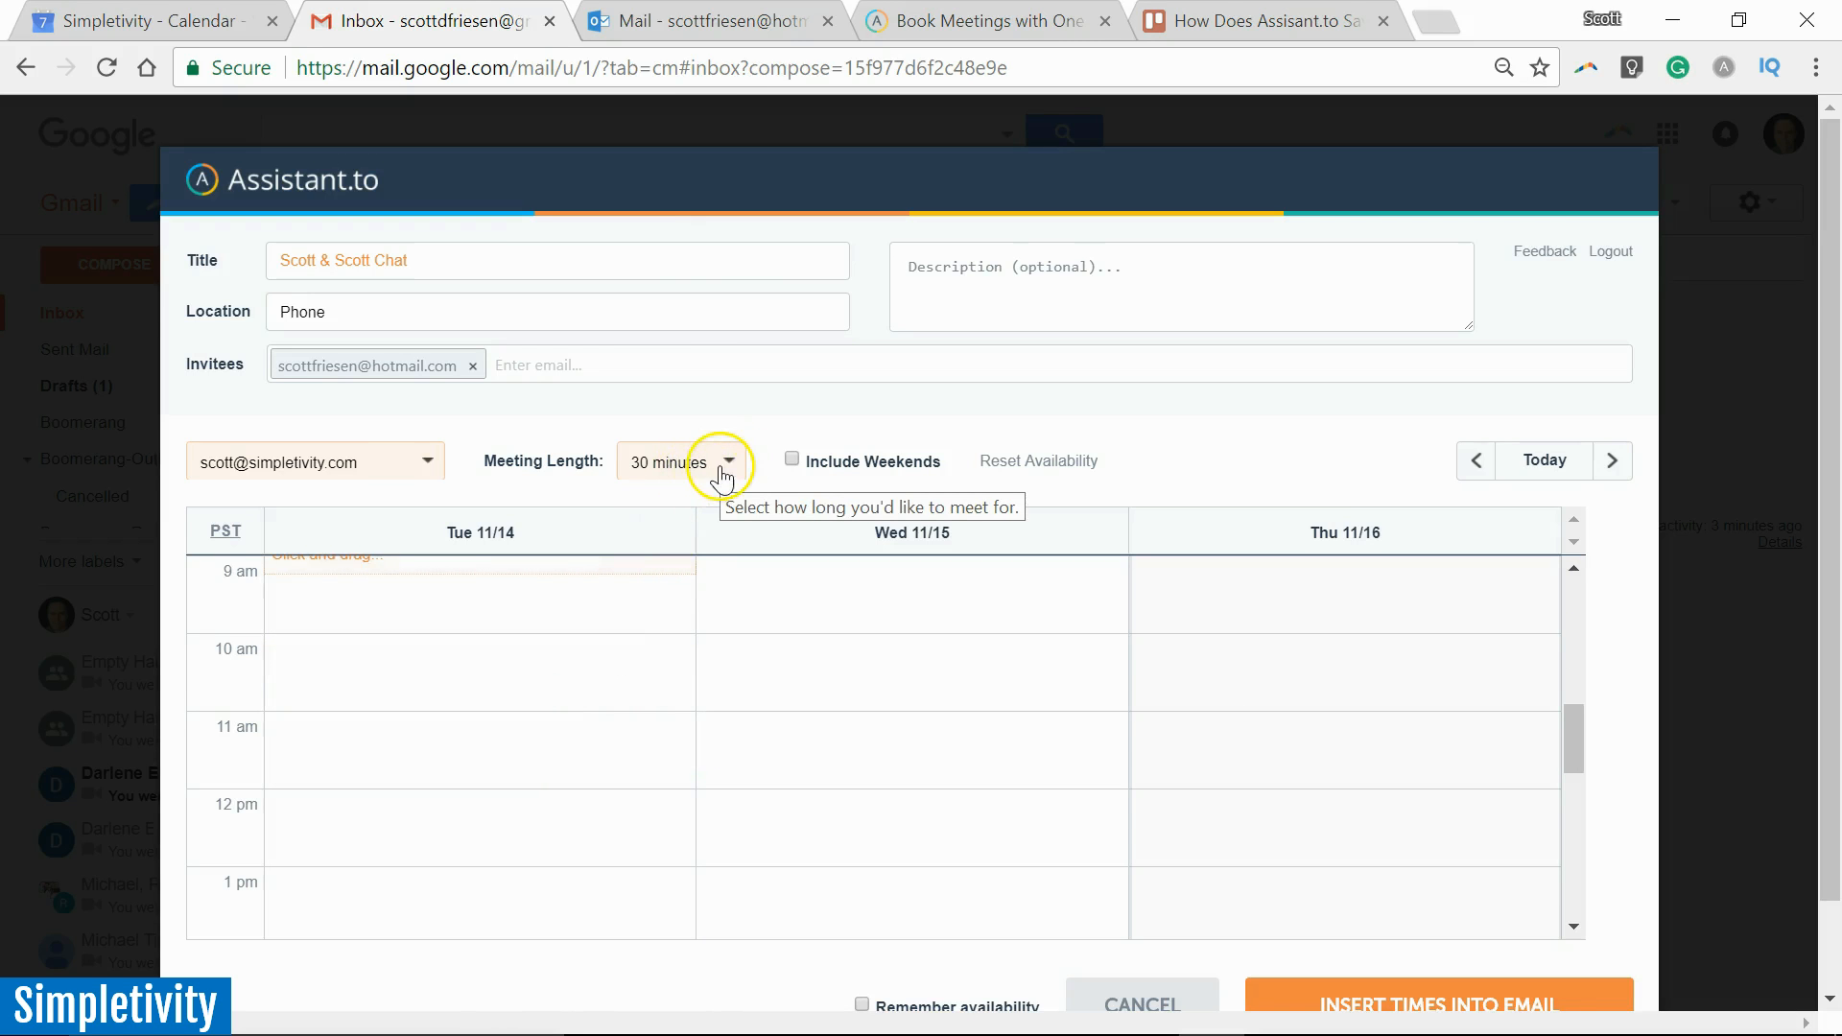
pyautogui.moveTo(492, 691)
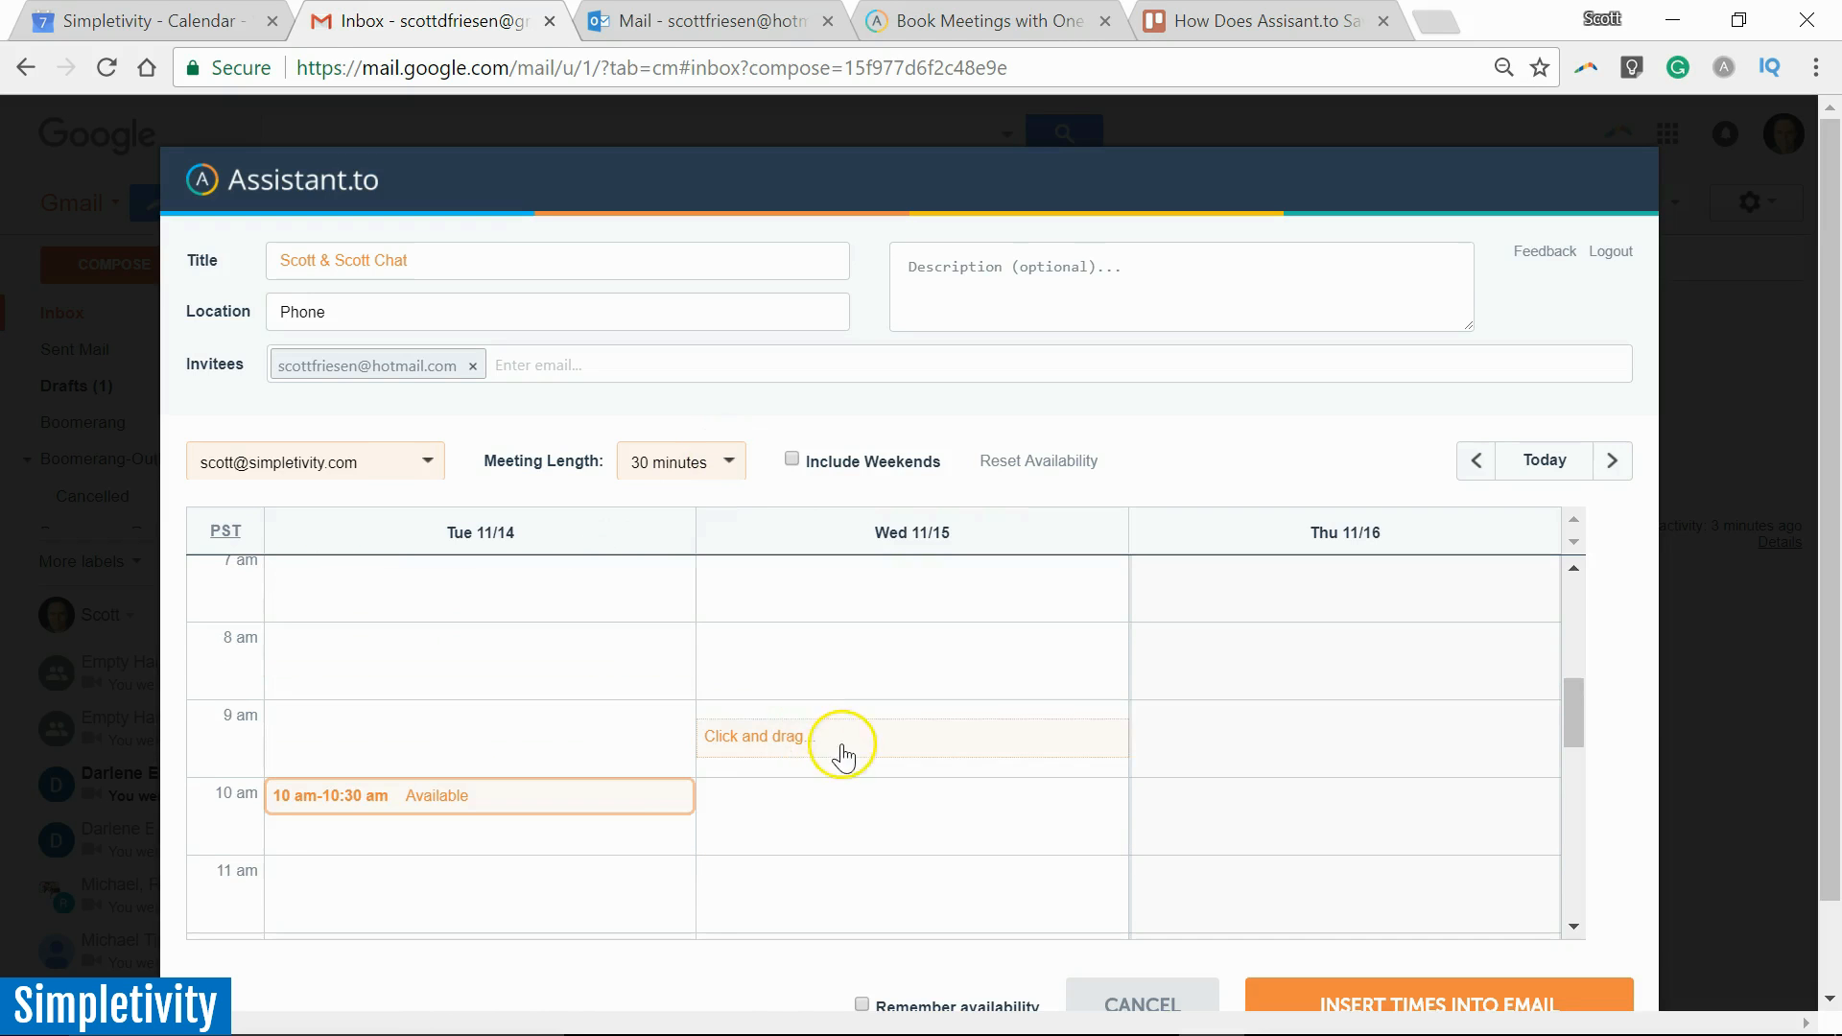
pyautogui.scroll(-3)
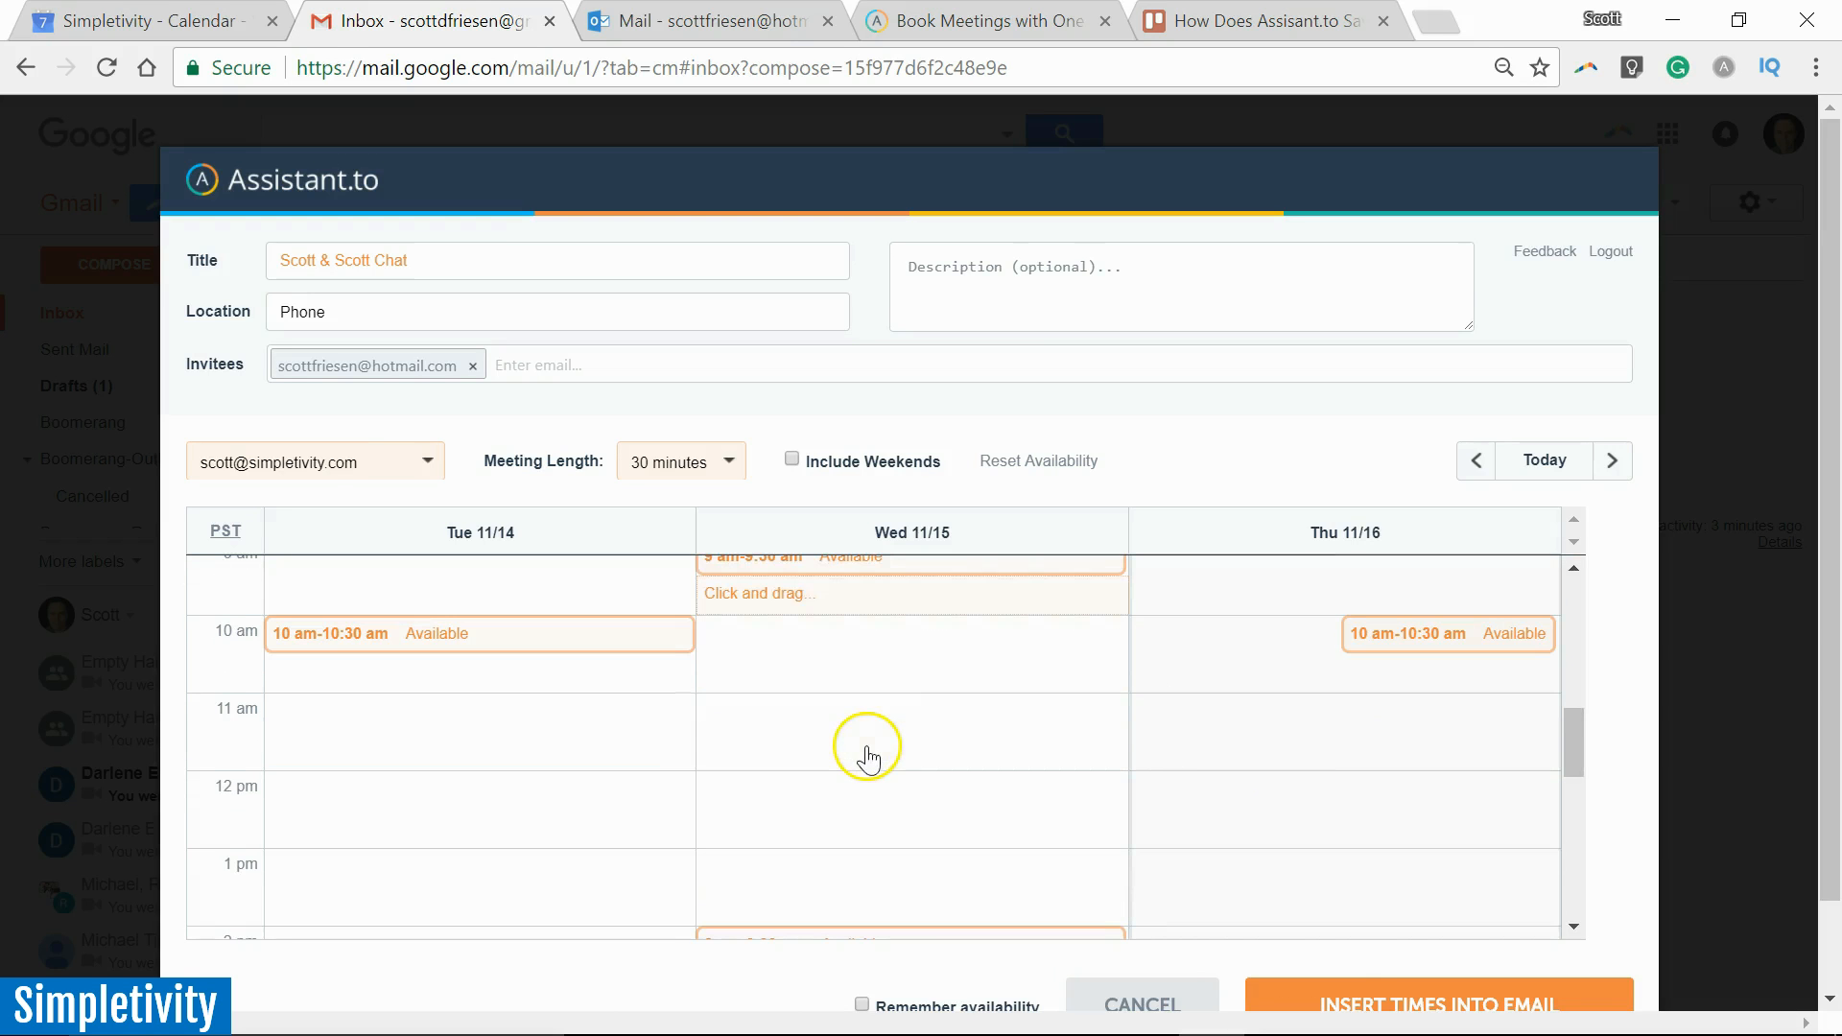
pyautogui.moveTo(804, 670)
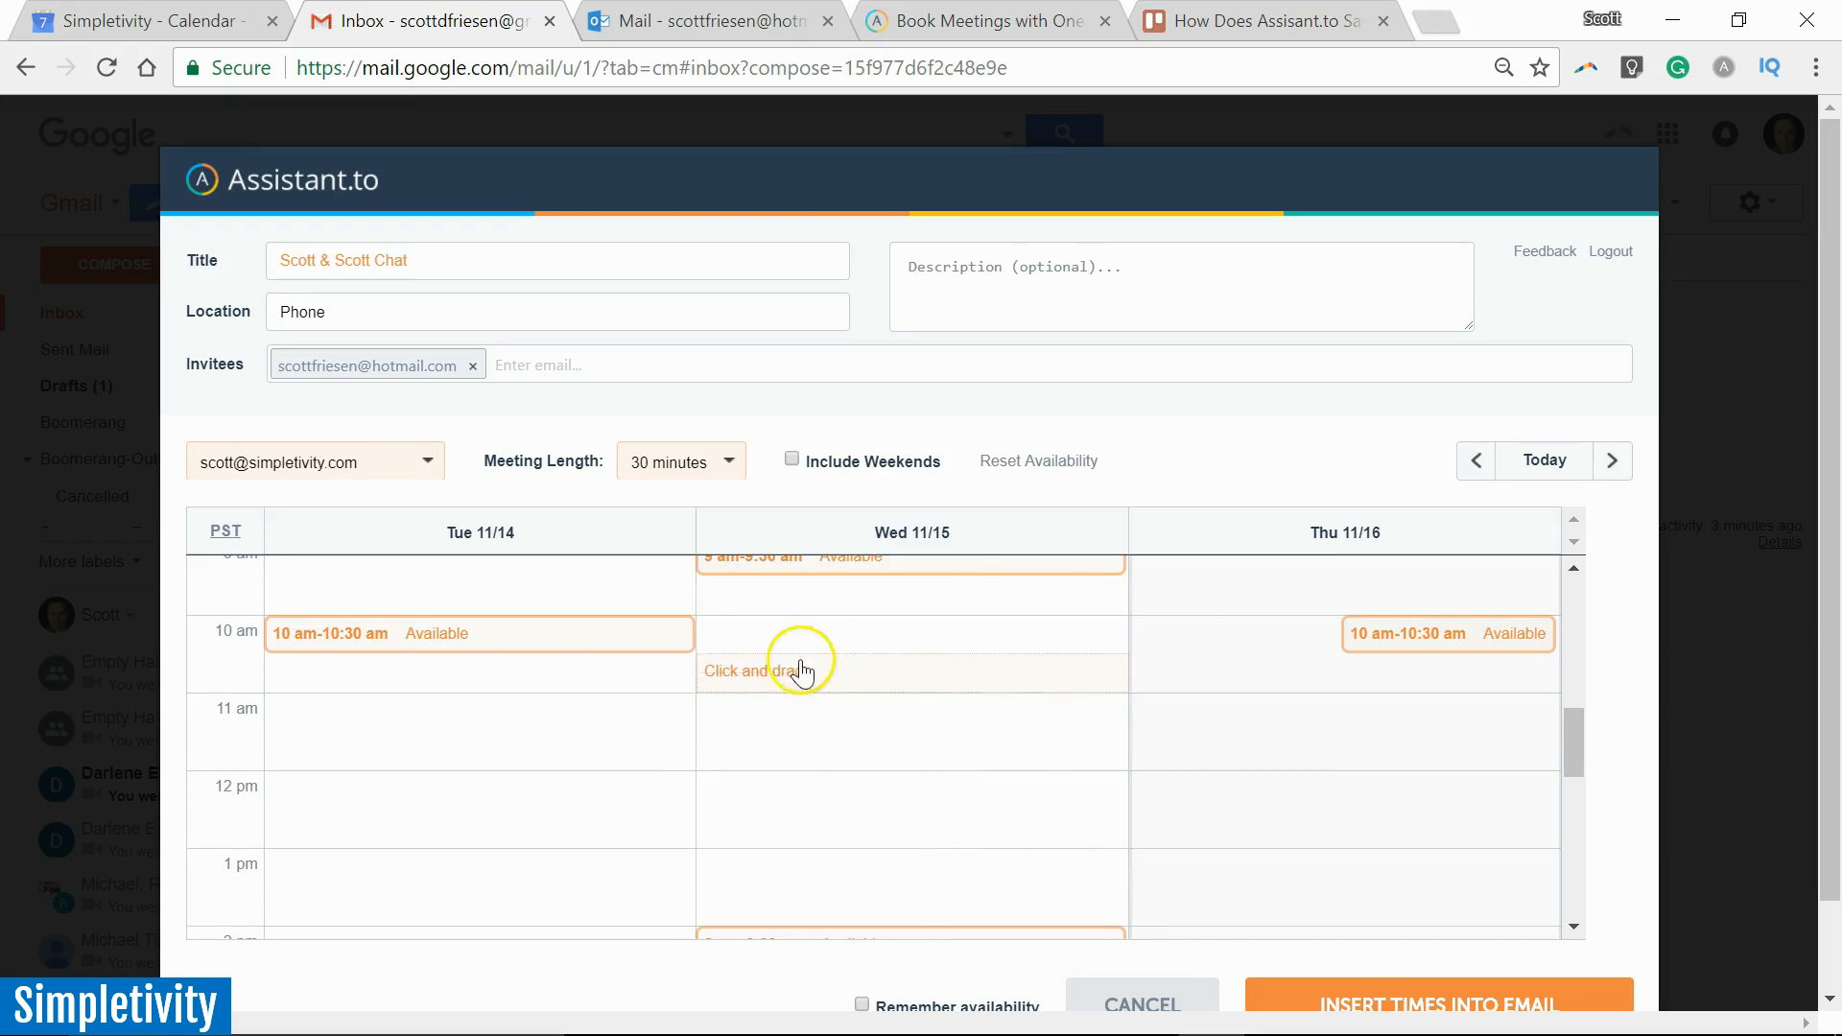
pyautogui.moveTo(1013, 666)
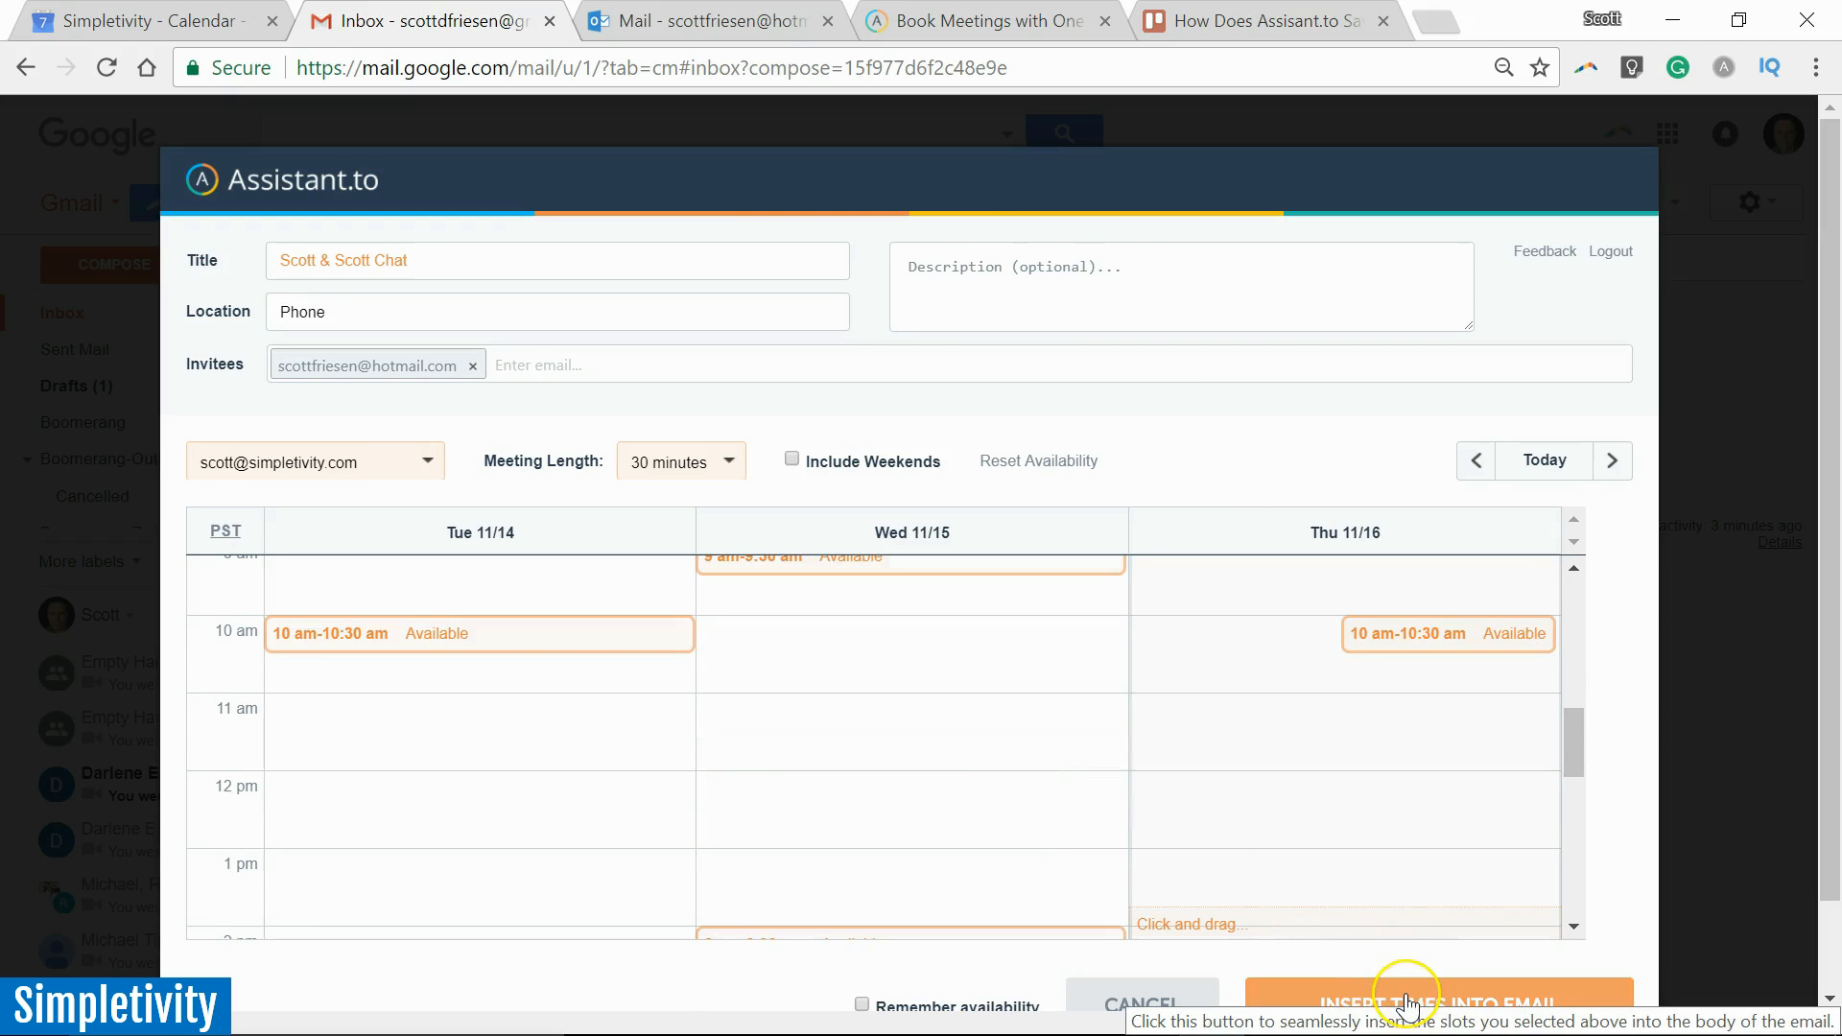
pyautogui.click(1433, 998)
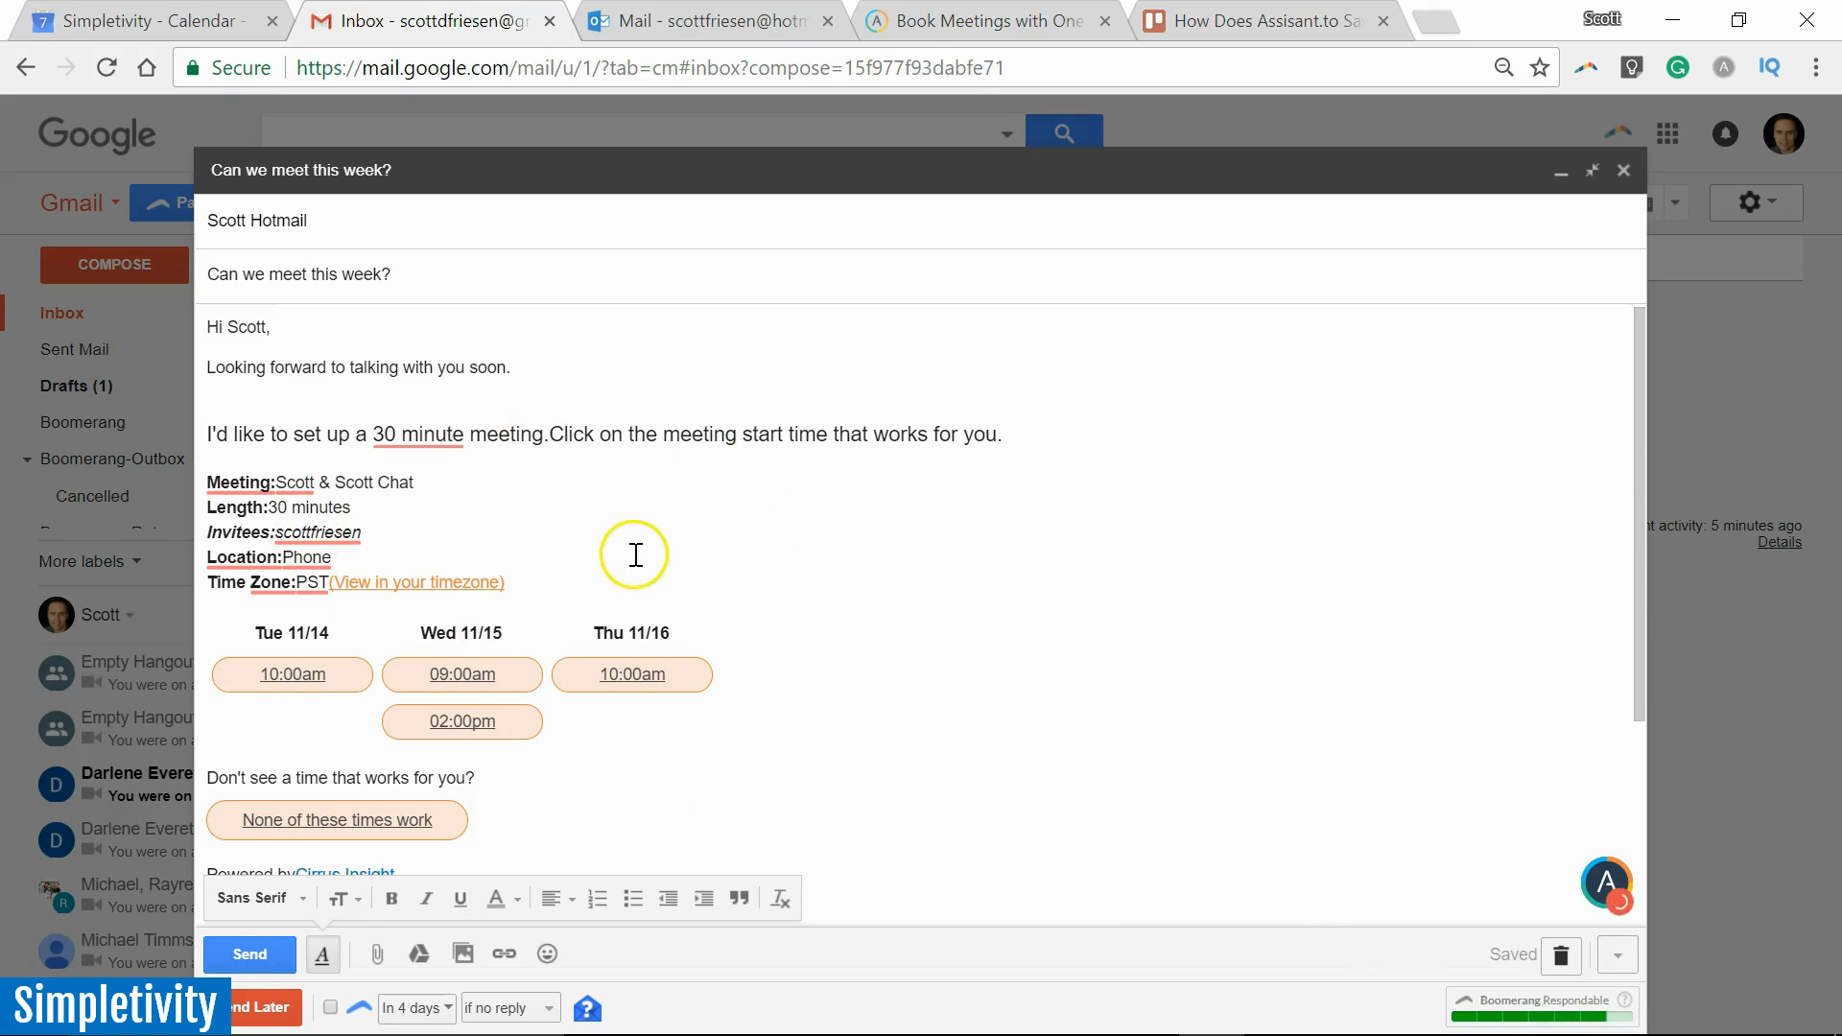
pyautogui.moveTo(455, 454)
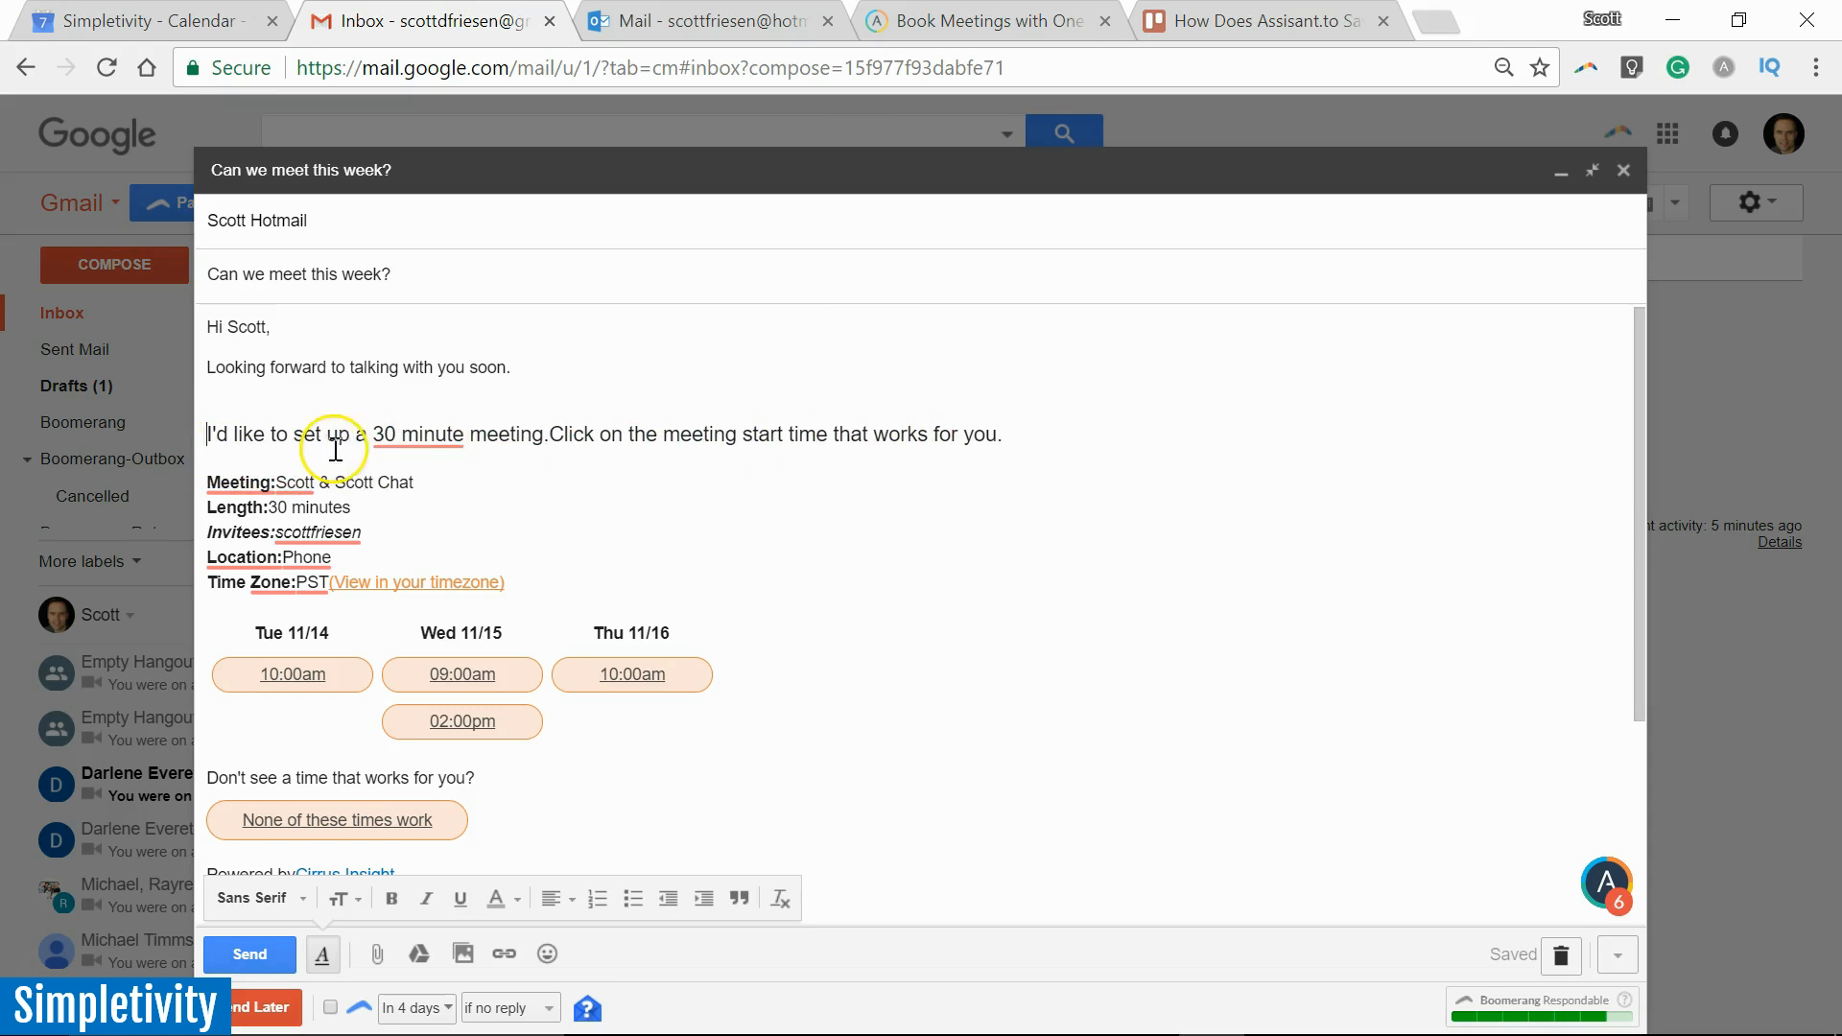
pyautogui.moveTo(816, 459)
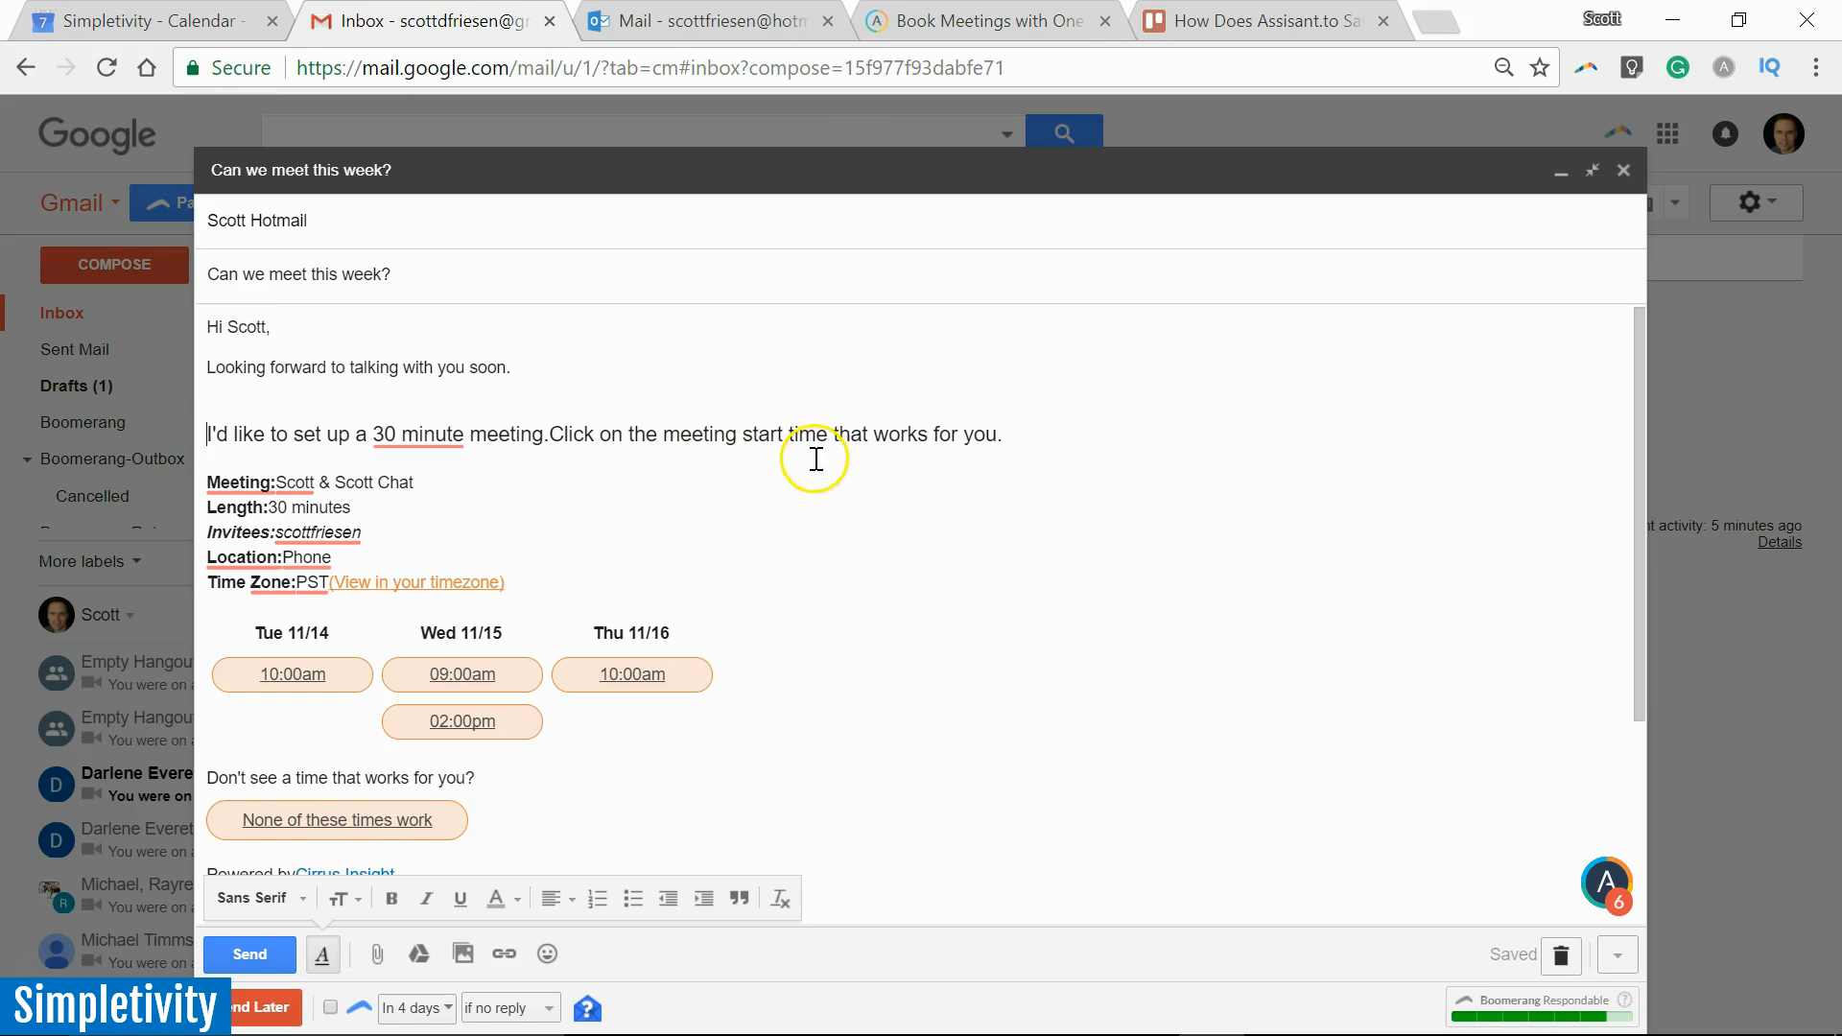
pyautogui.moveTo(519, 429)
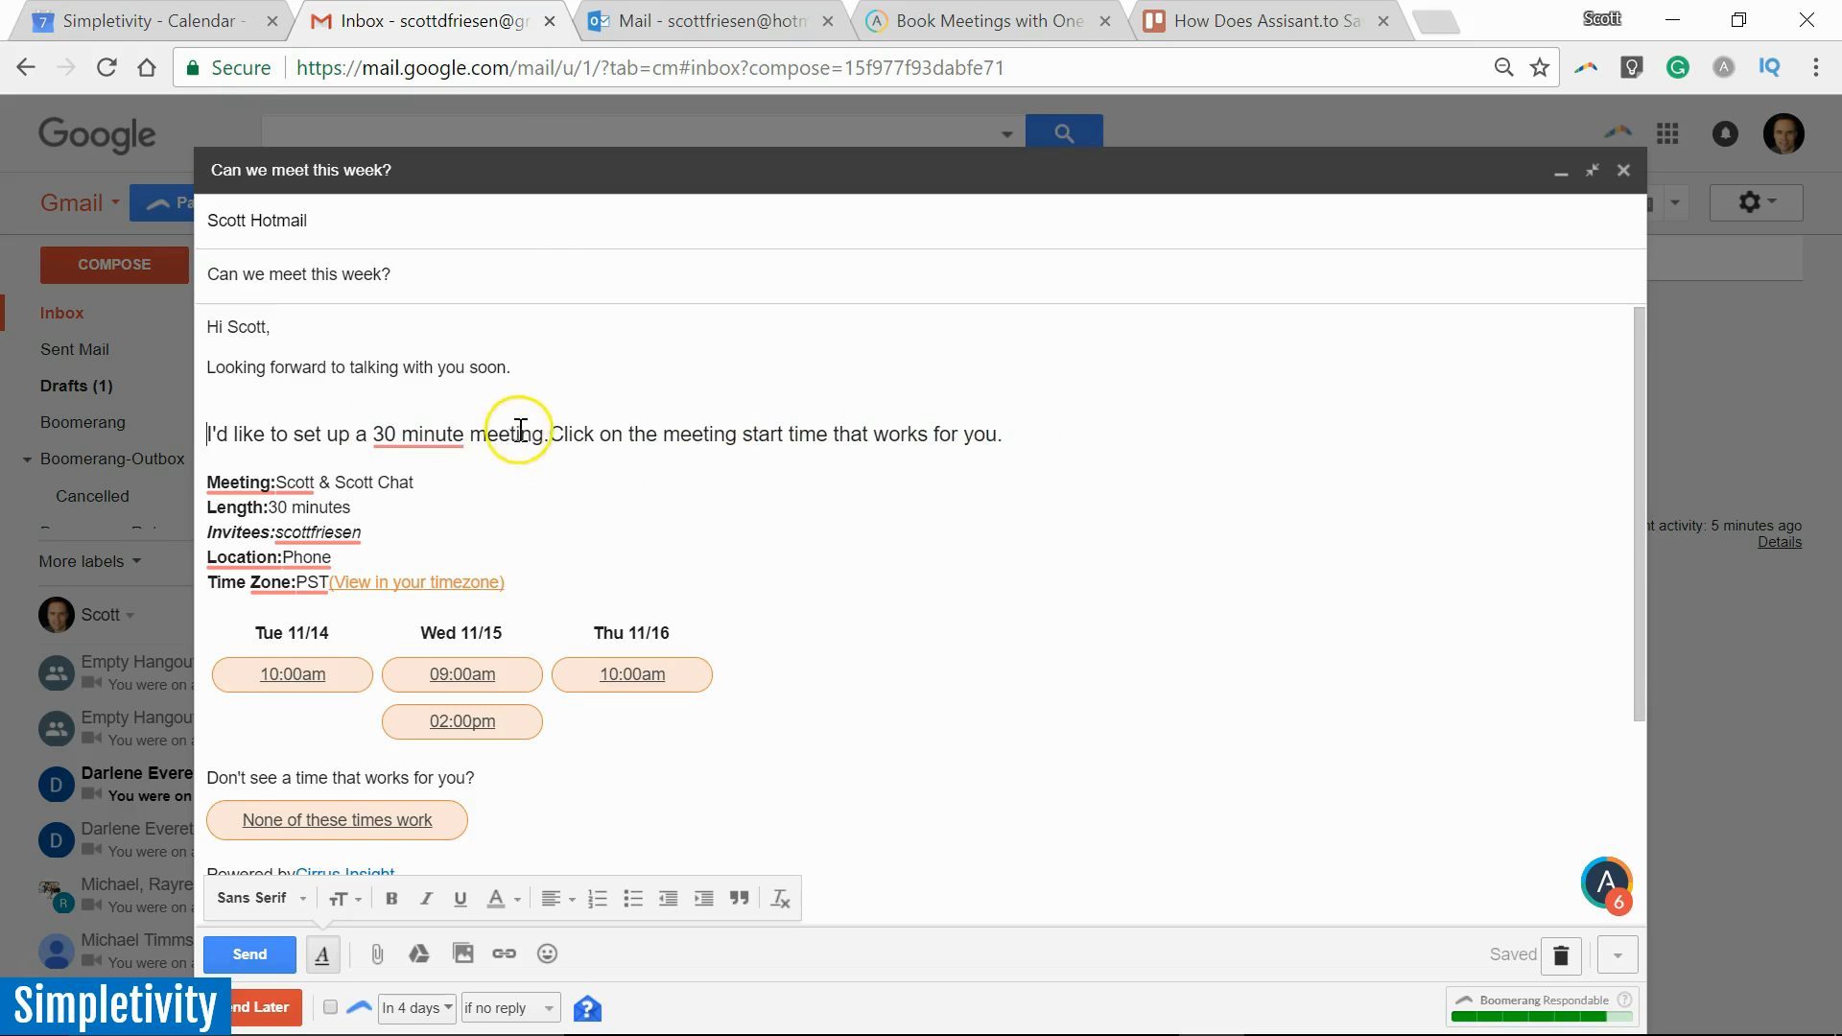
pyautogui.moveTo(552, 441)
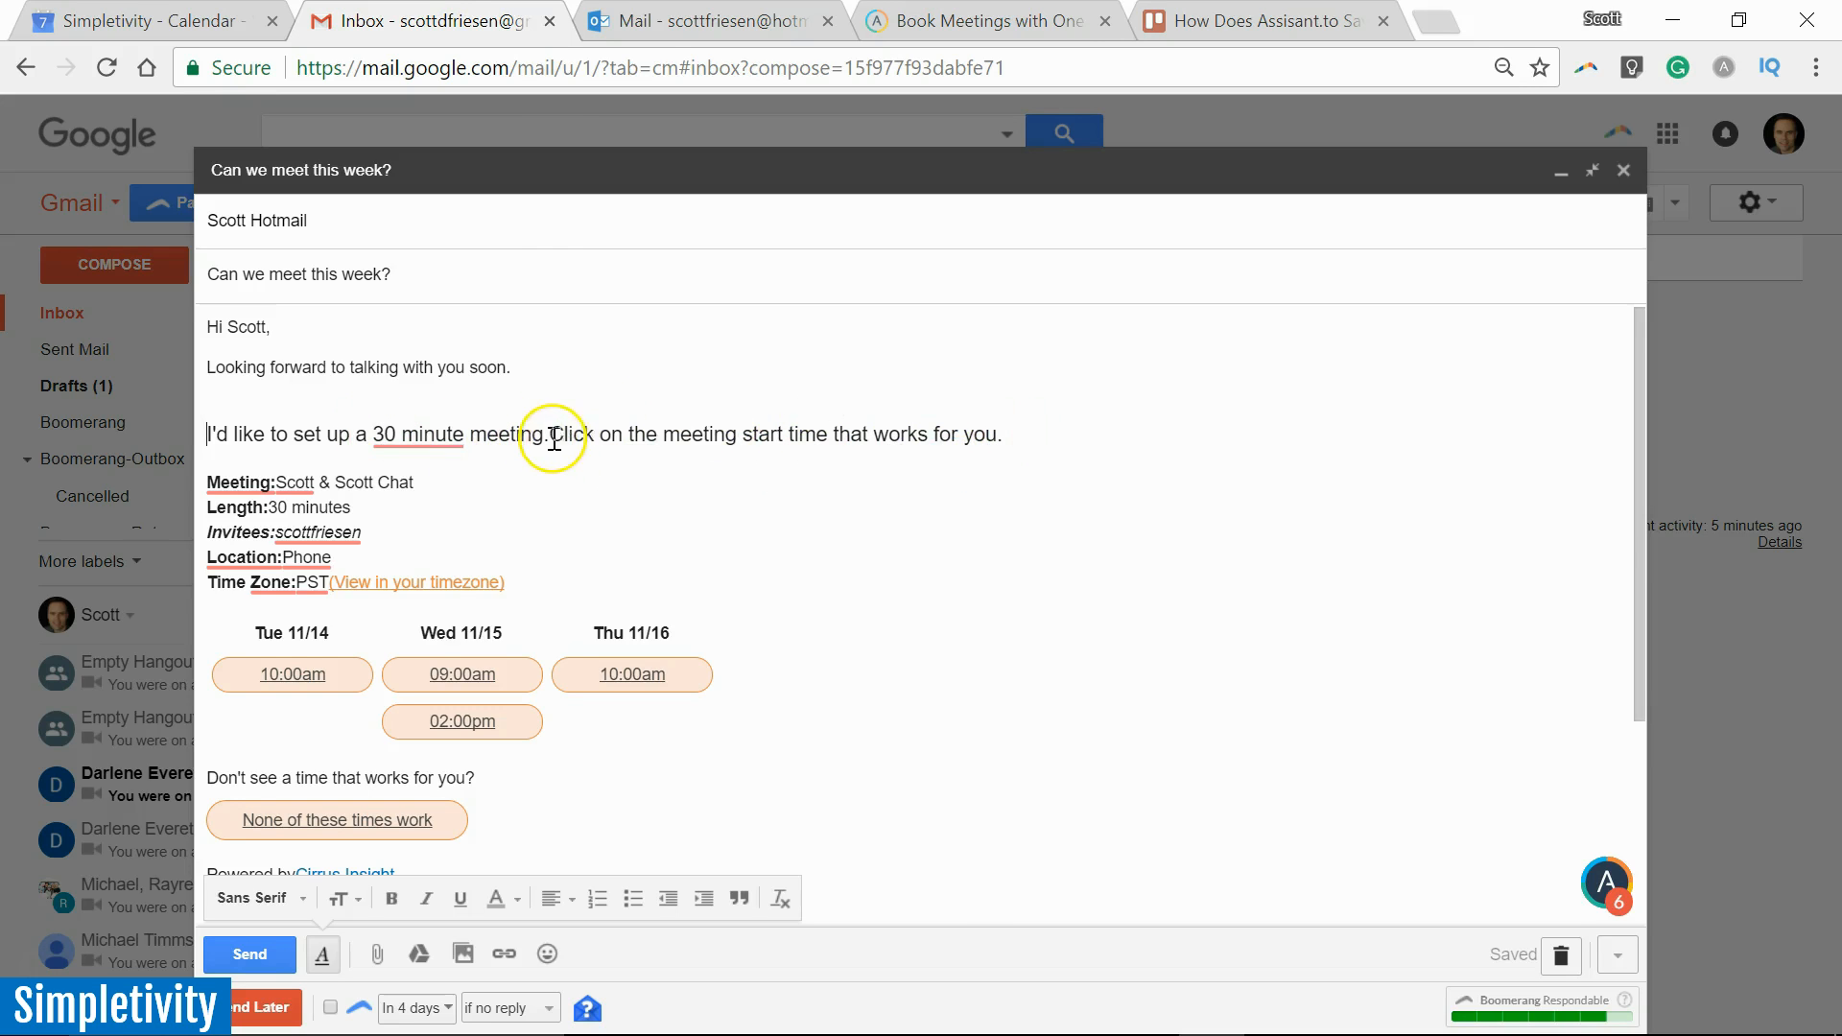
# Scroll through the inserted meeting details and bookable time buttons in the draft
pyautogui.scroll(-3)
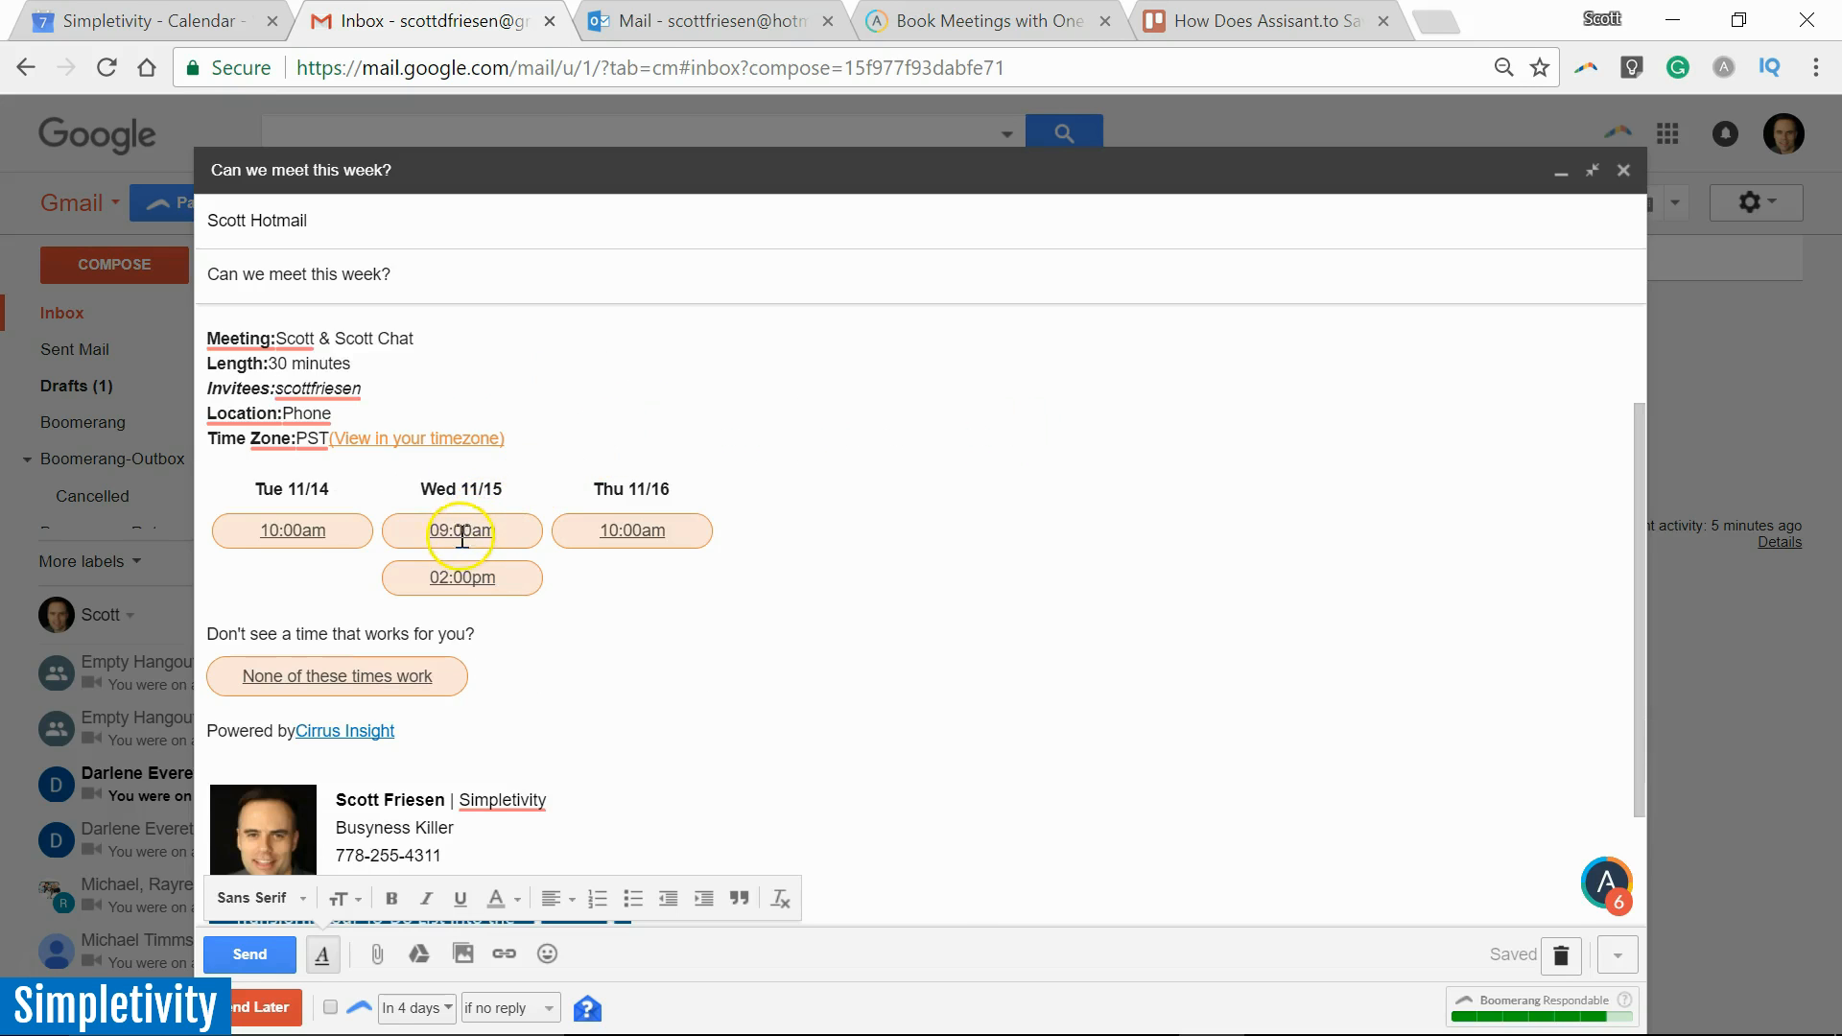
pyautogui.moveTo(461, 577)
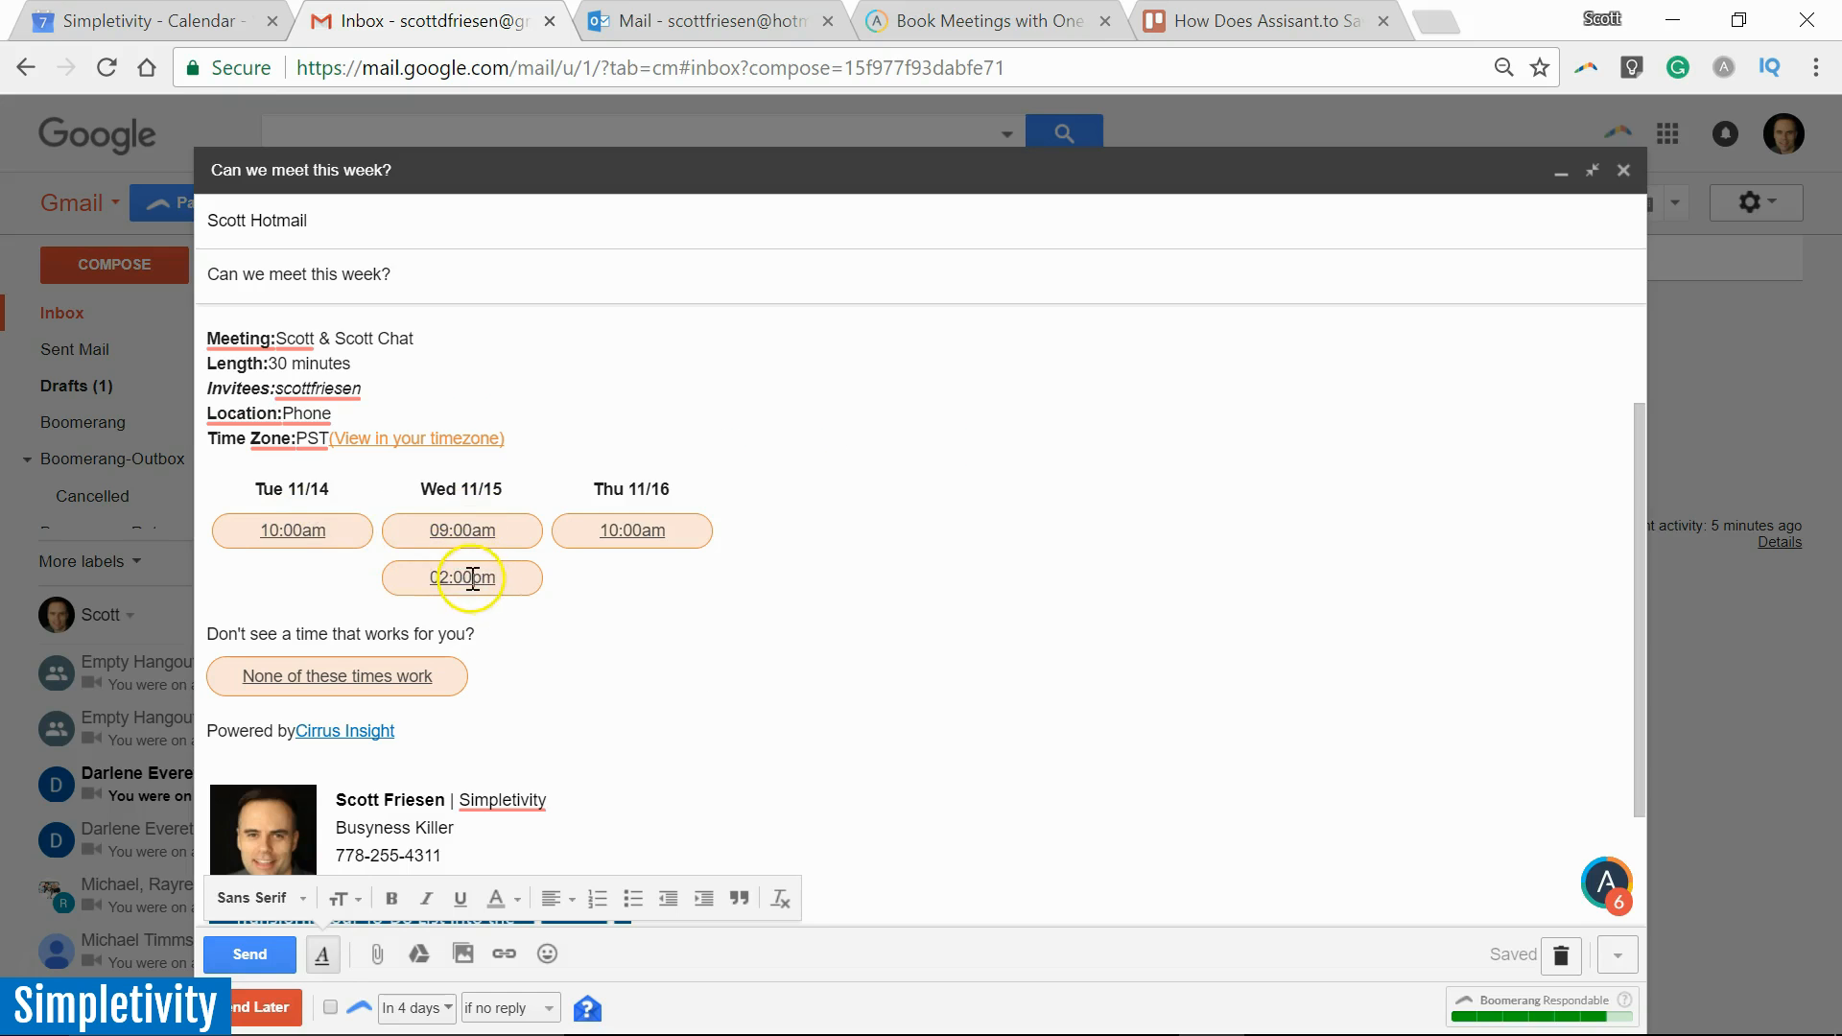
pyautogui.moveTo(632, 529)
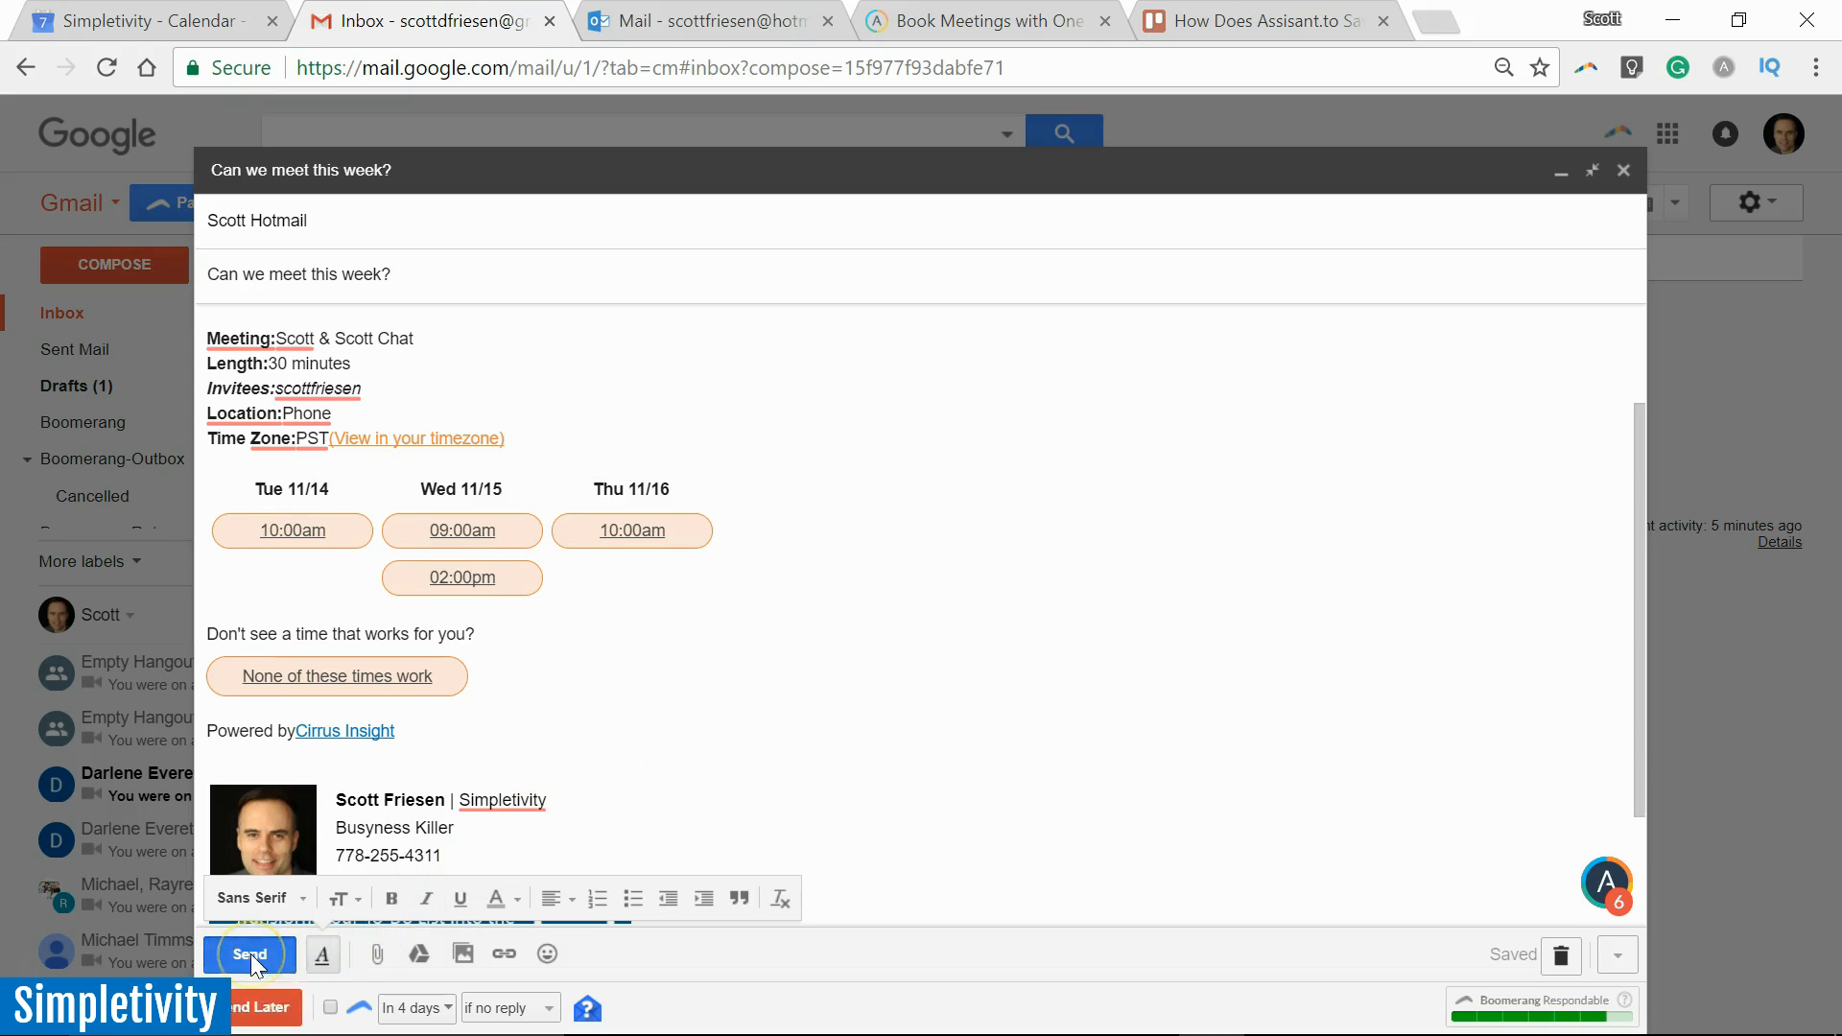
# Send the invitation, then open it in Outlook.com and scroll to the time buttons
pyautogui.click(250, 954)
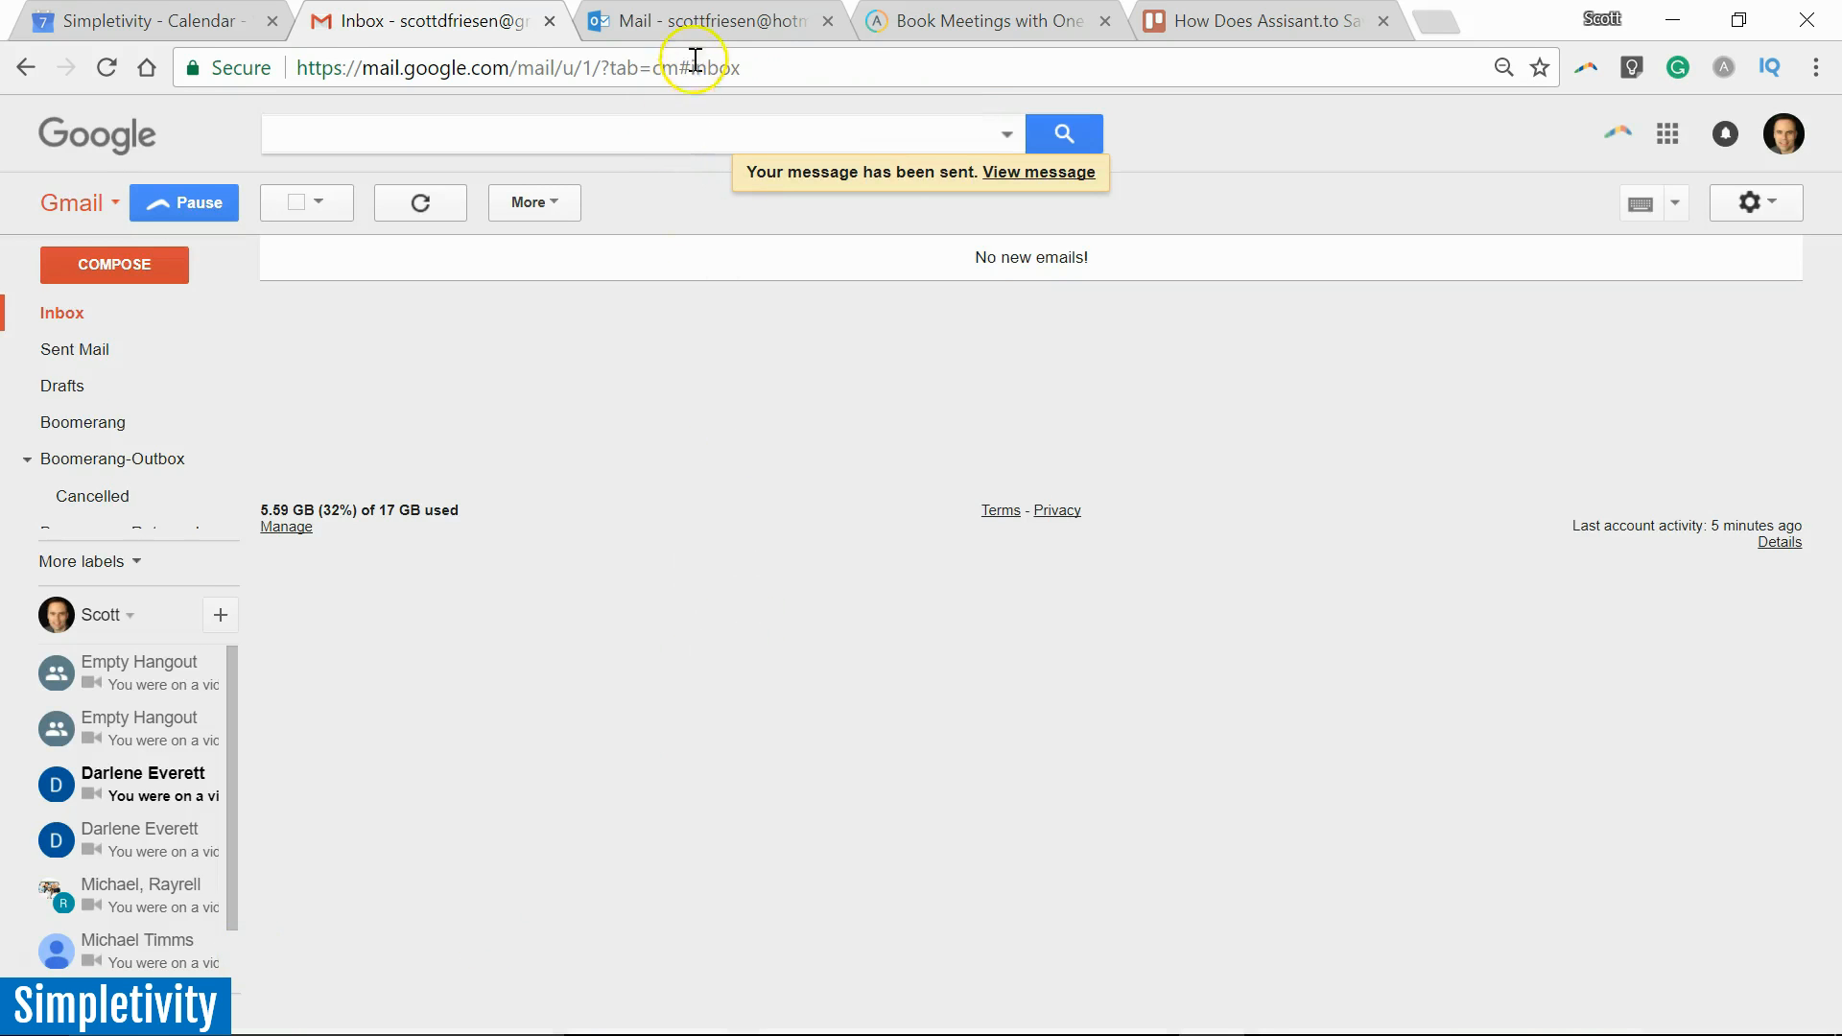
pyautogui.click(706, 21)
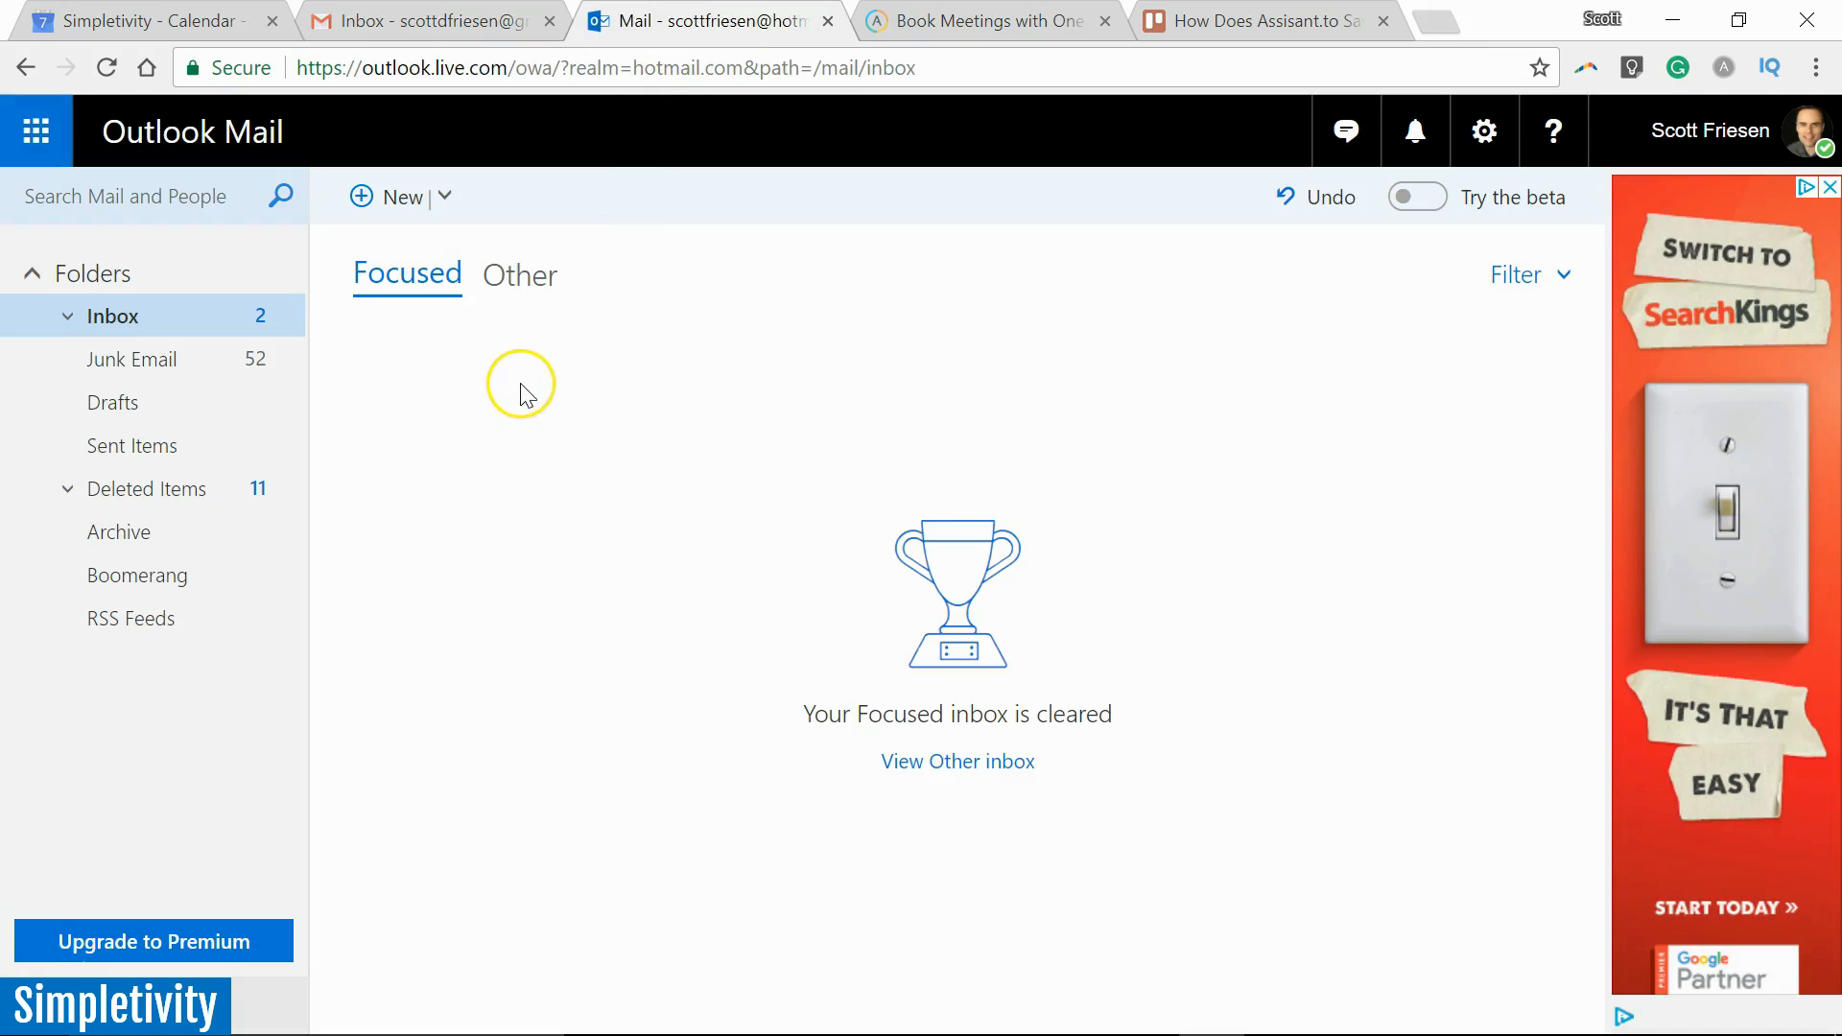
pyautogui.moveTo(478, 455)
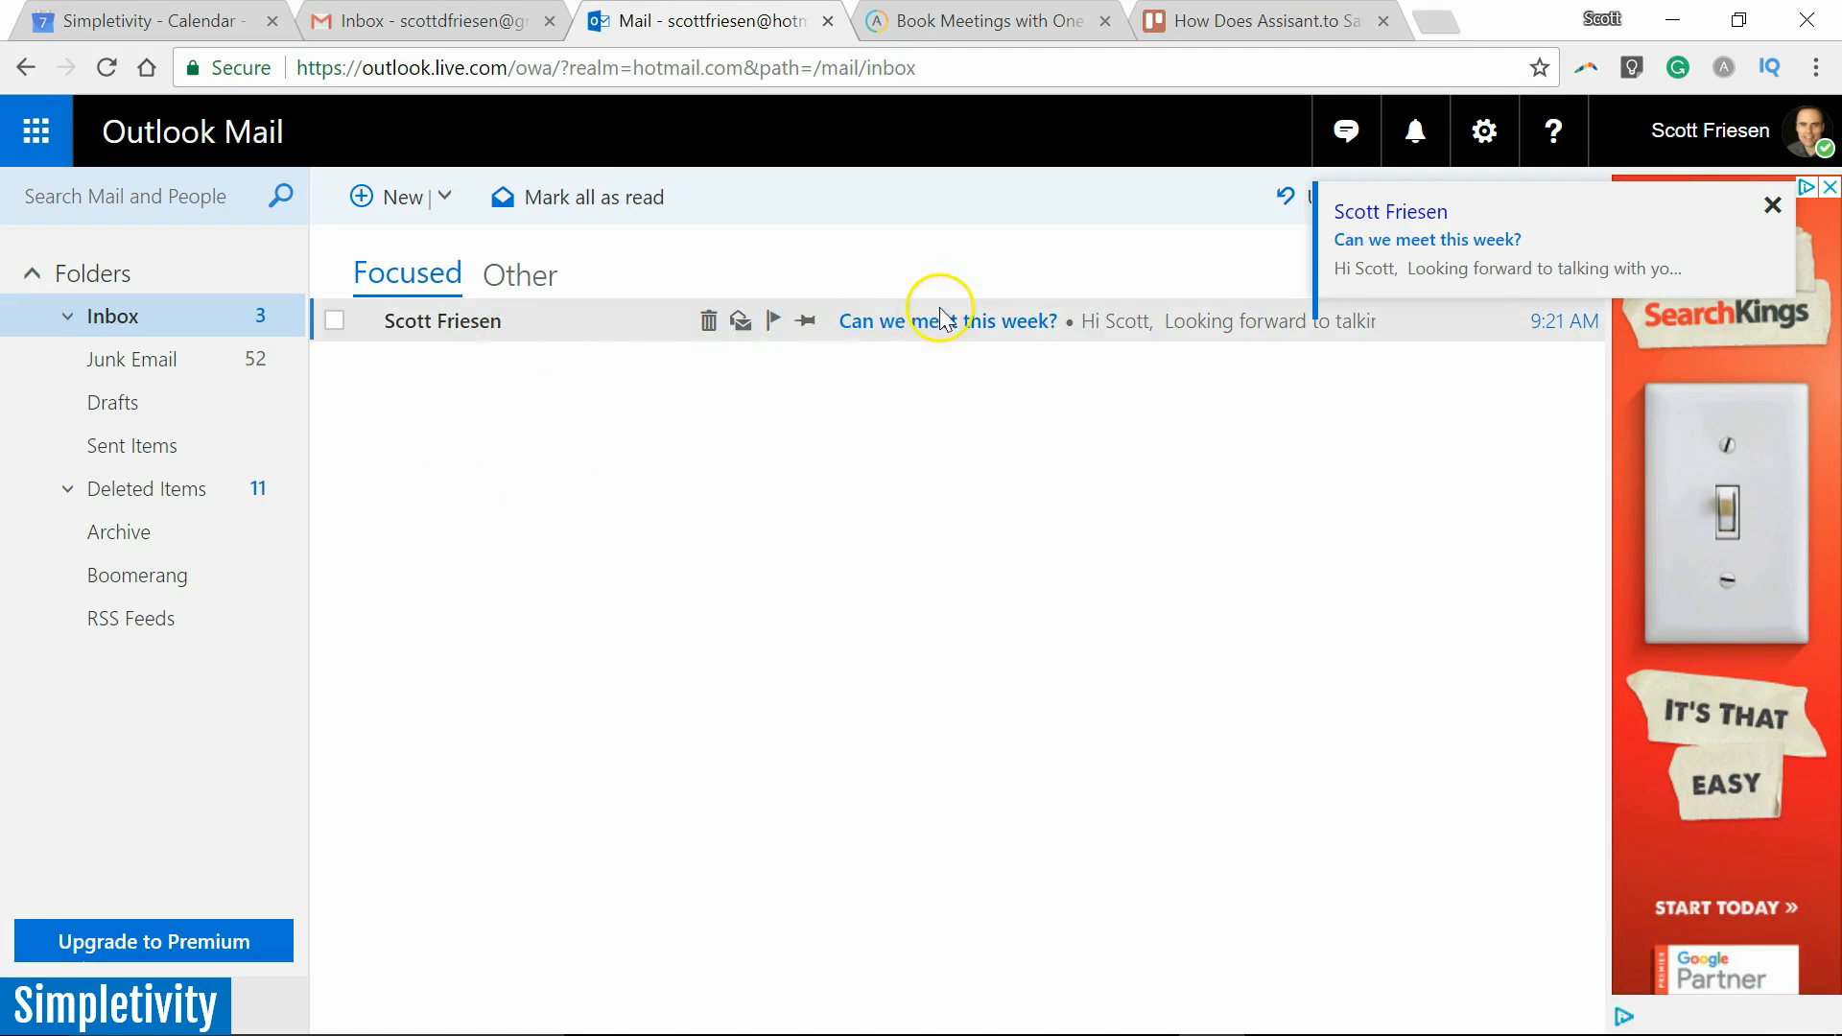
pyautogui.click(947, 321)
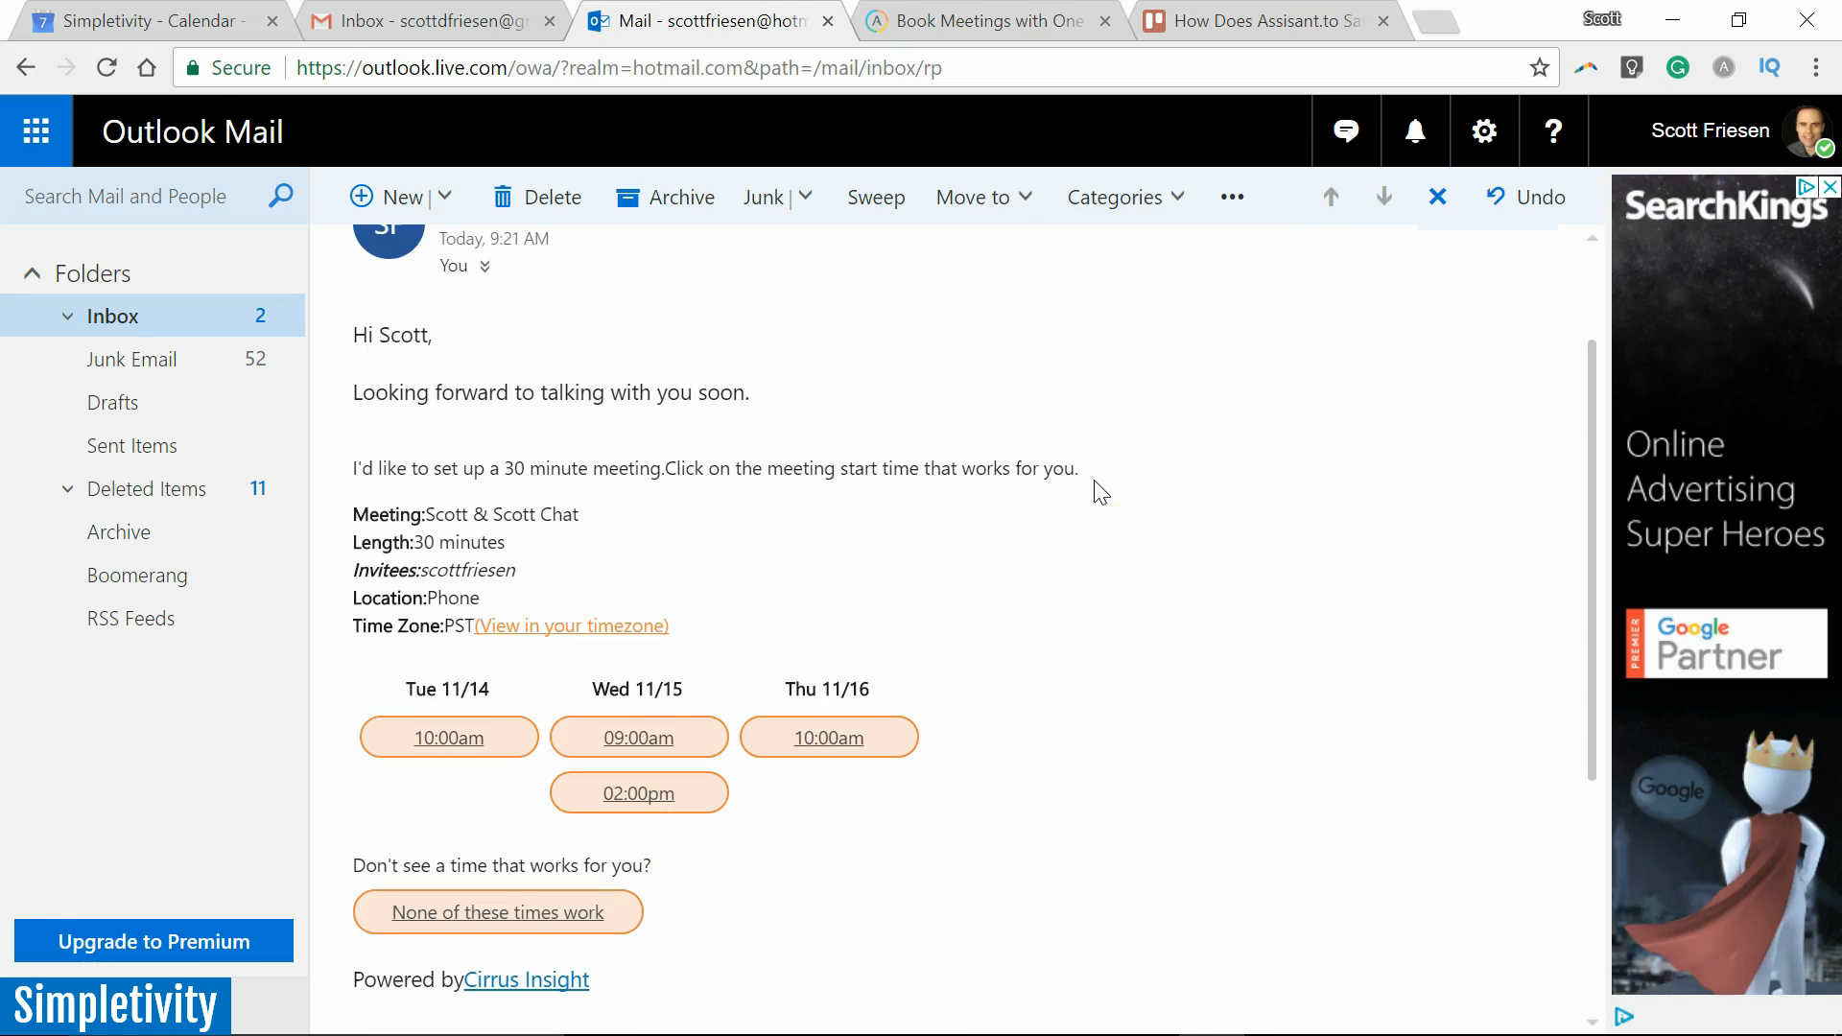
pyautogui.scroll(-3)
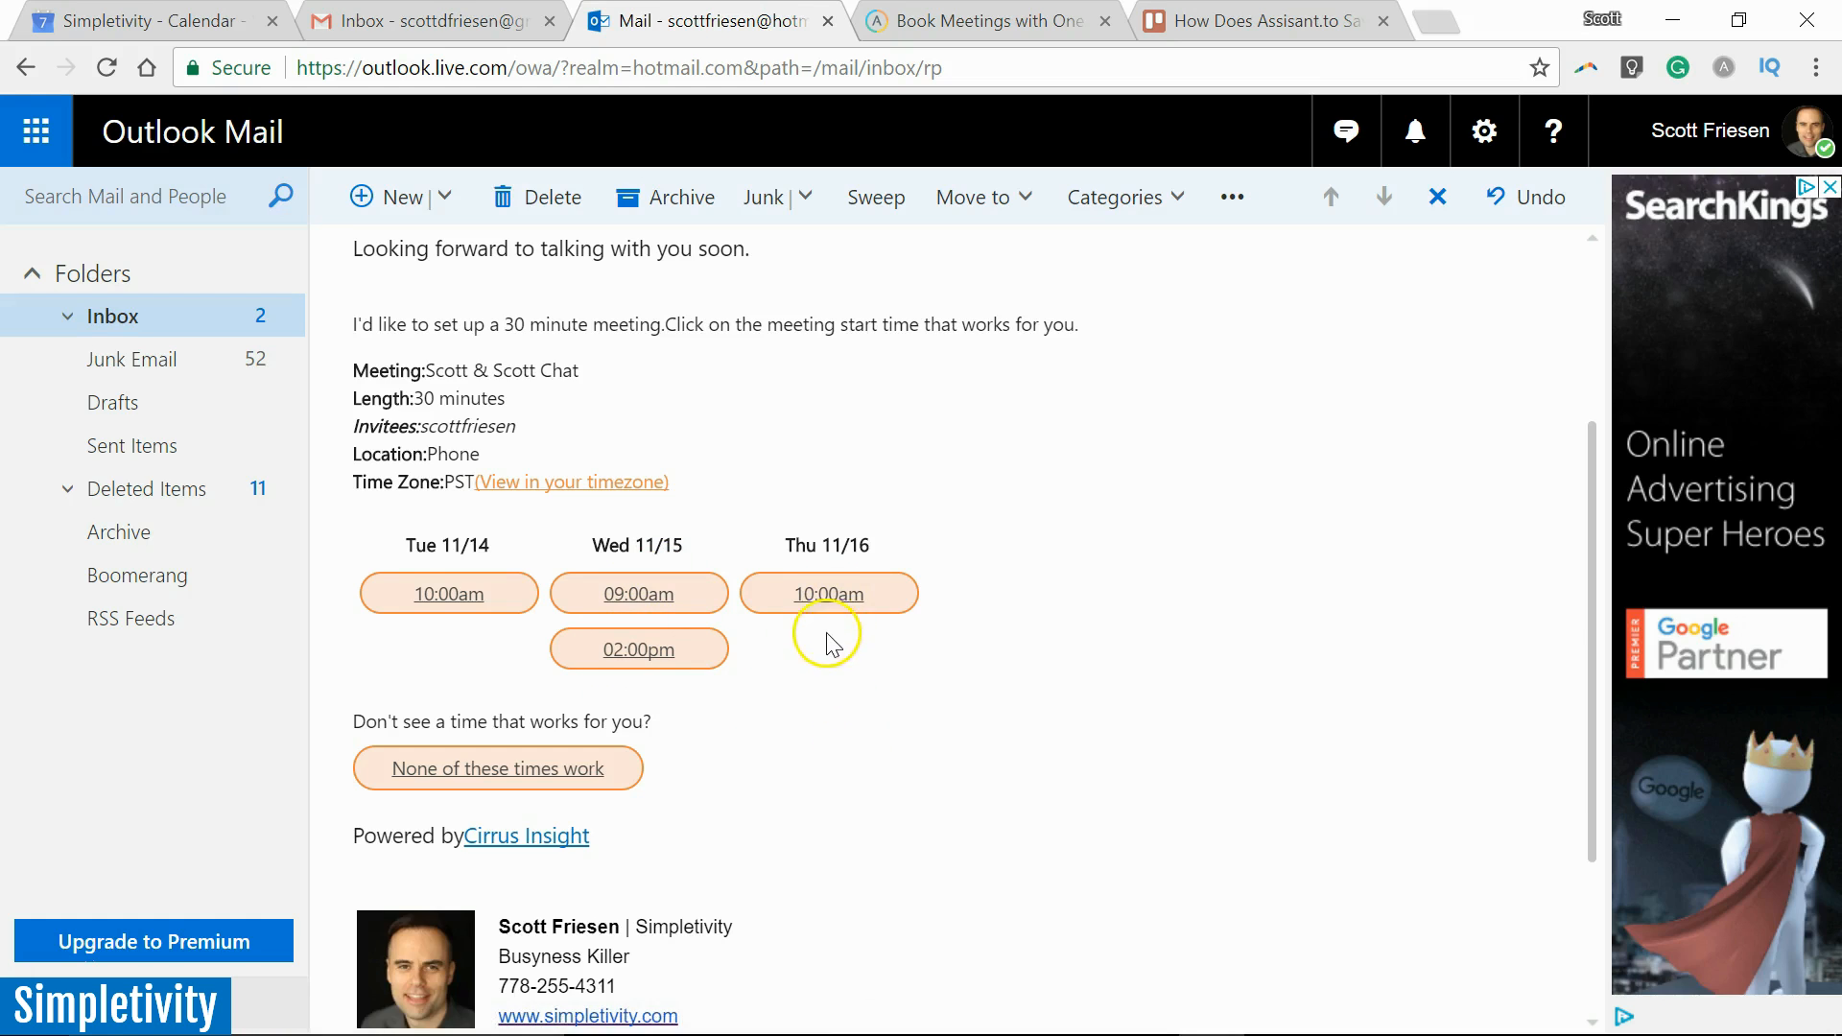
pyautogui.click(828, 593)
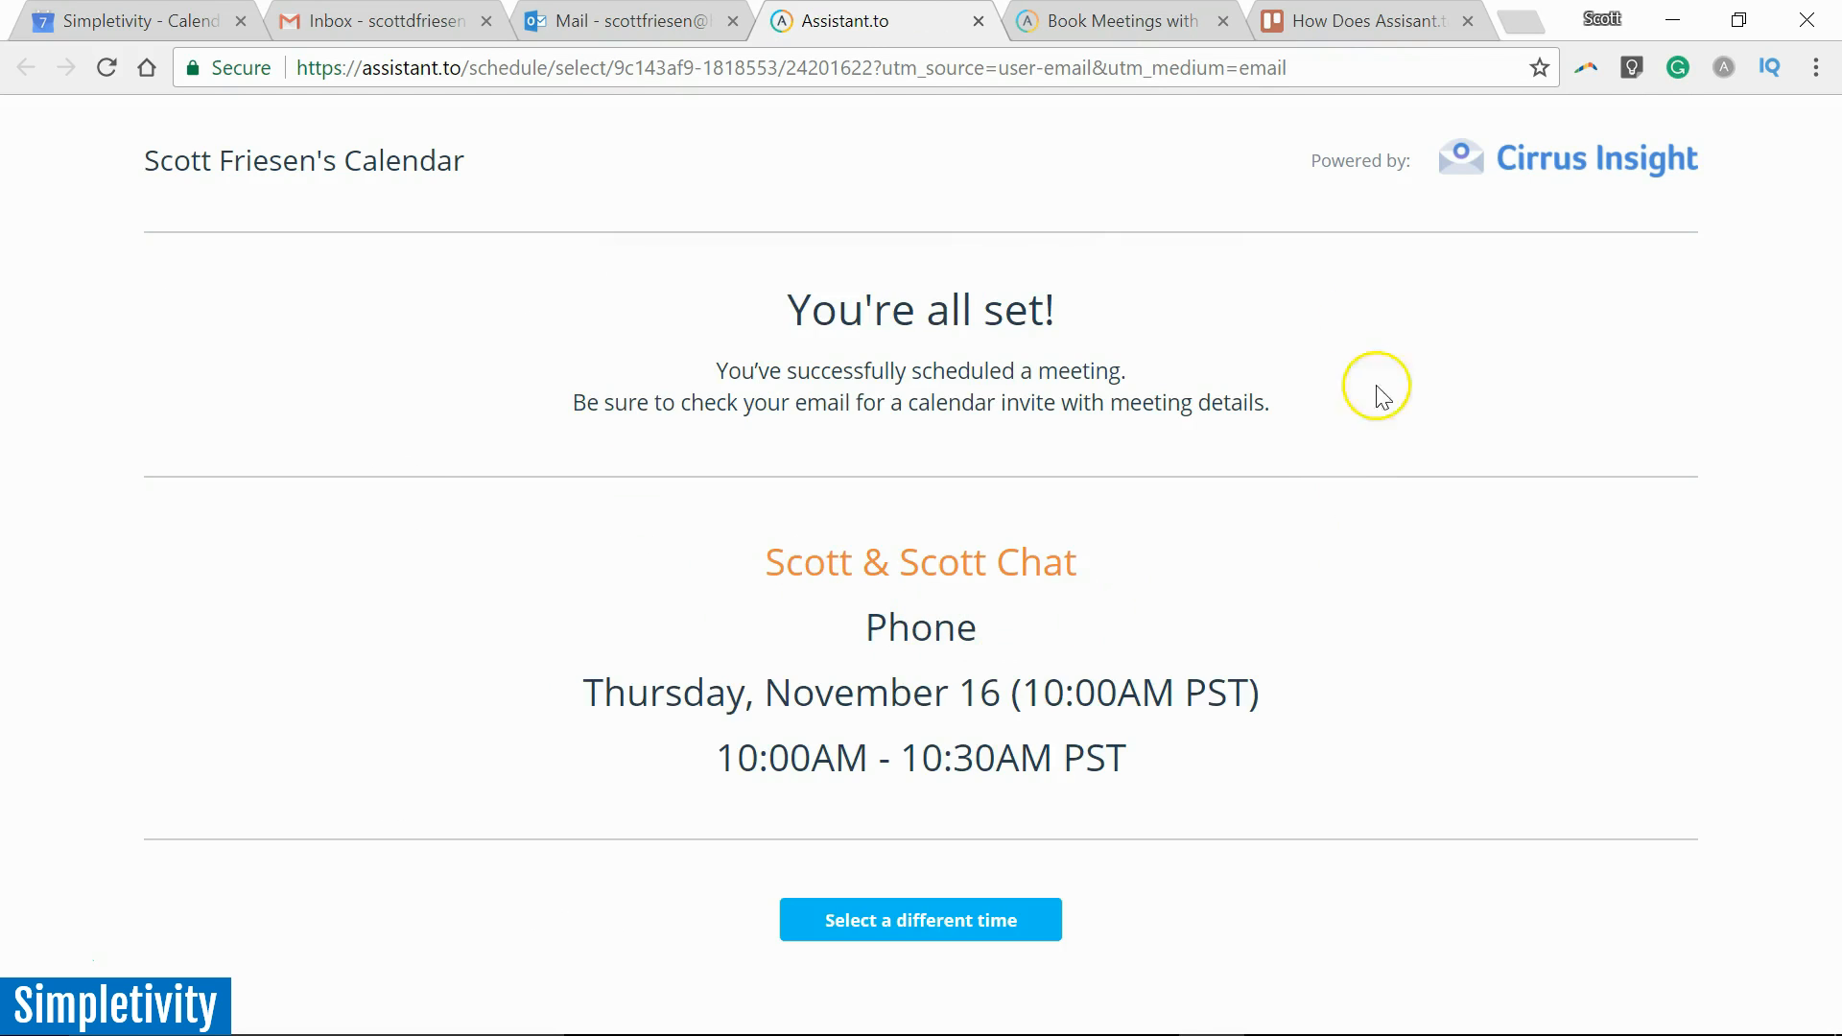
pyautogui.moveTo(1171, 572)
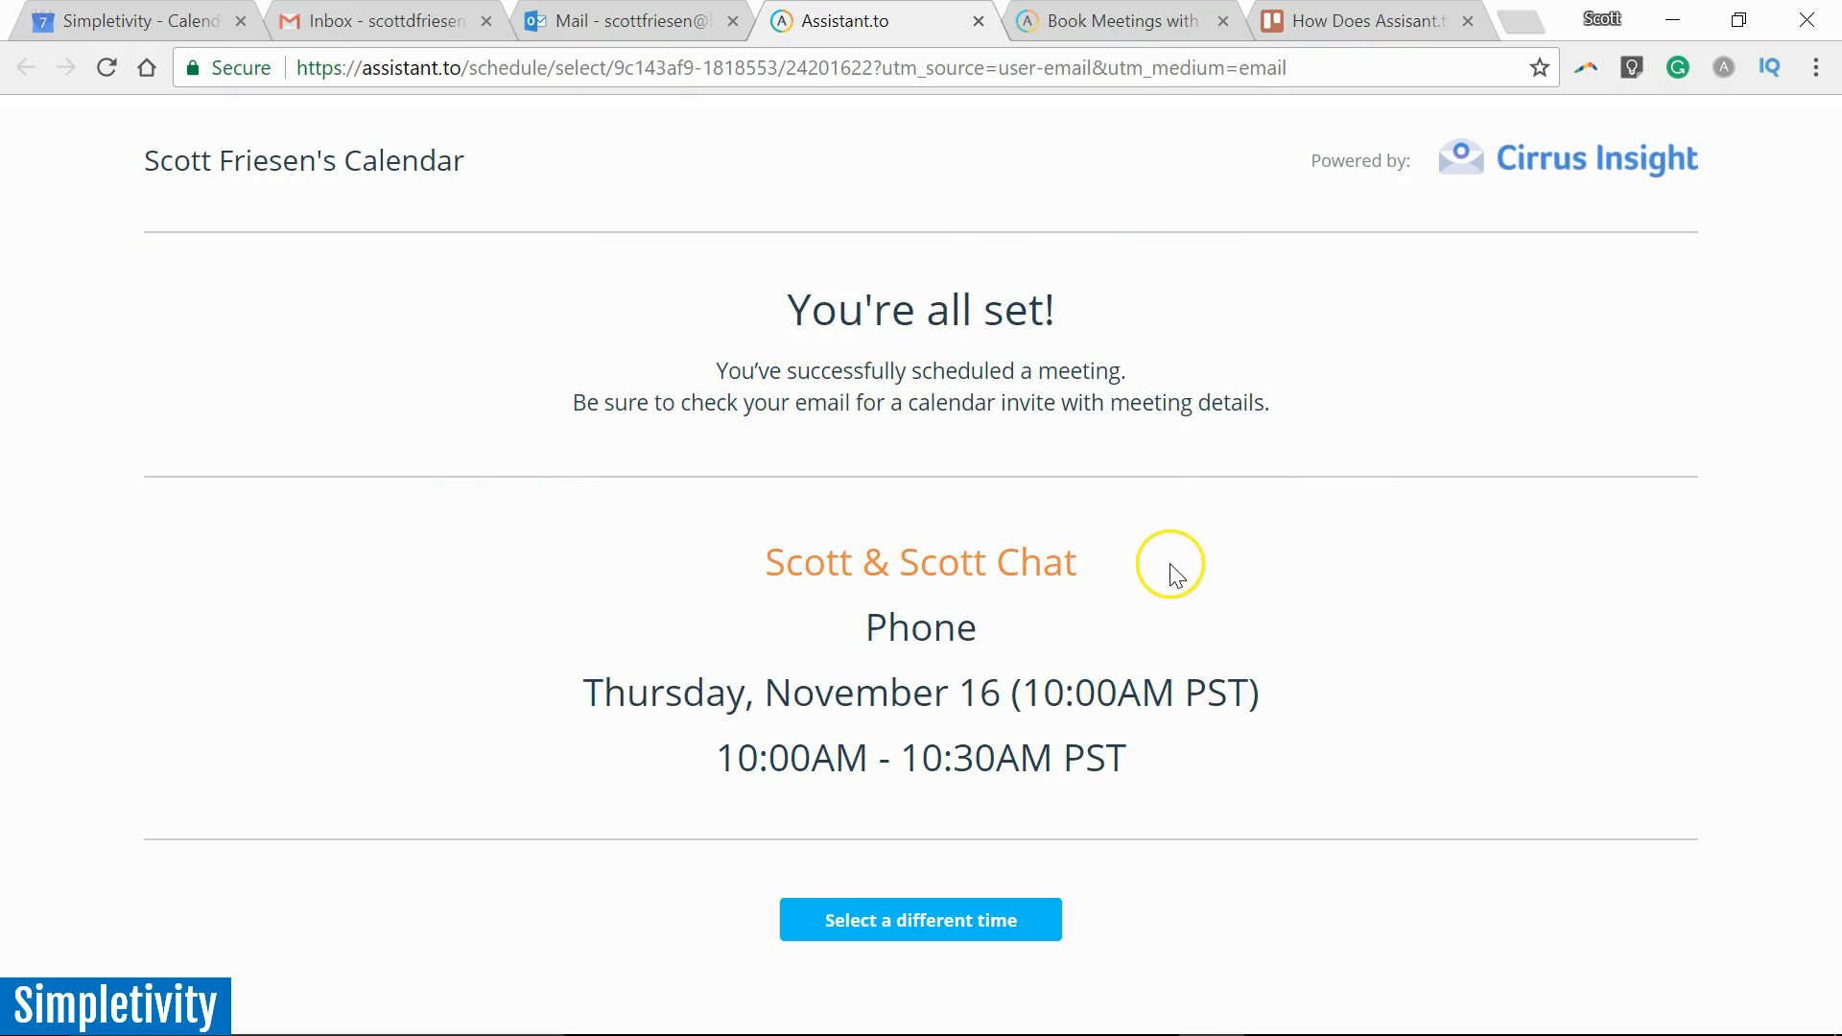
pyautogui.moveTo(1198, 377)
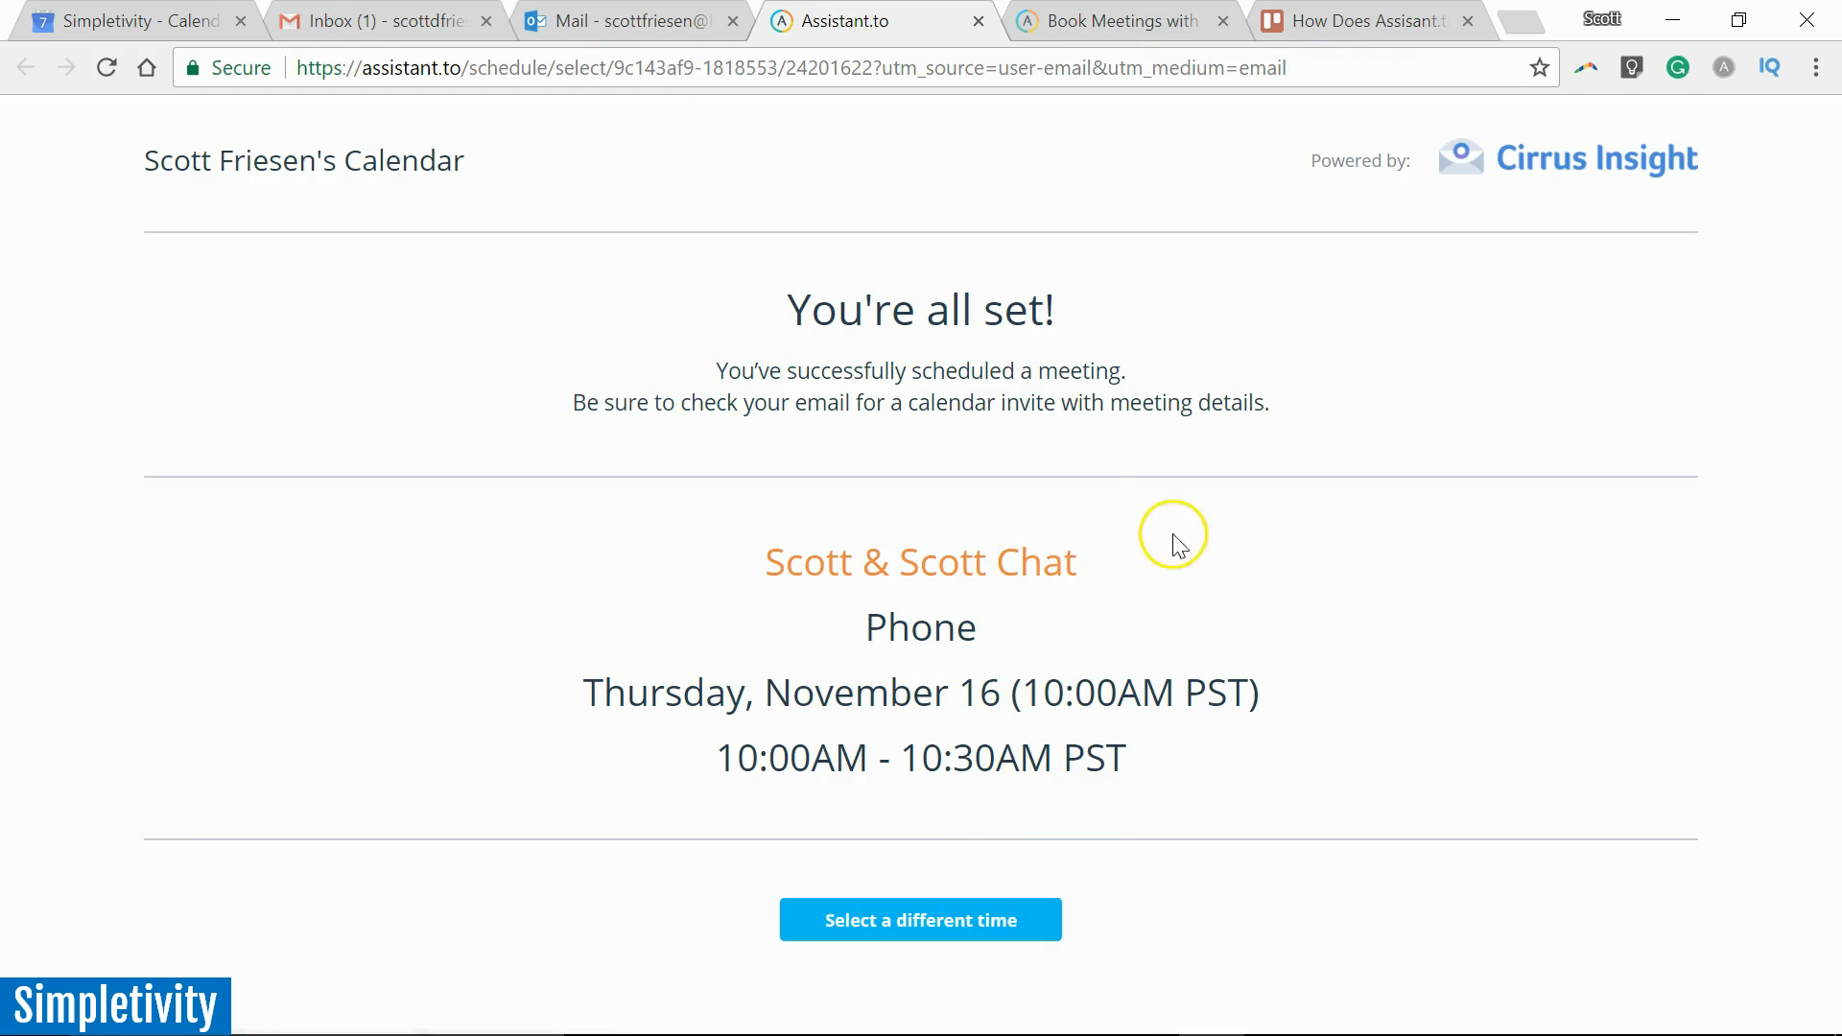
pyautogui.moveTo(1031, 537)
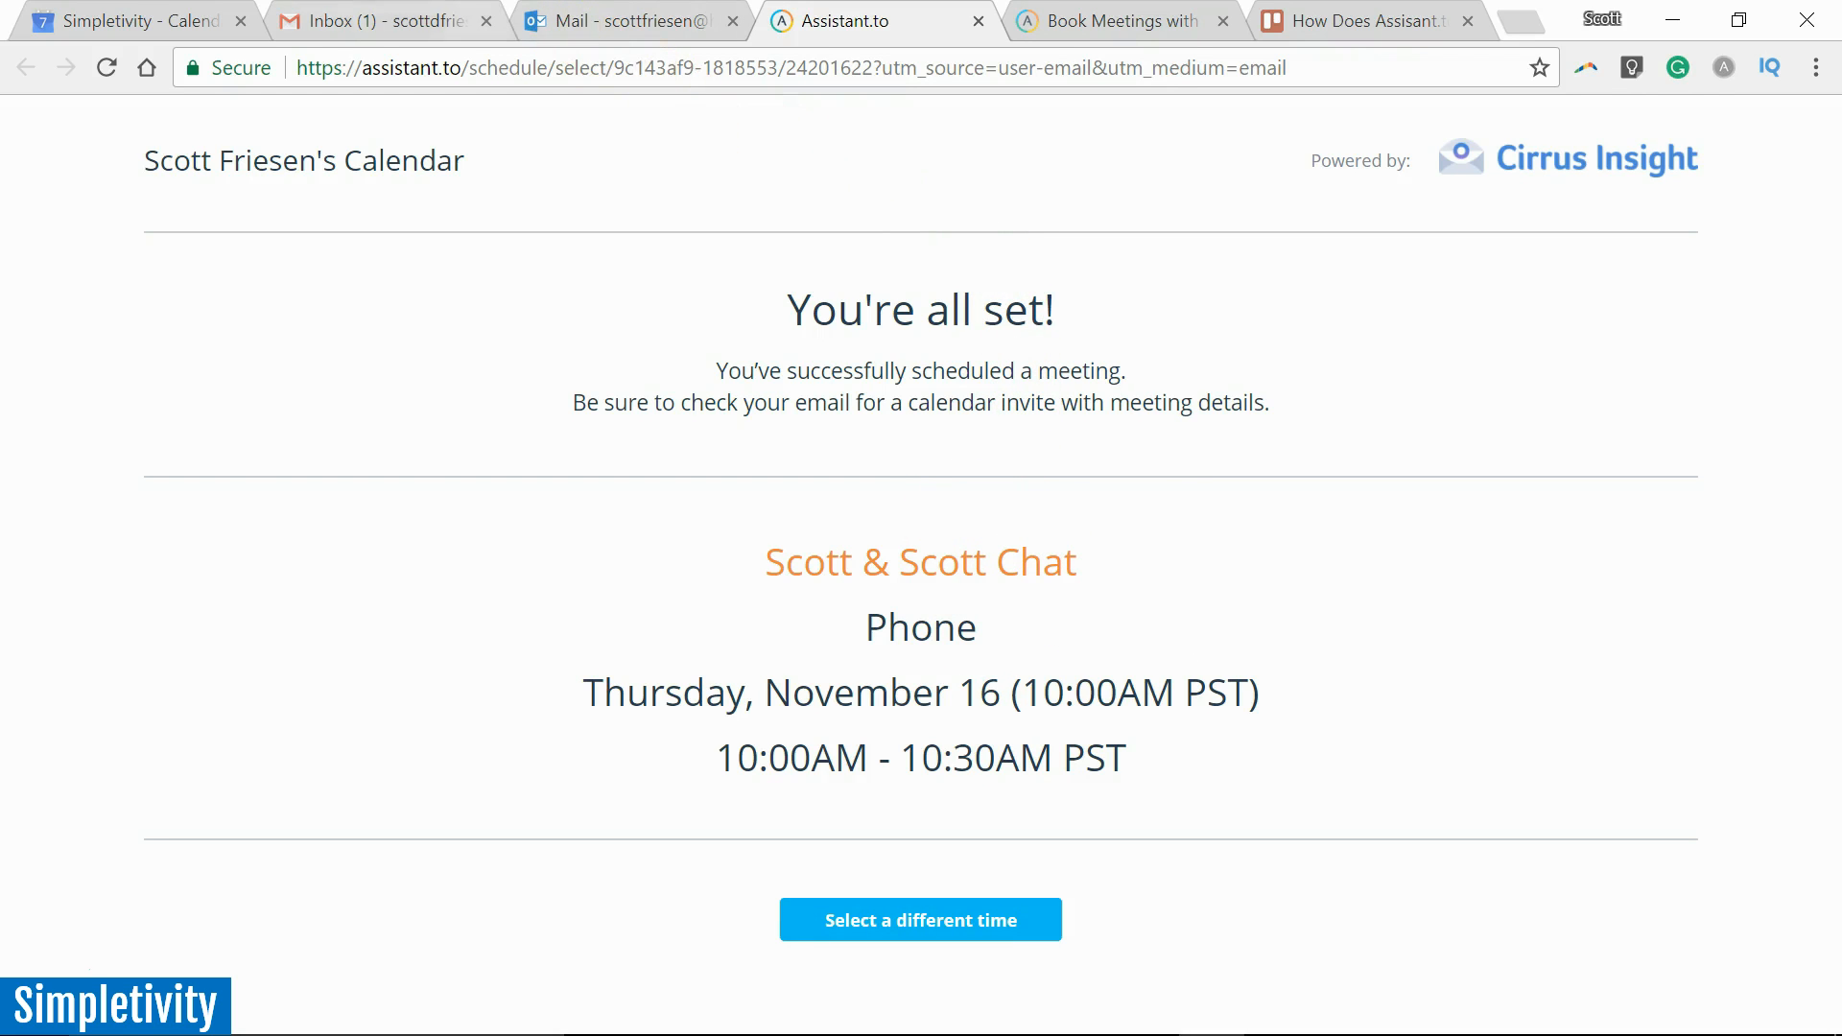
pyautogui.moveTo(388, 21)
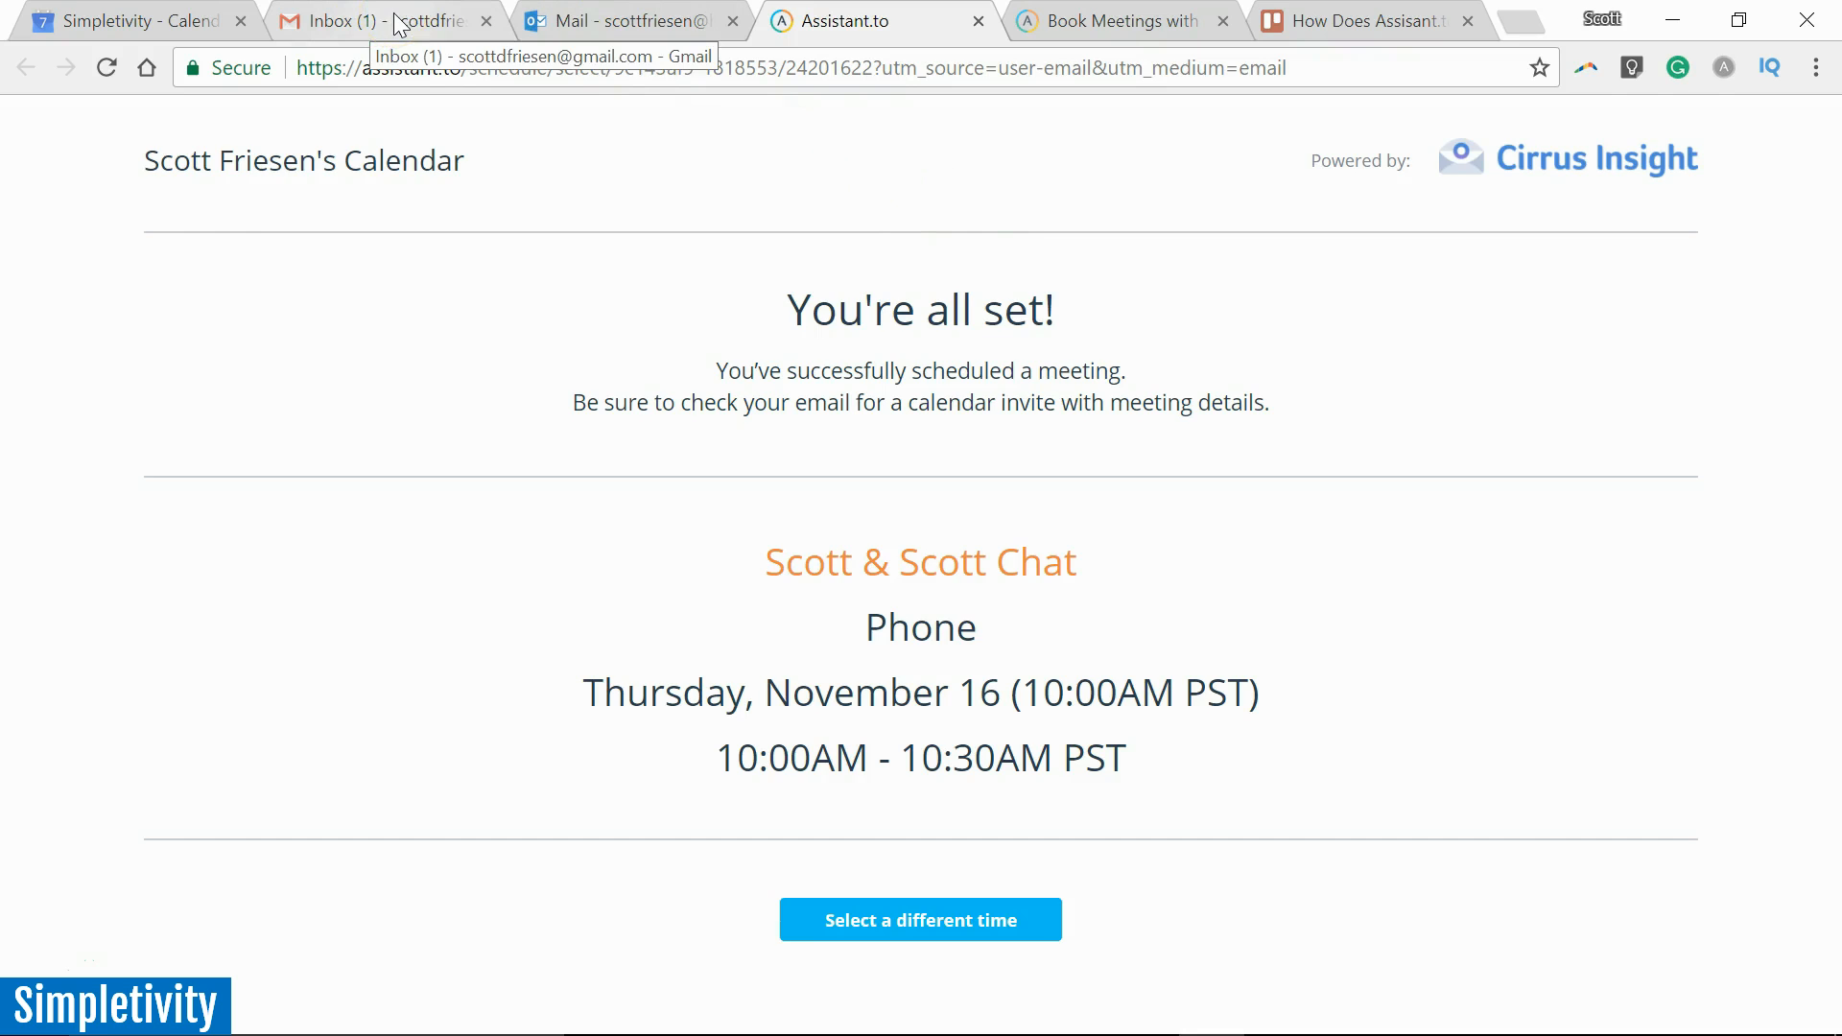
# Read the Gmail confirmation of the Thursday, November 16, 10:00–10:30 AM booking
pyautogui.click(376, 21)
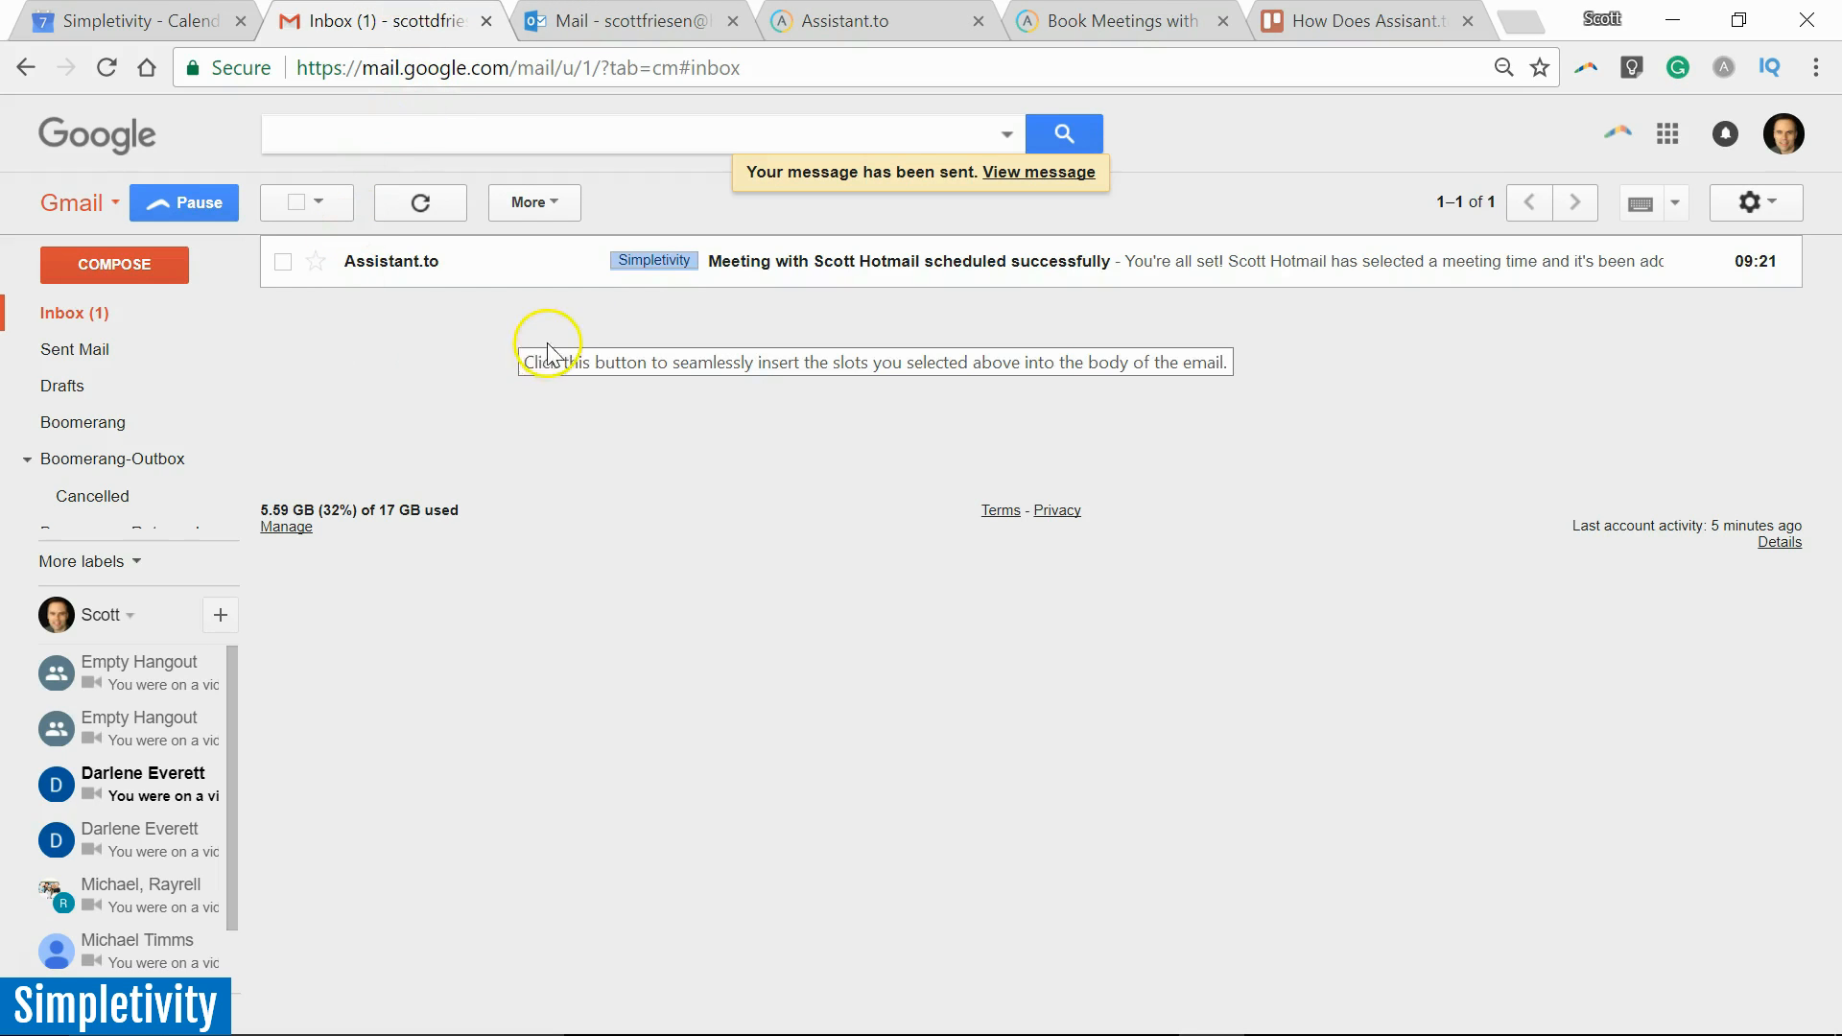
pyautogui.moveTo(418, 292)
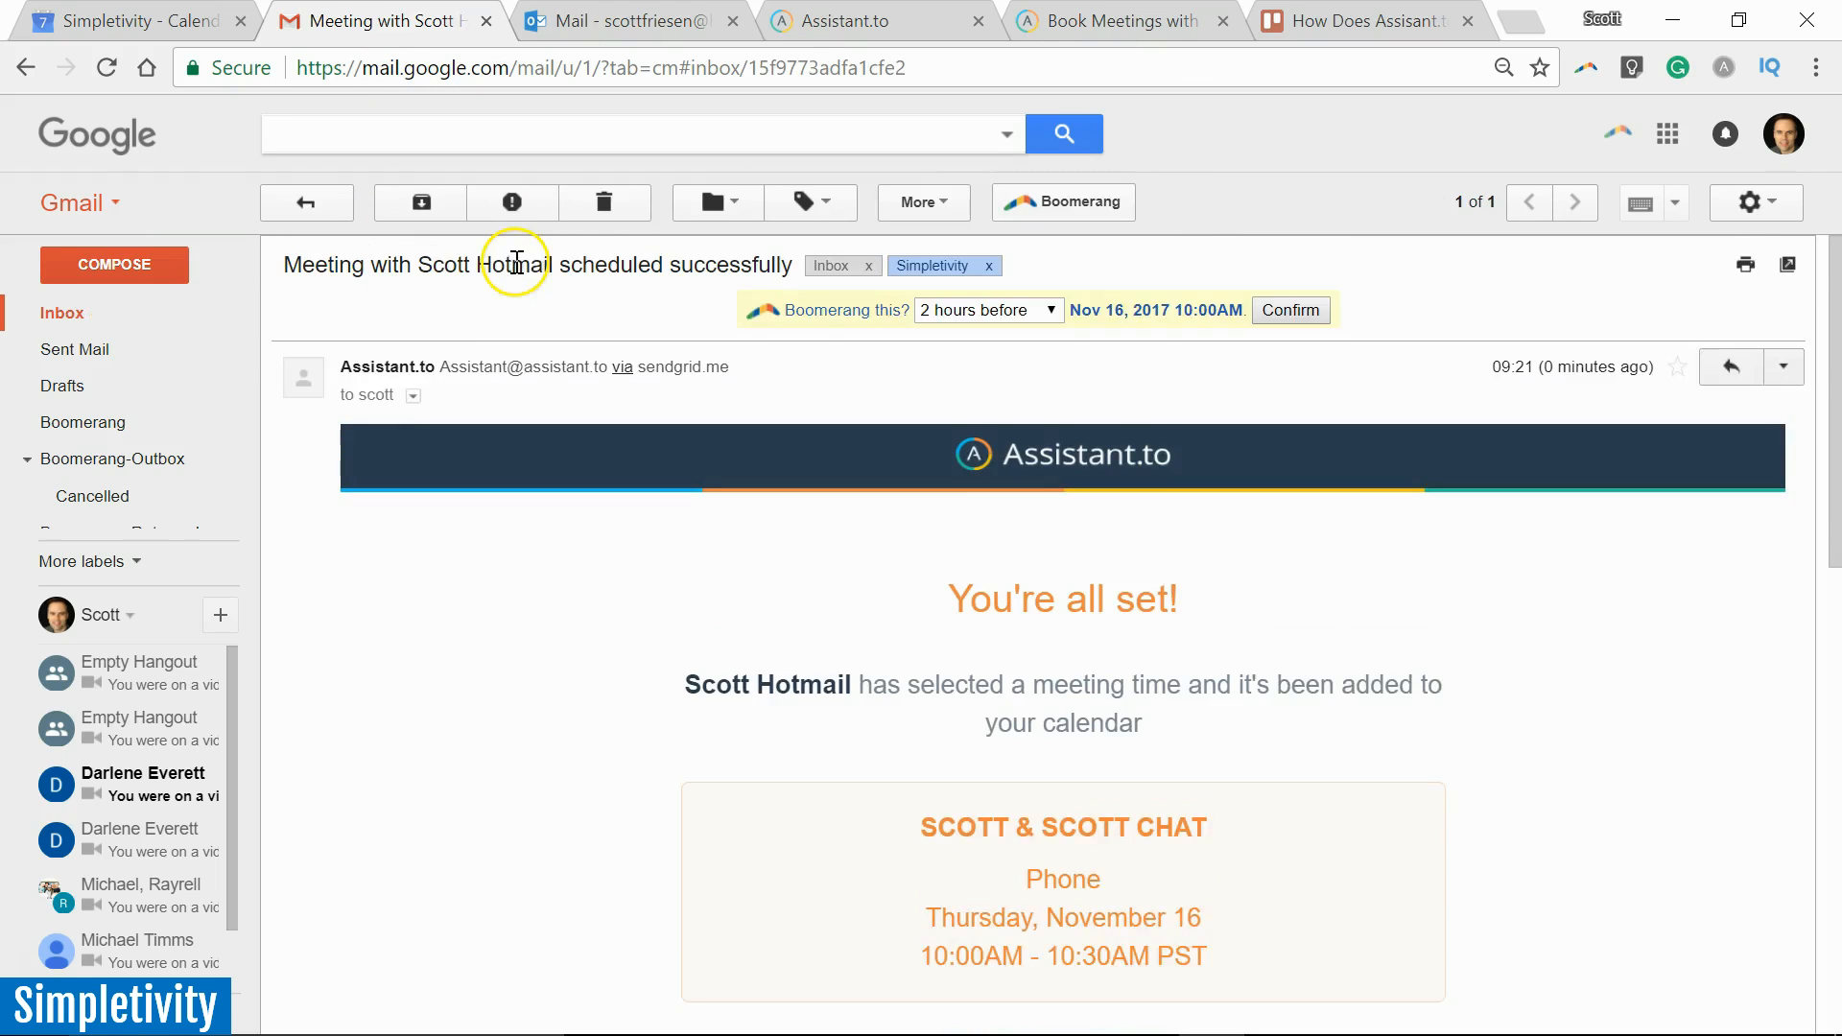
pyautogui.scroll(-3)
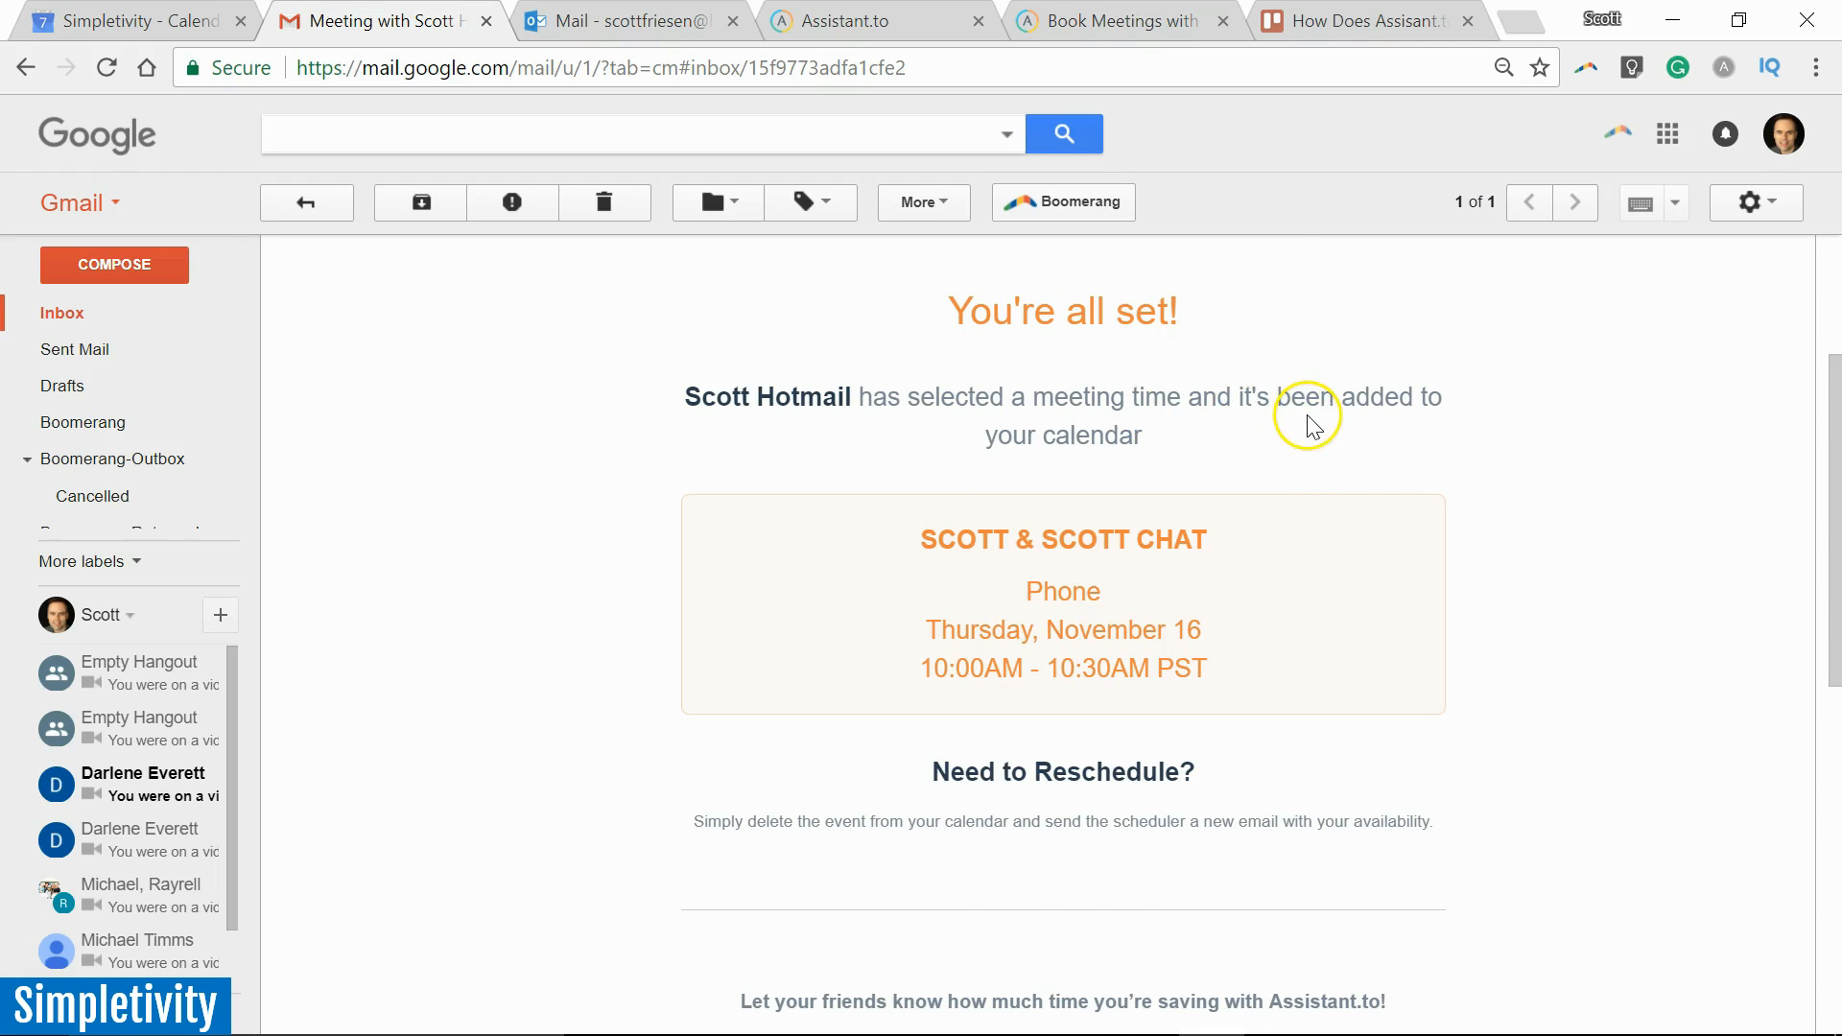
pyautogui.scroll(-3)
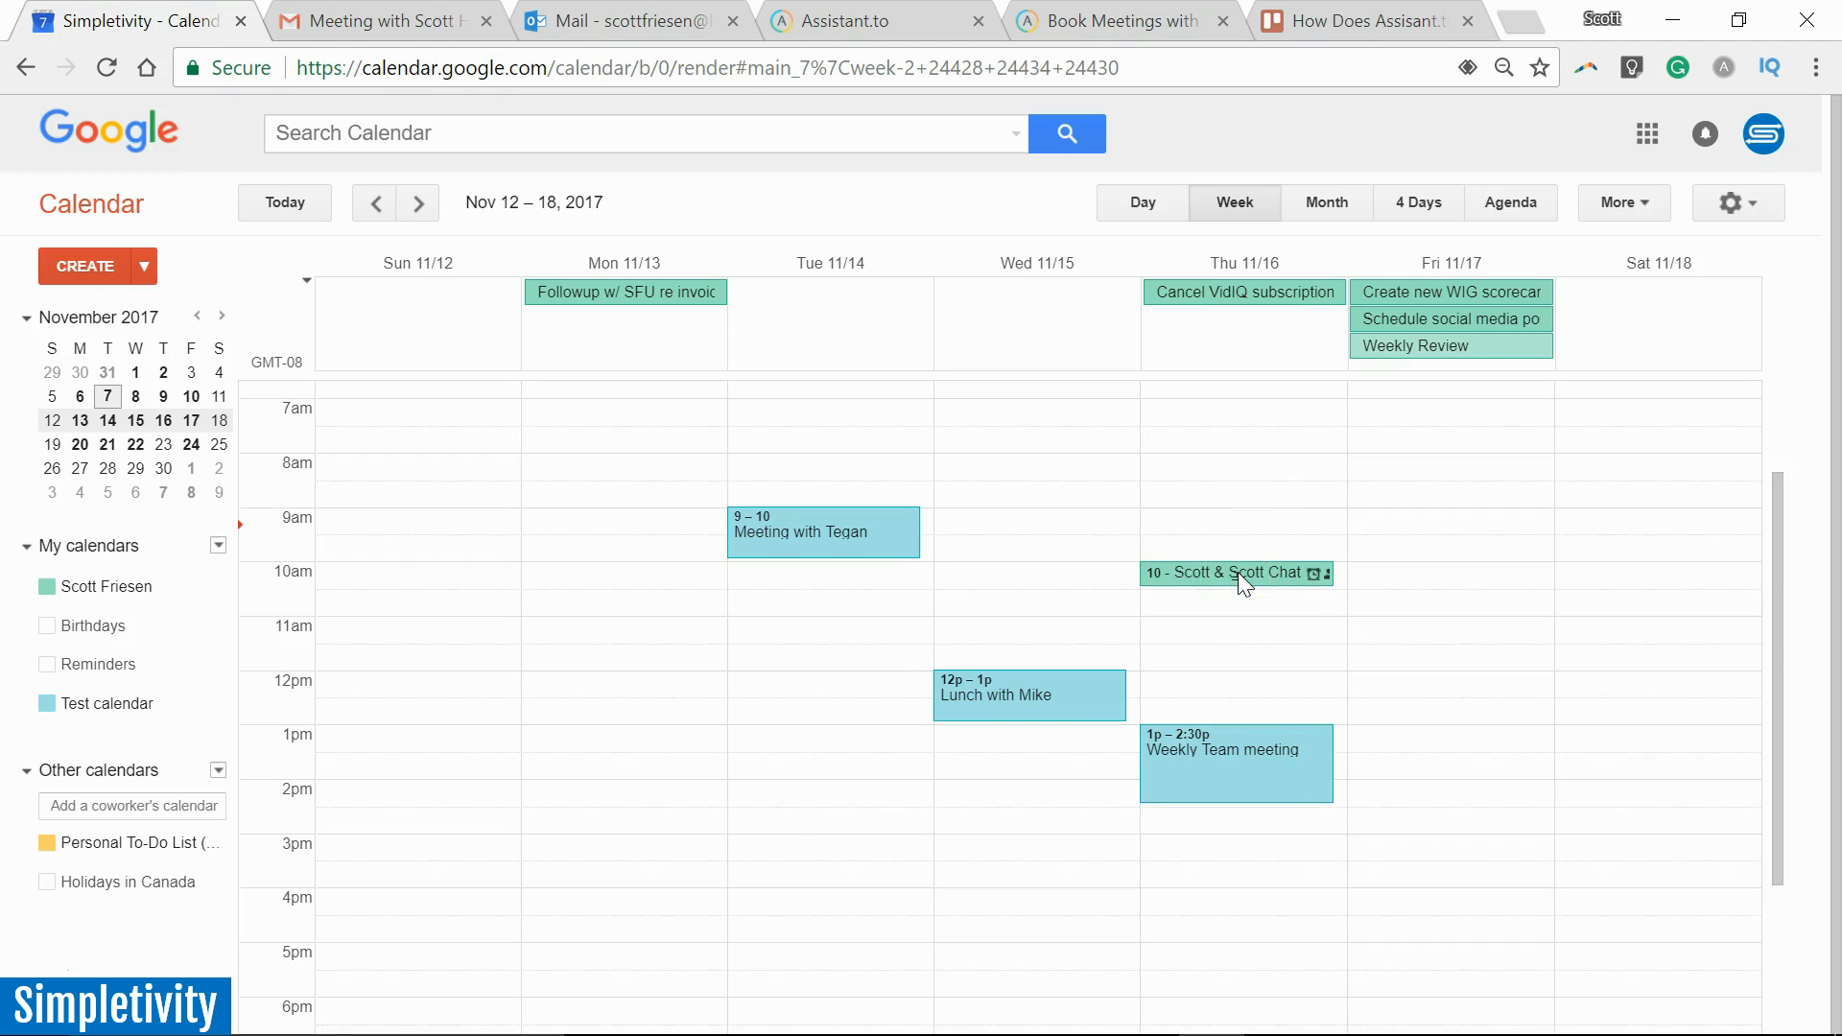
# Open the full details page of the Thursday 10am Scott & Scott Chat event
pyautogui.click(1234, 574)
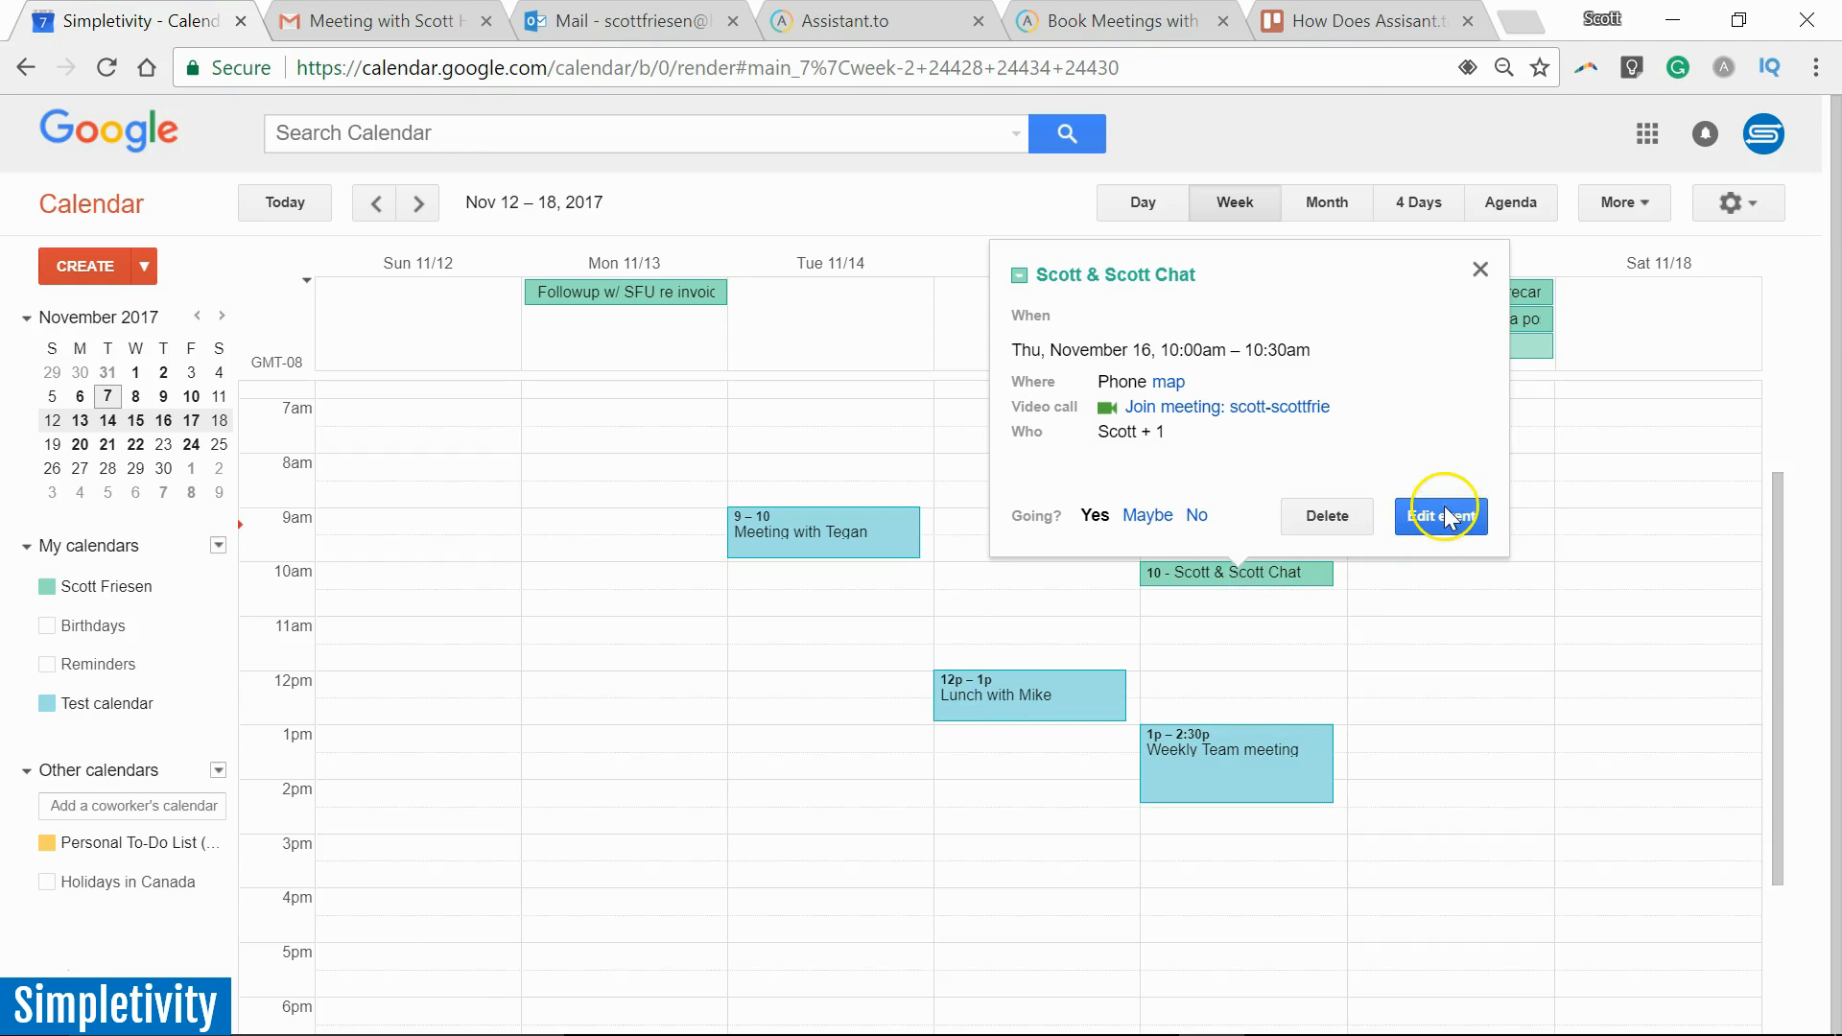
pyautogui.click(1439, 517)
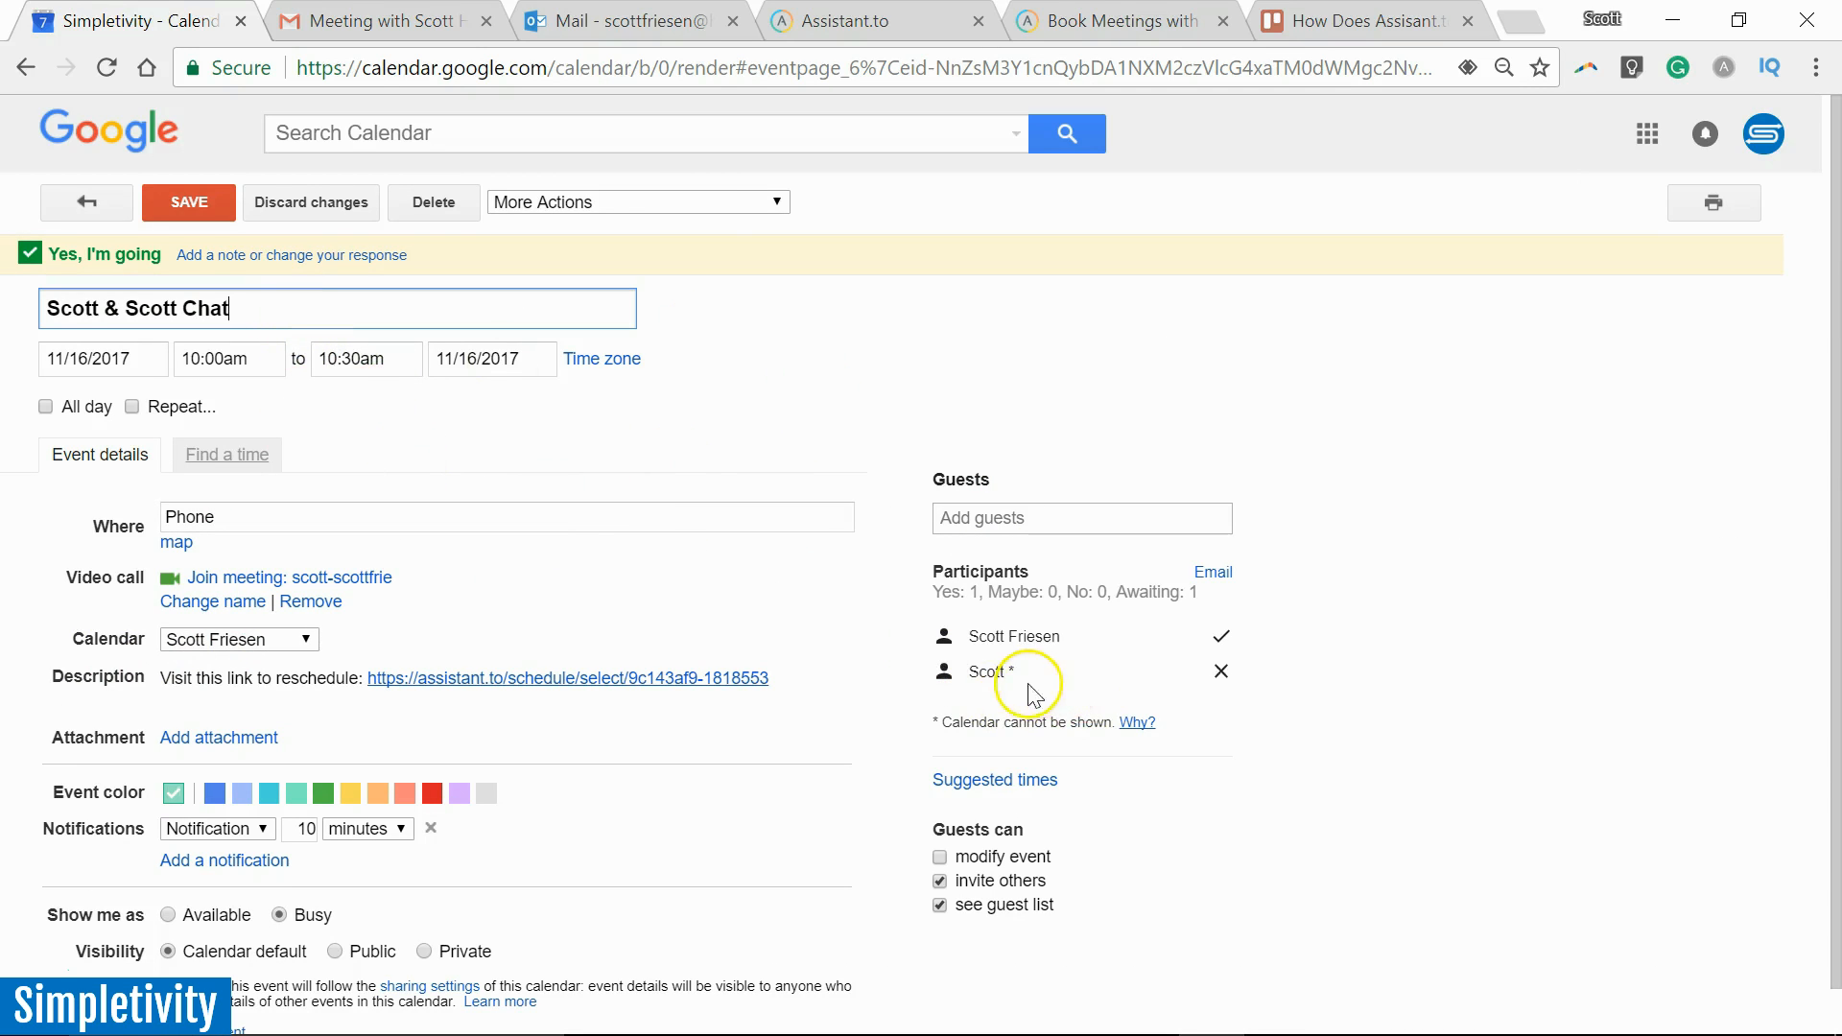
pyautogui.moveTo(872, 717)
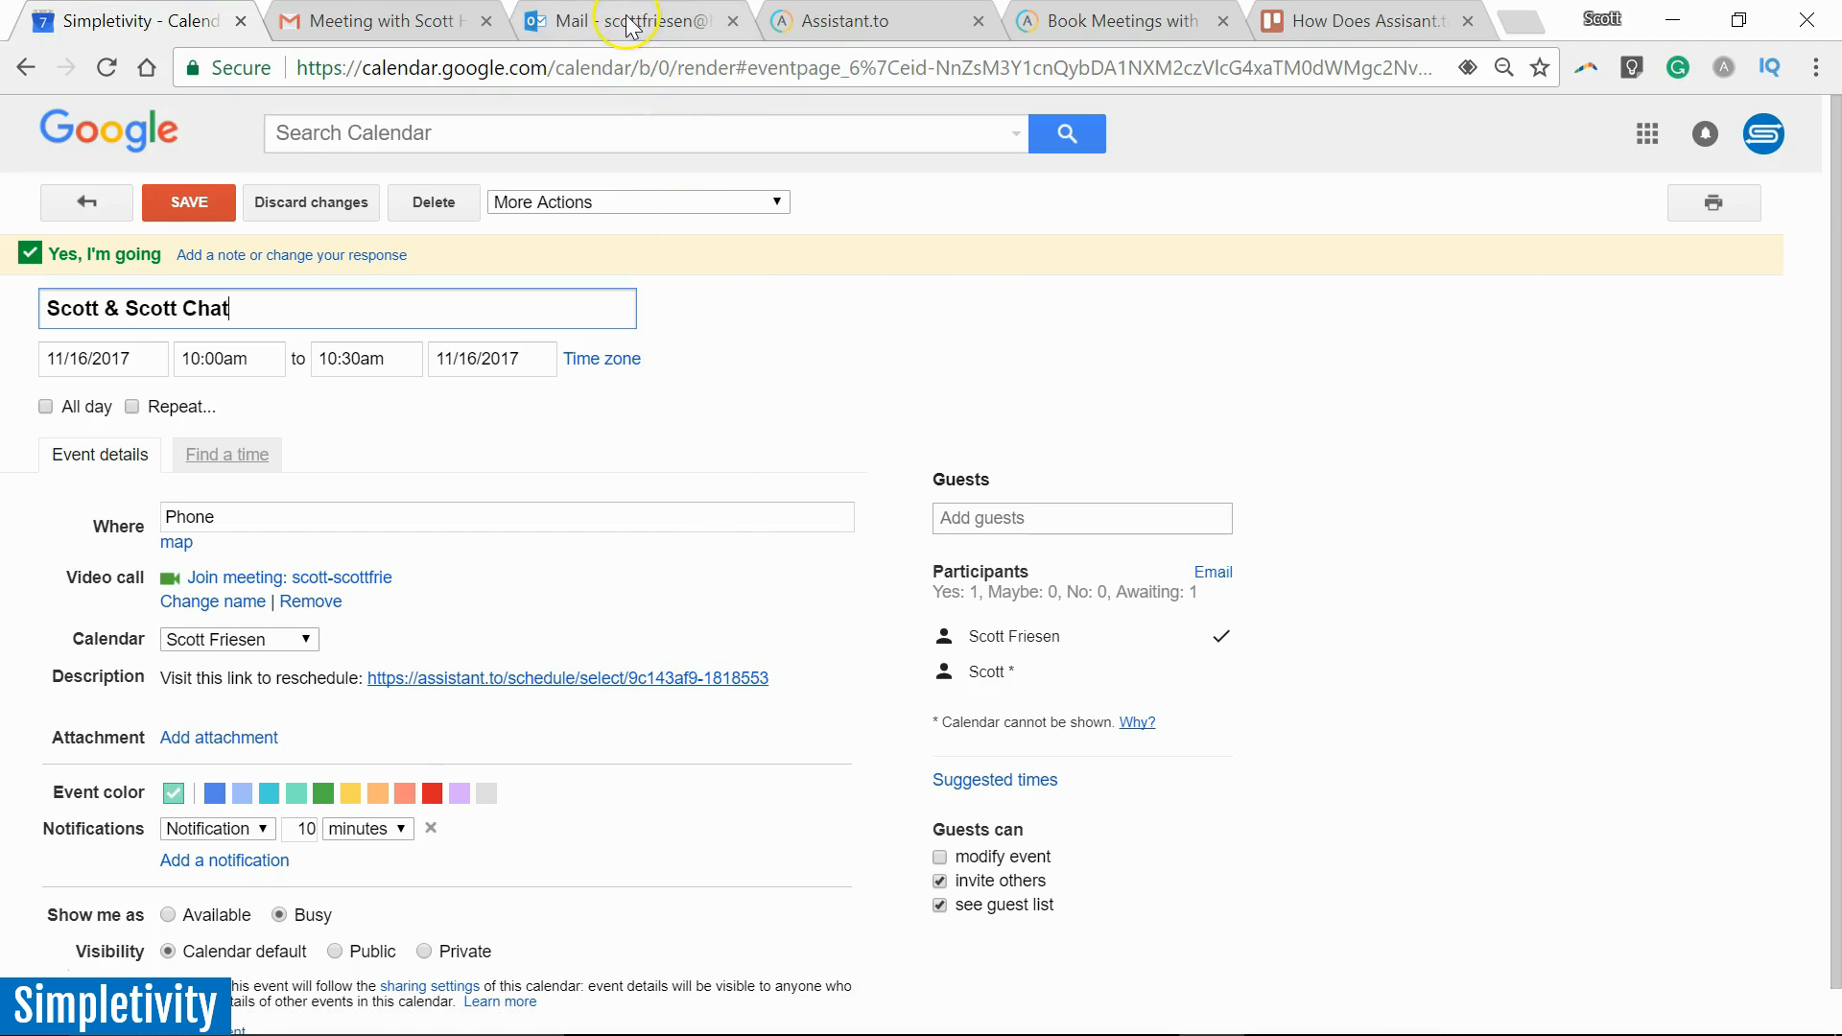
# Show the Outlook.com inbox listing the Scott & Scott Chat invitation for Thu Nov 16
pyautogui.click(629, 21)
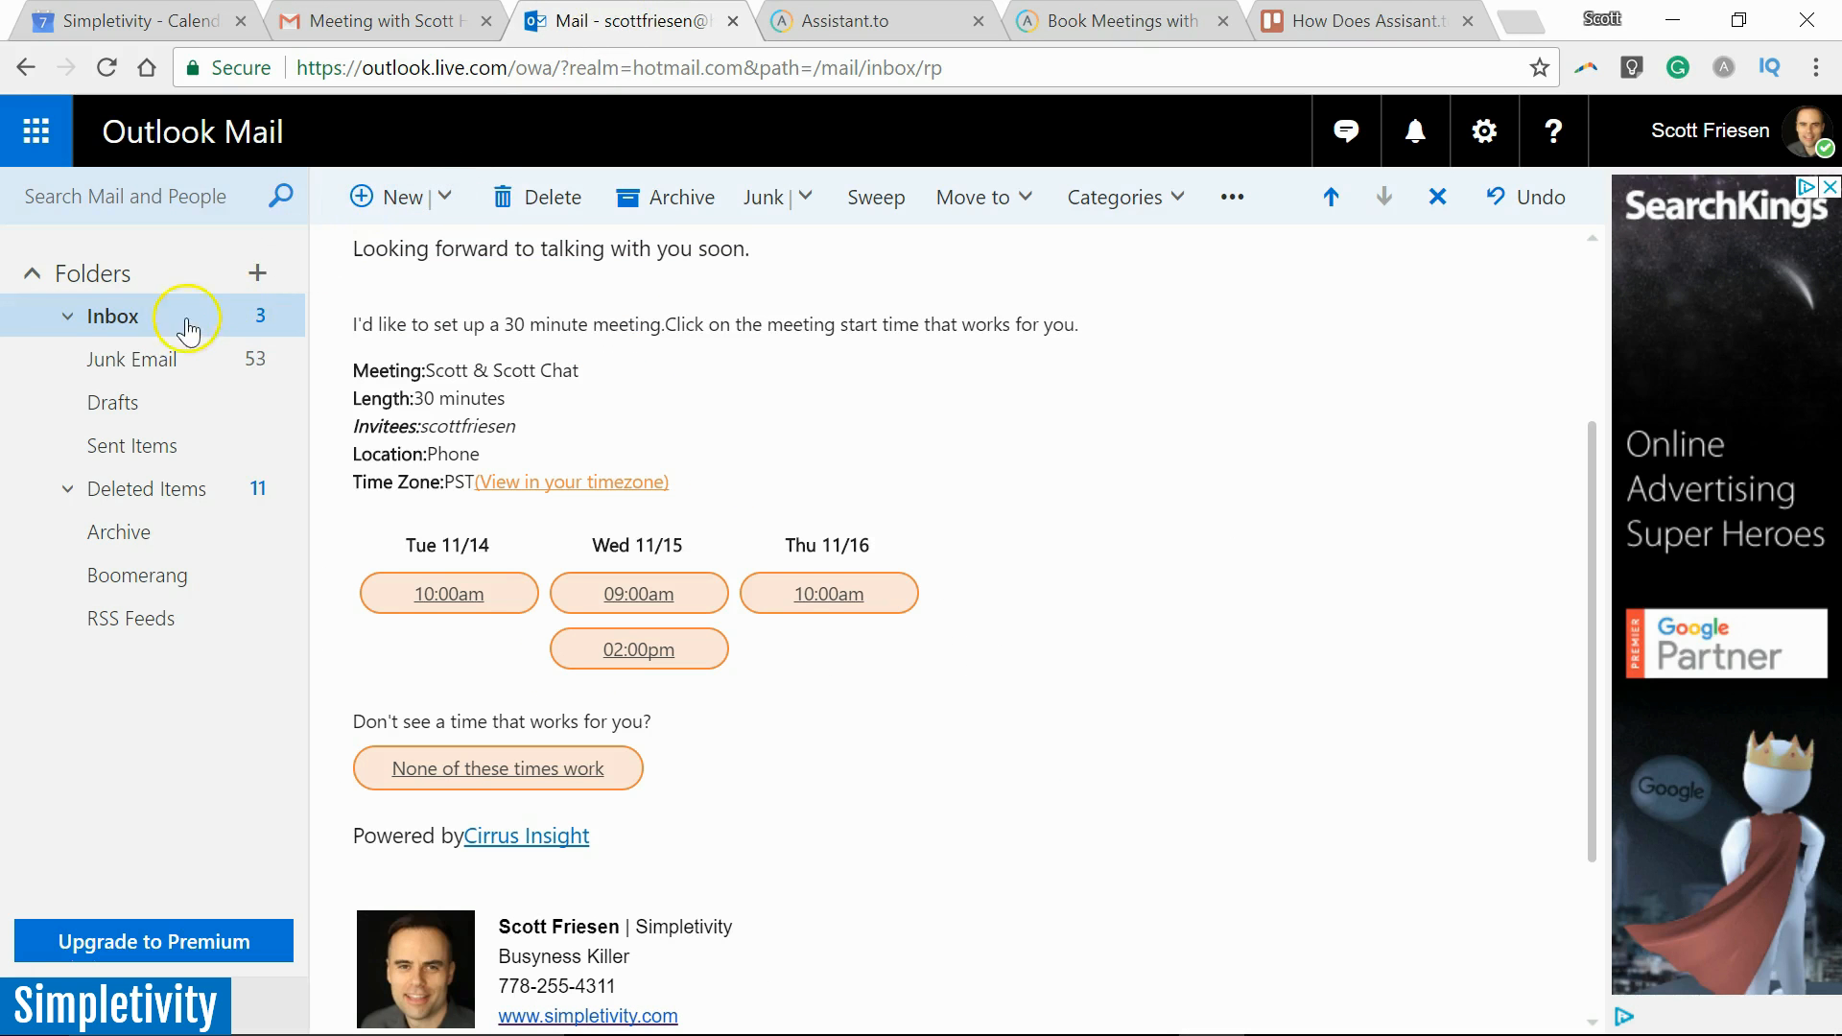
pyautogui.click(113, 316)
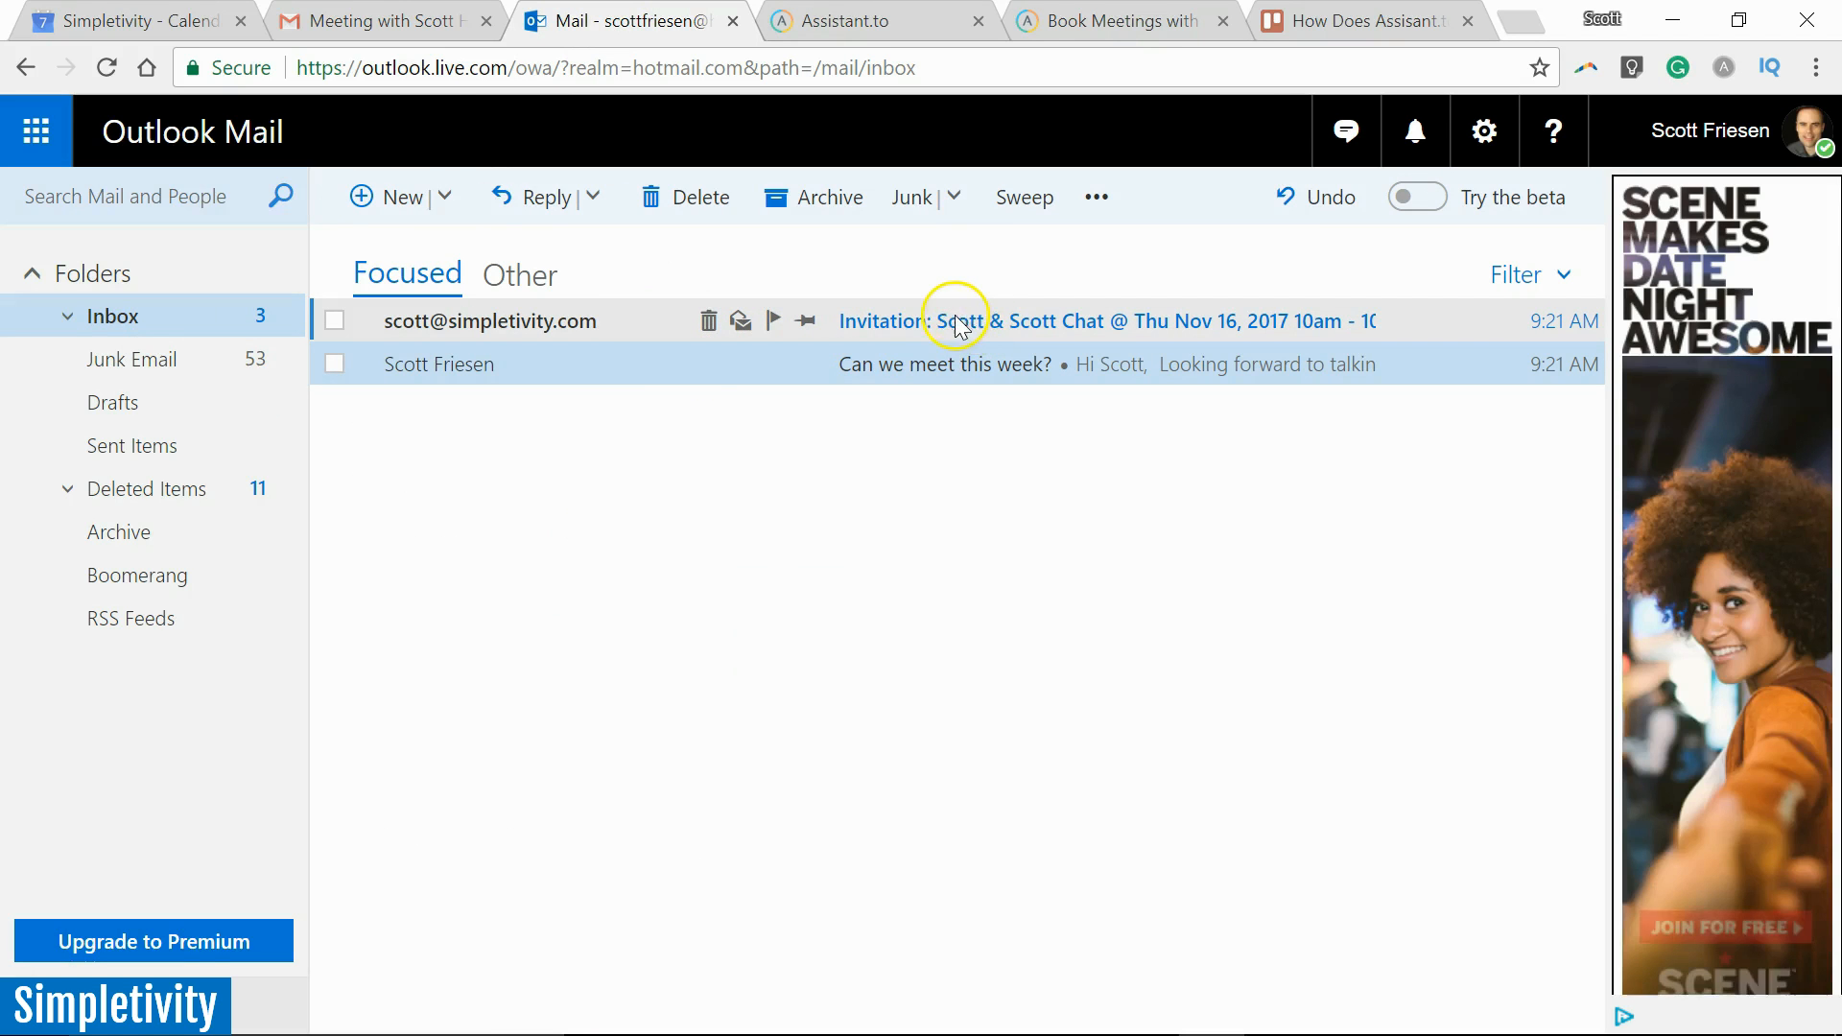
pyautogui.moveTo(609, 329)
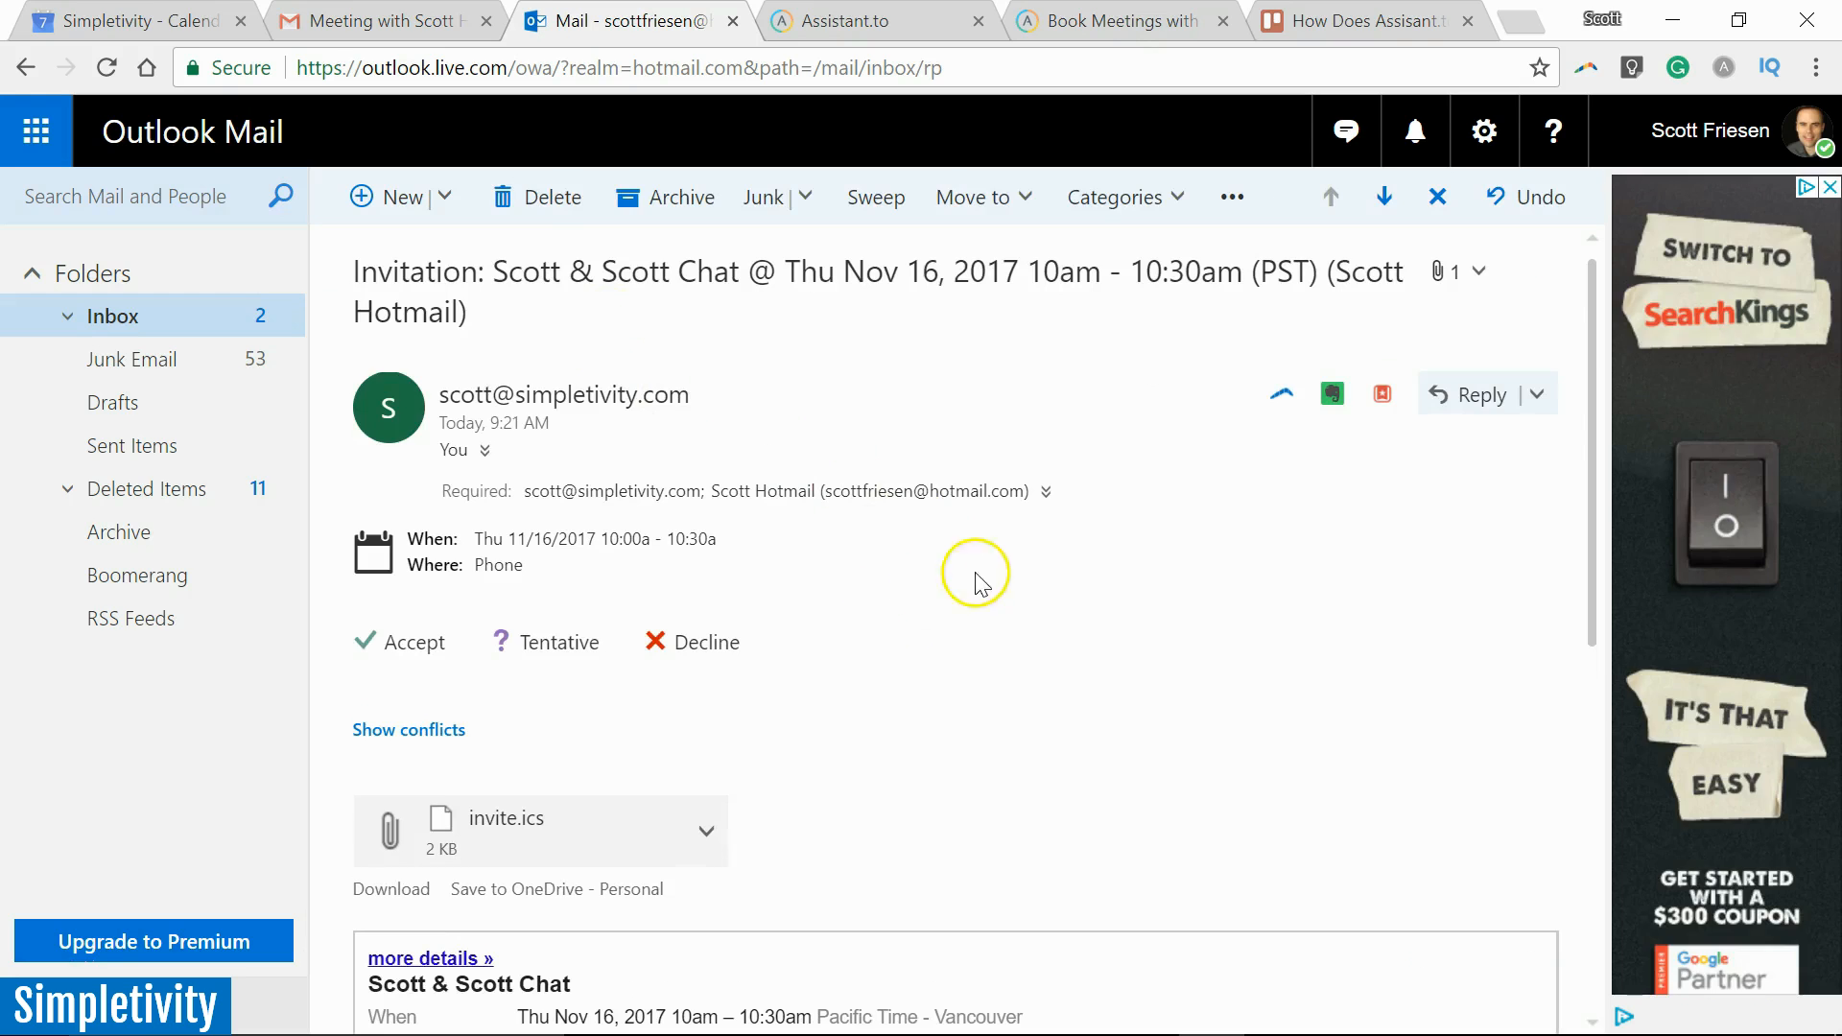
pyautogui.moveTo(940, 638)
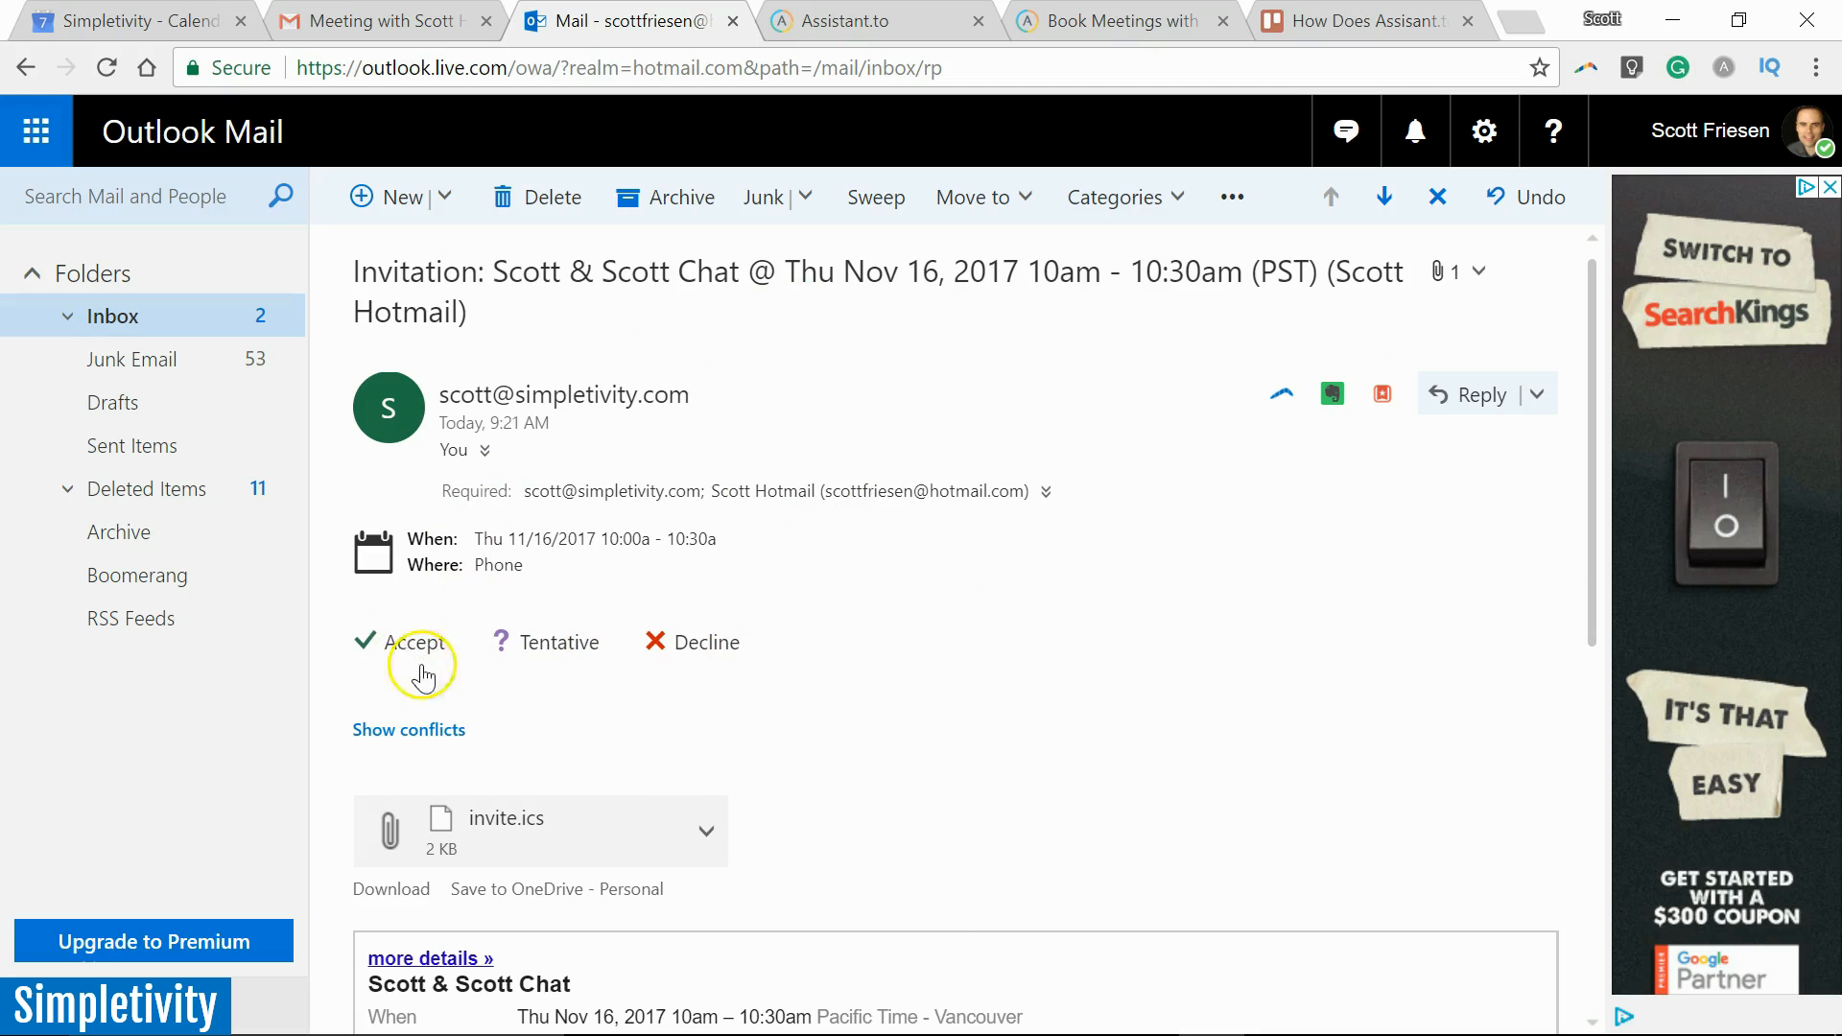
pyautogui.moveTo(710, 646)
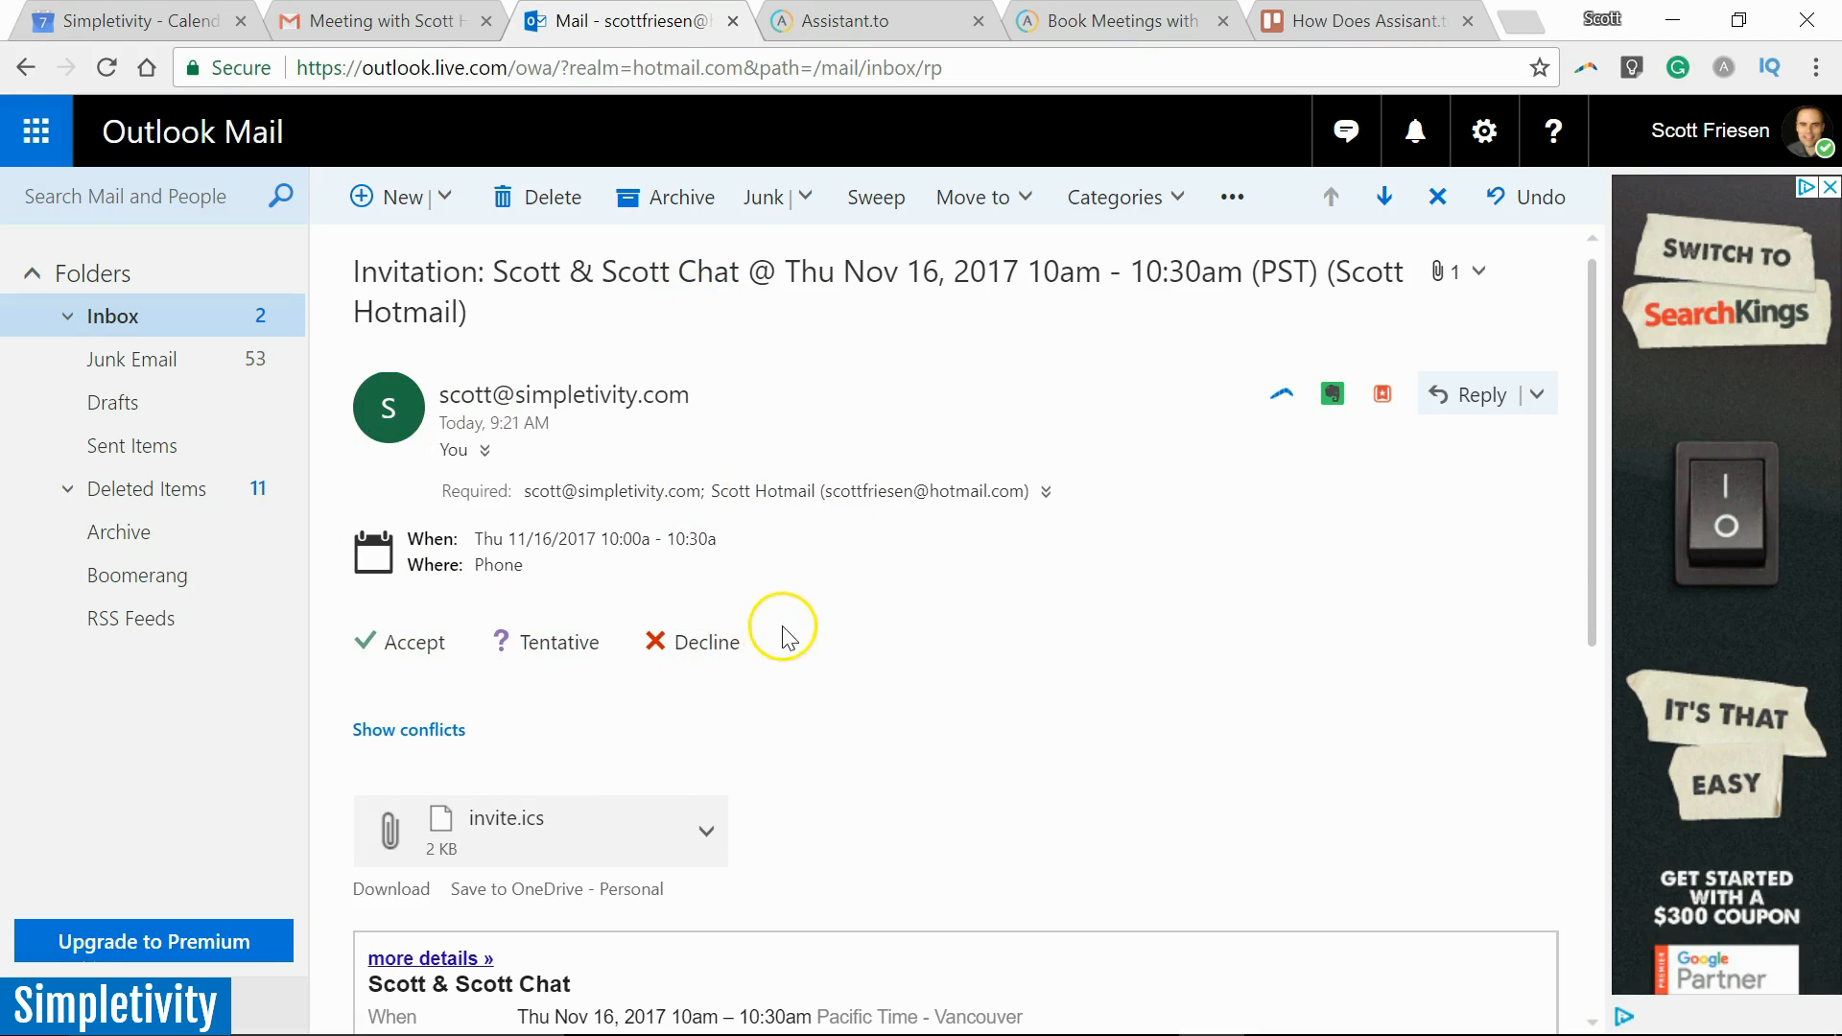
pyautogui.moveTo(911, 693)
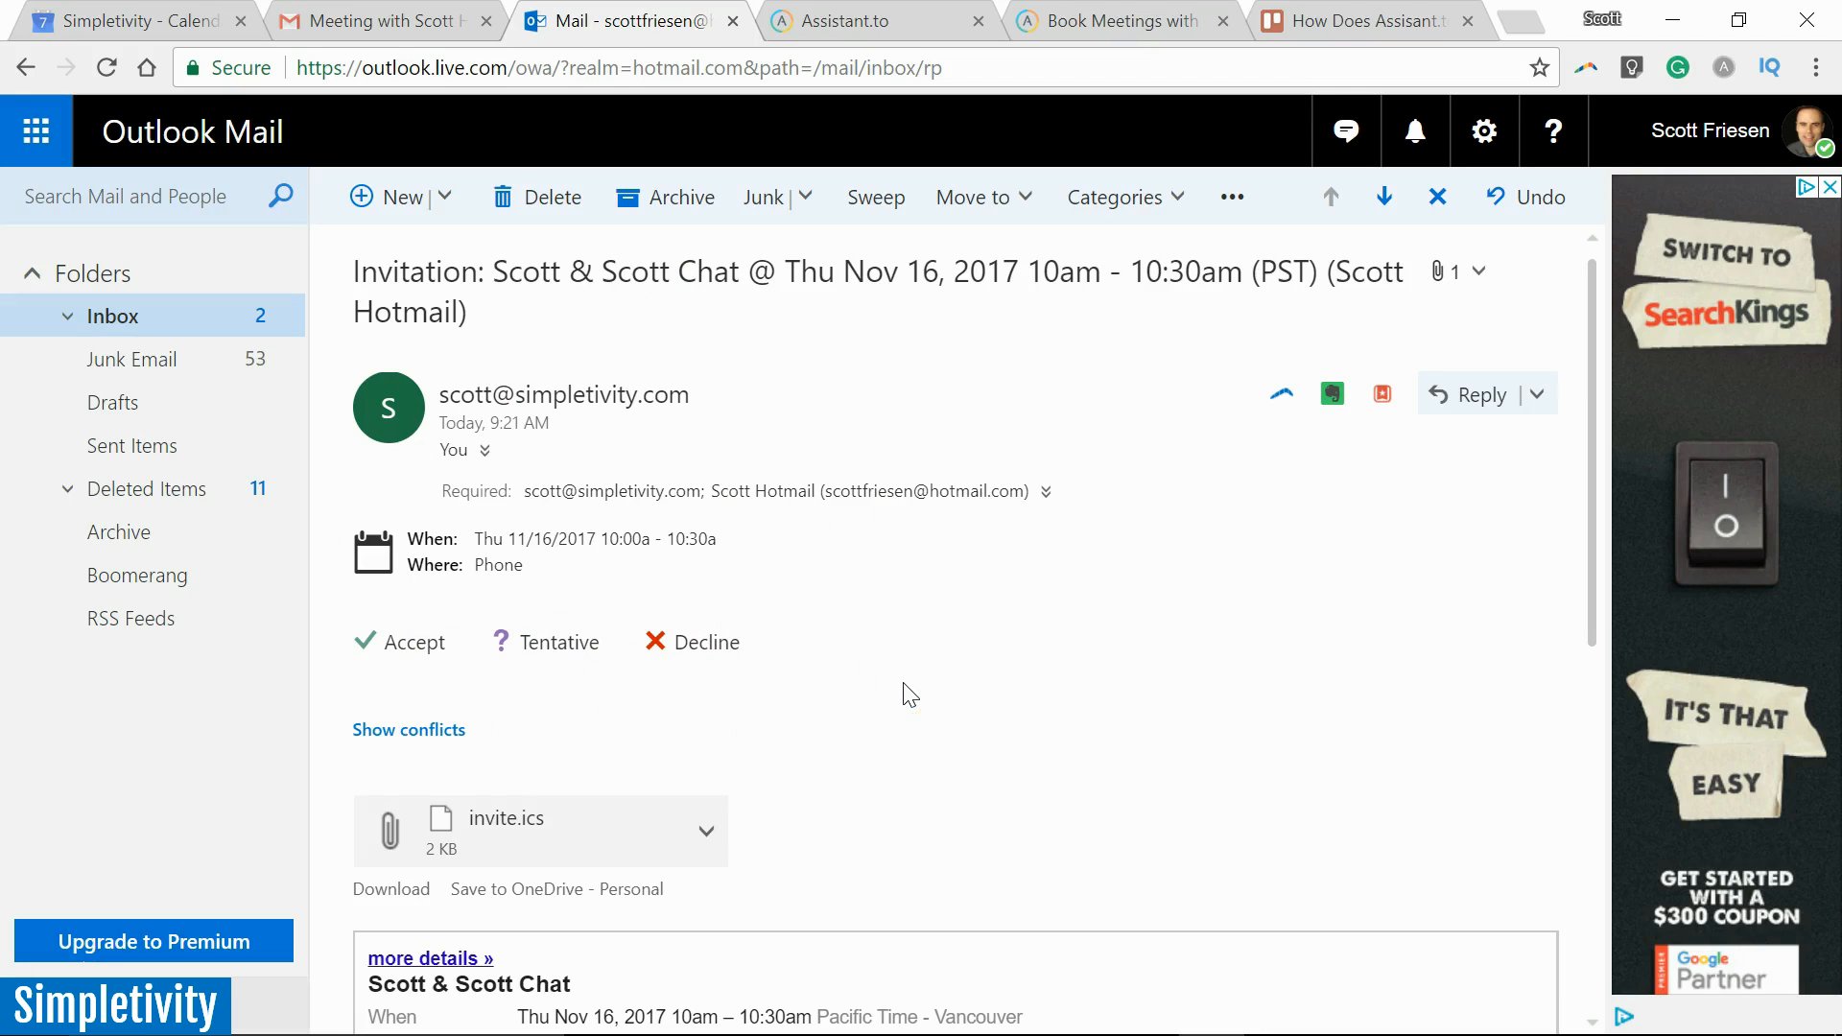
pyautogui.moveTo(834, 634)
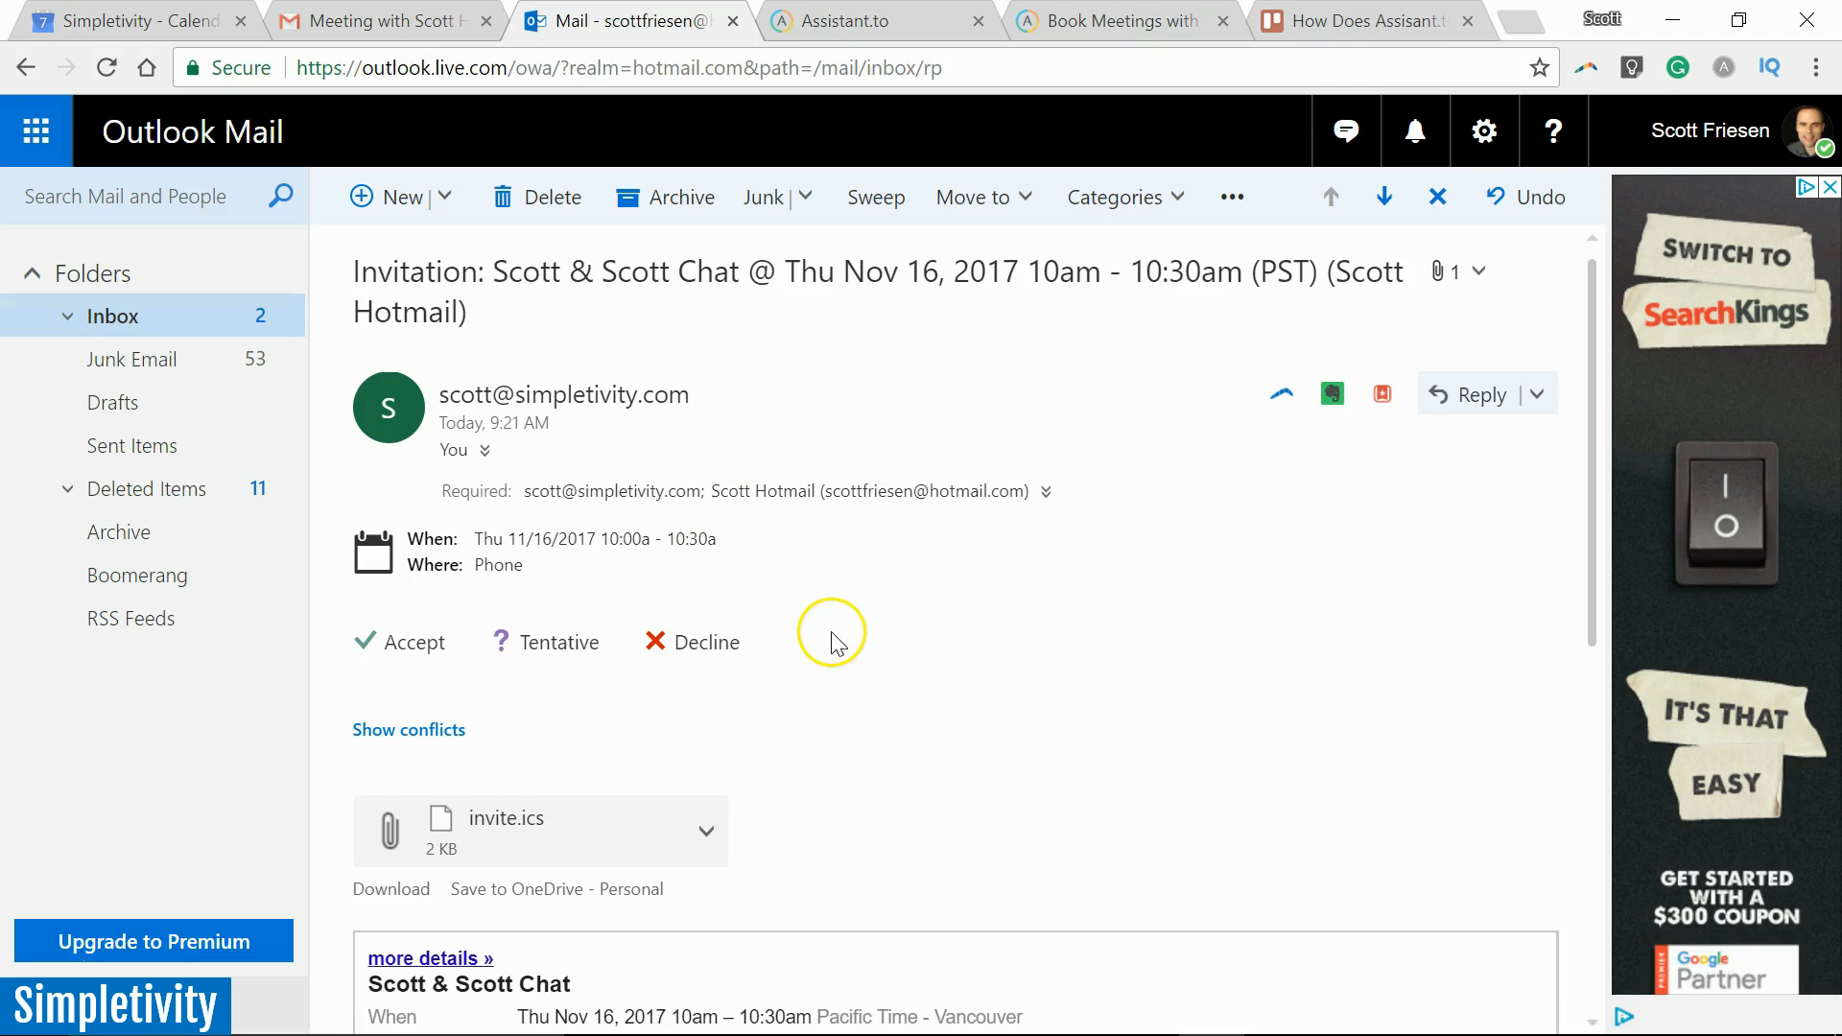
pyautogui.moveTo(837, 643)
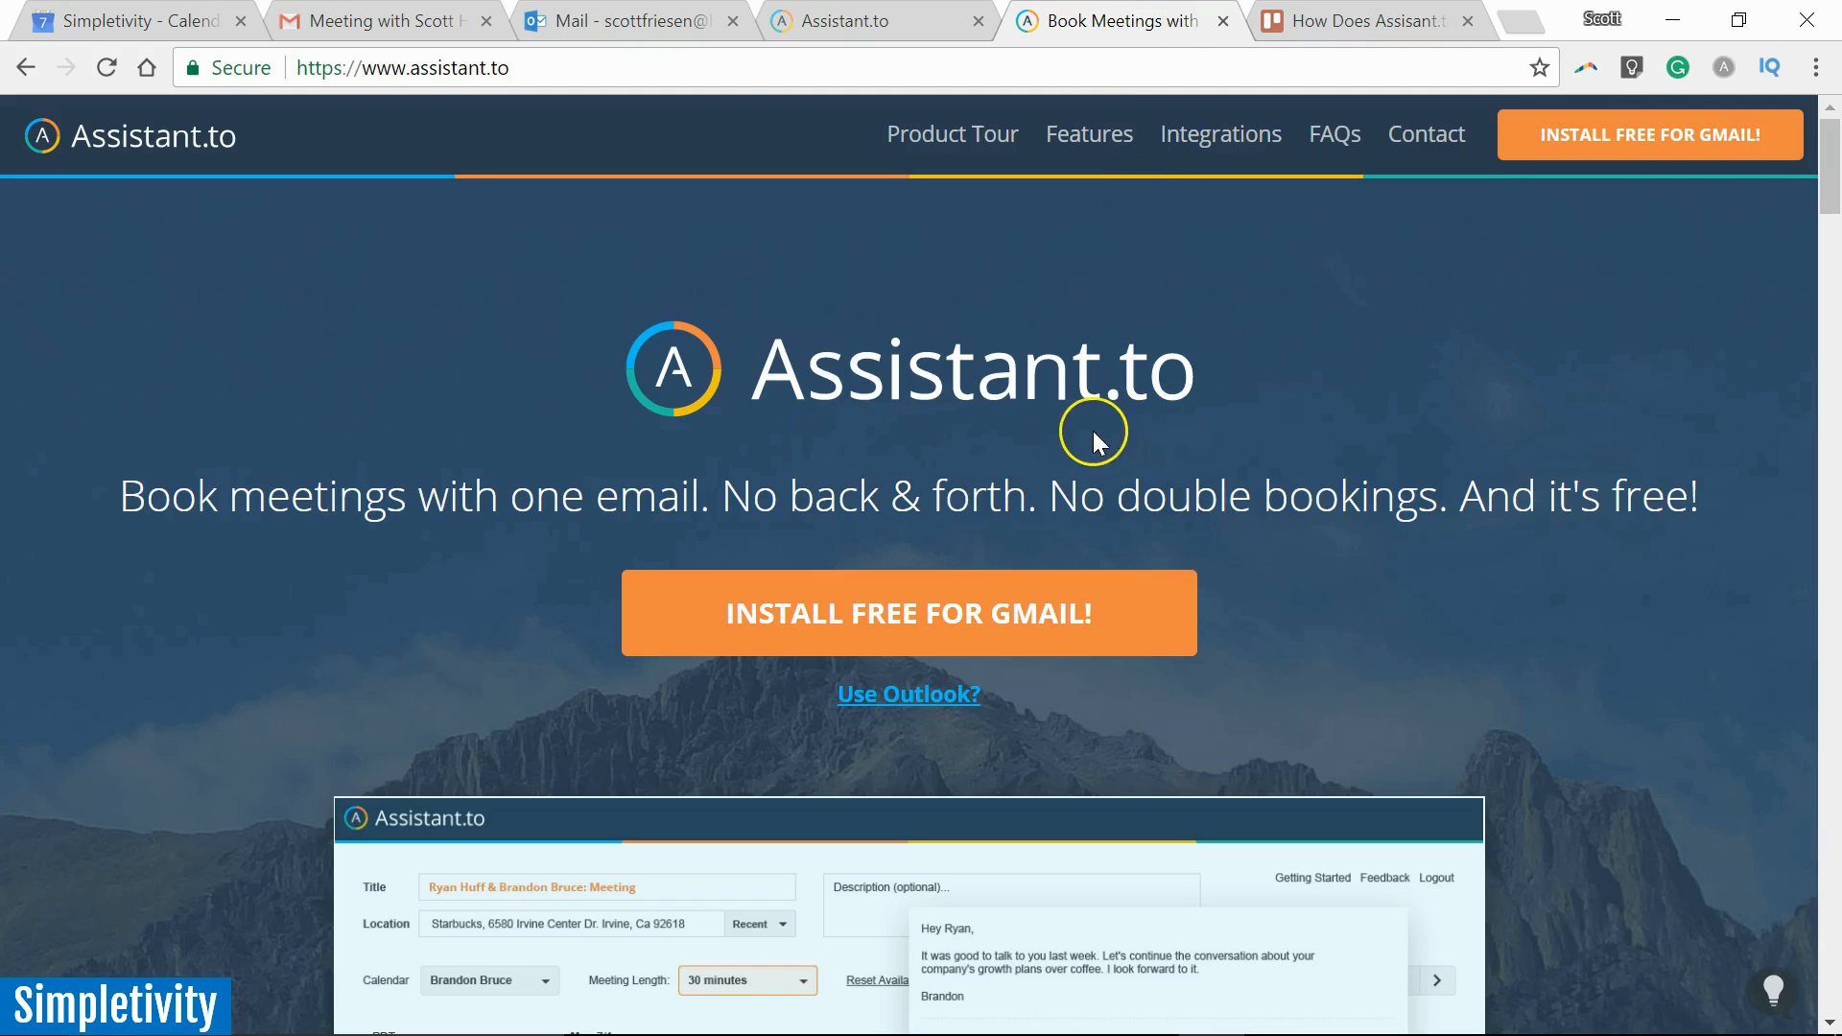
pyautogui.moveTo(1171, 433)
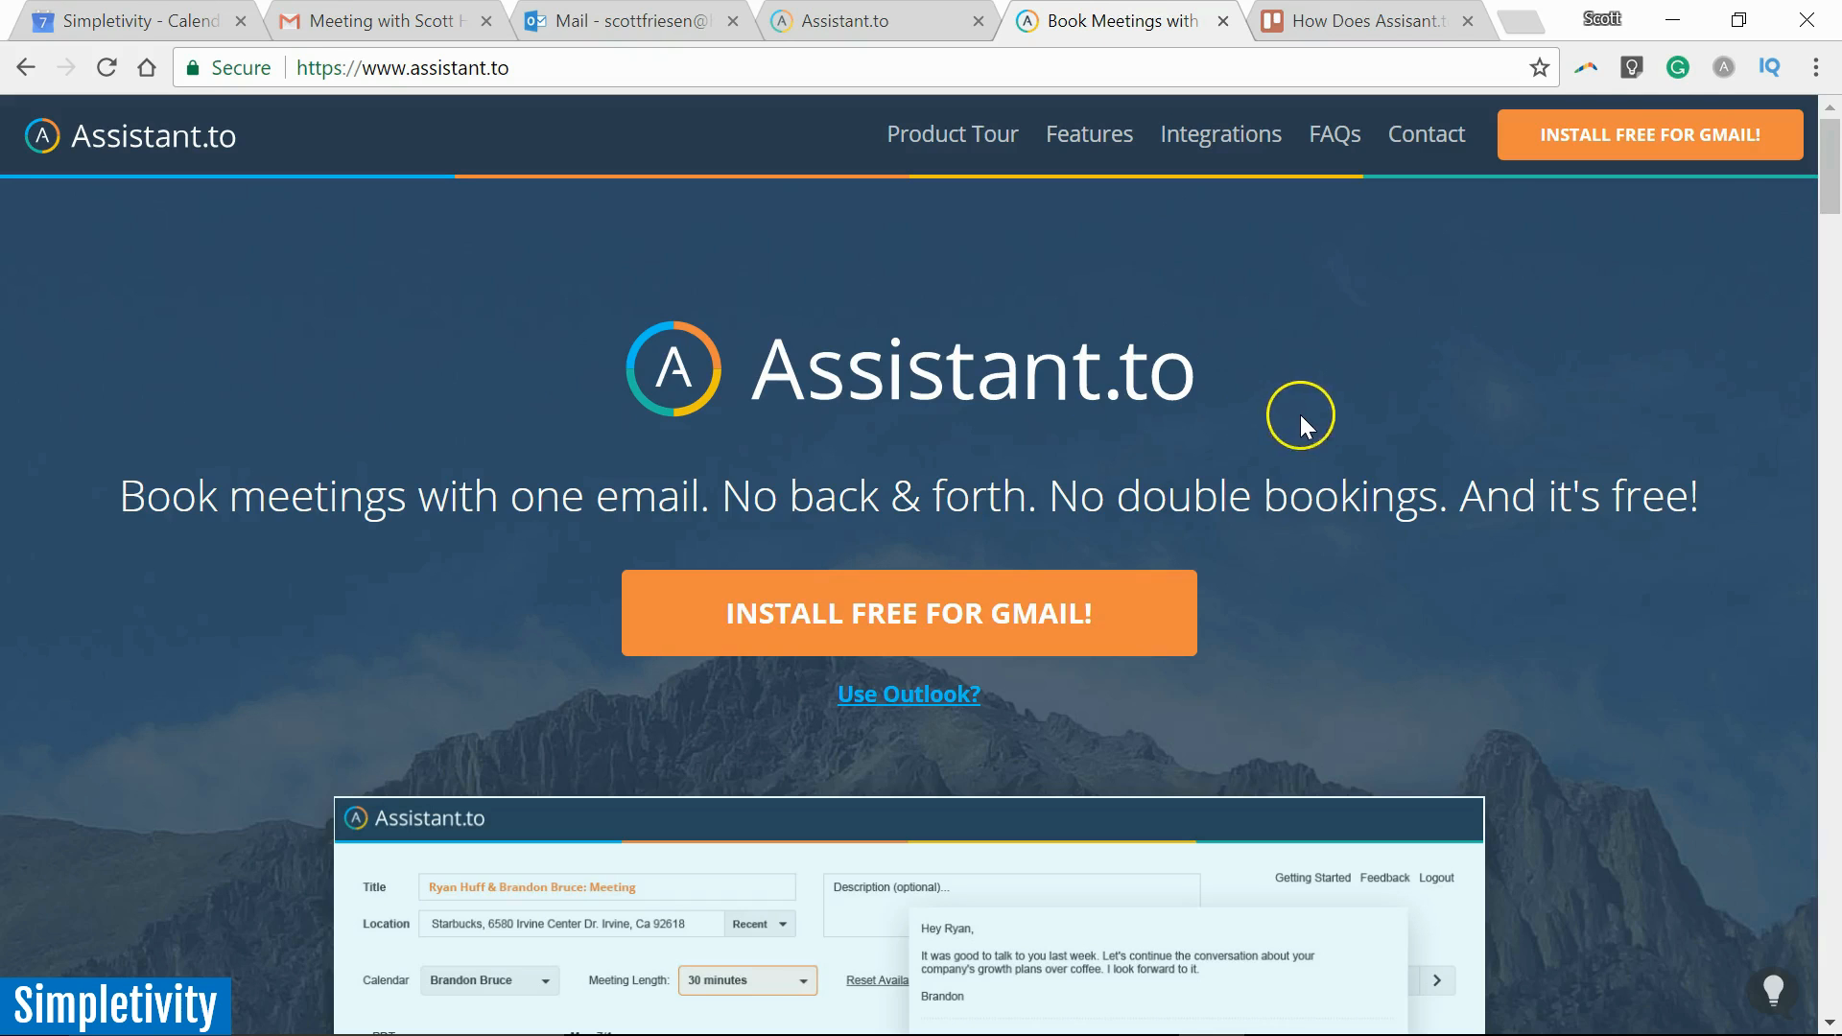
pyautogui.moveTo(1365, 431)
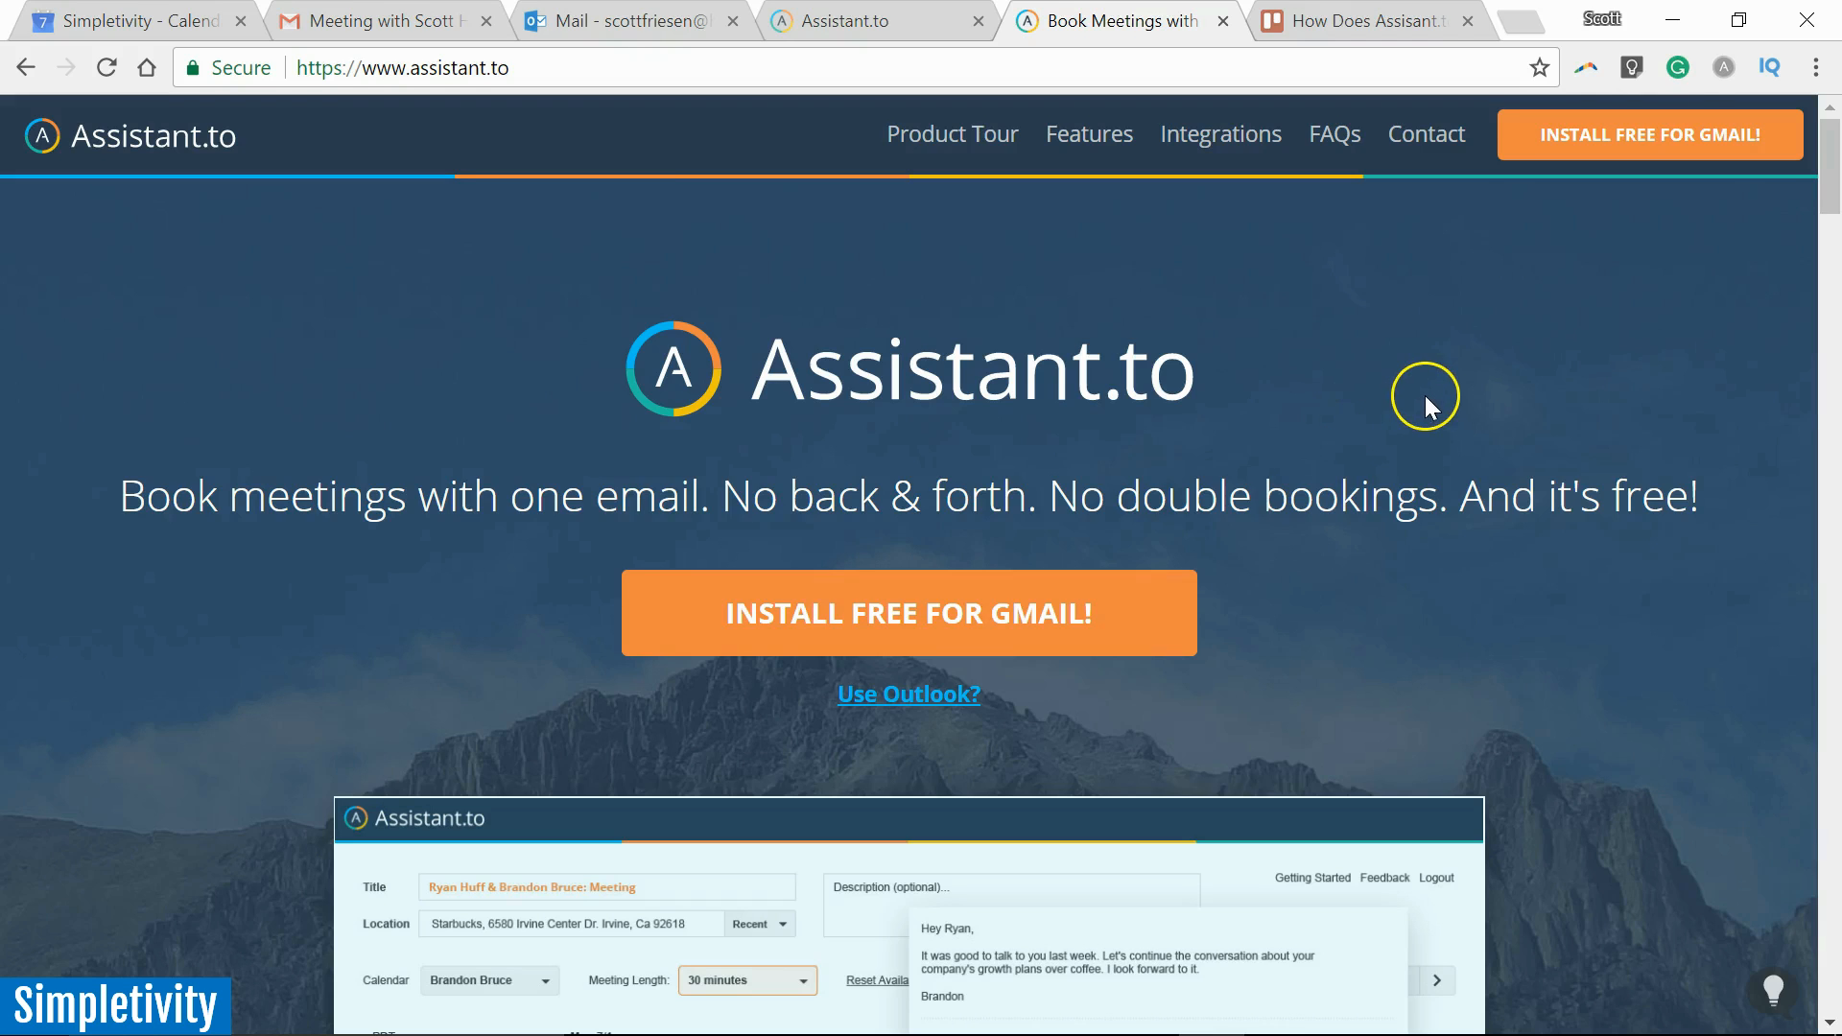
pyautogui.moveTo(1046, 483)
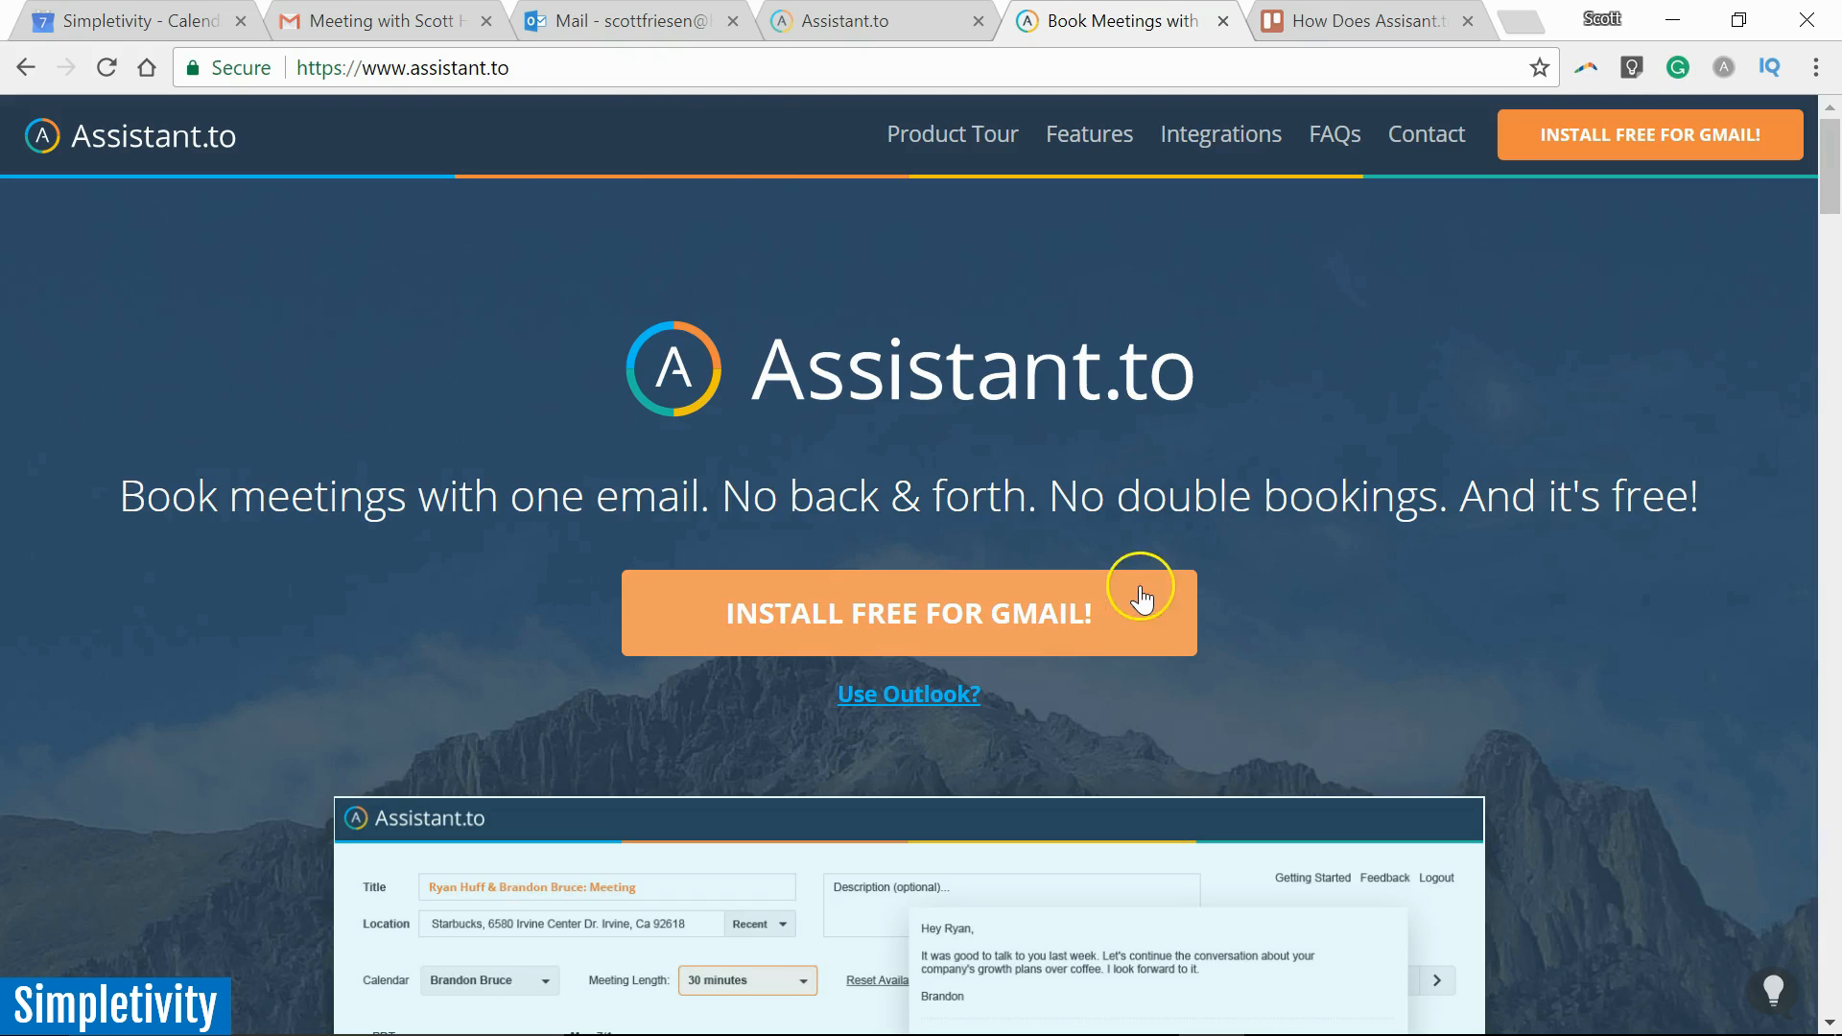
pyautogui.moveTo(621, 35)
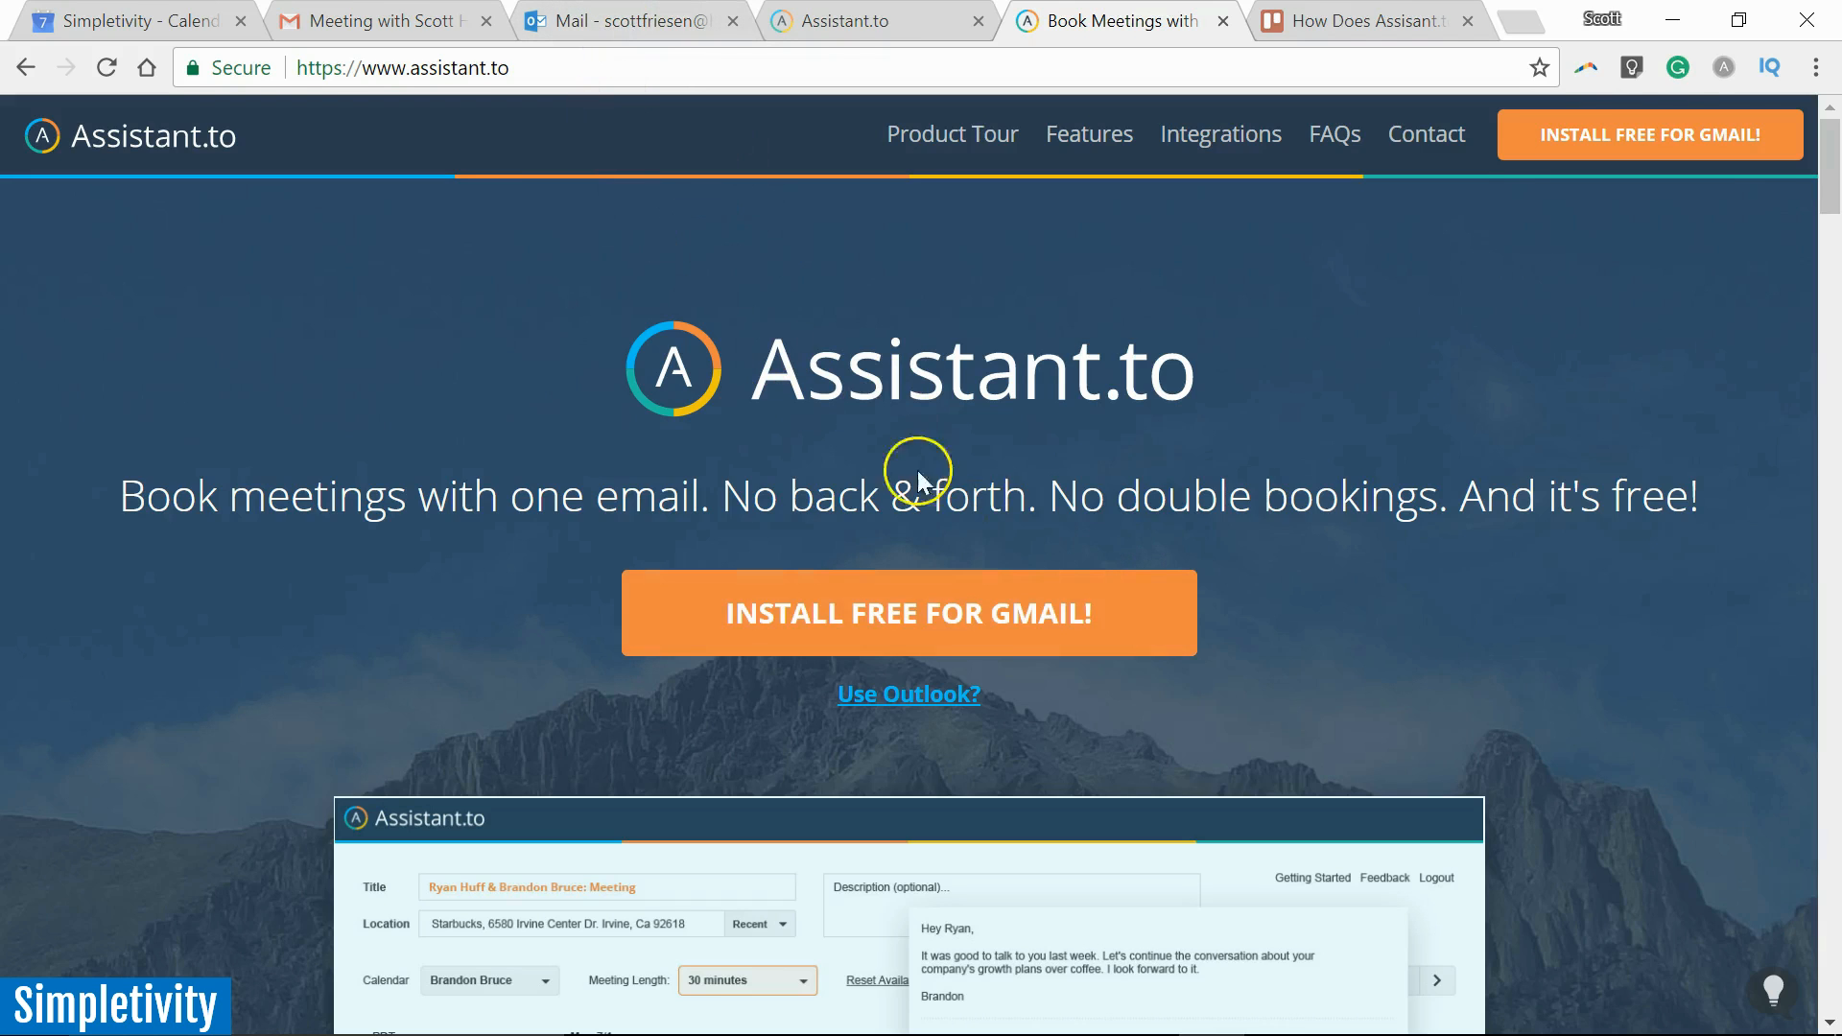
pyautogui.moveTo(1046, 621)
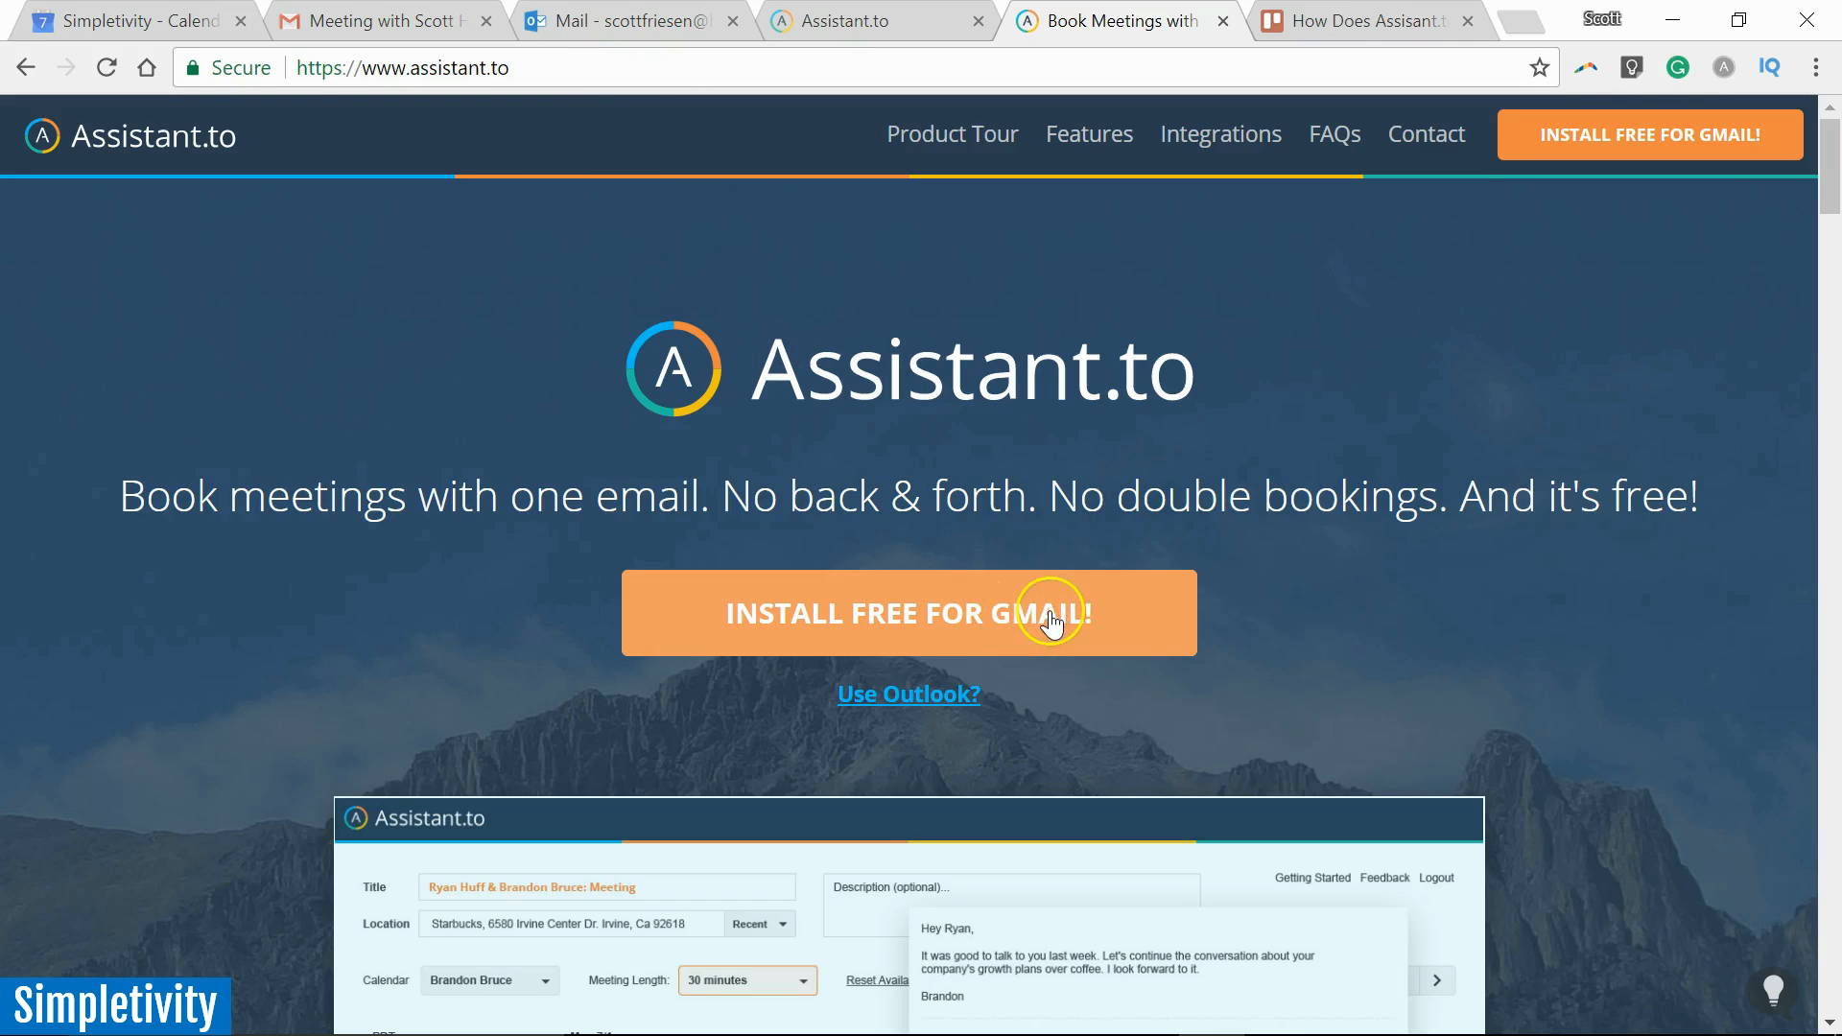
pyautogui.moveTo(1301, 587)
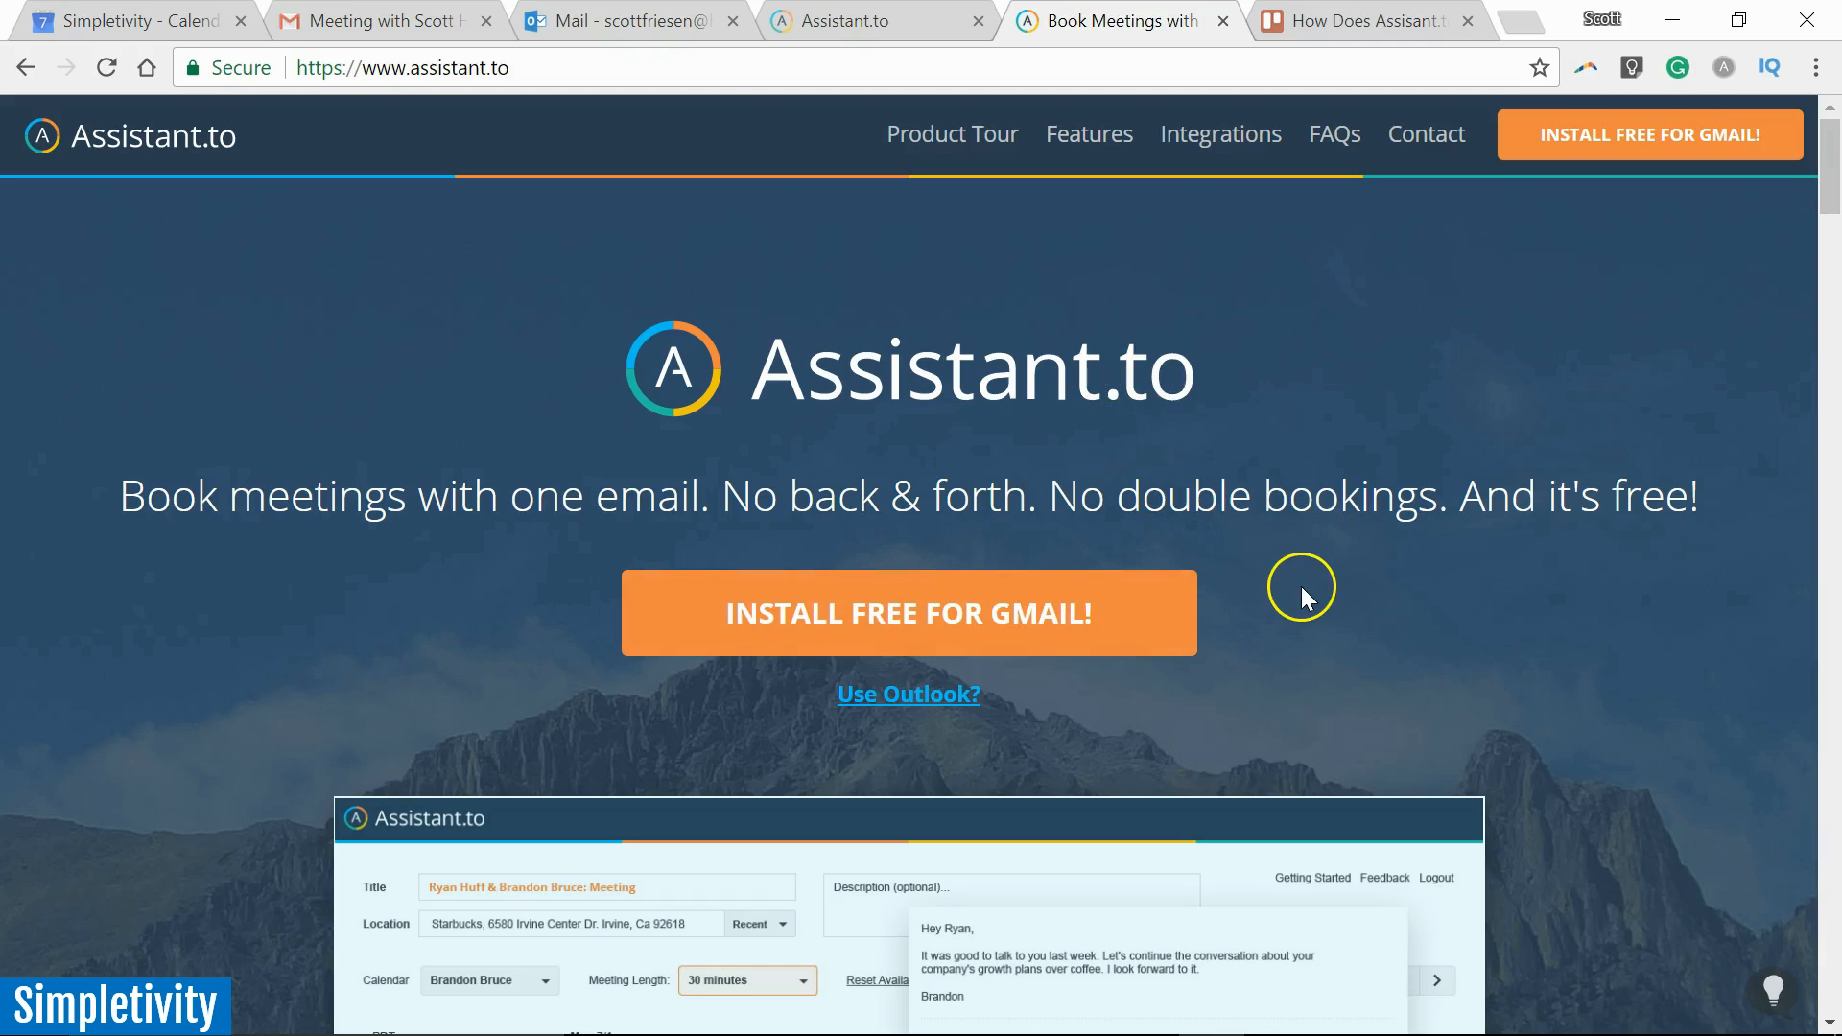
pyautogui.moveTo(1340, 644)
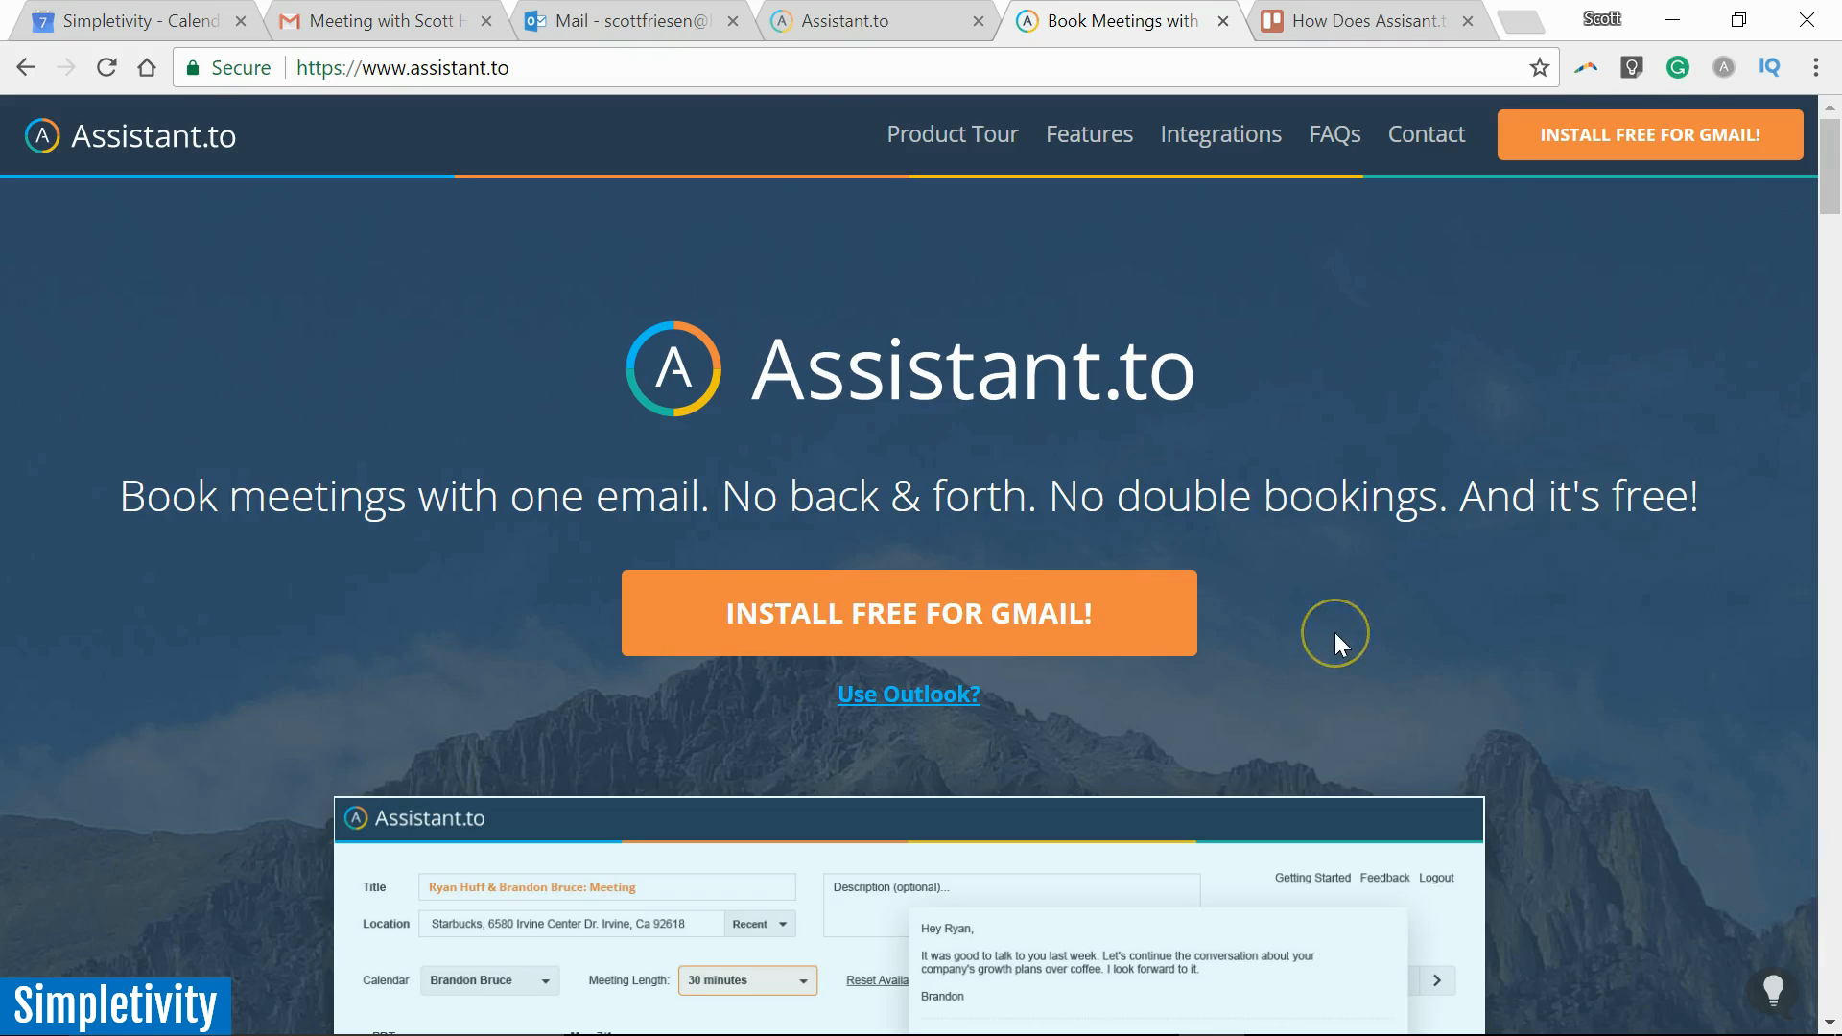
pyautogui.moveTo(1724, 627)
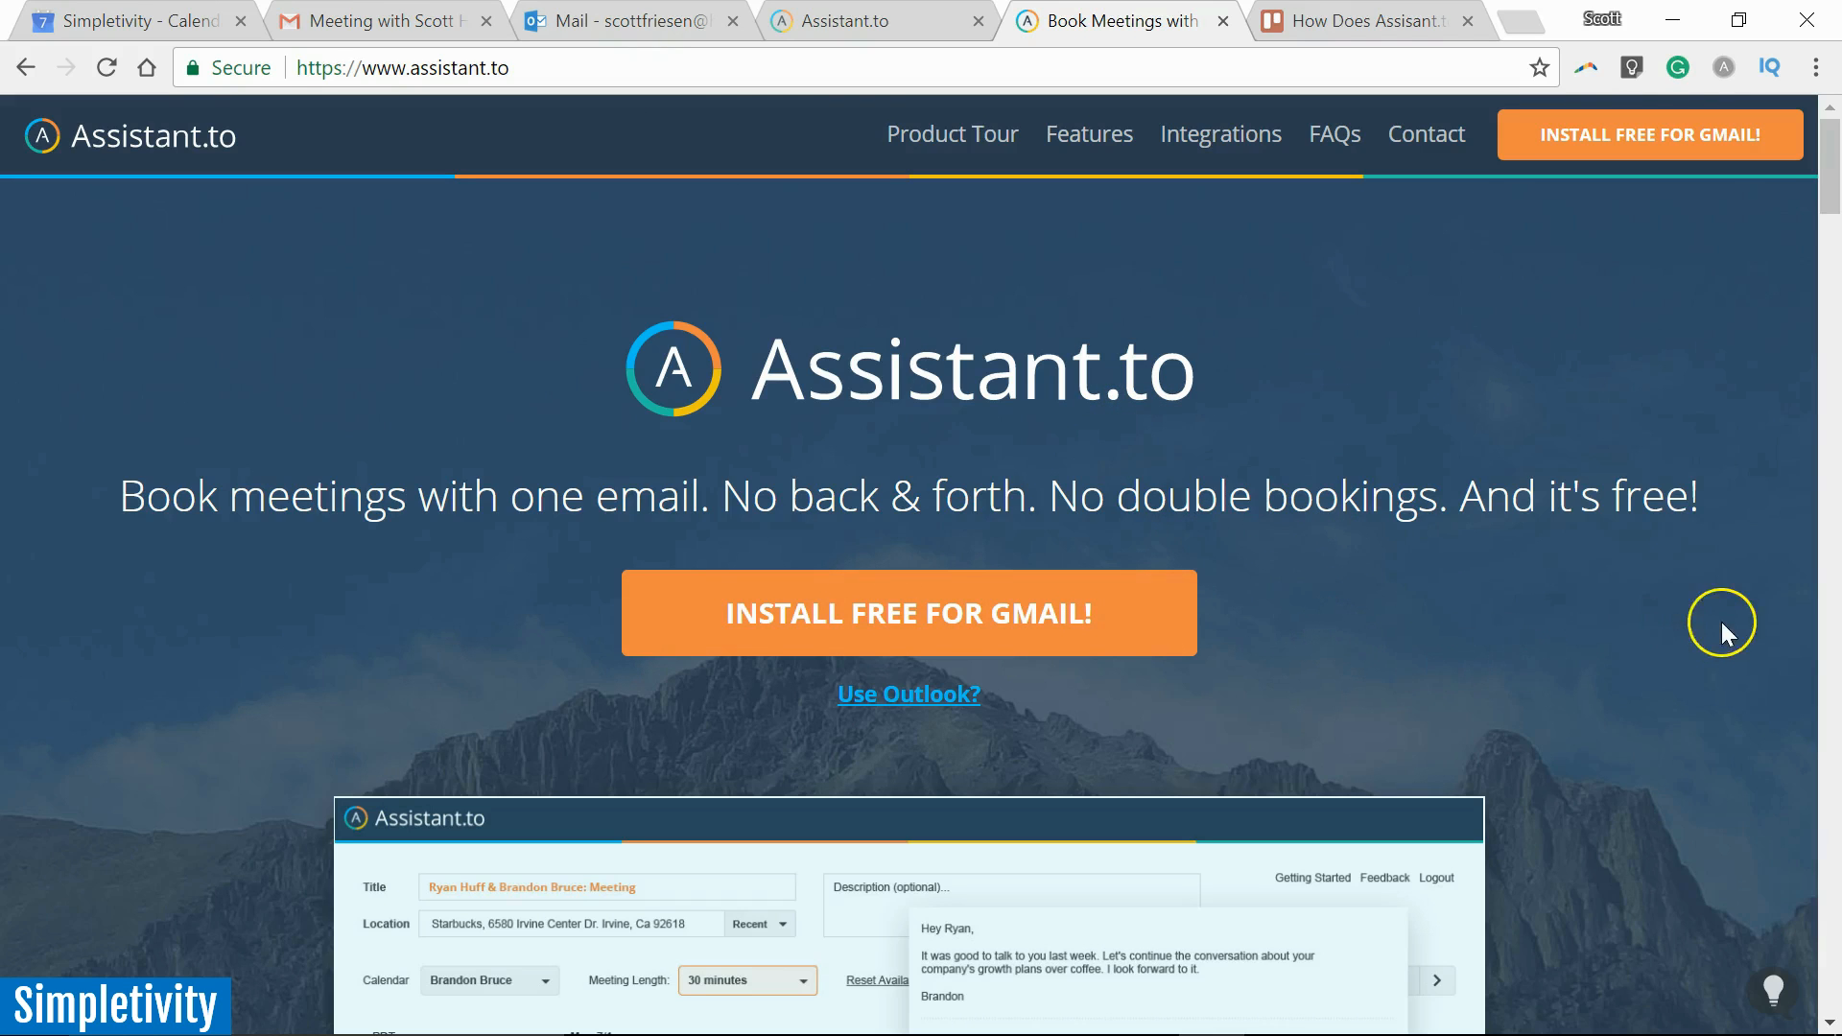
pyautogui.moveTo(1739, 633)
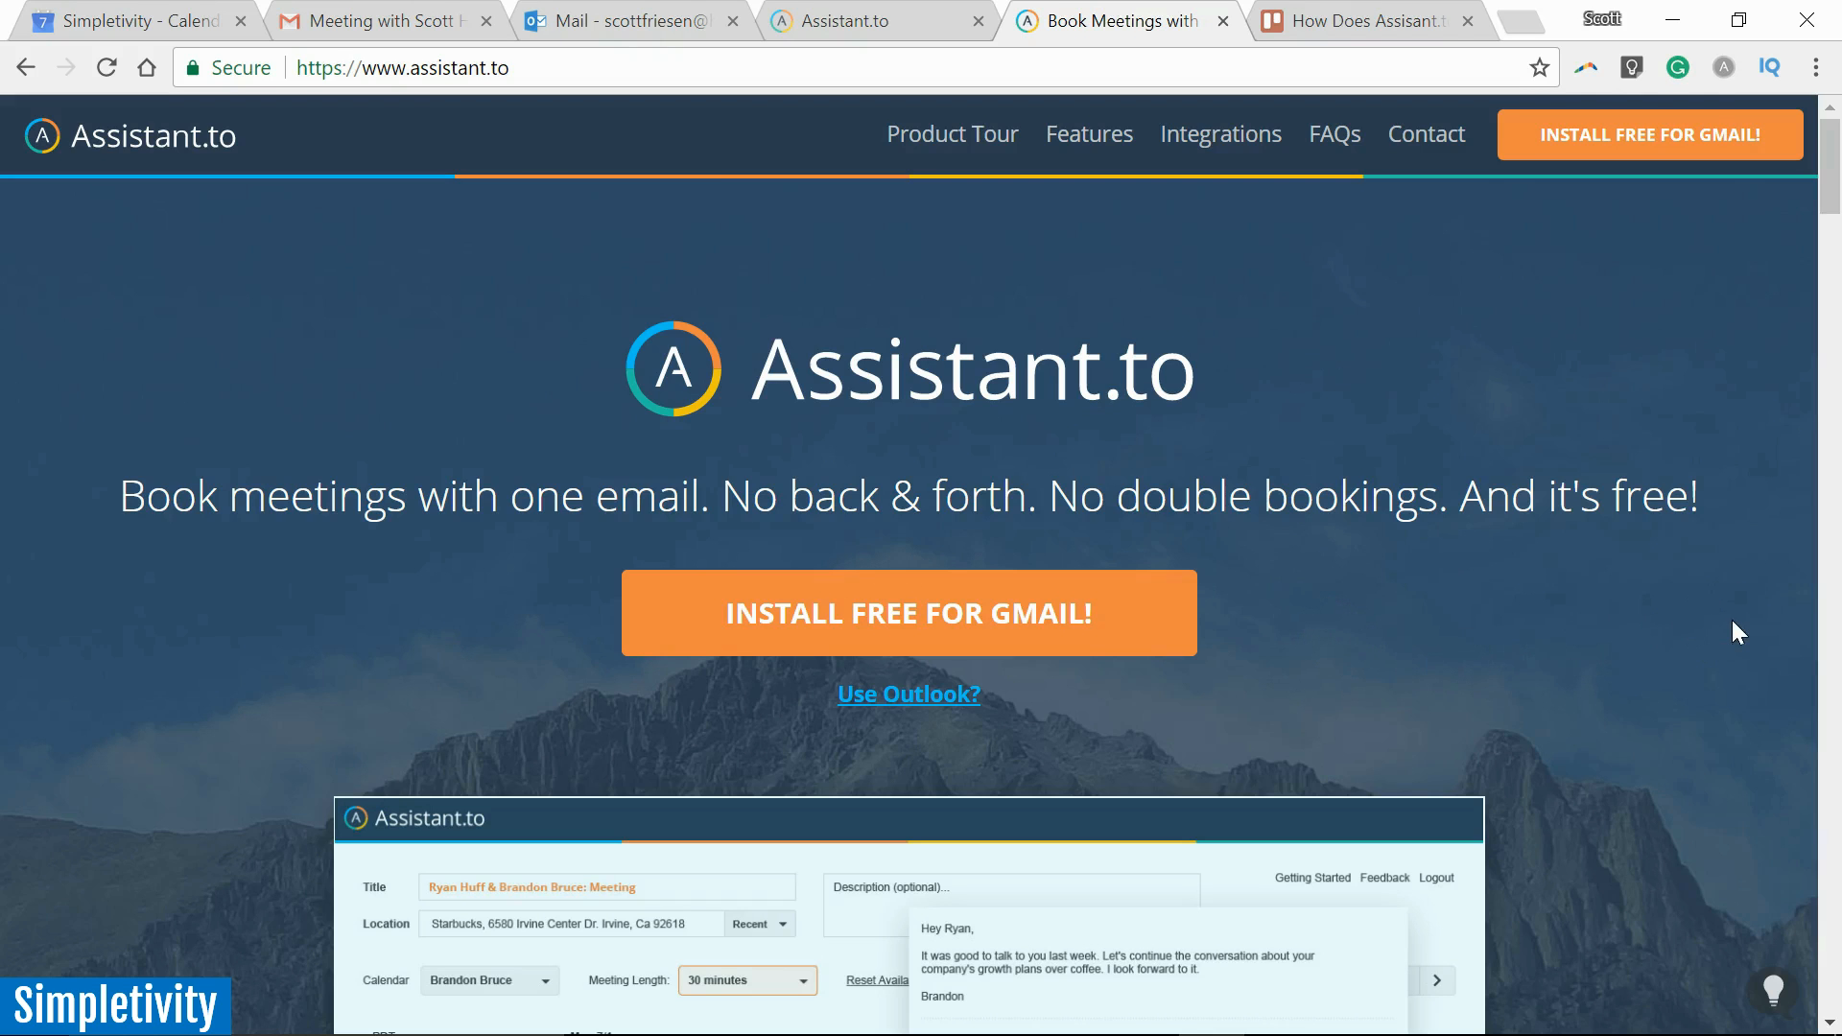